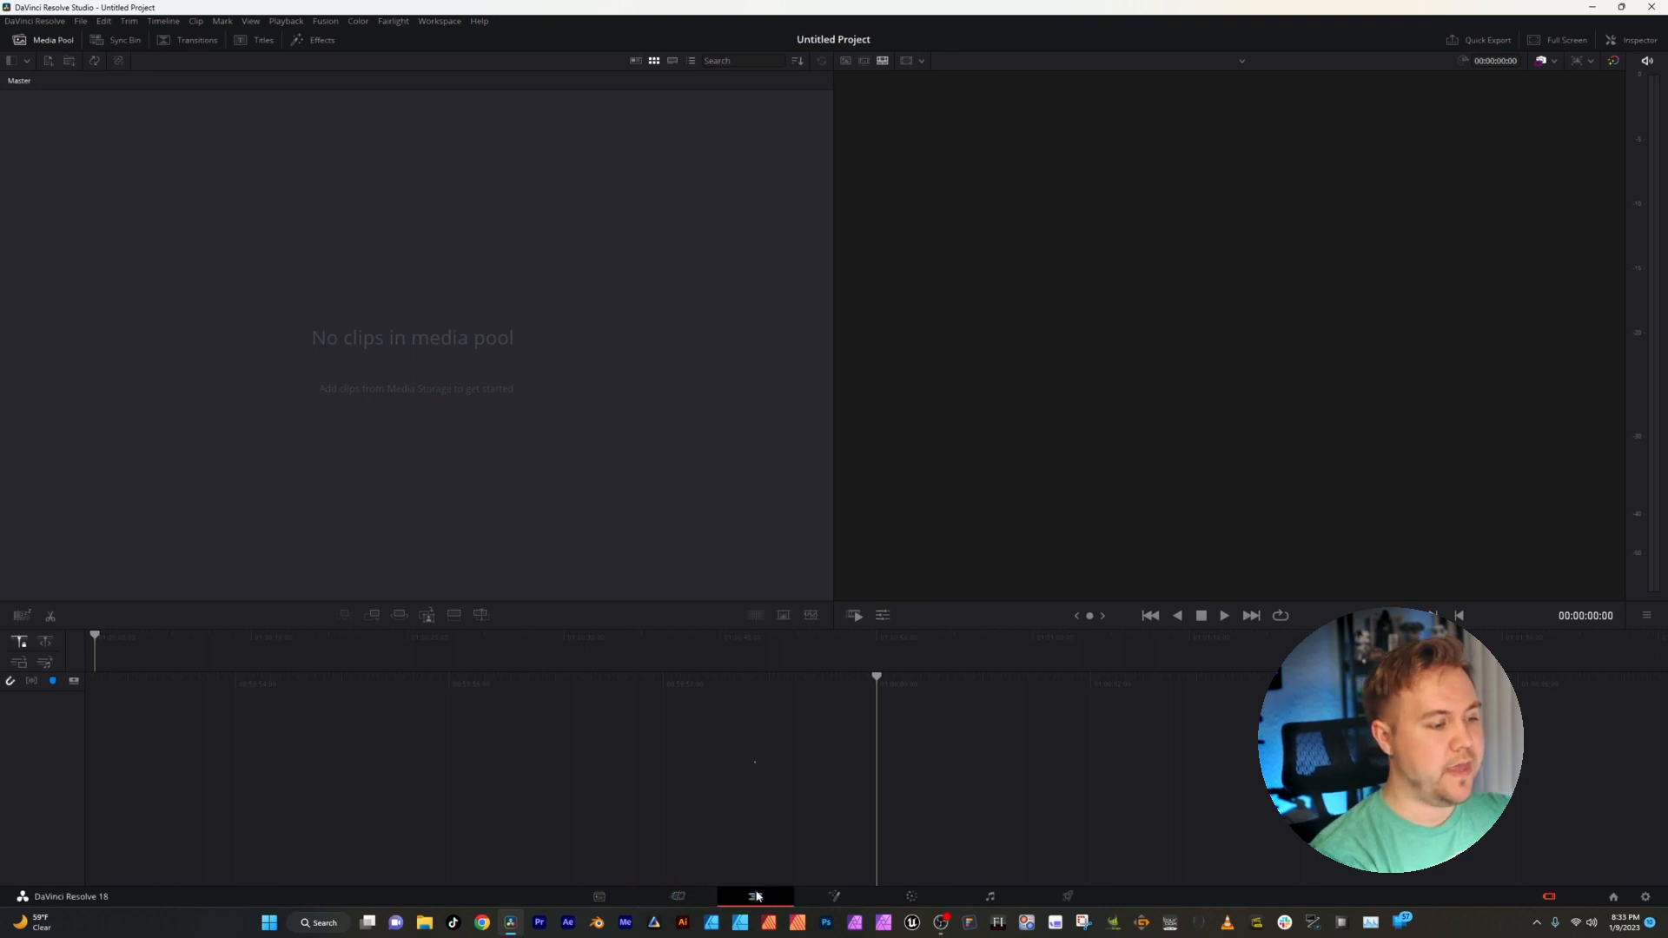
- Open the Project Settings for the untitled project from the gear icon
left_click(755, 896)
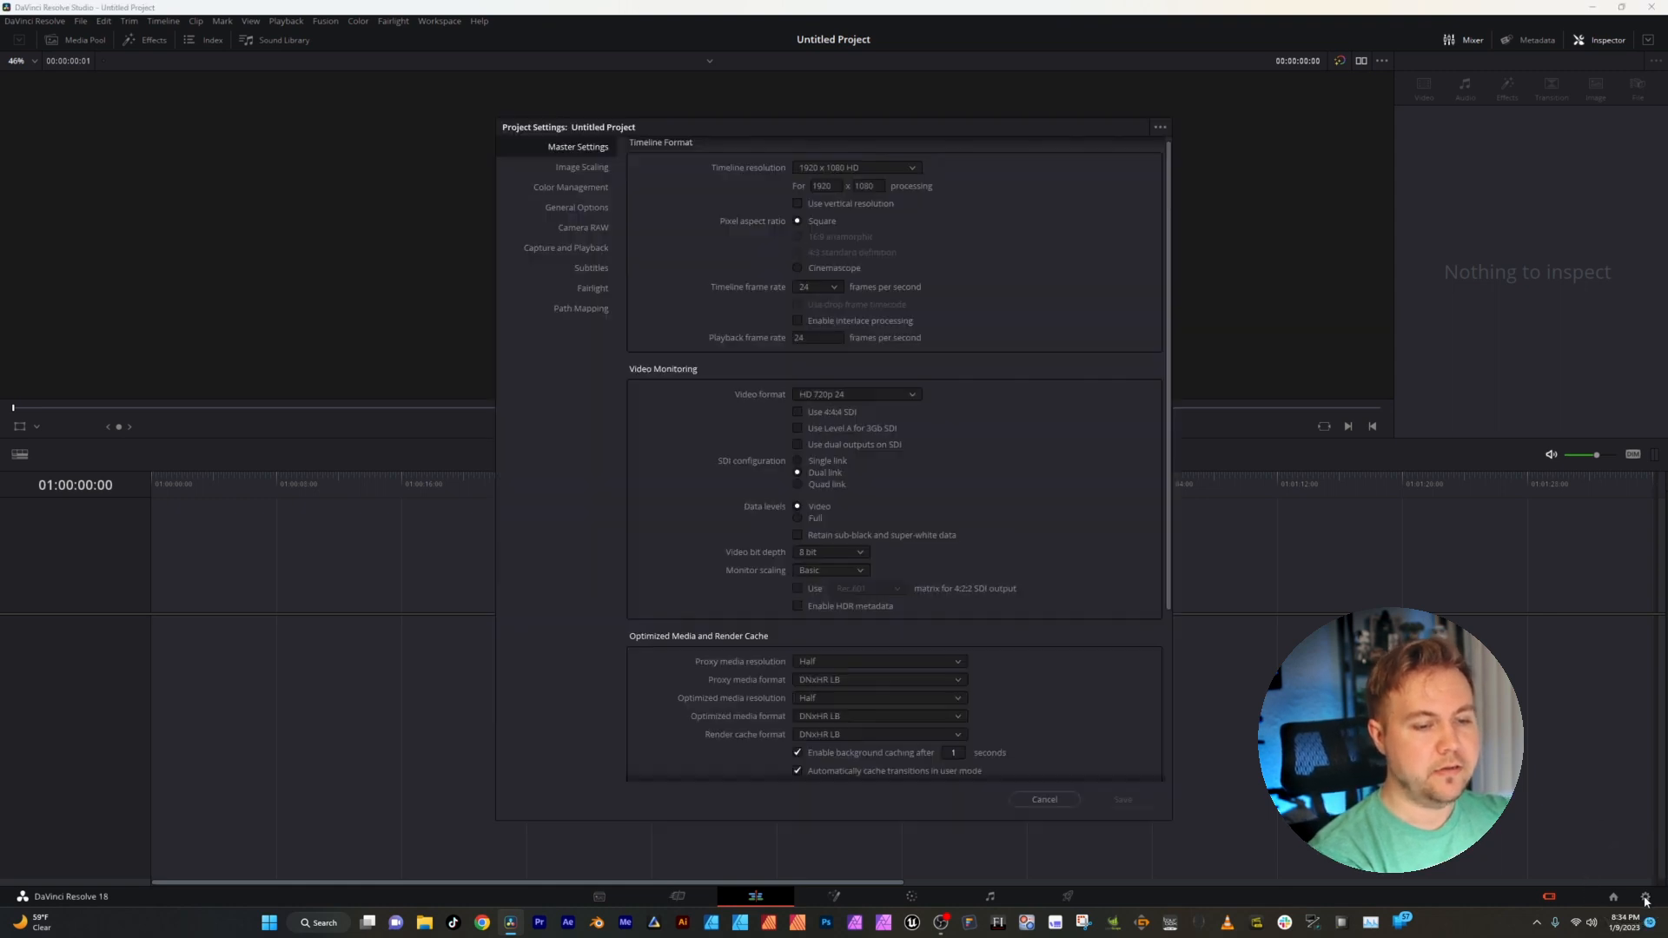
mouse_move(514, 363)
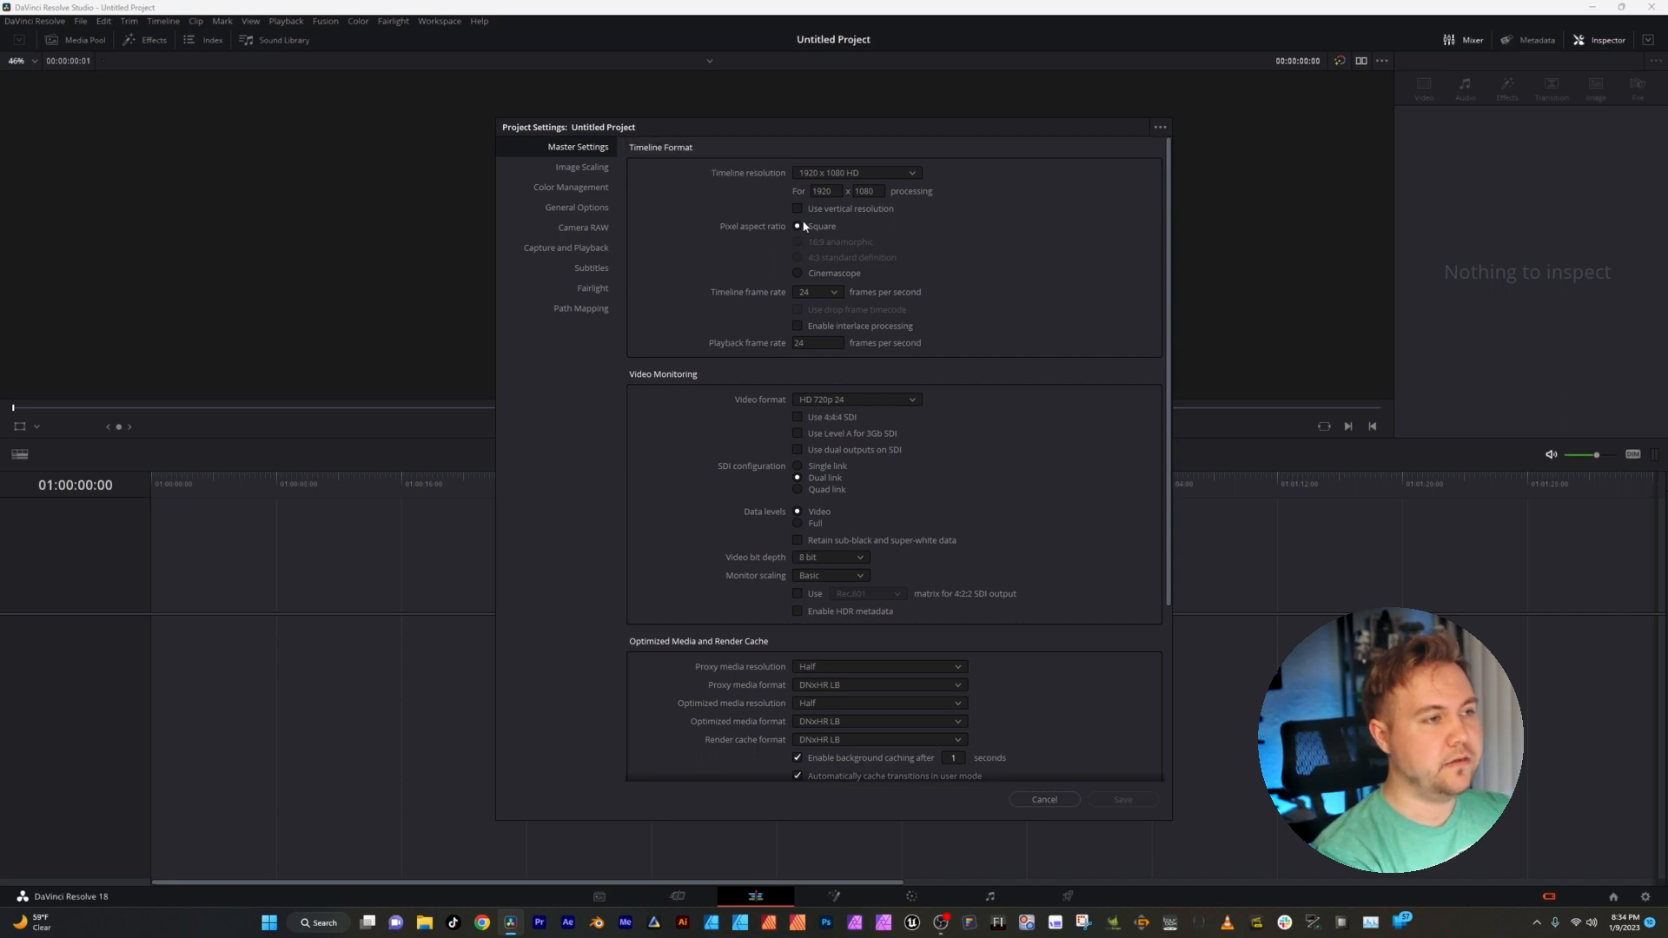
- Set square pixel aspect, keep 1920 x 1080 HD resolution and choose a timeline frame rate
left_click(855, 172)
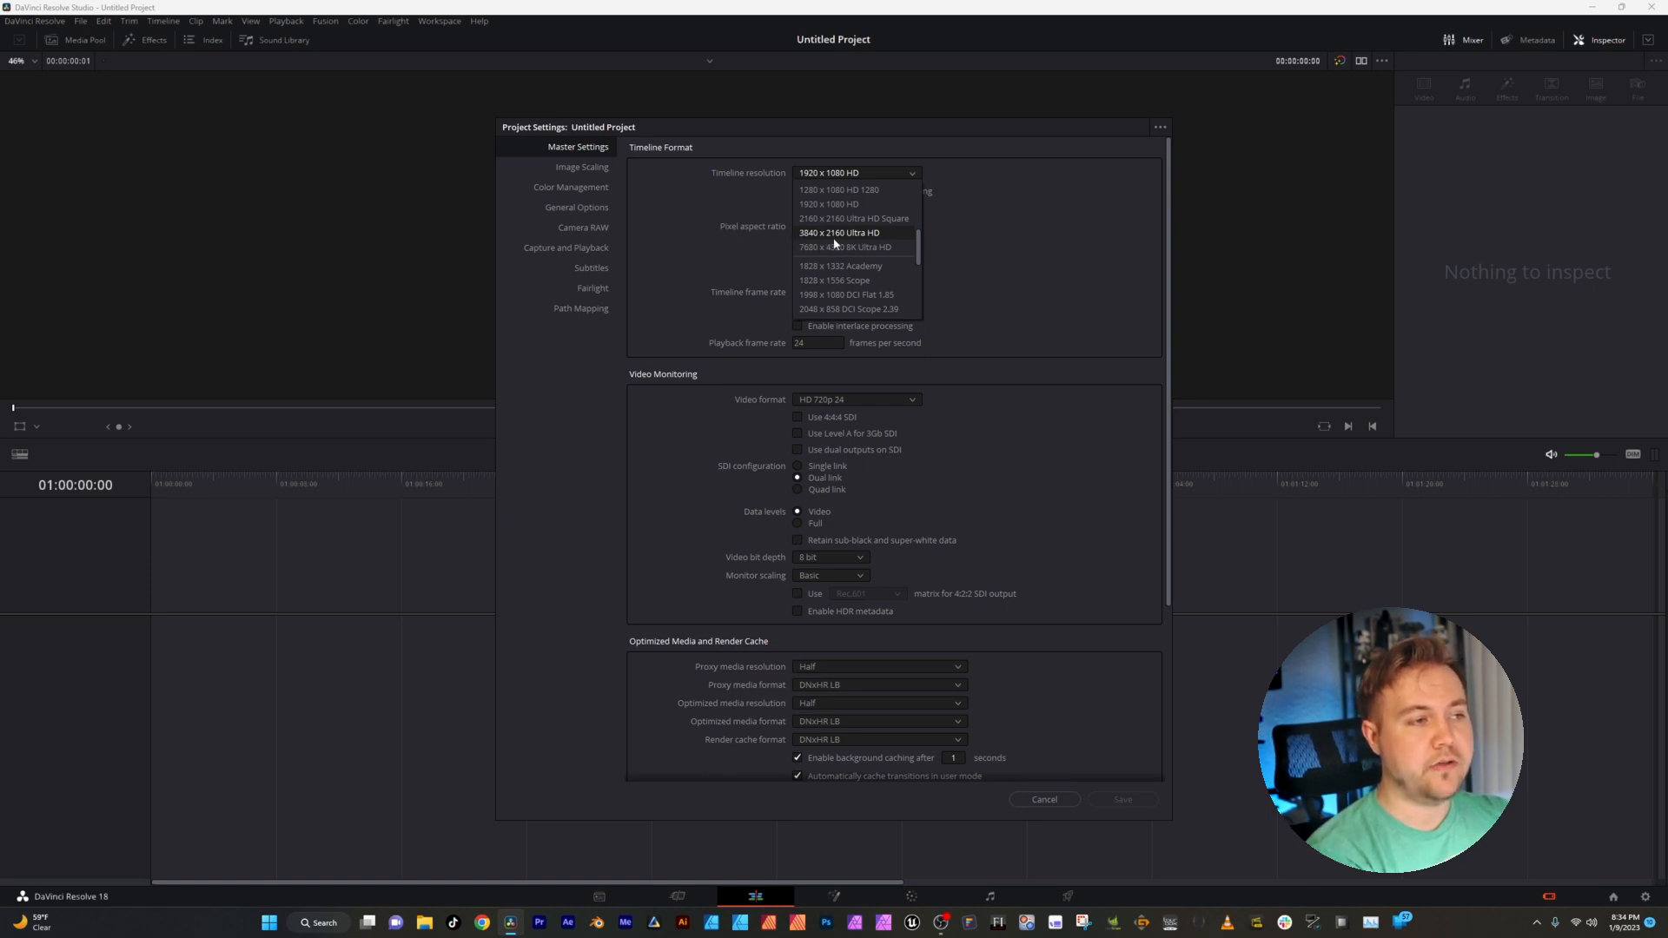
mouse_move(871, 236)
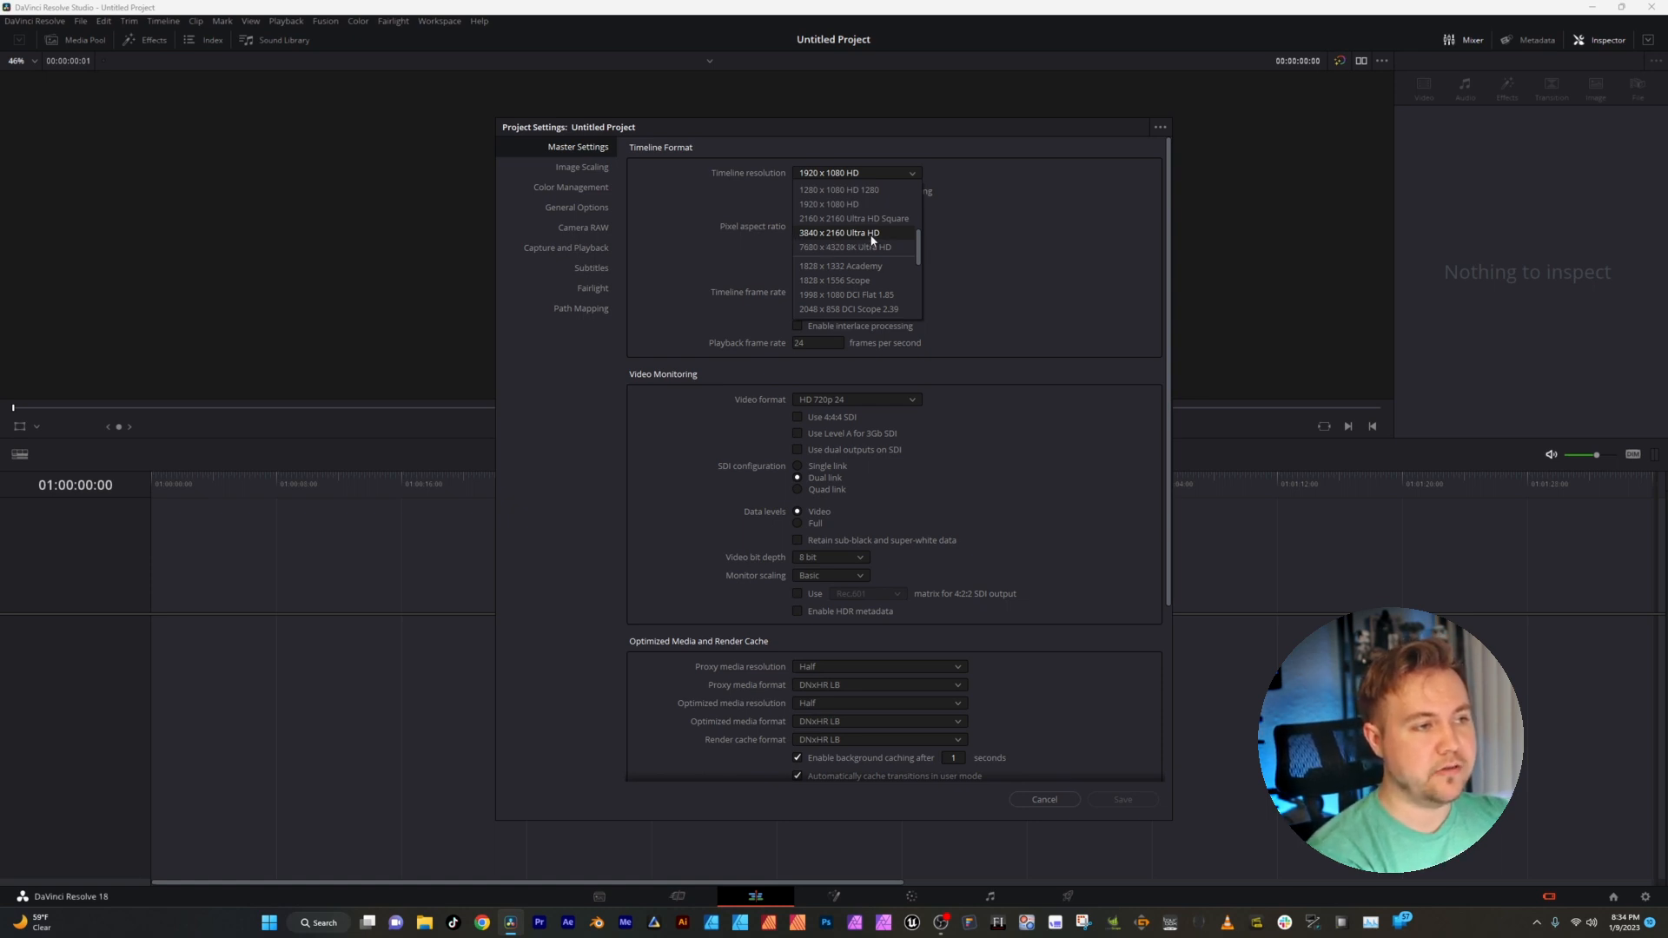
left_click(848, 203)
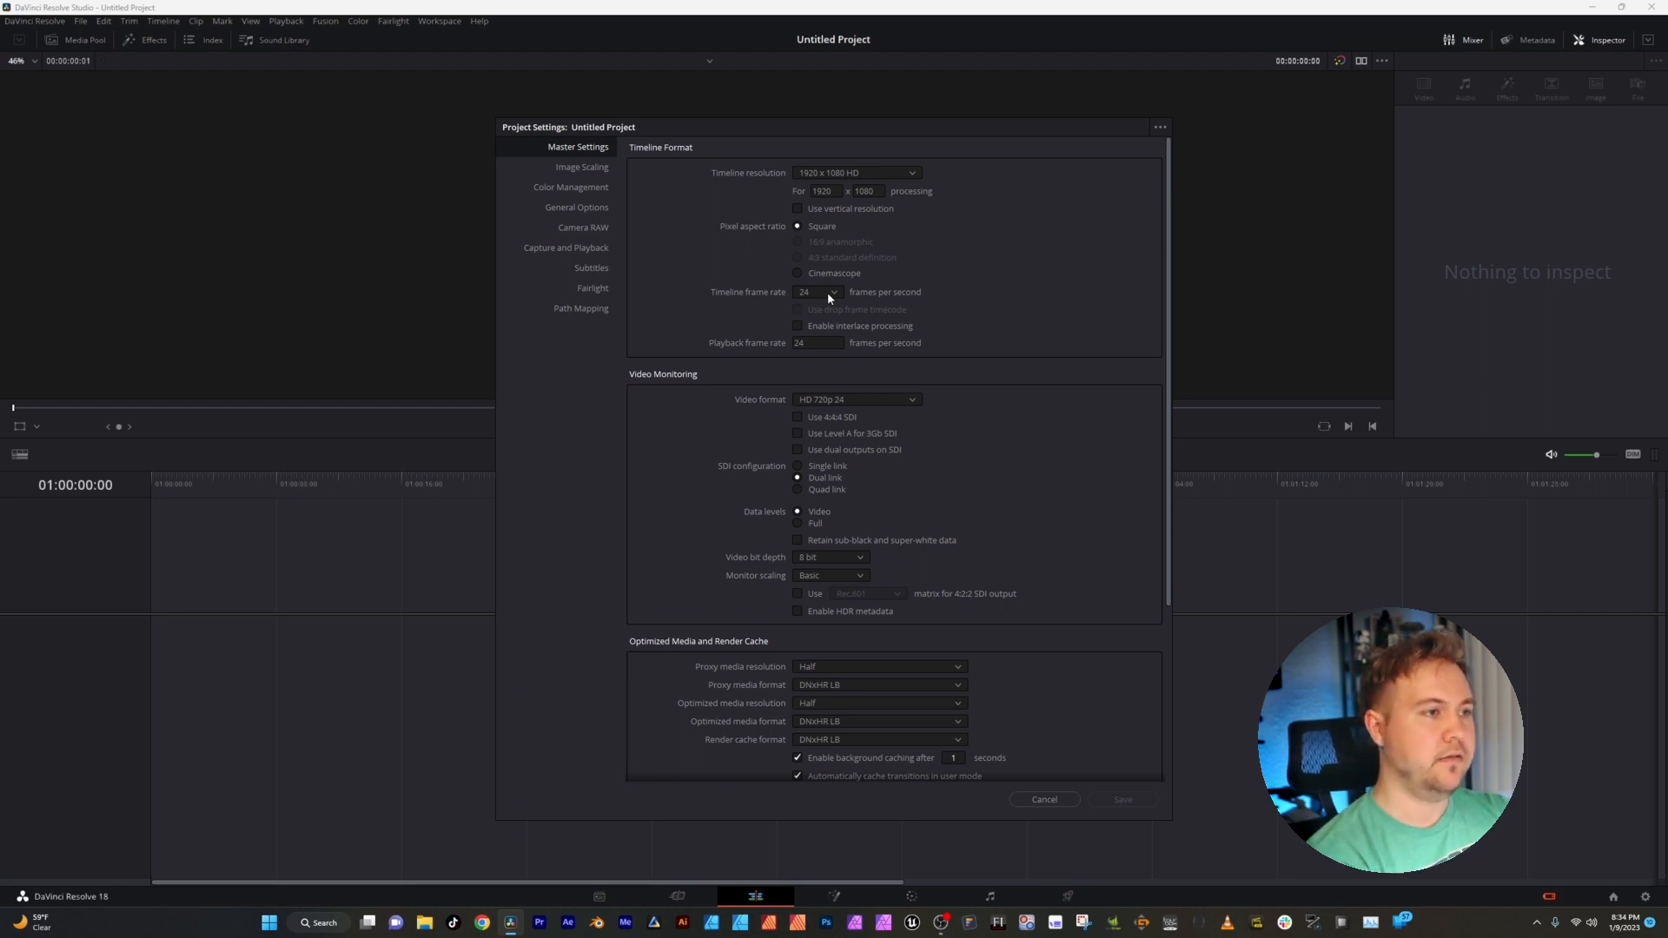
left_click(819, 292)
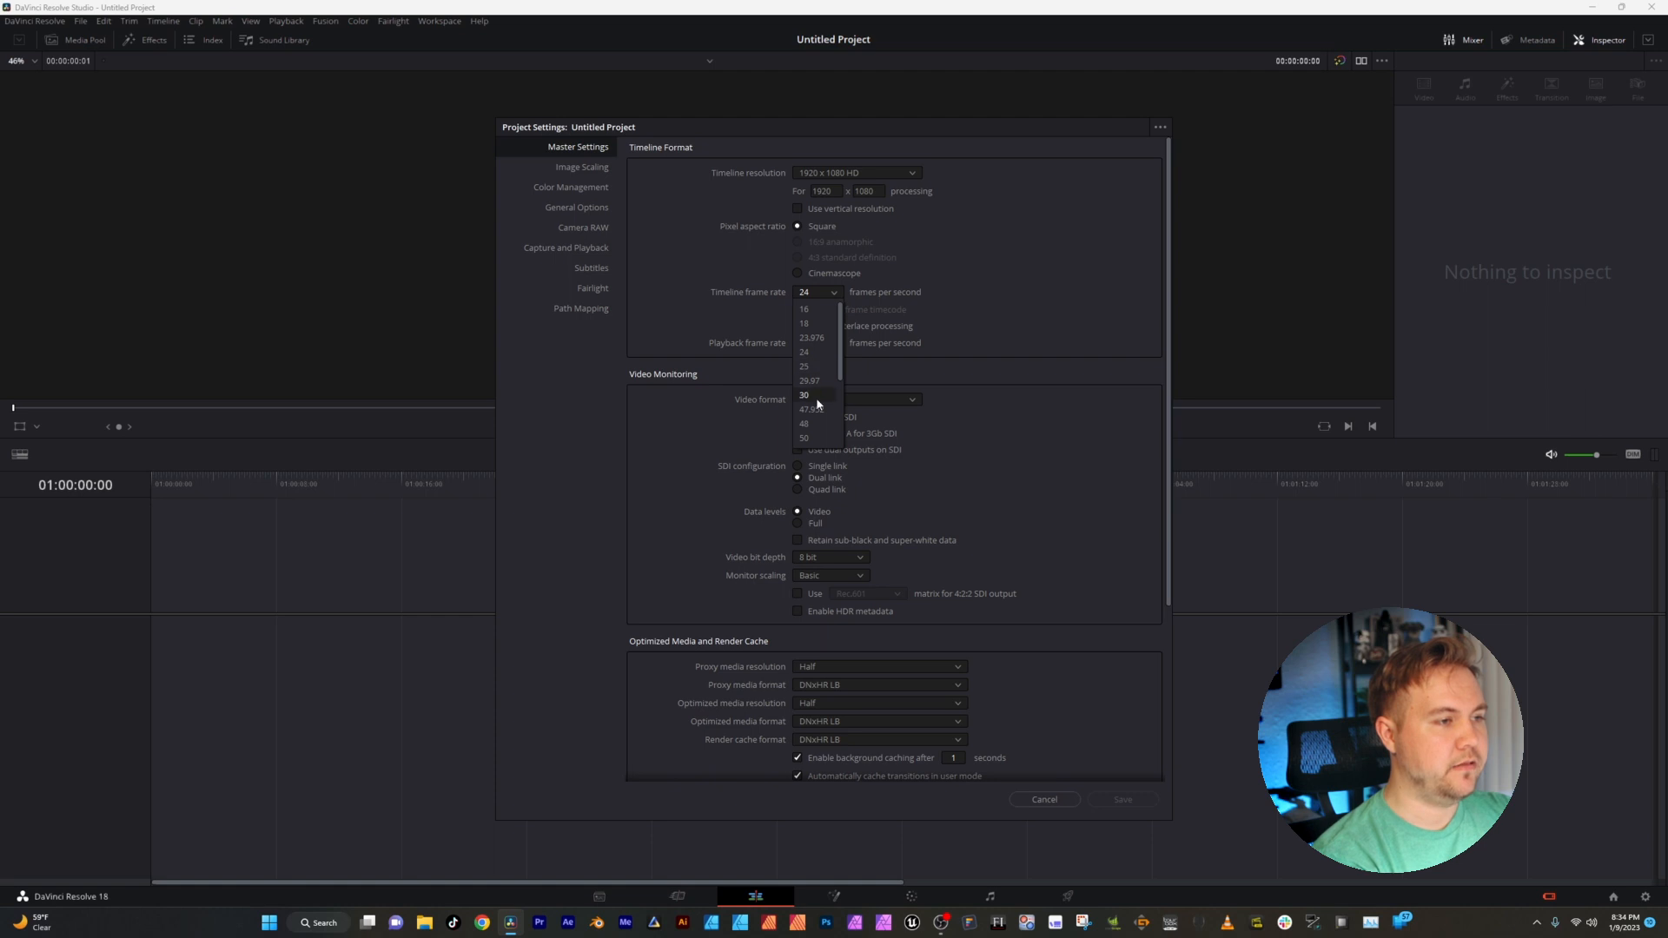
left_click(804, 394)
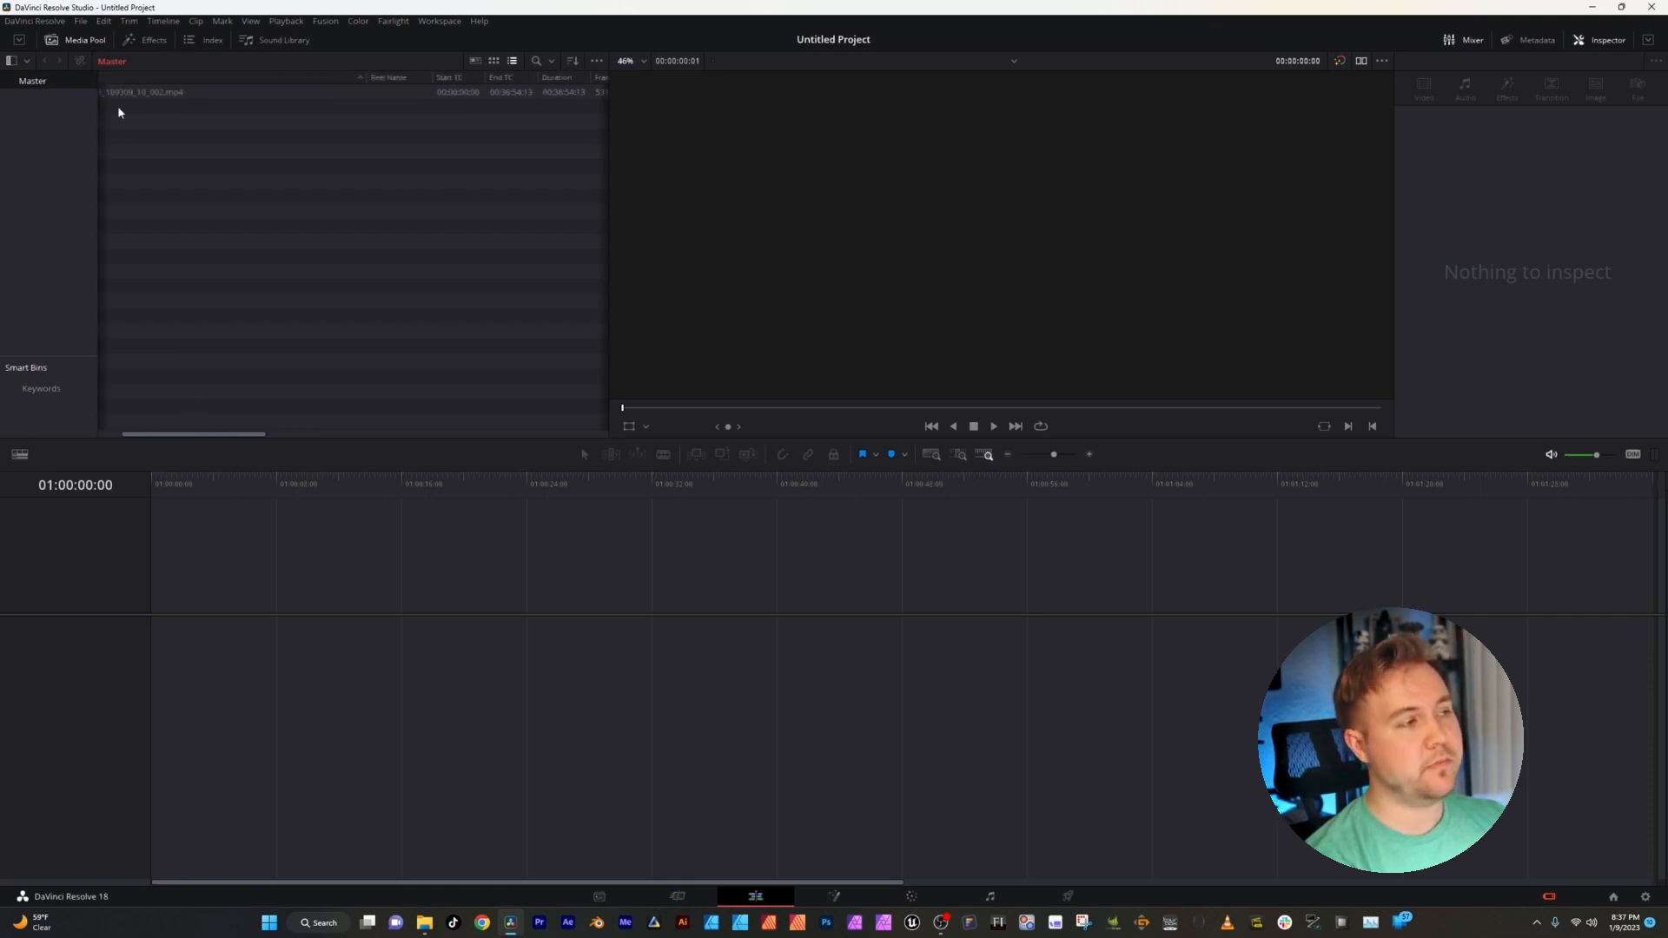
- Toggle the media pool off and on, then select the imported clip to inspect it
left_click(84, 40)
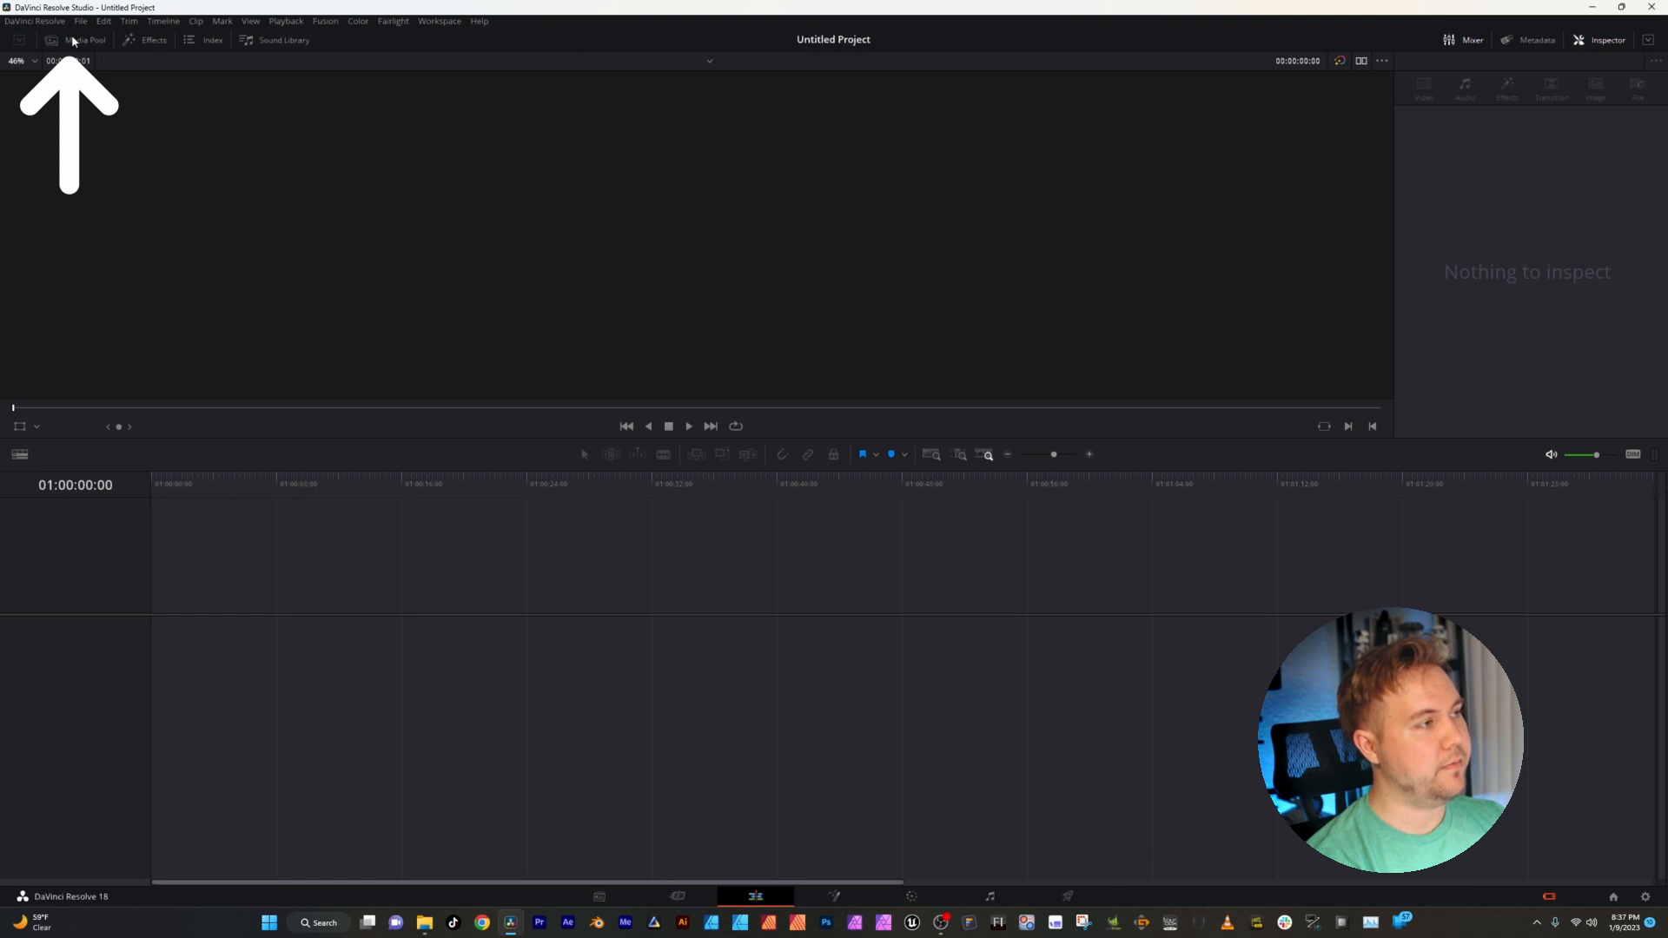
left_click(83, 40)
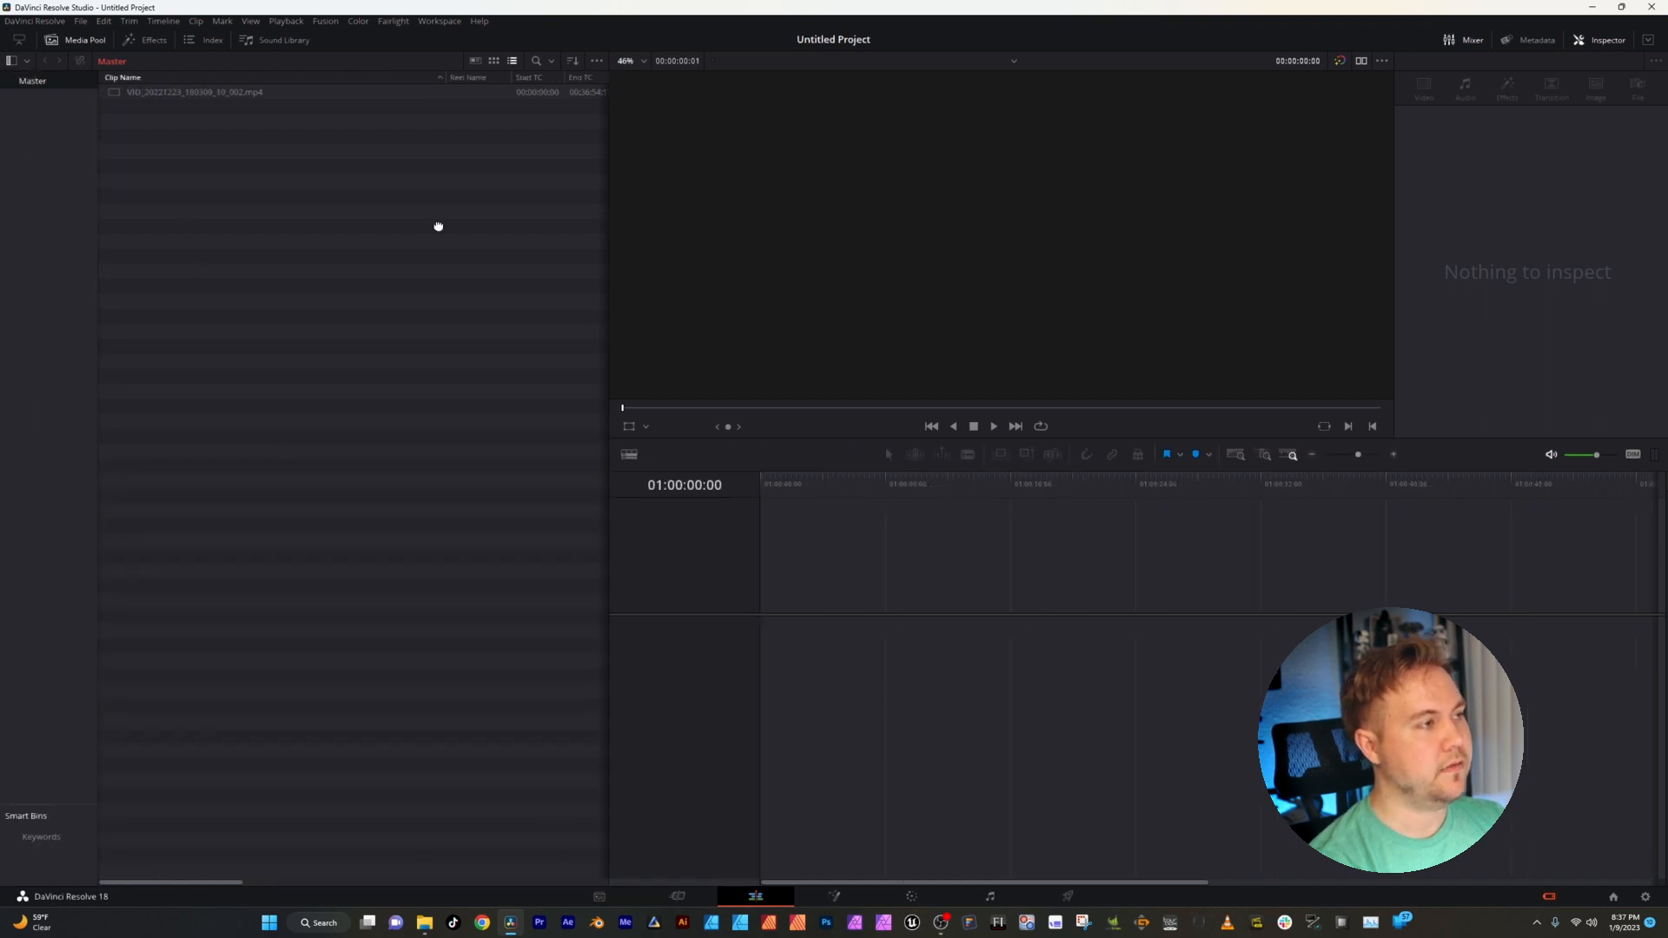
mouse_move(299, 92)
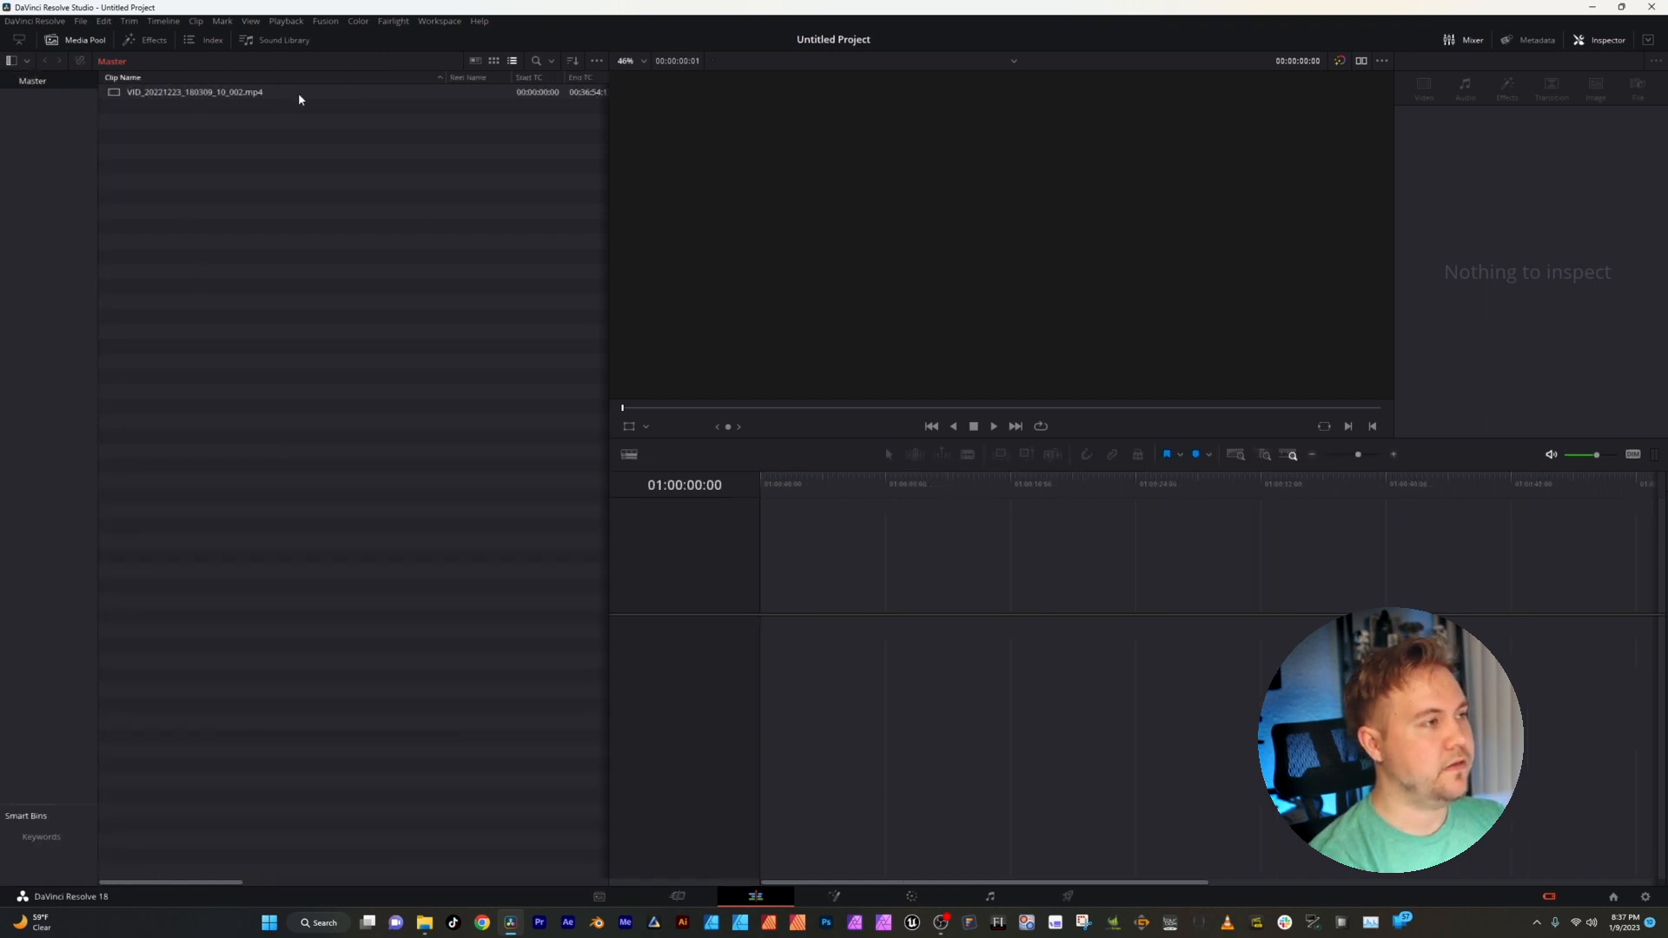
left_click(193, 92)
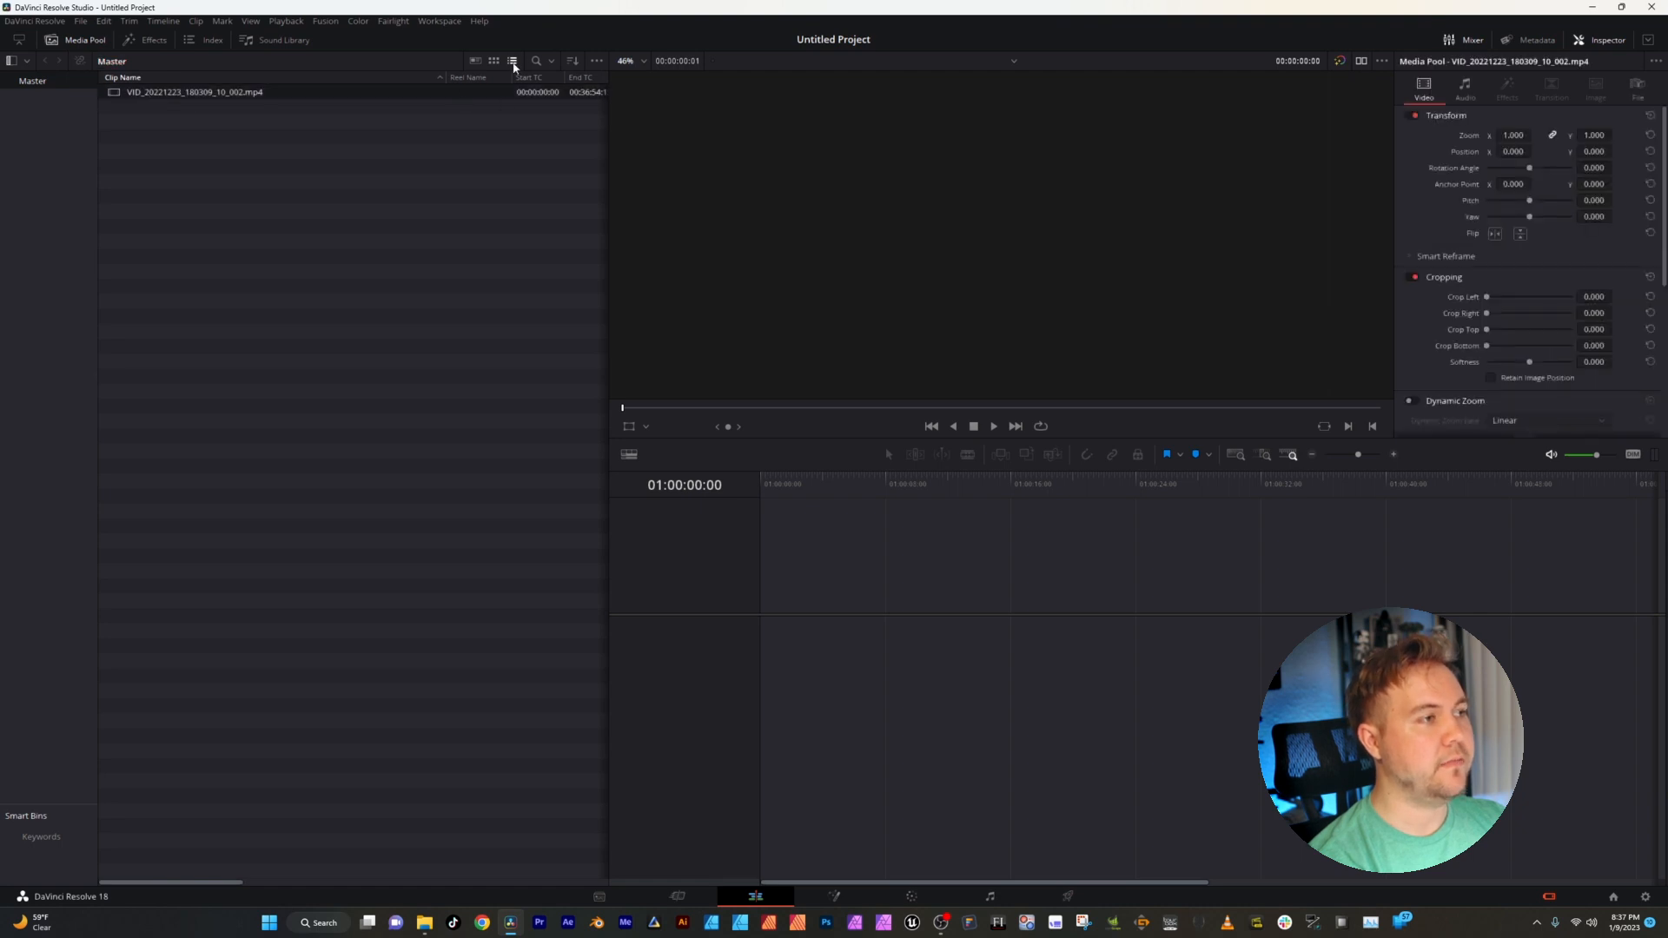
left_click(492, 61)
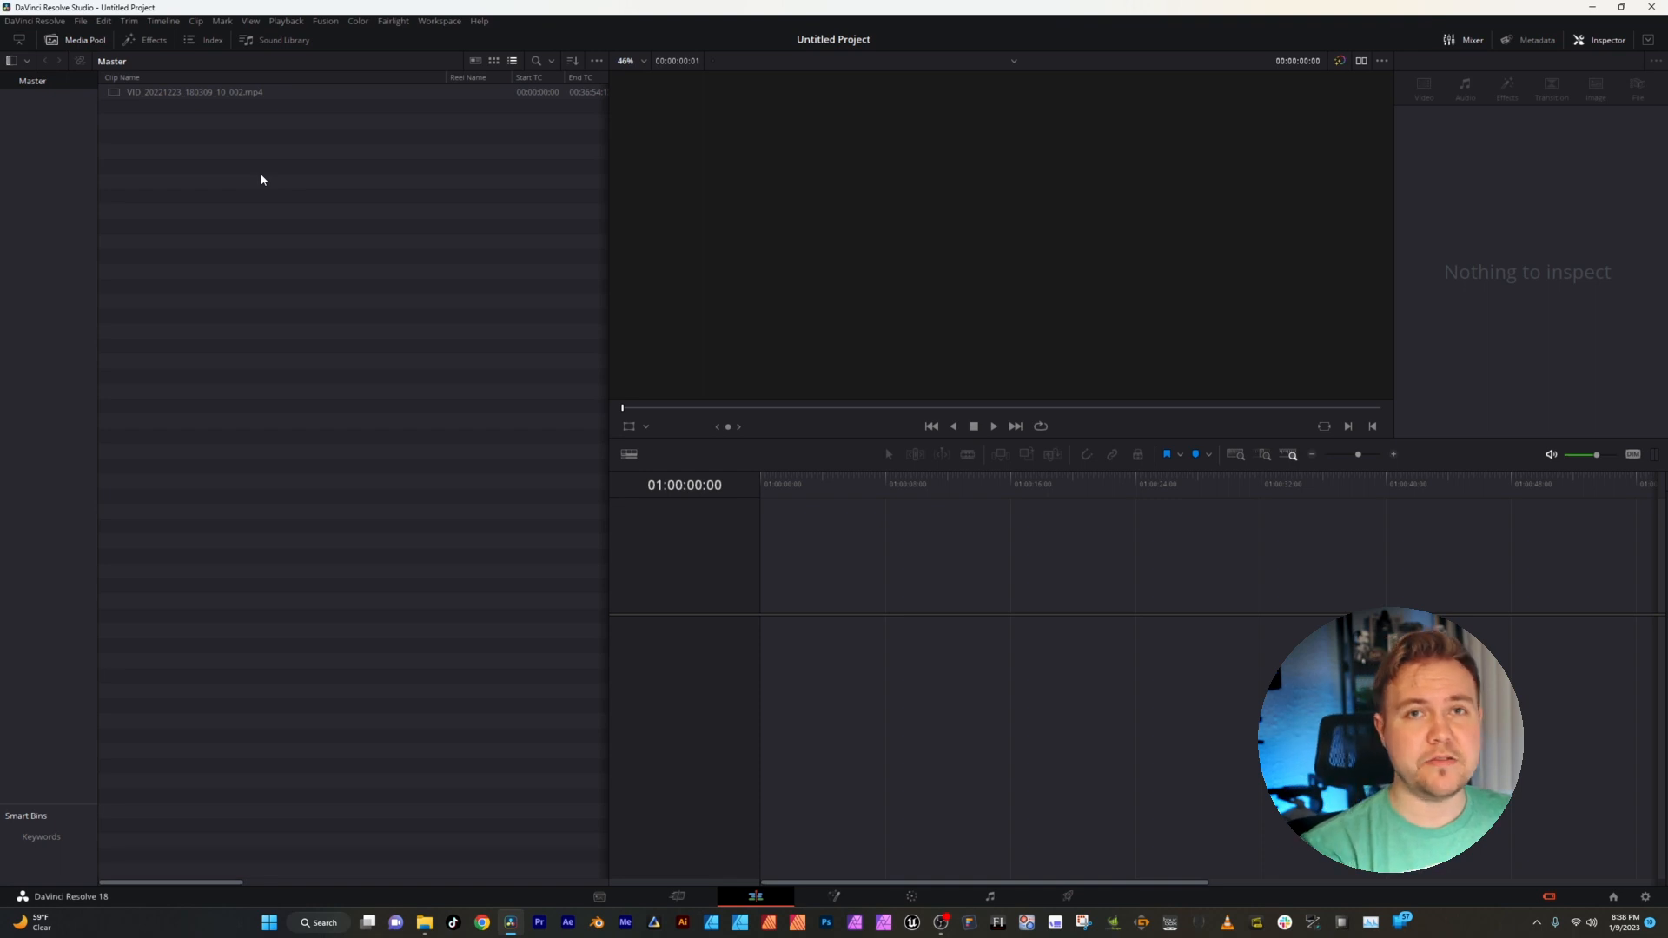
- Create a new bin in the media pool named Footage and open it
right_click(261, 179)
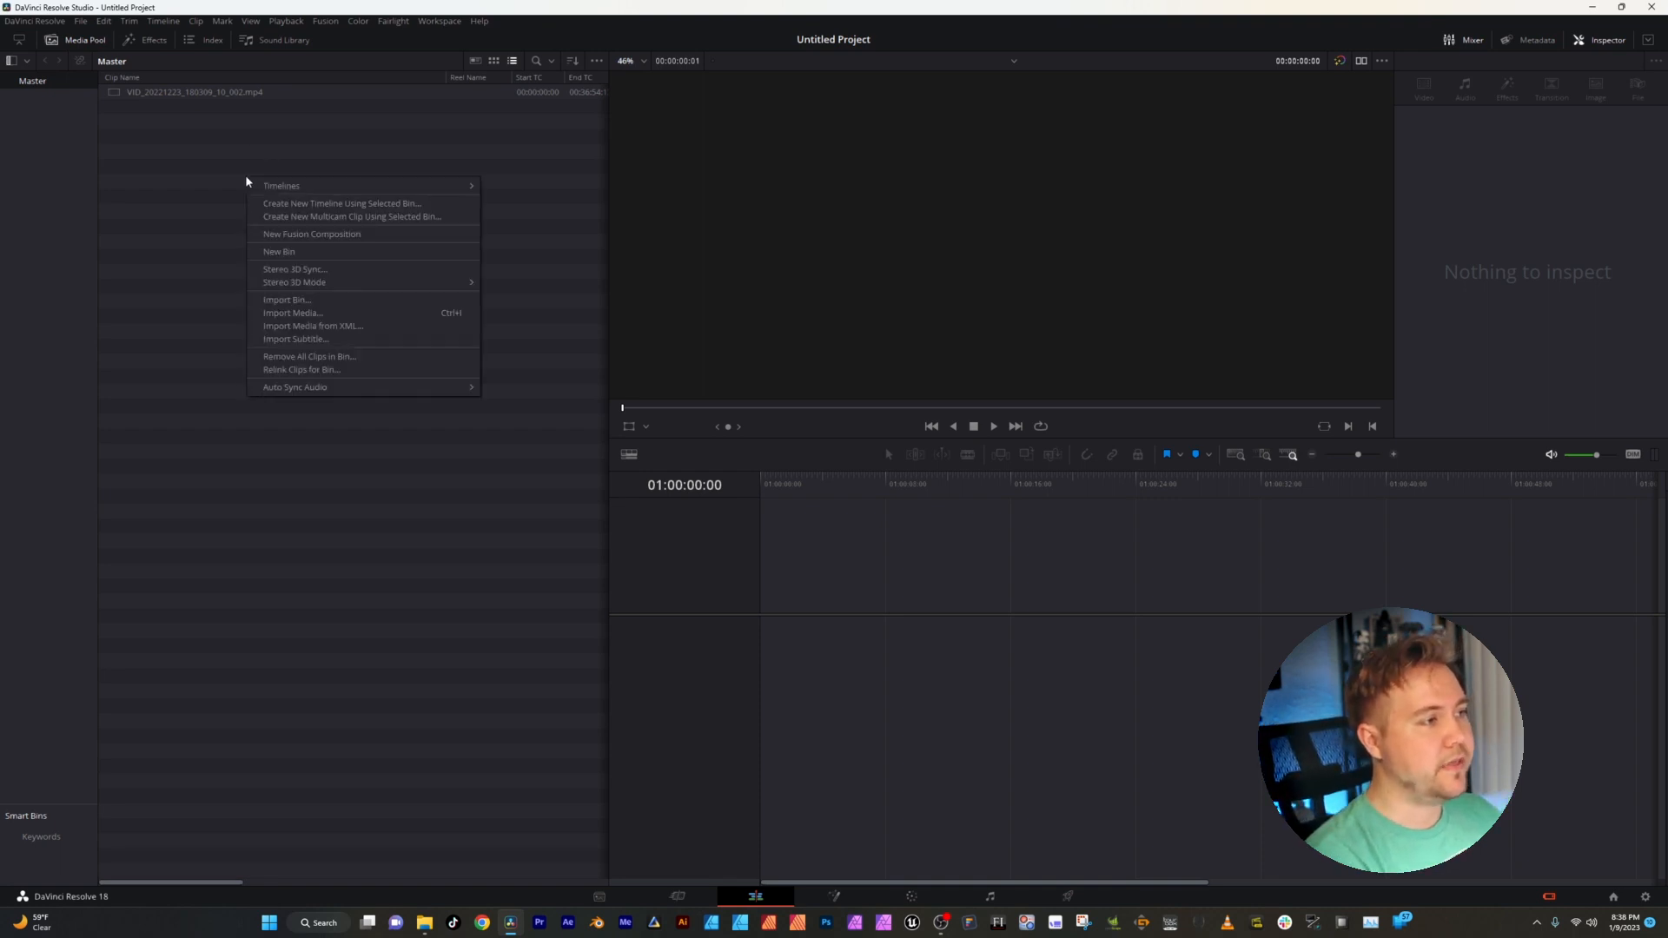
mouse_move(278, 250)
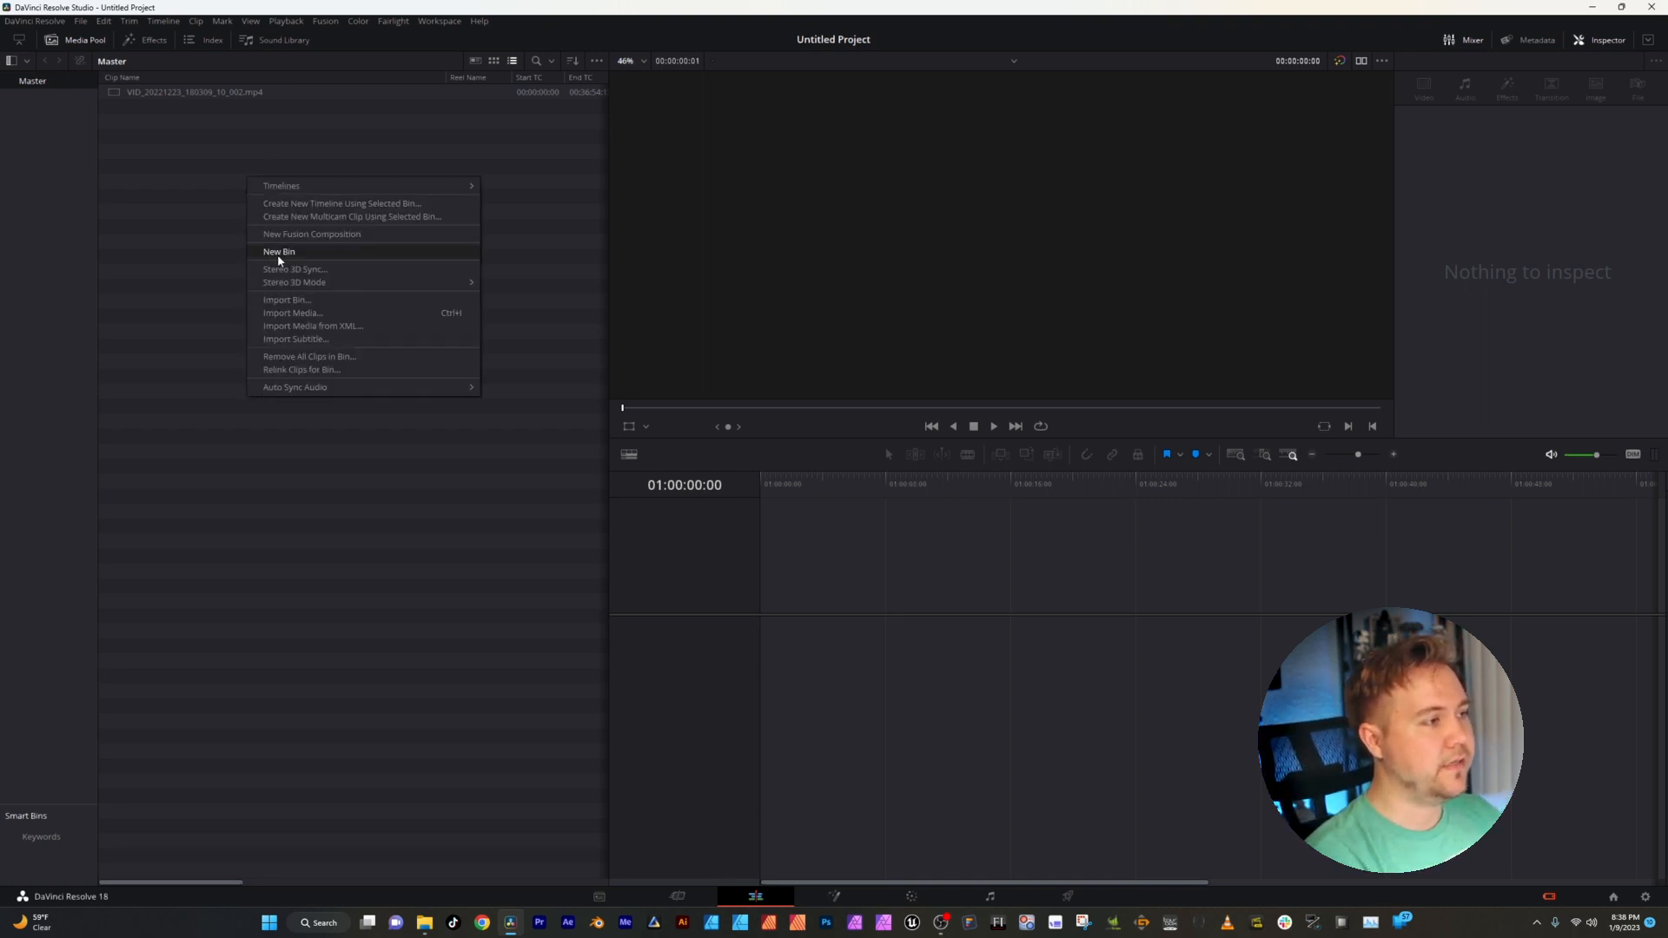
left_click(278, 250)
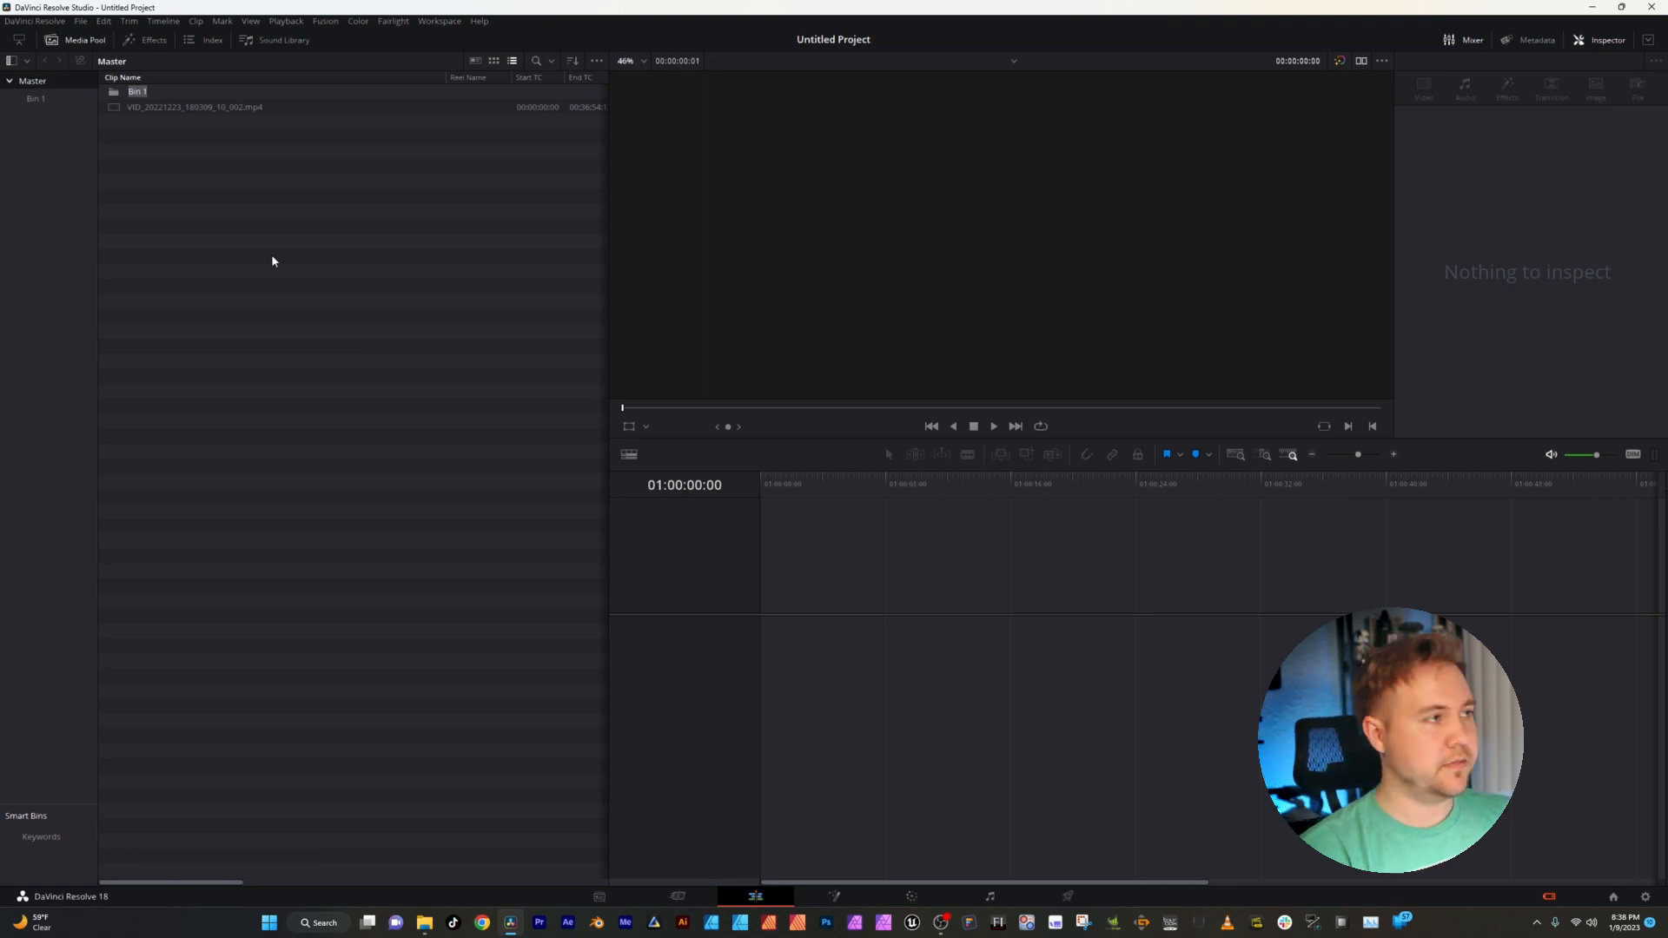
type("Footage")
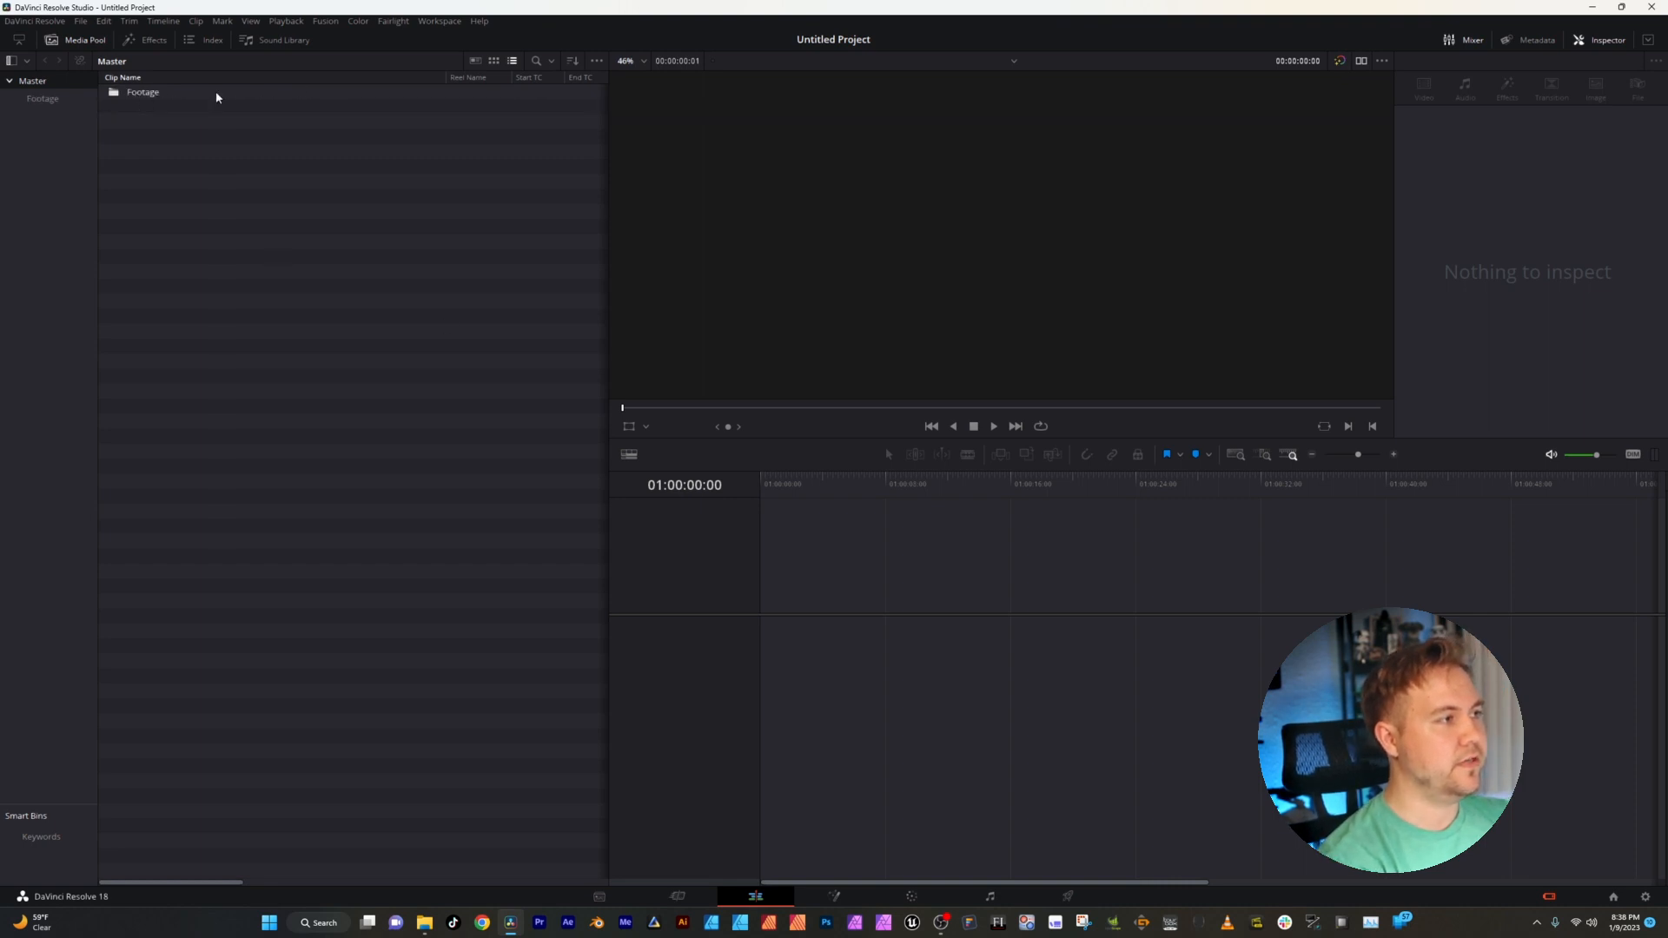
double_click(141, 92)
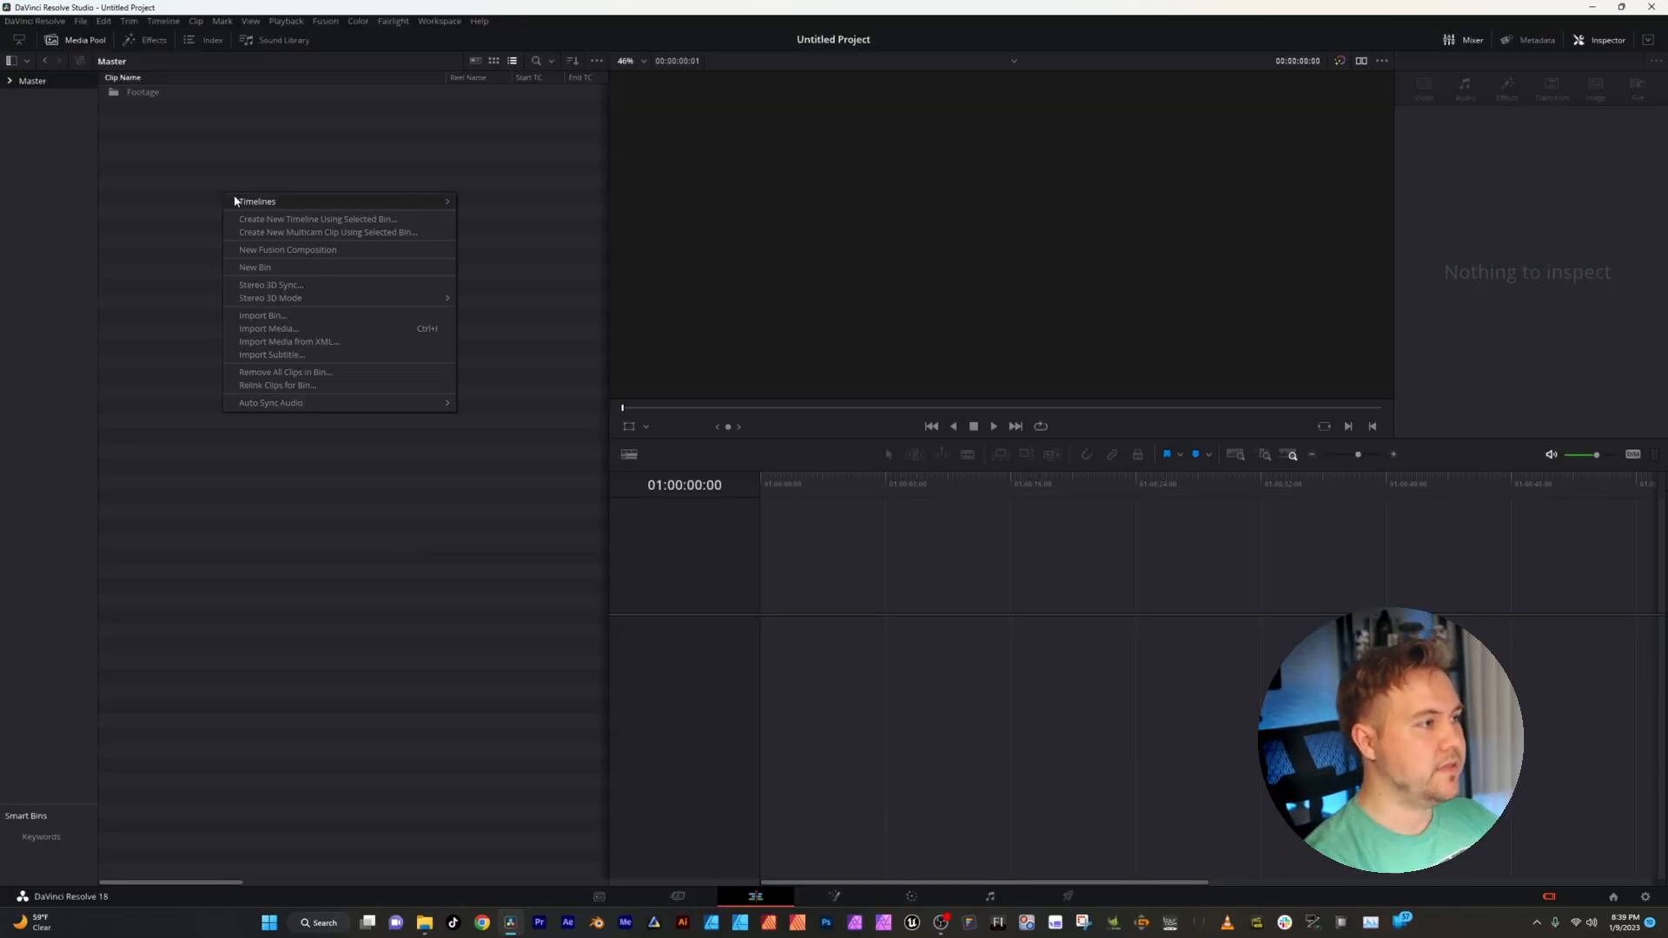
mouse_move(257, 202)
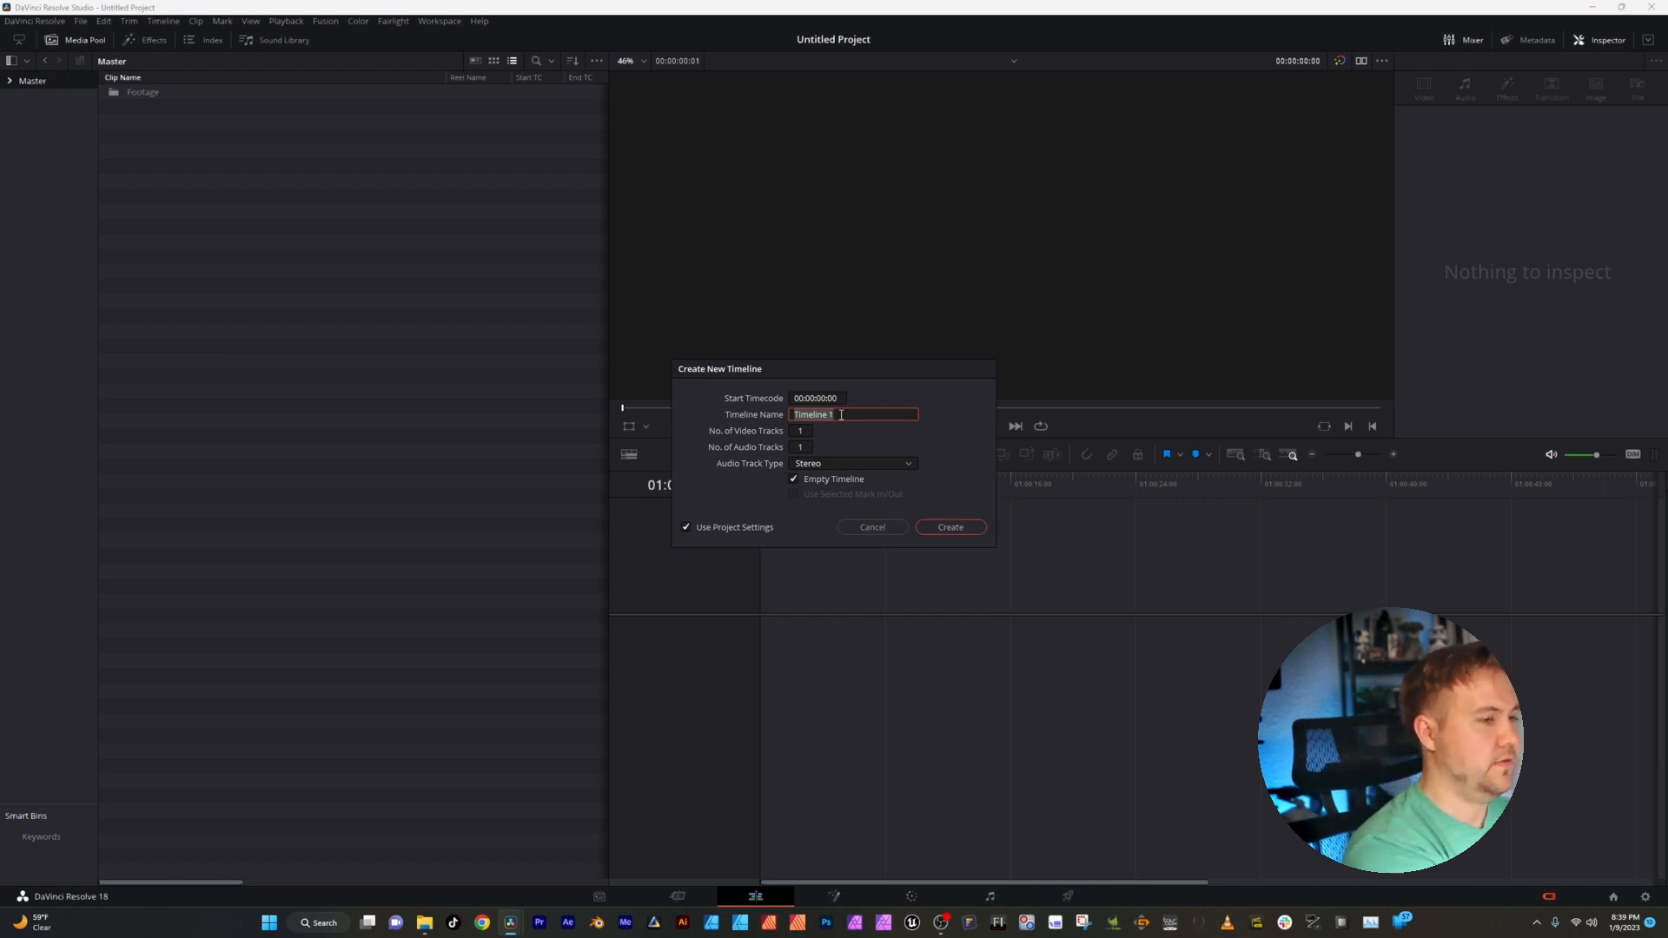
- Create a new empty timeline named Video using the project settings
type("Video")
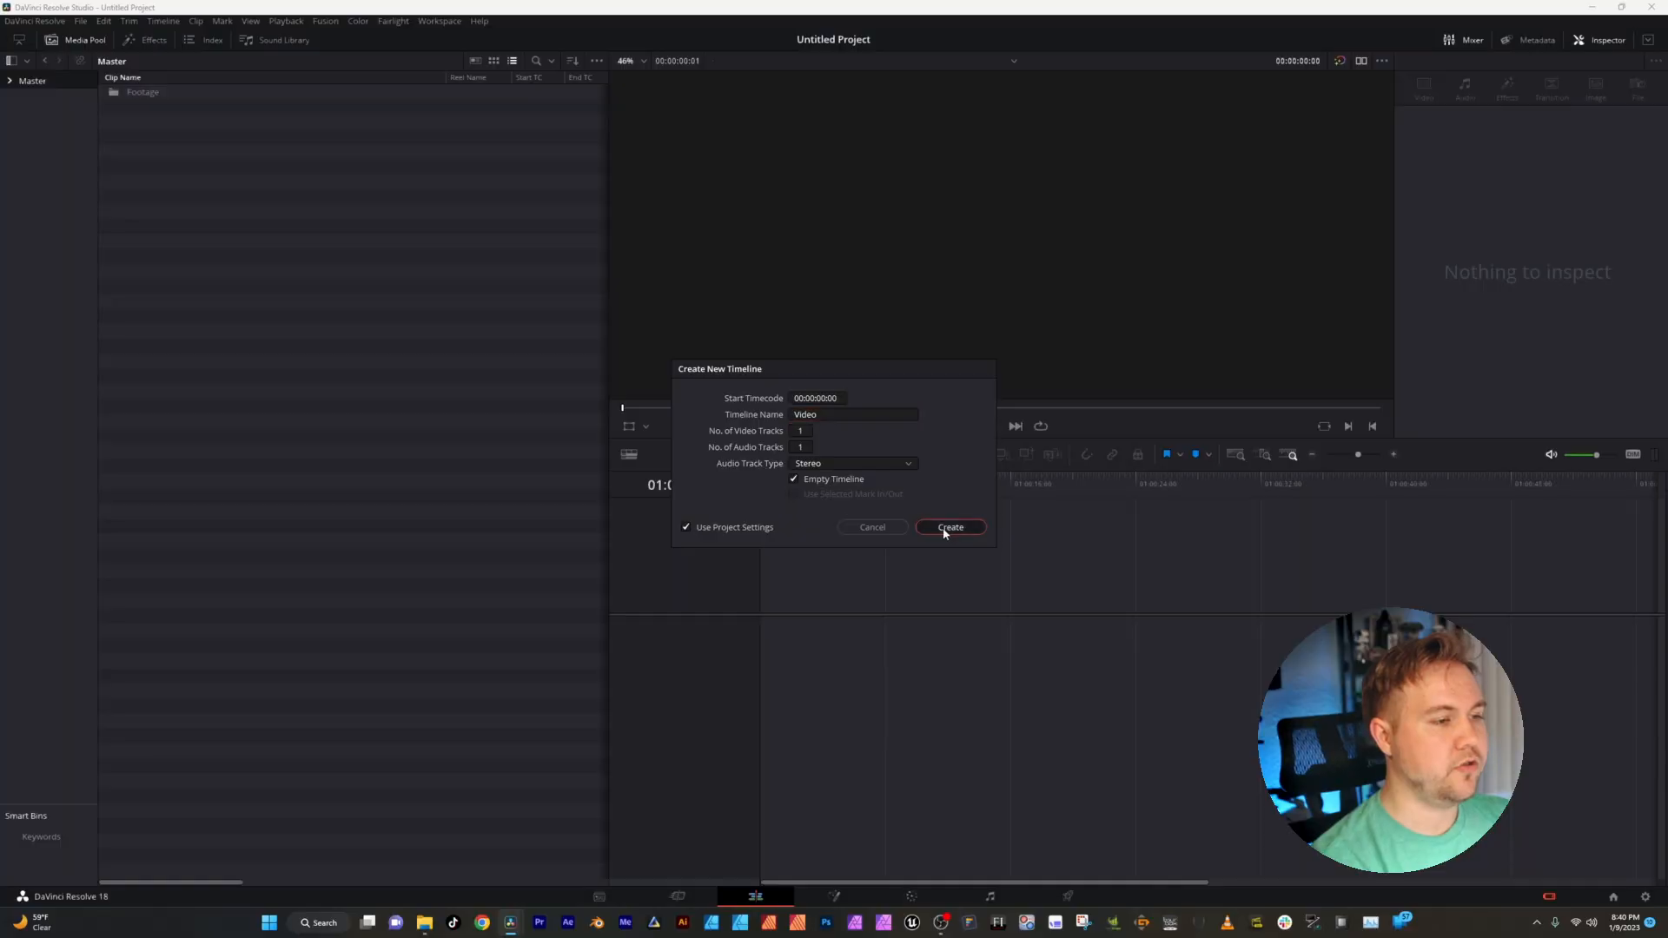
left_click(948, 527)
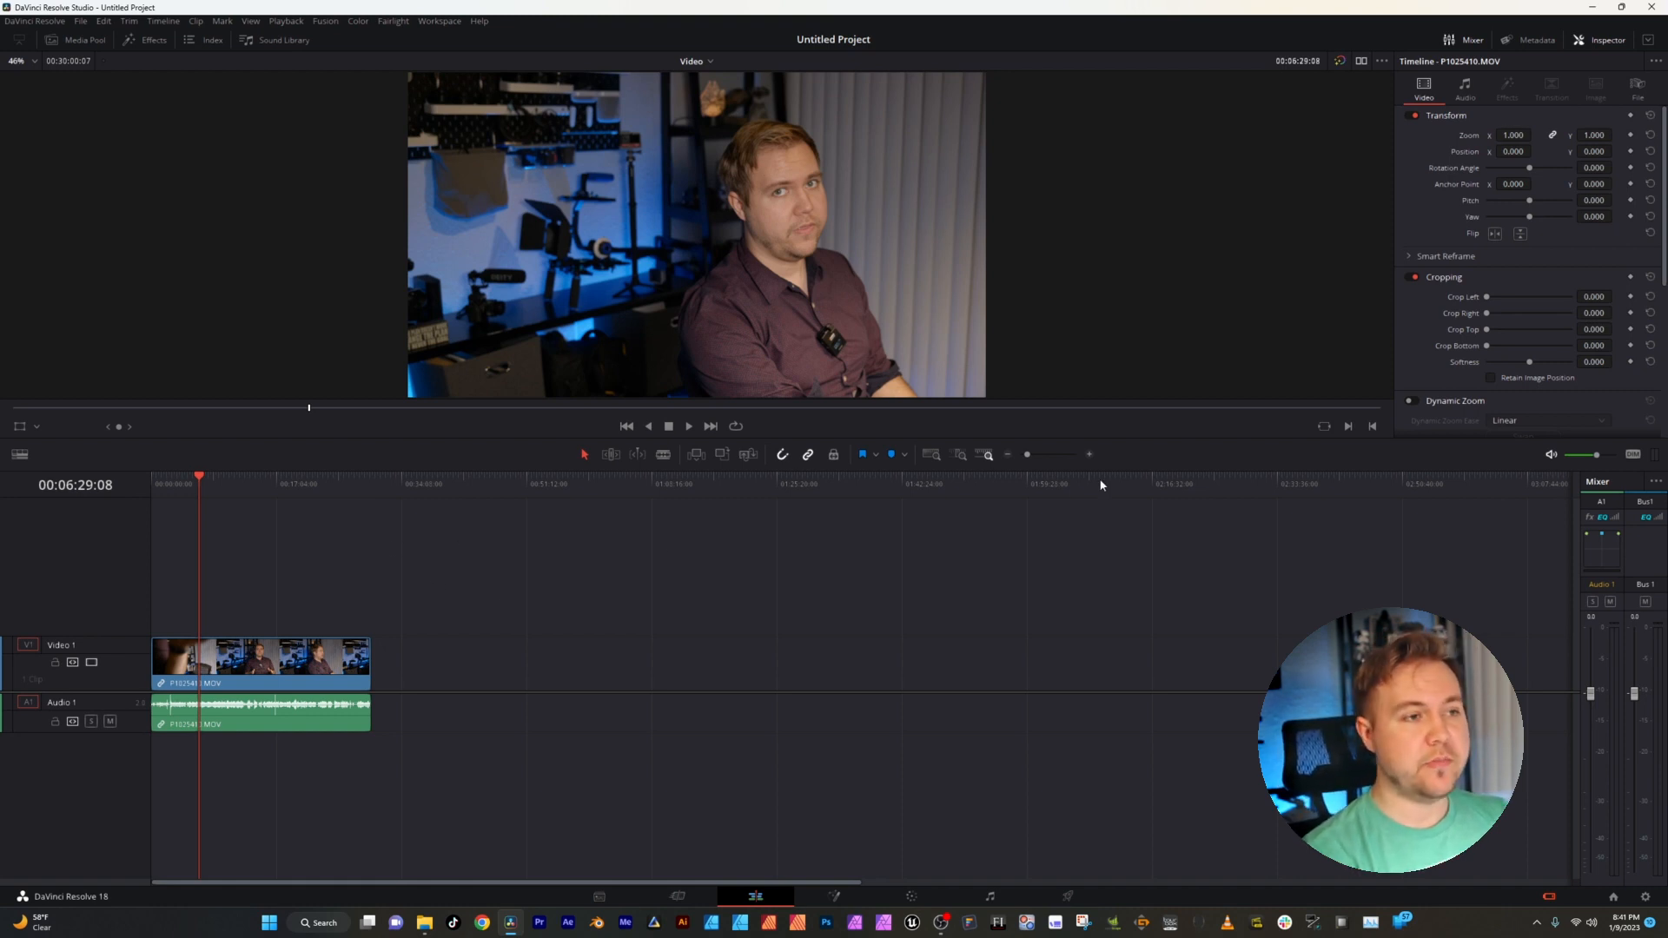
mouse_move(1020, 457)
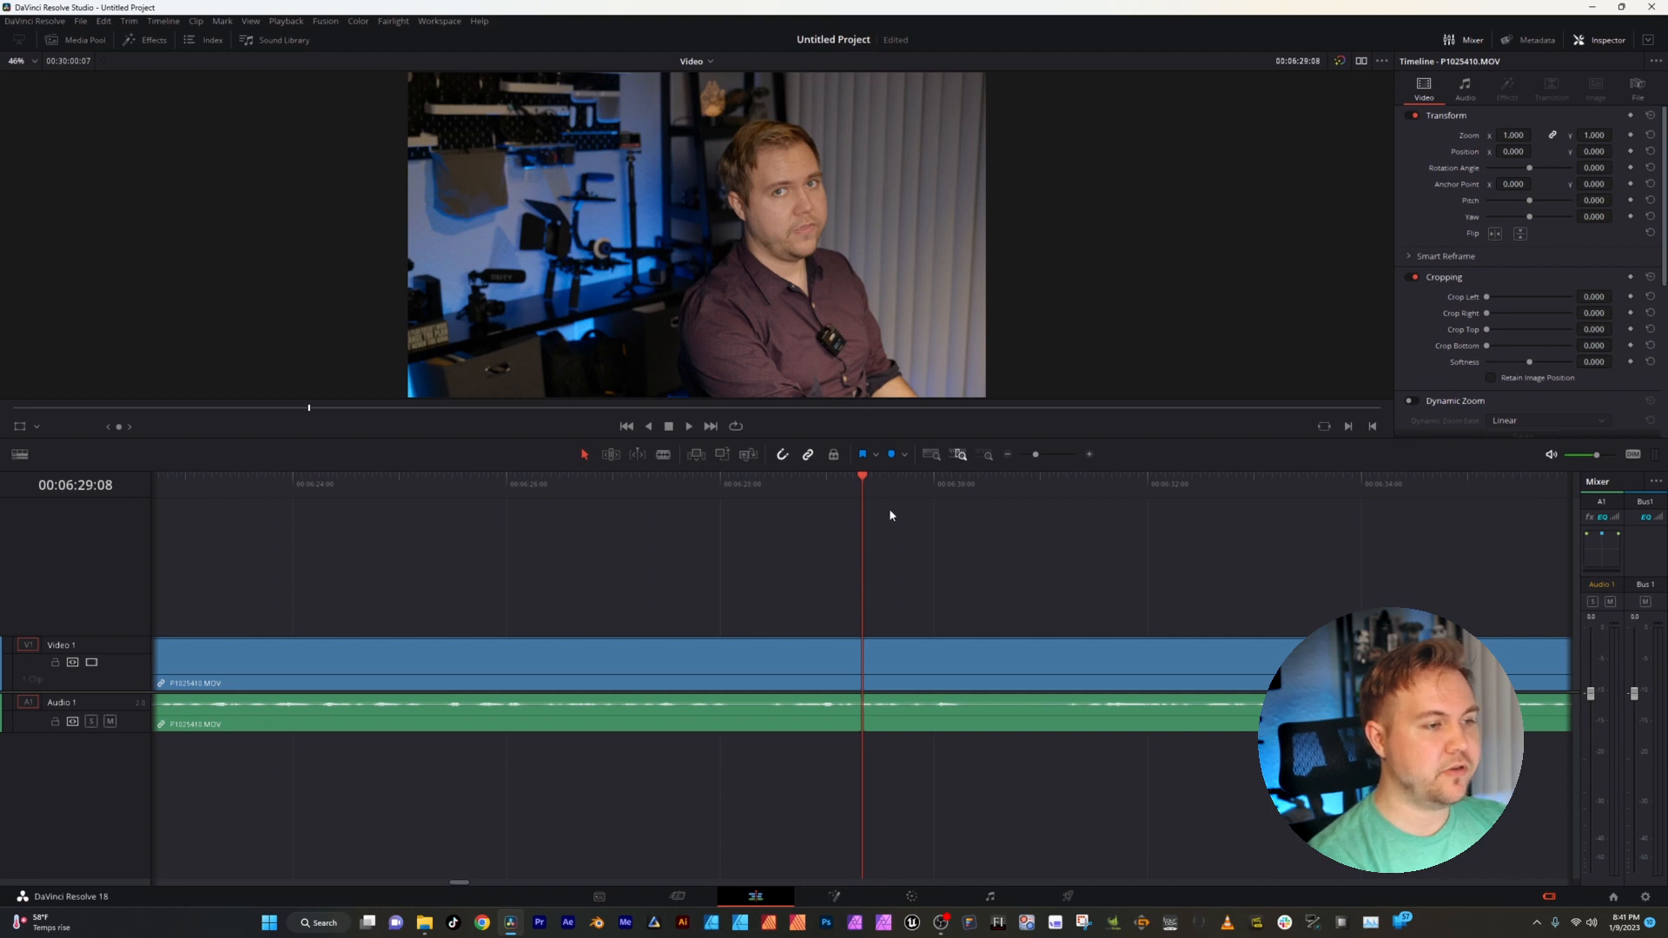
mouse_move(882, 561)
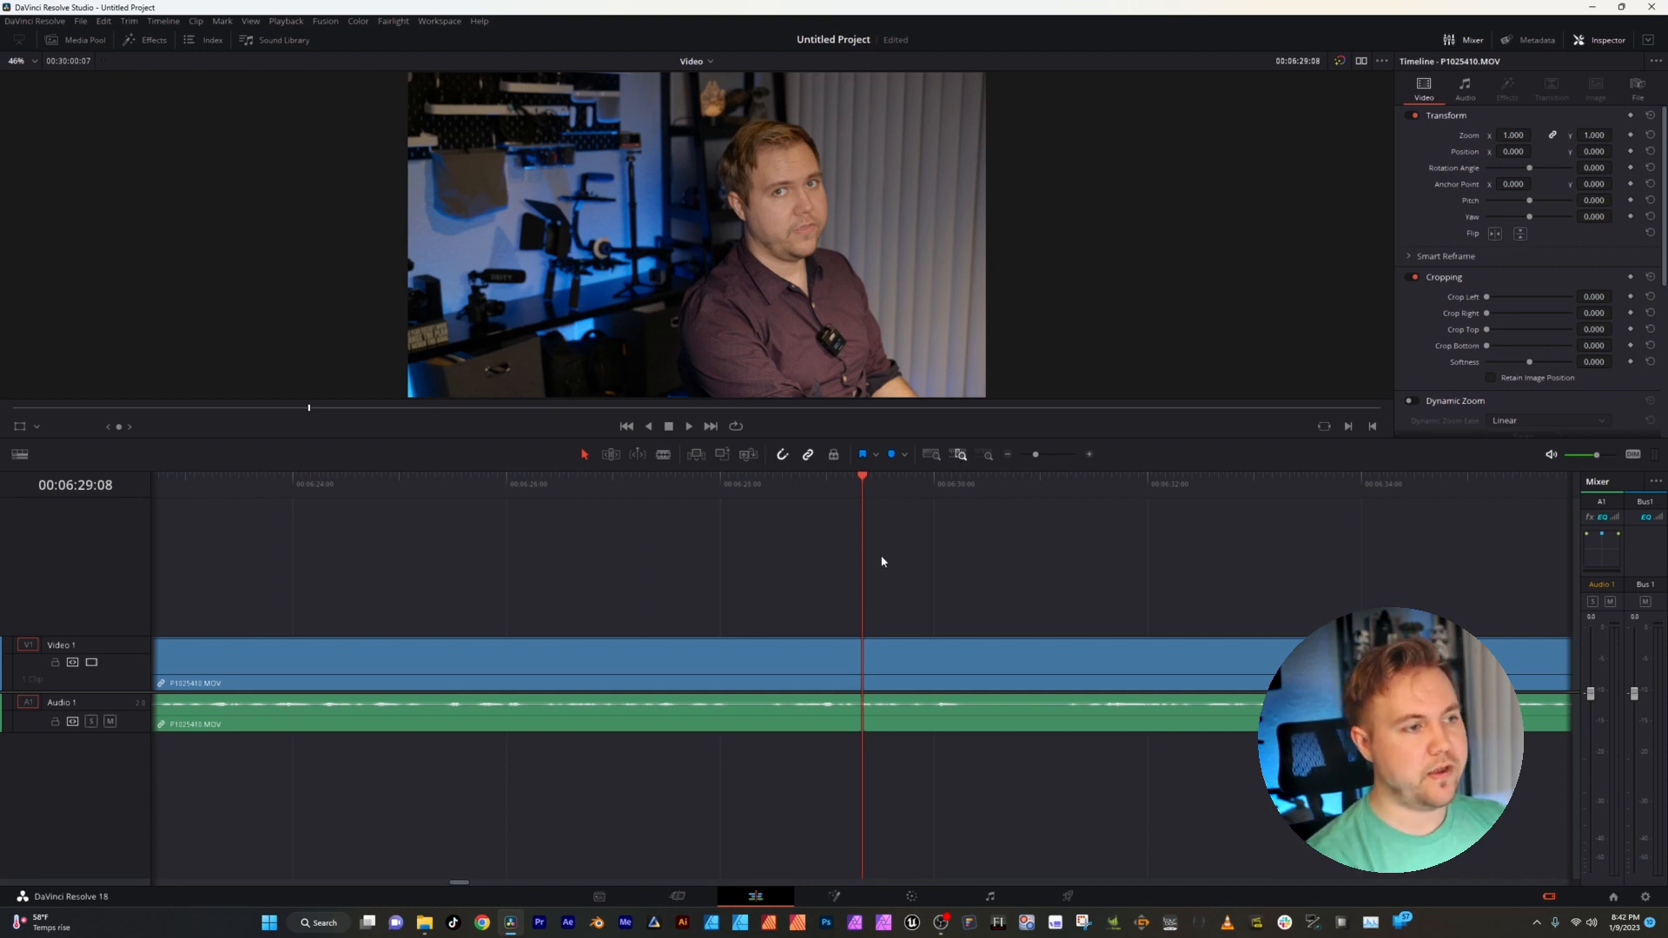
- Place P1025410.MOV on the timeline and move the playhead to around 14:40
left_click(957, 453)
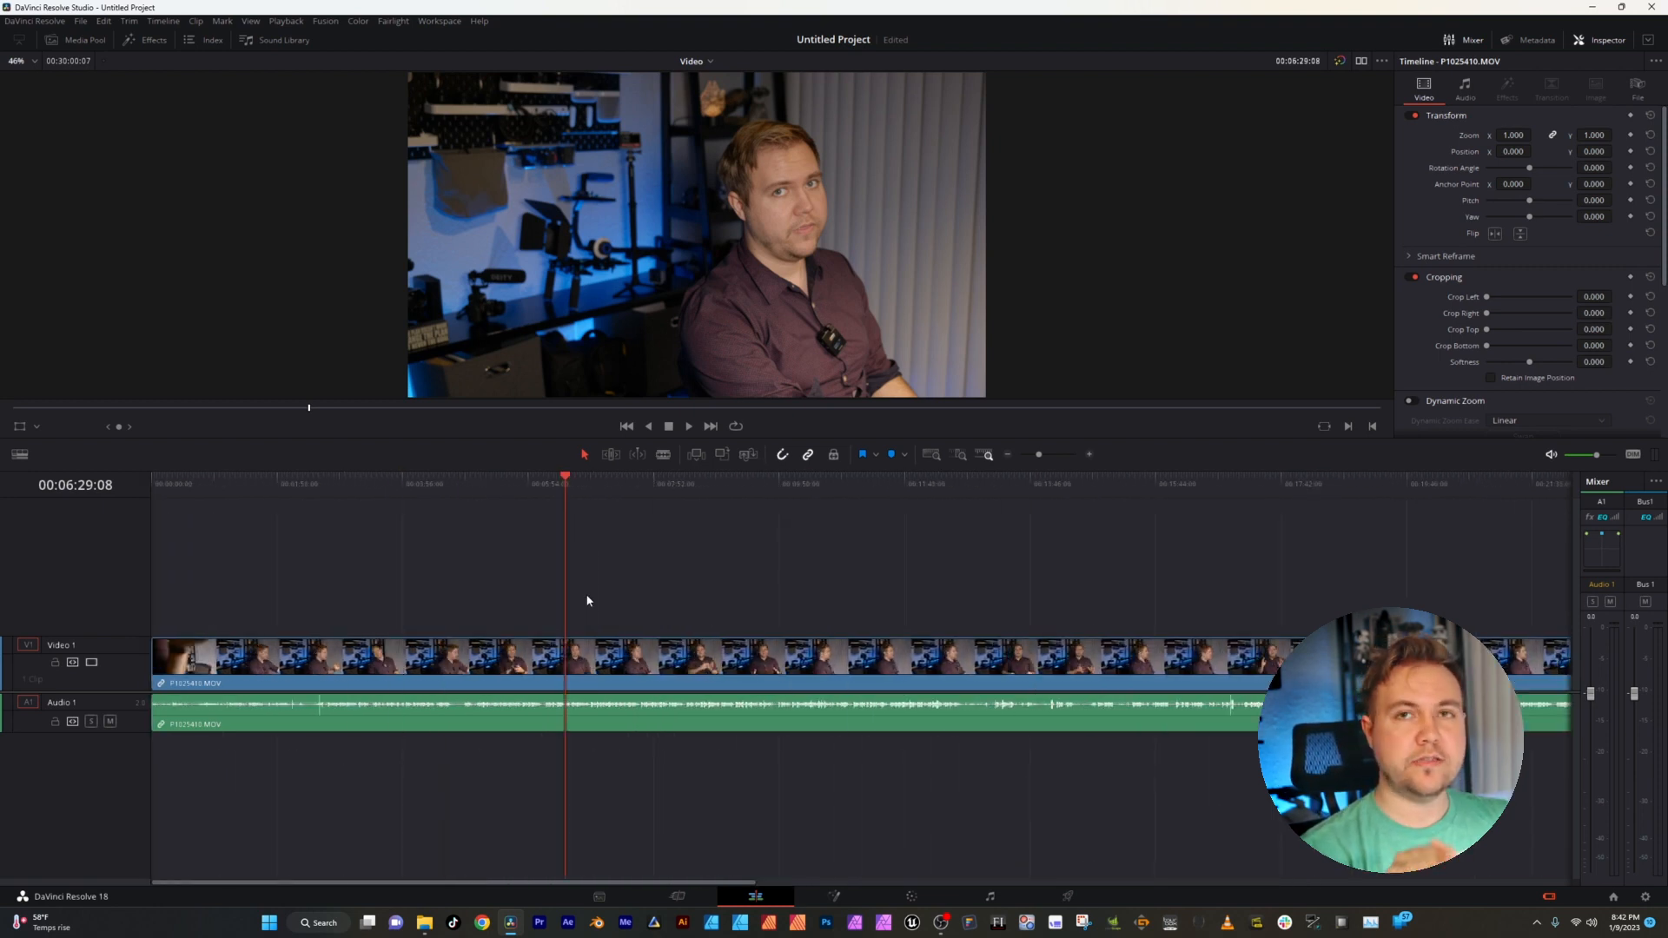
left_click(580, 485)
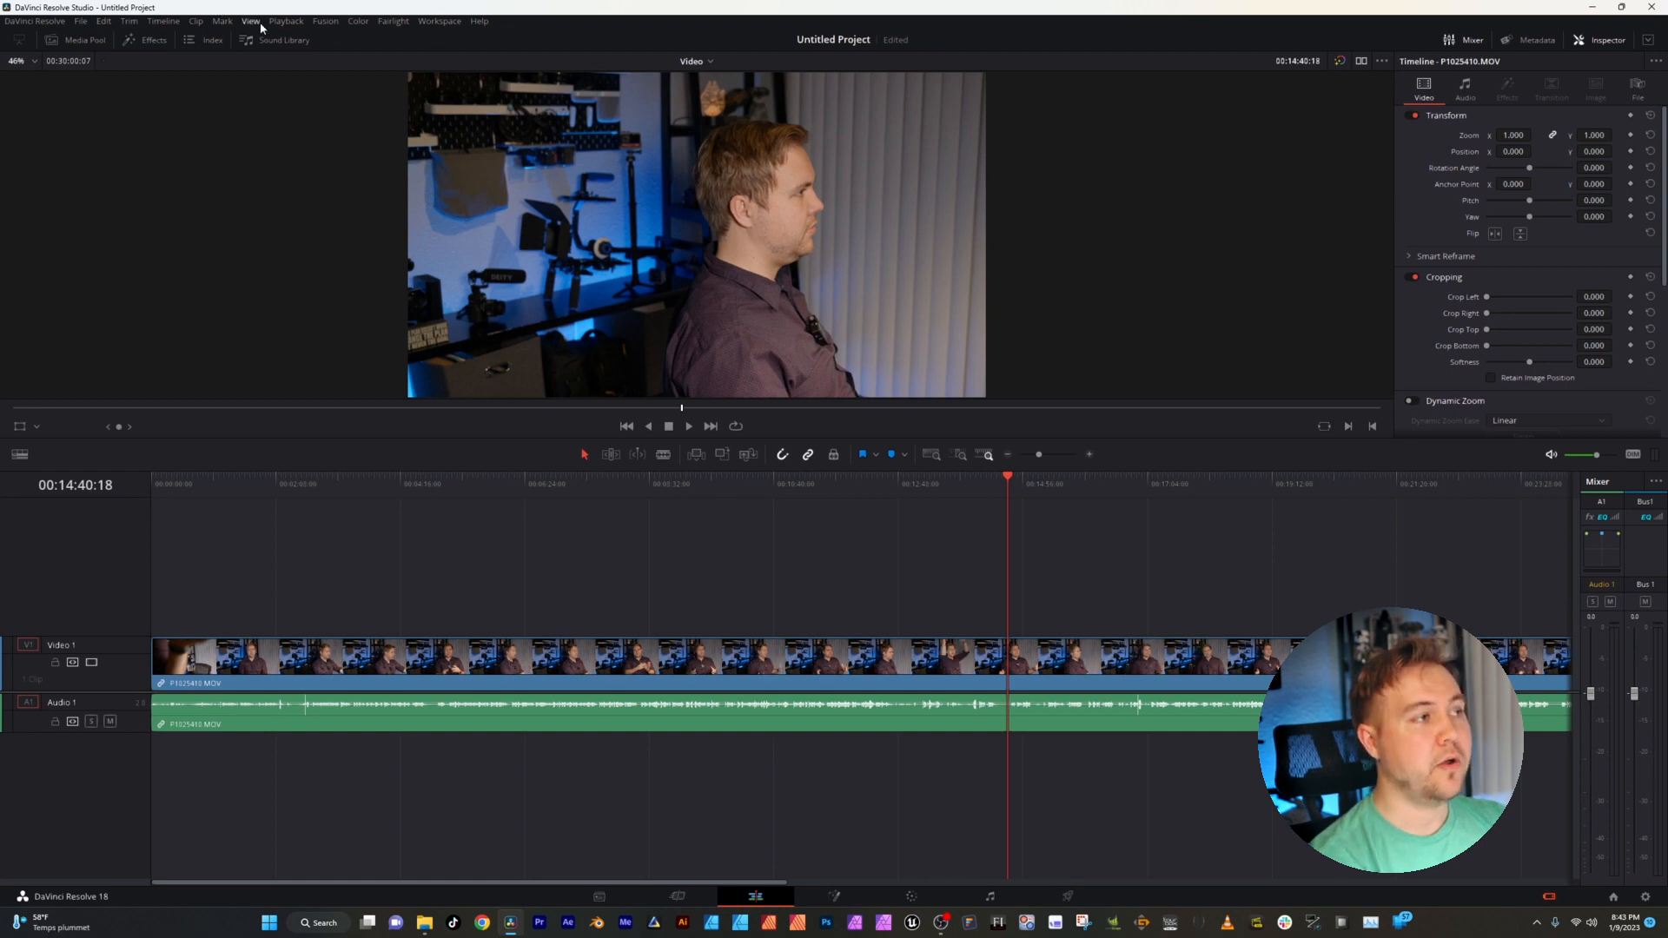
- Check the View menu options and select the interview clip on the timeline
left_click(251, 20)
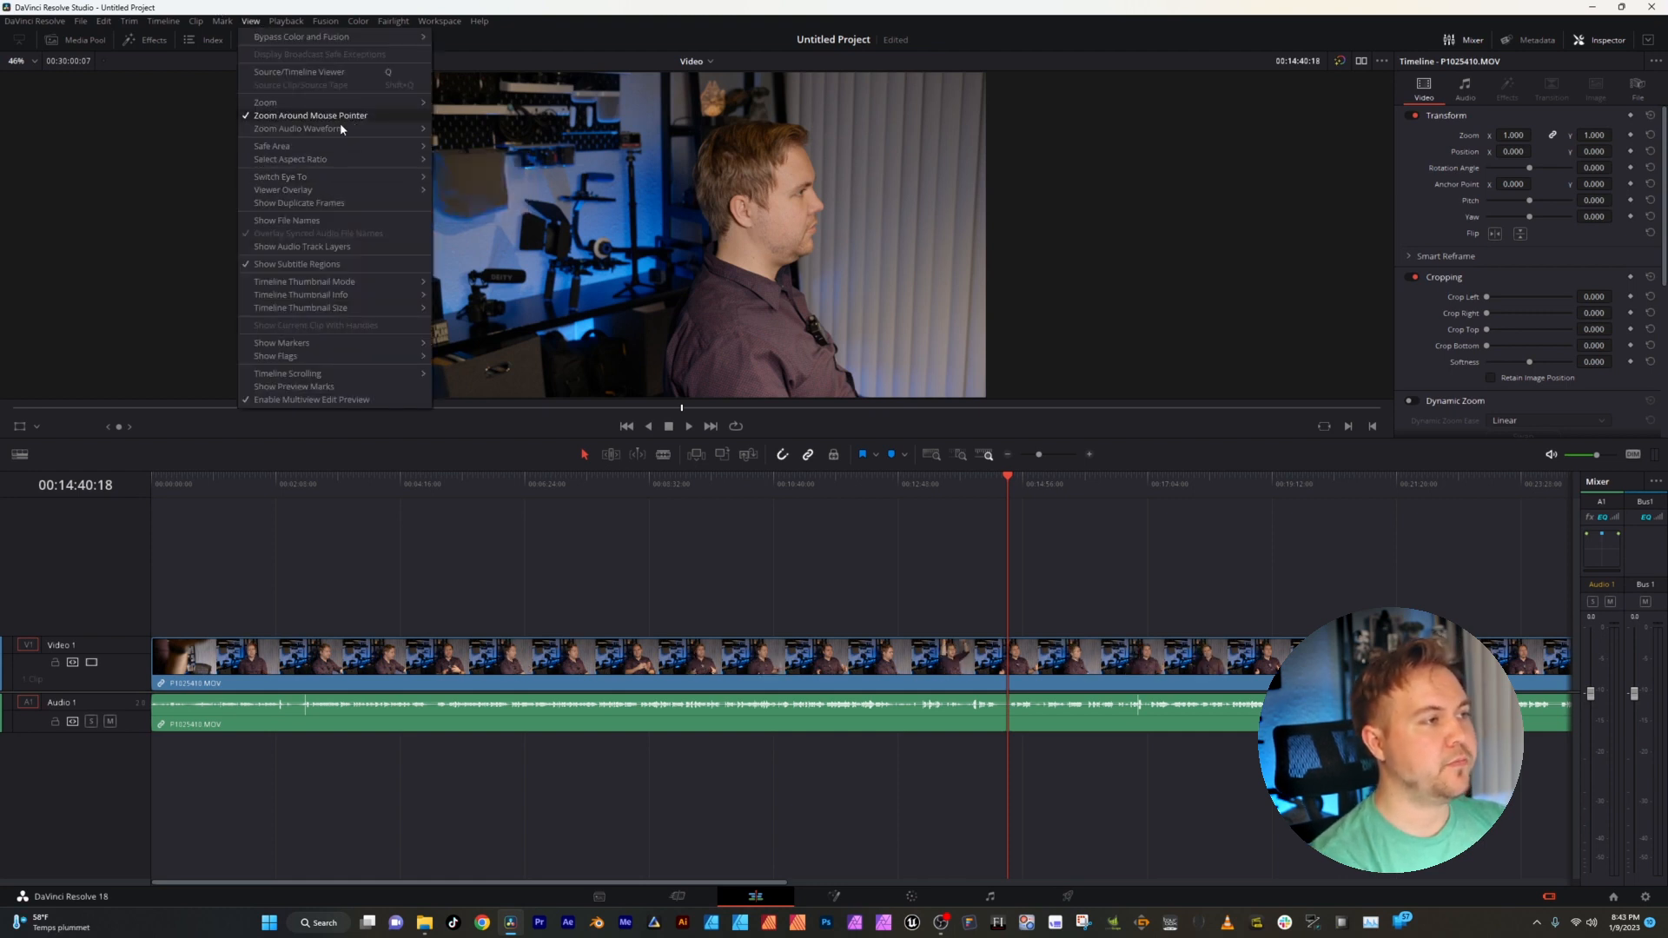
left_click(759, 603)
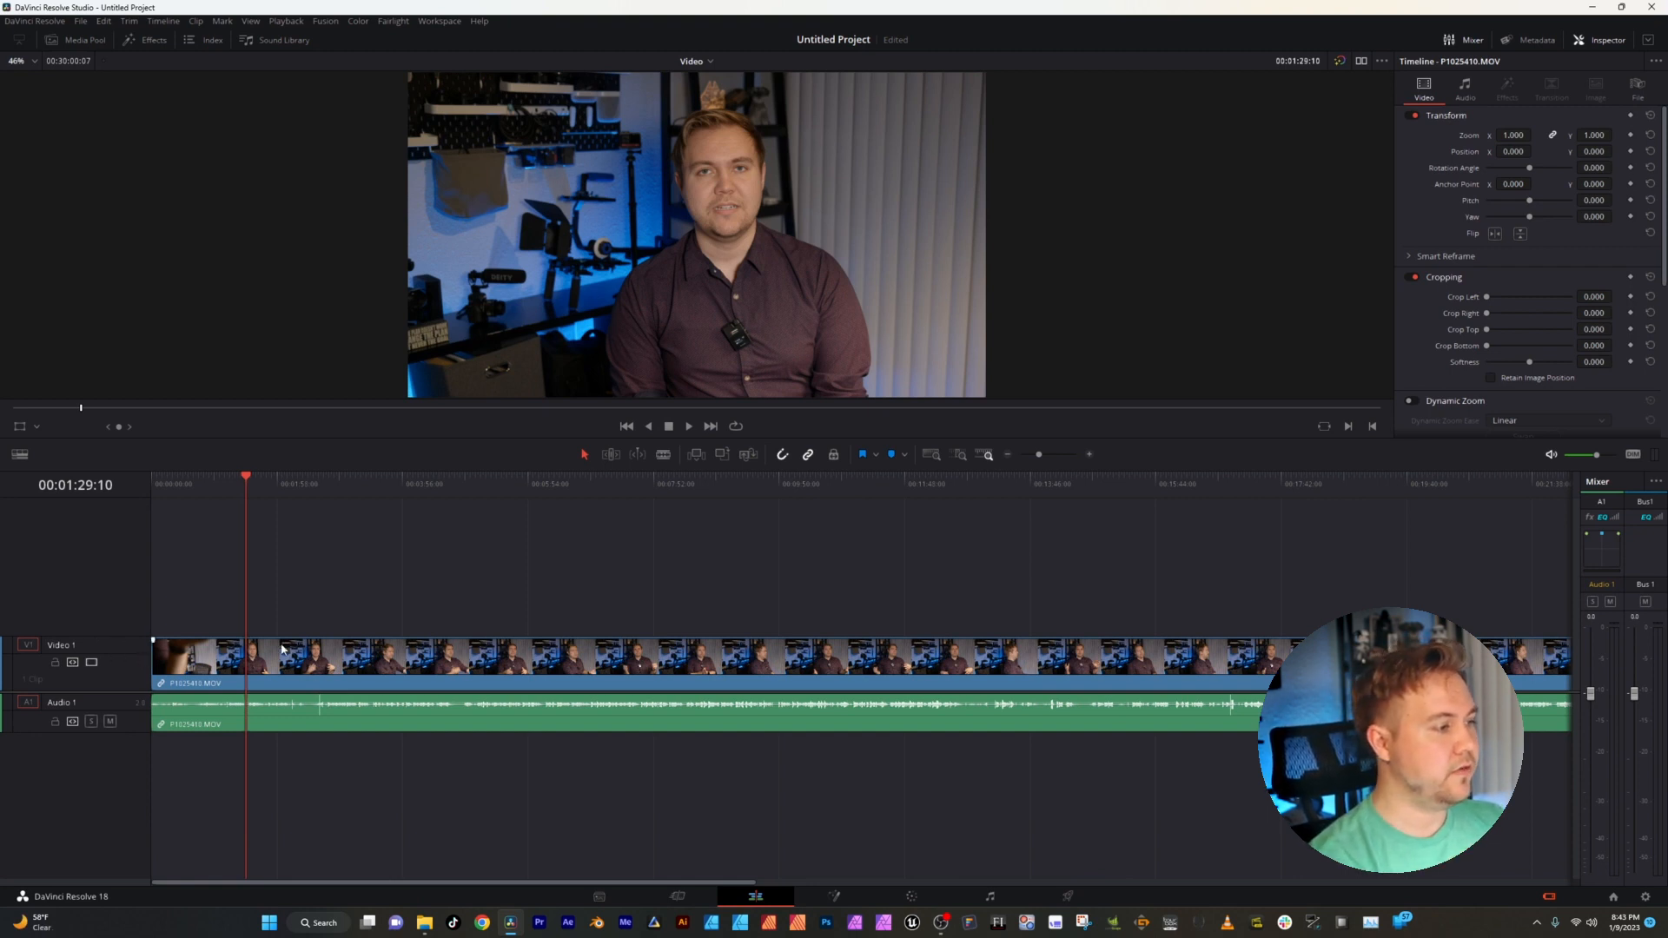
left_click(561, 483)
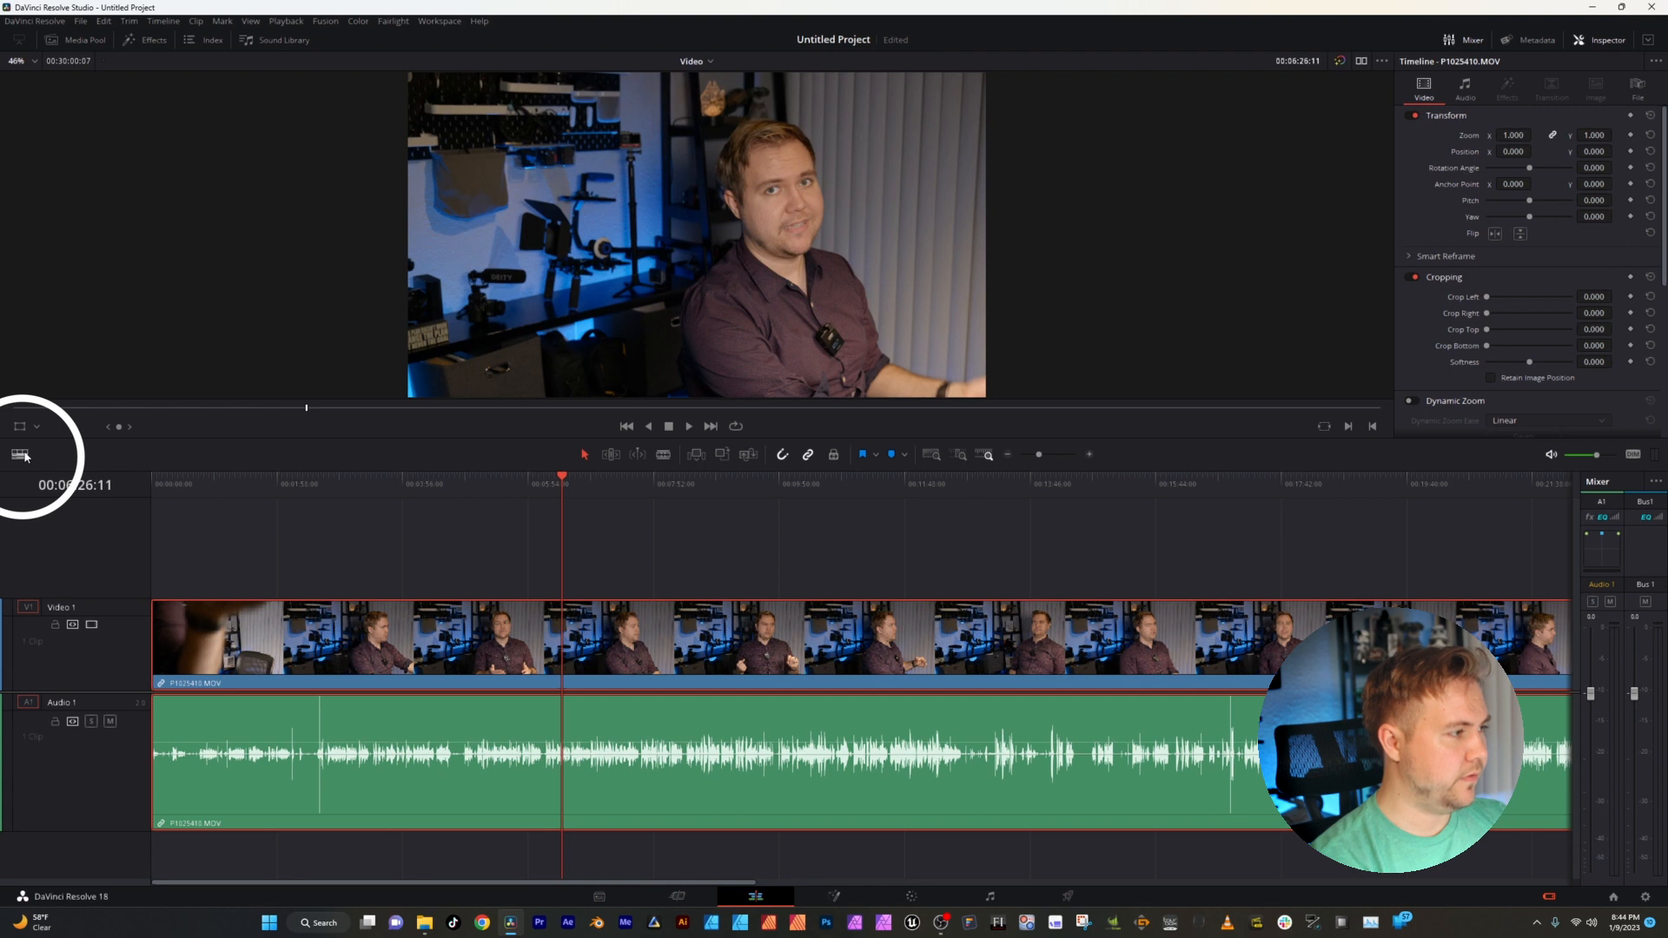
- Cycle the video thumbnail modes back to filmstrip and lower the video track height
left_click(19, 455)
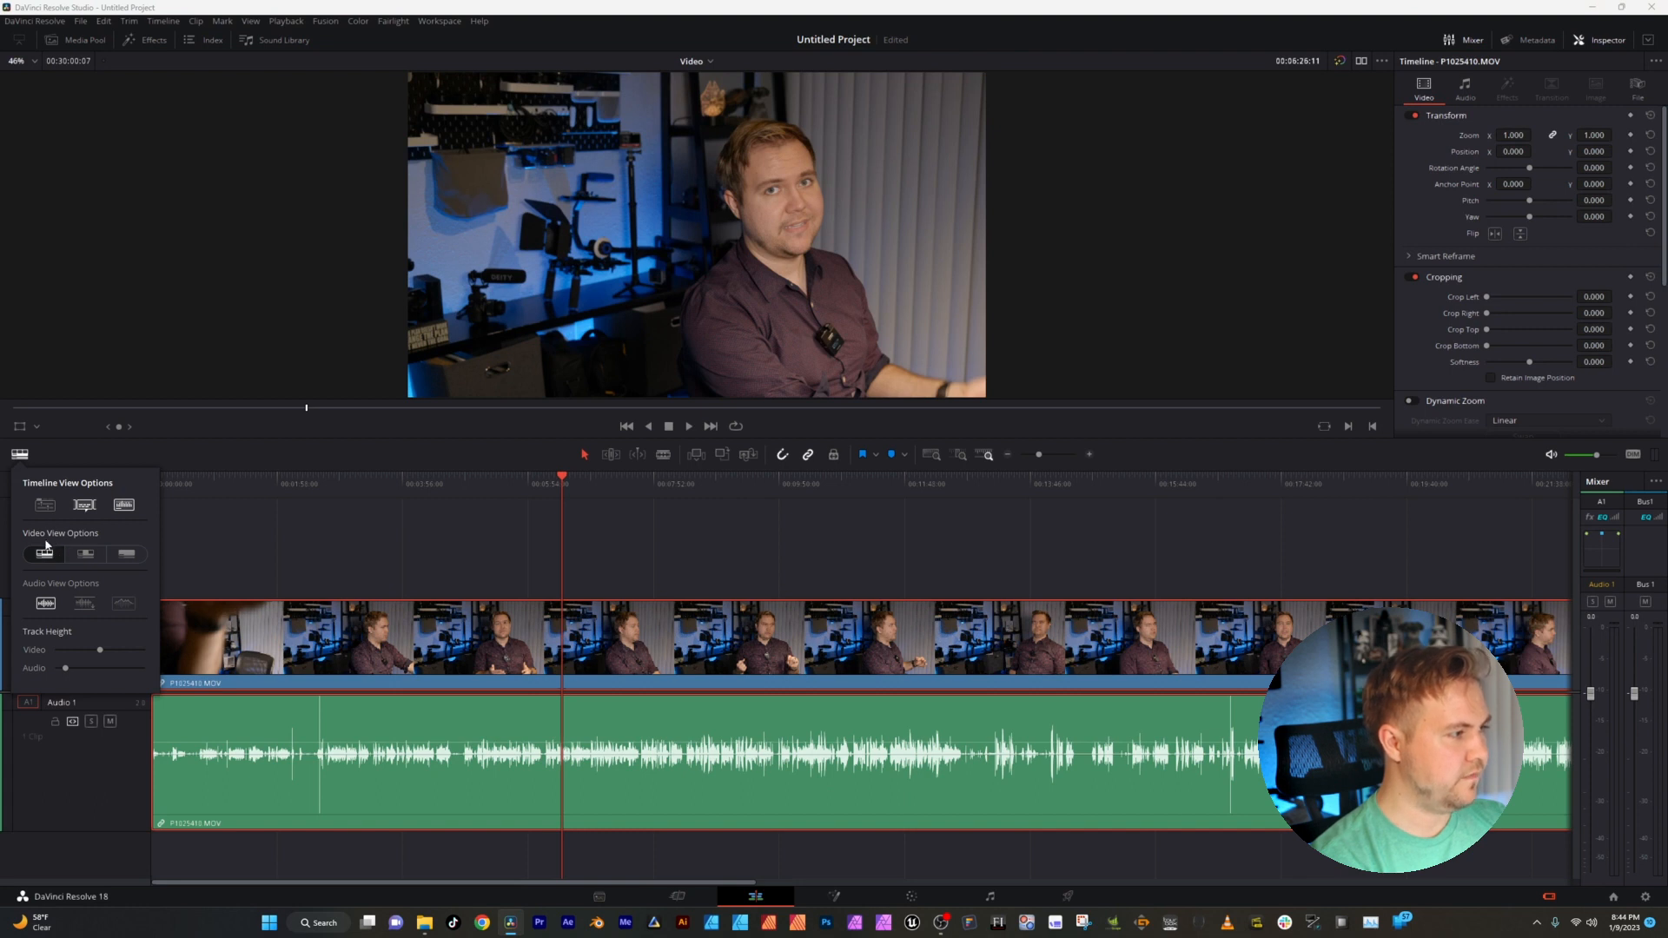
left_click(125, 553)
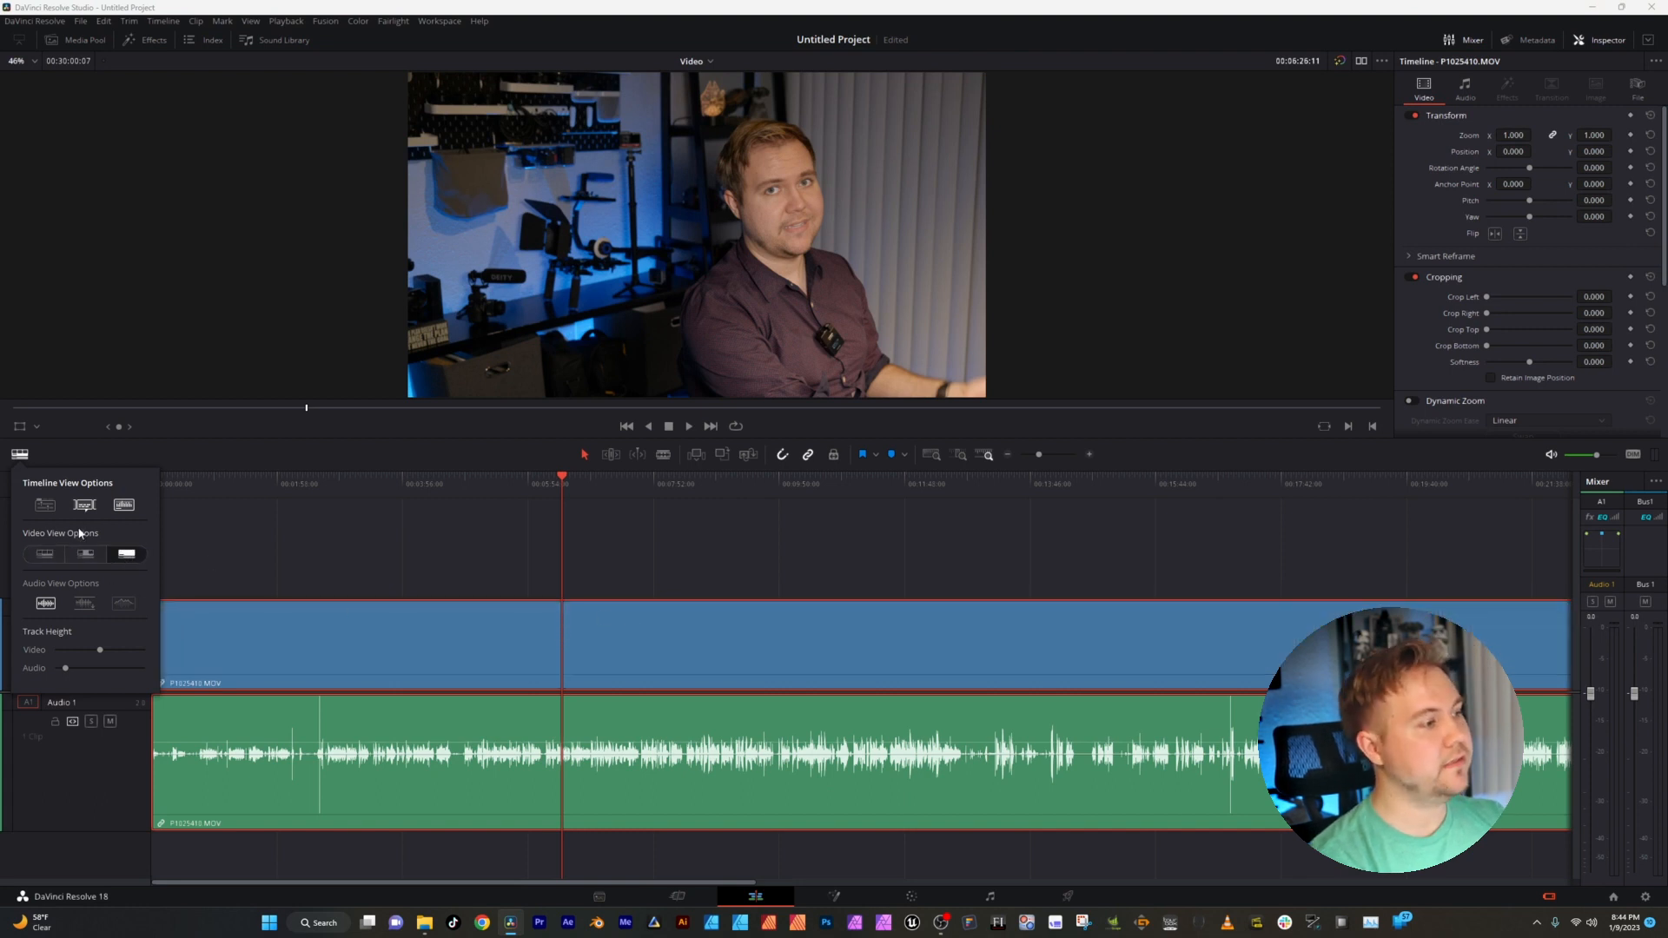
left_click(84, 554)
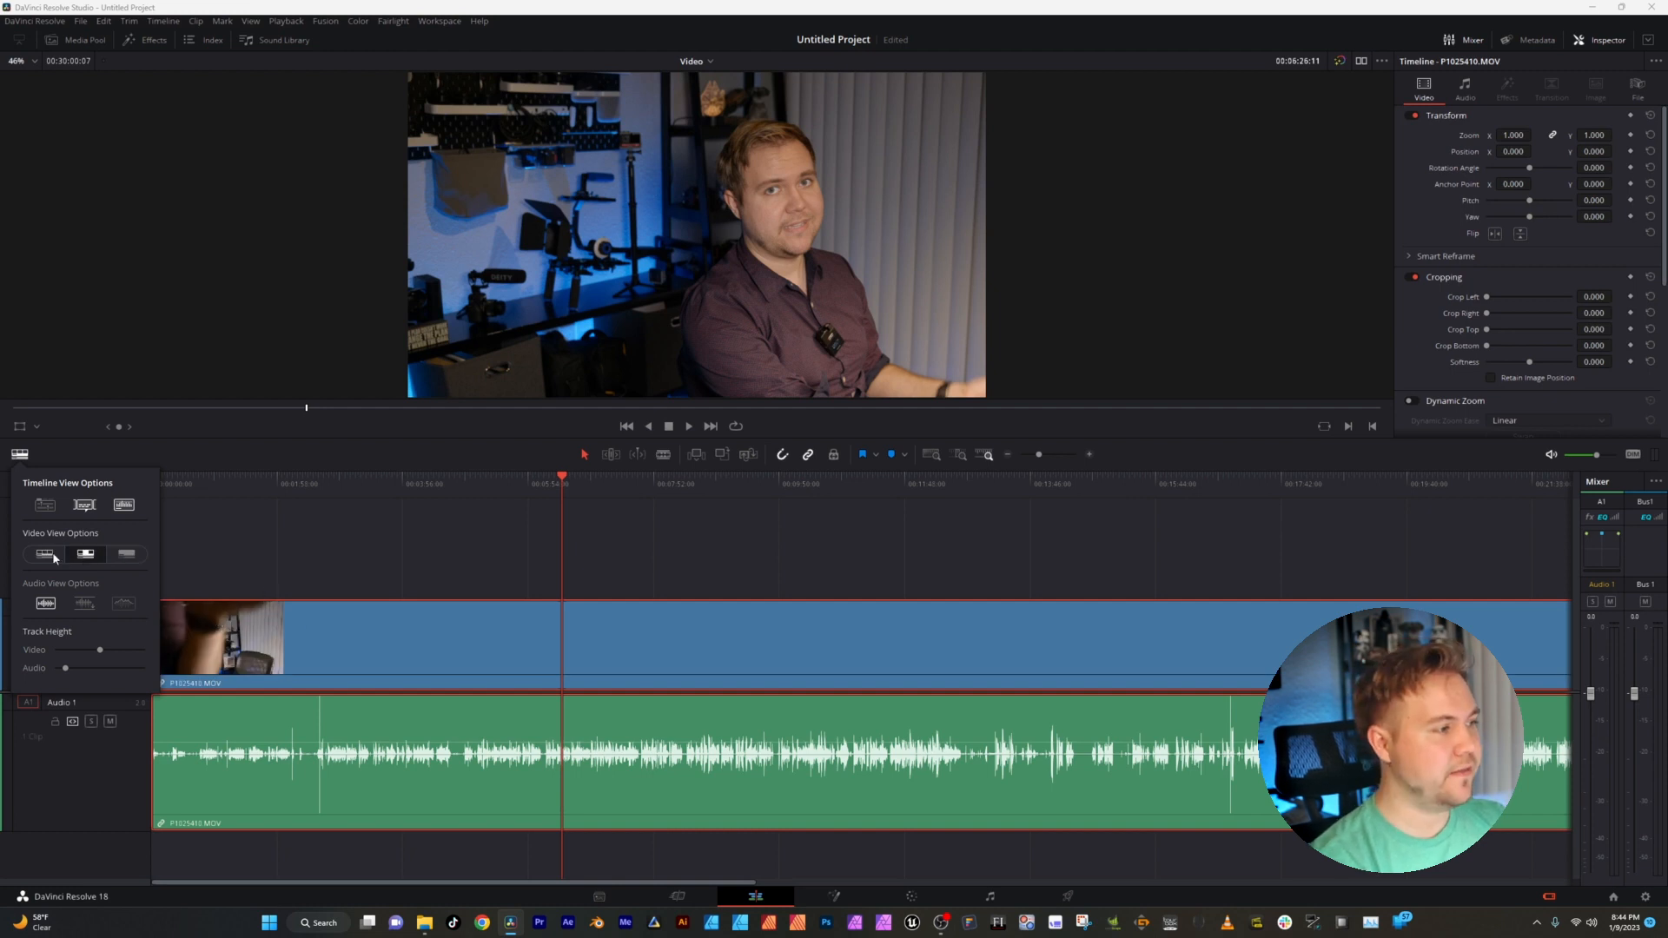
left_click(46, 553)
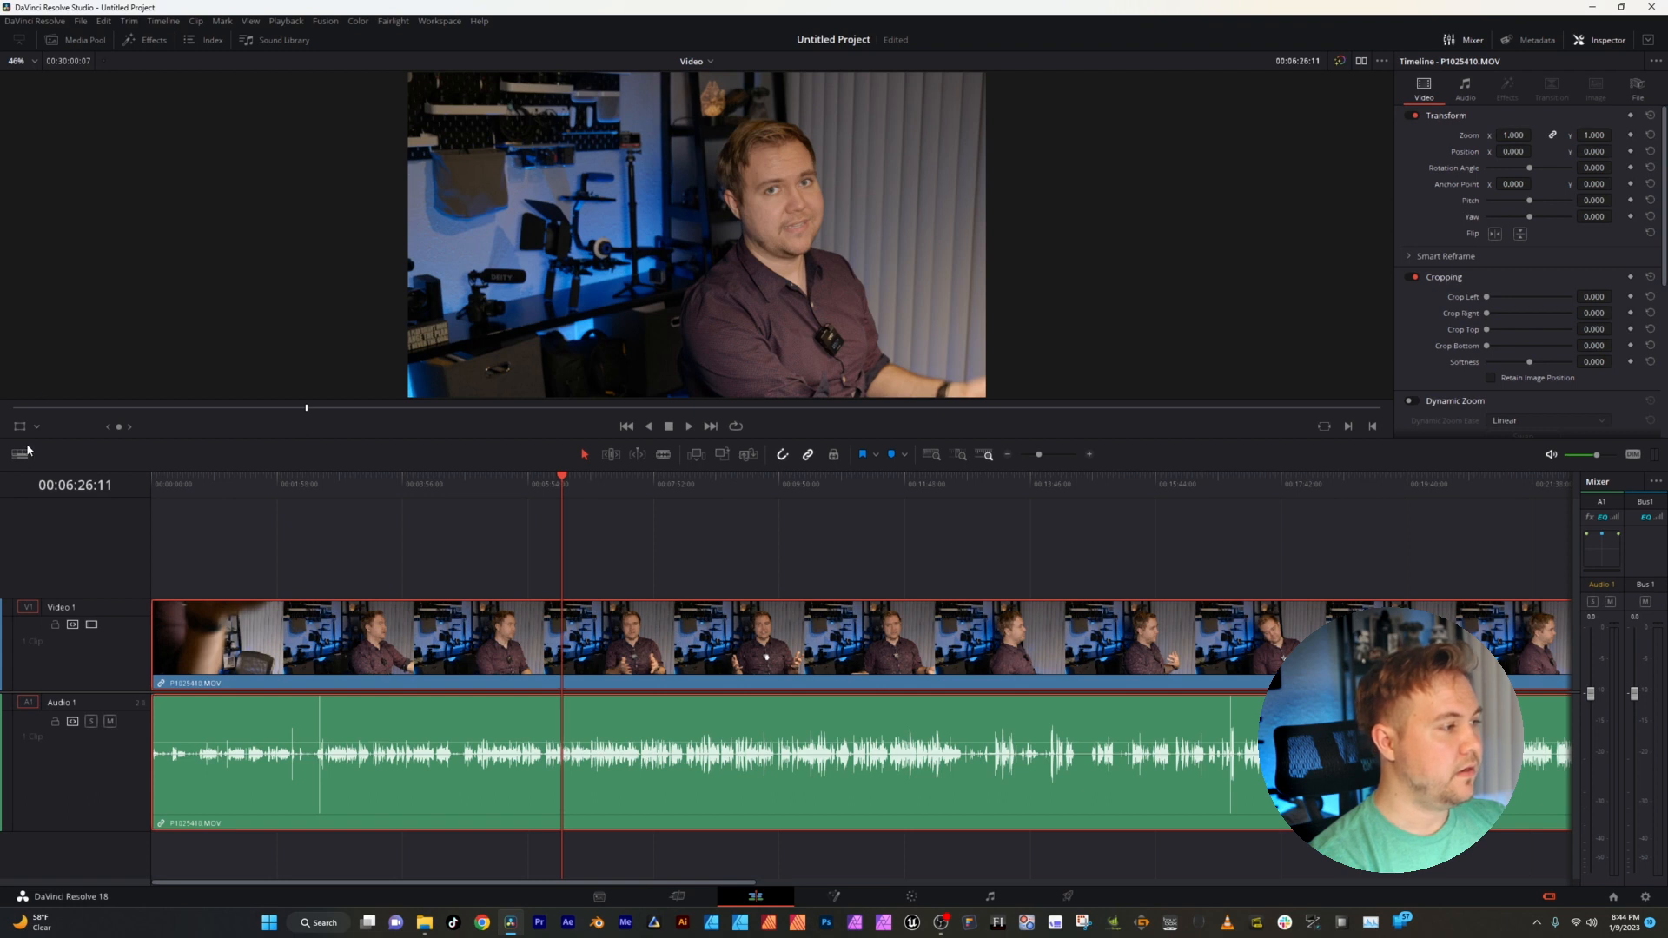
left_click(19, 453)
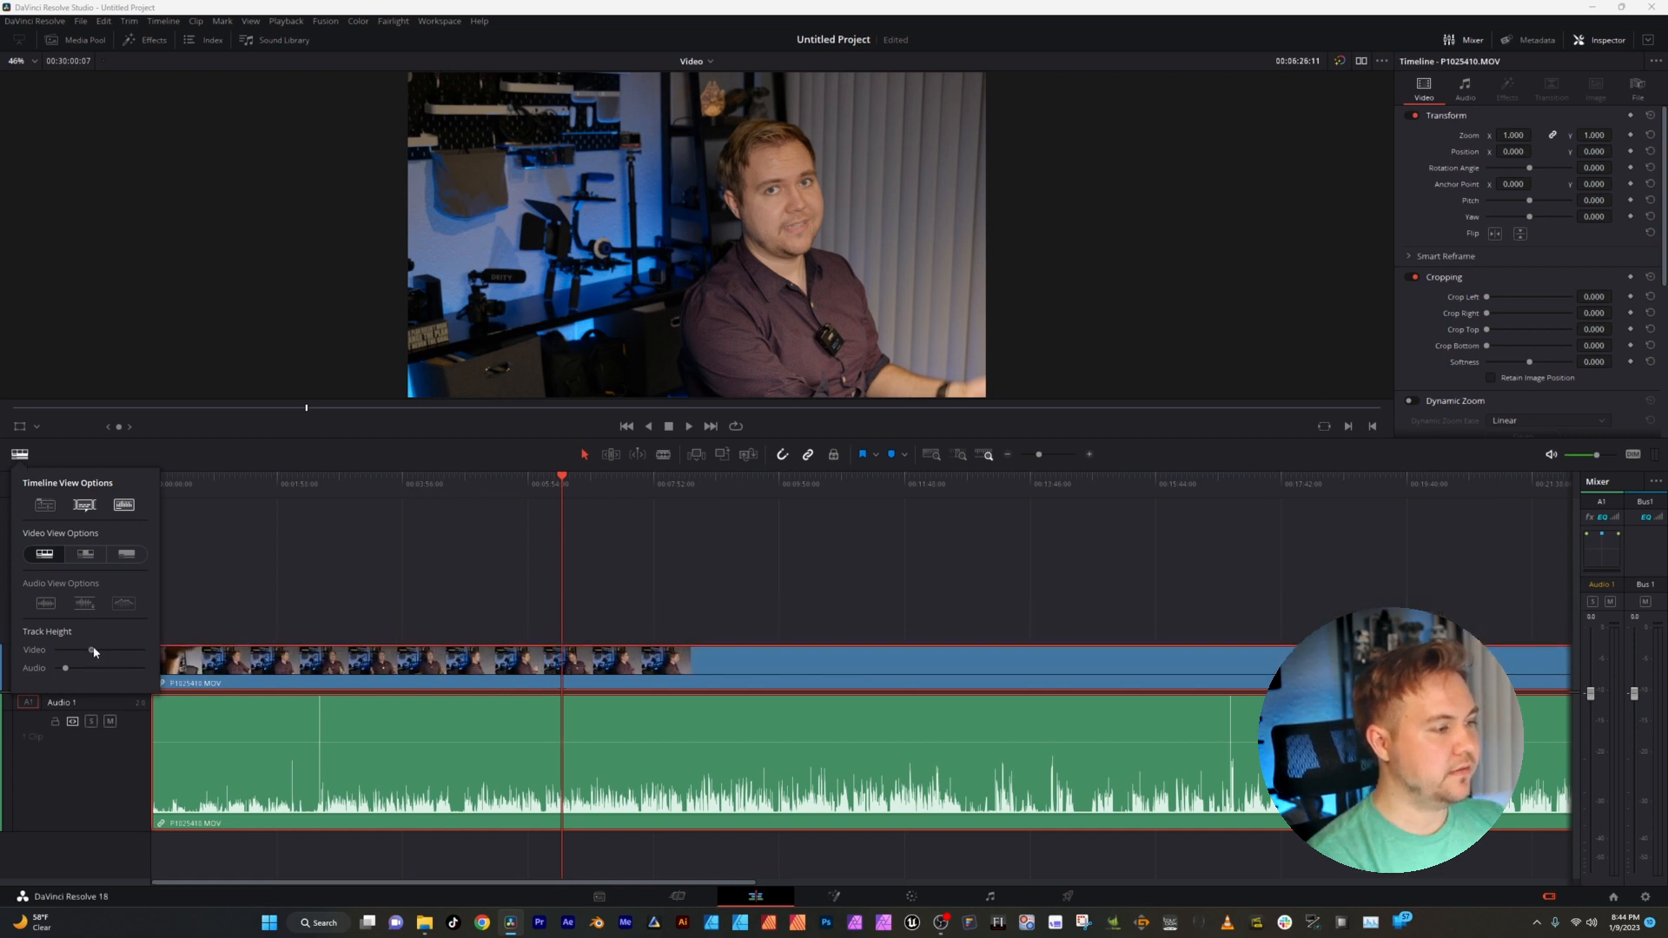
left_click_drag(93, 649, 131, 649)
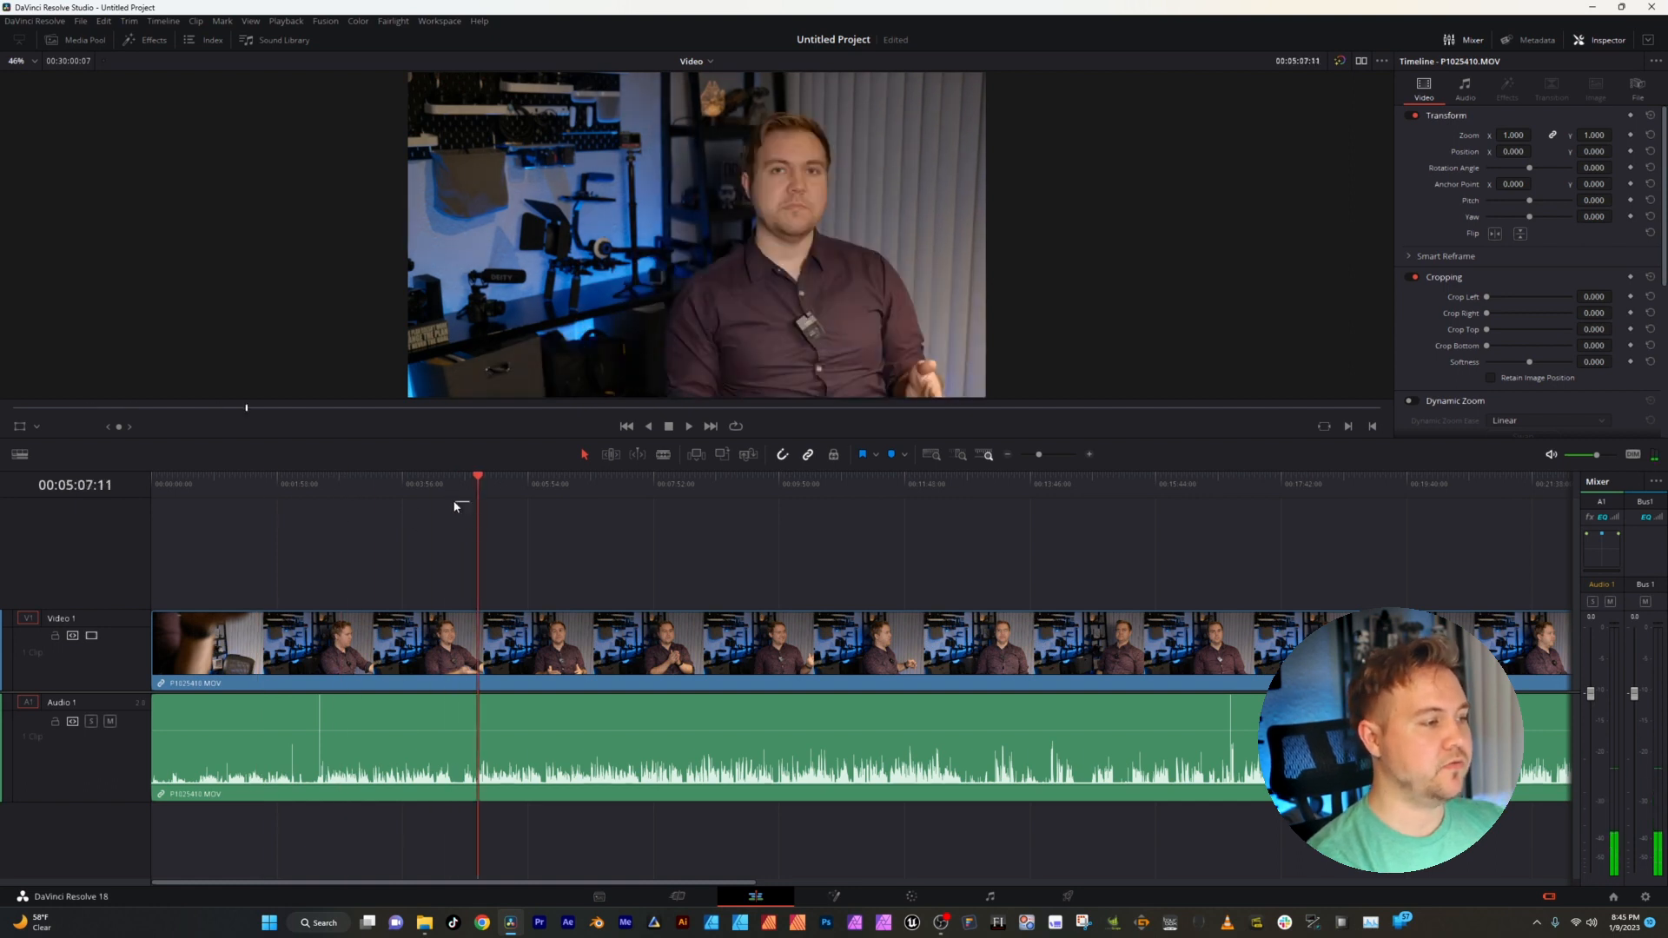
- Close the view options by moving the playhead to around five minutes
left_click(667, 483)
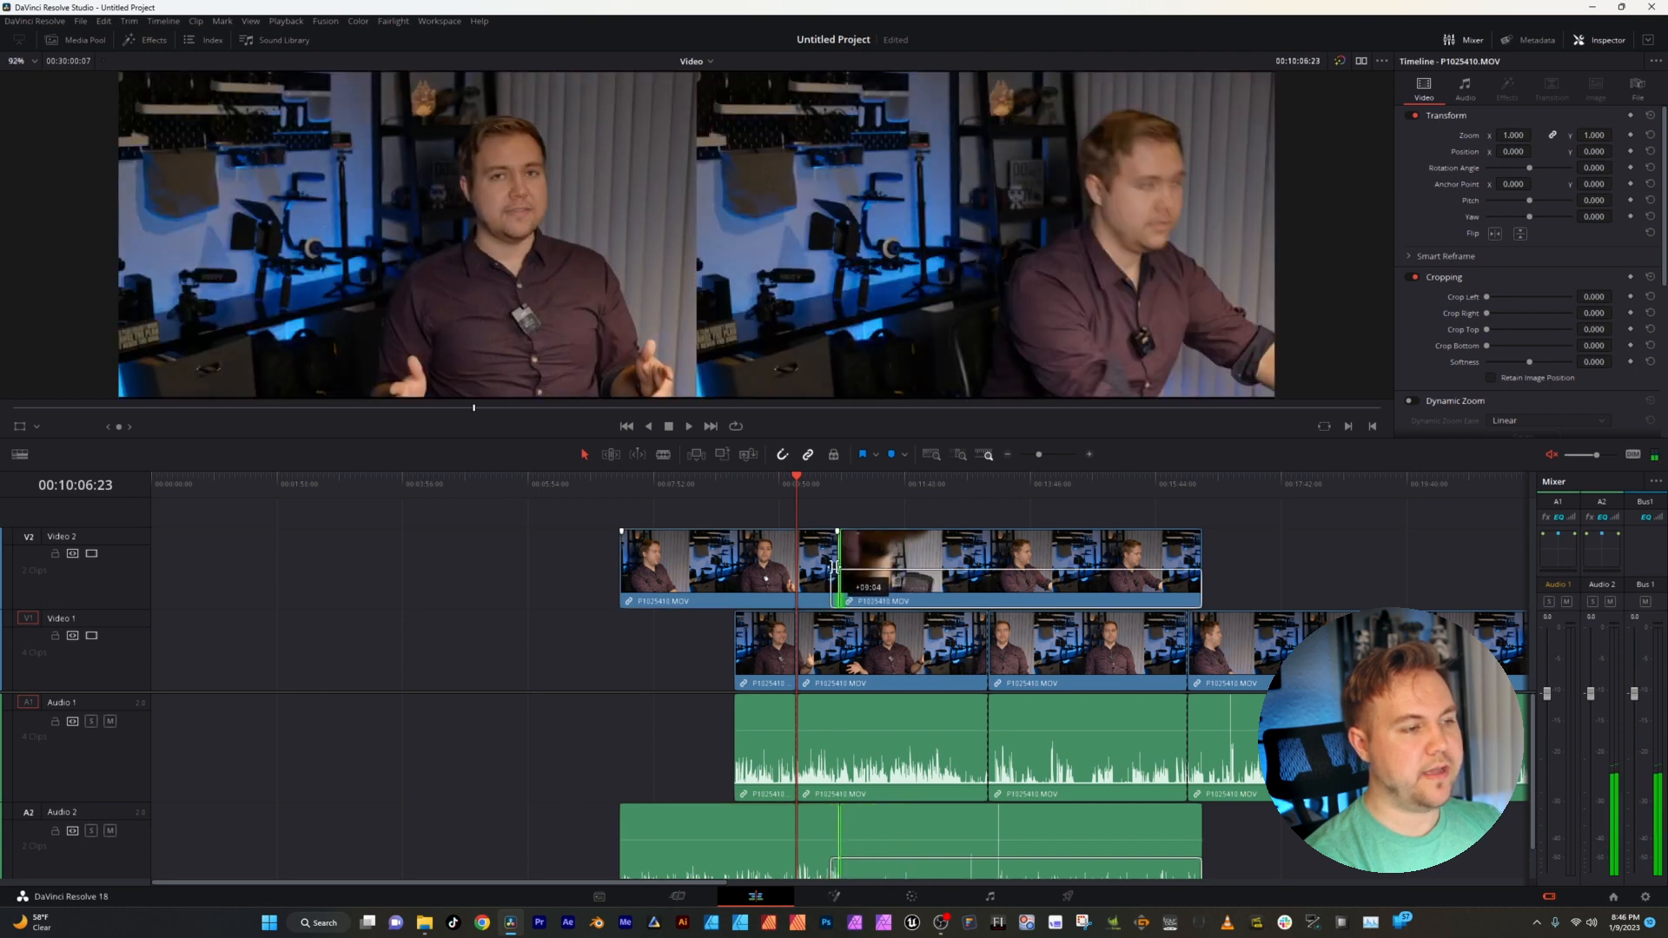
- Slide a cut interview piece on Video 2 later in time, leaving a gap
left_click_drag(836, 570, 988, 570)
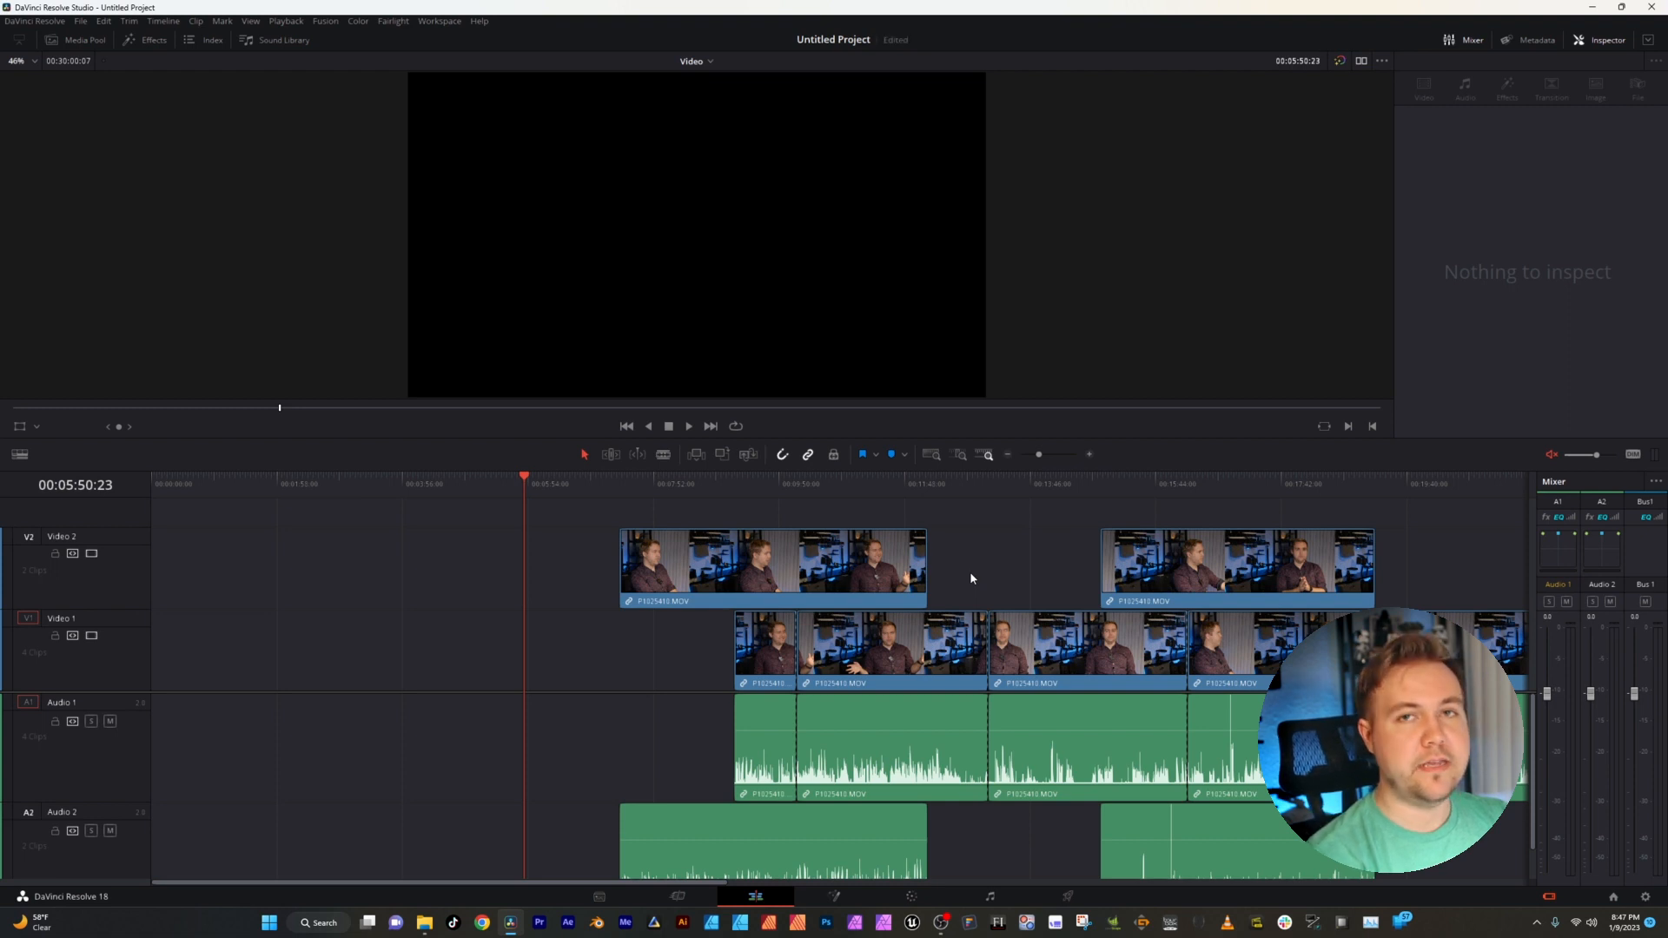
- Toggle the Video 1 and Audio 1 track locks before closing the timeline gaps
left_click(55, 636)
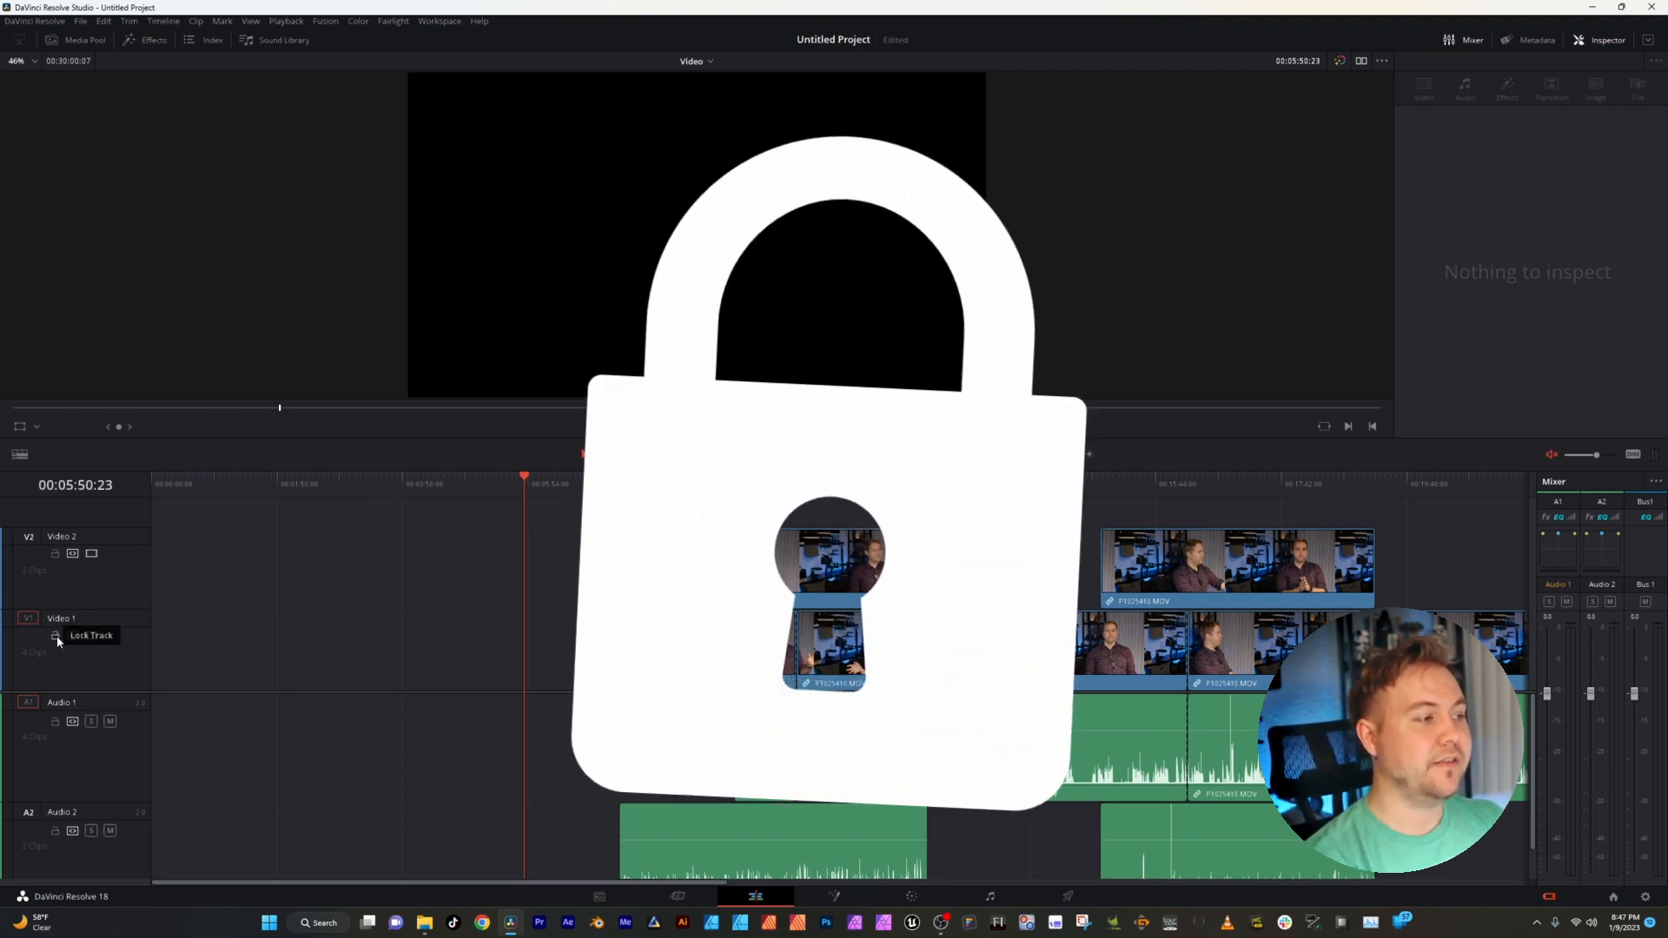
left_click(56, 636)
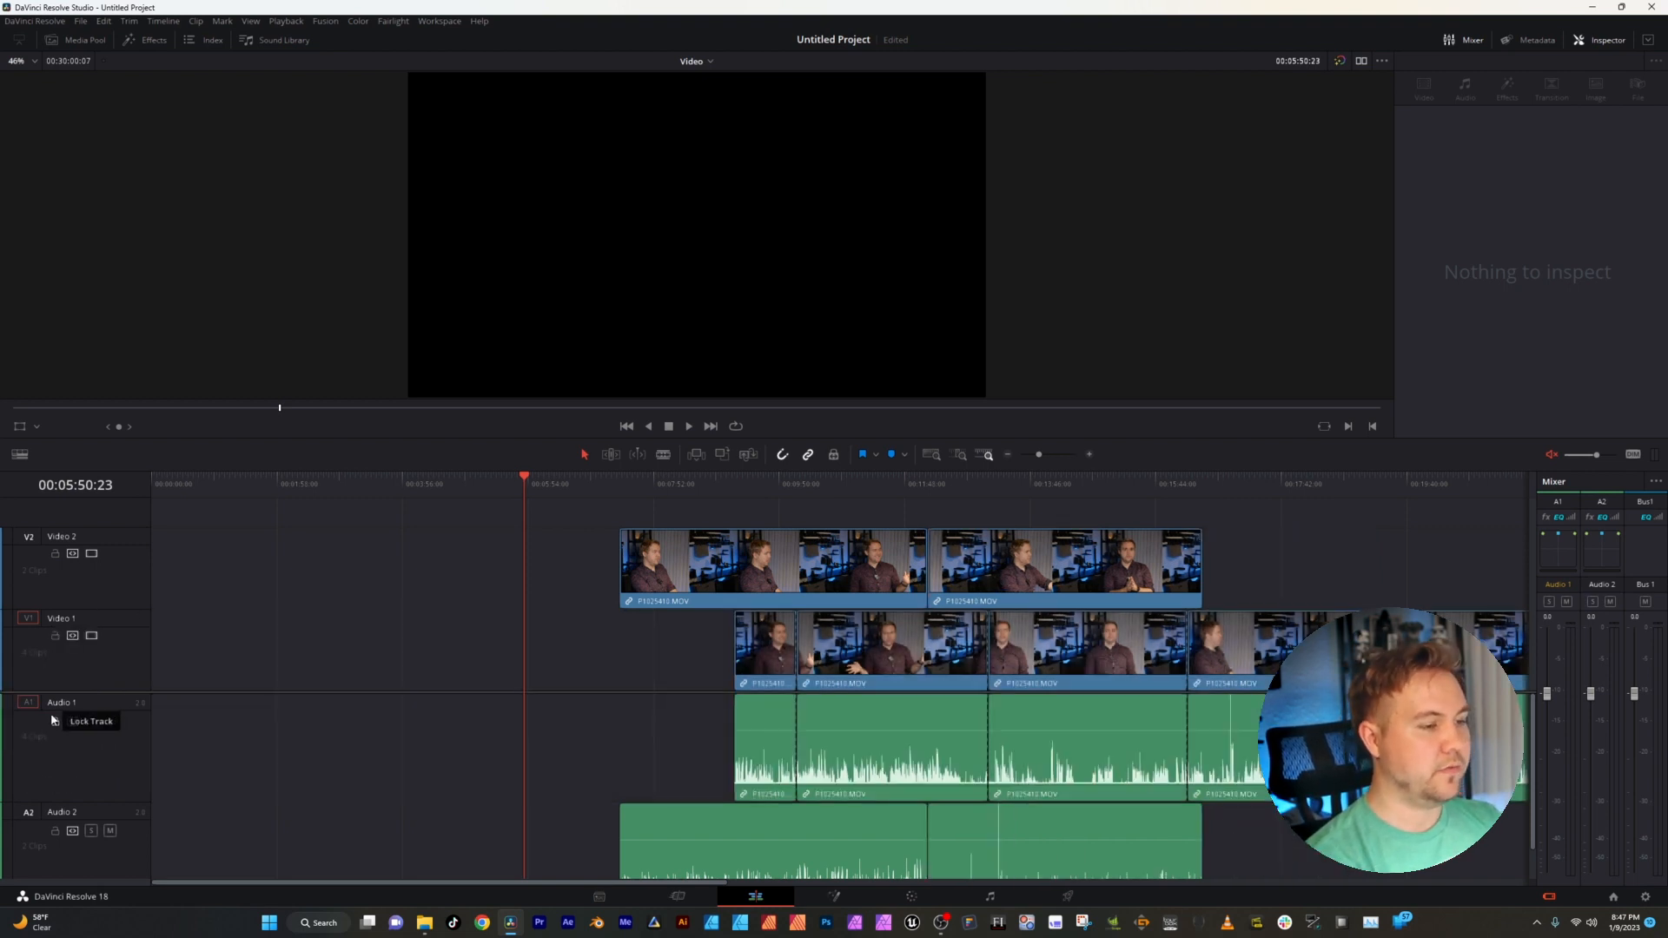
left_click(103, 21)
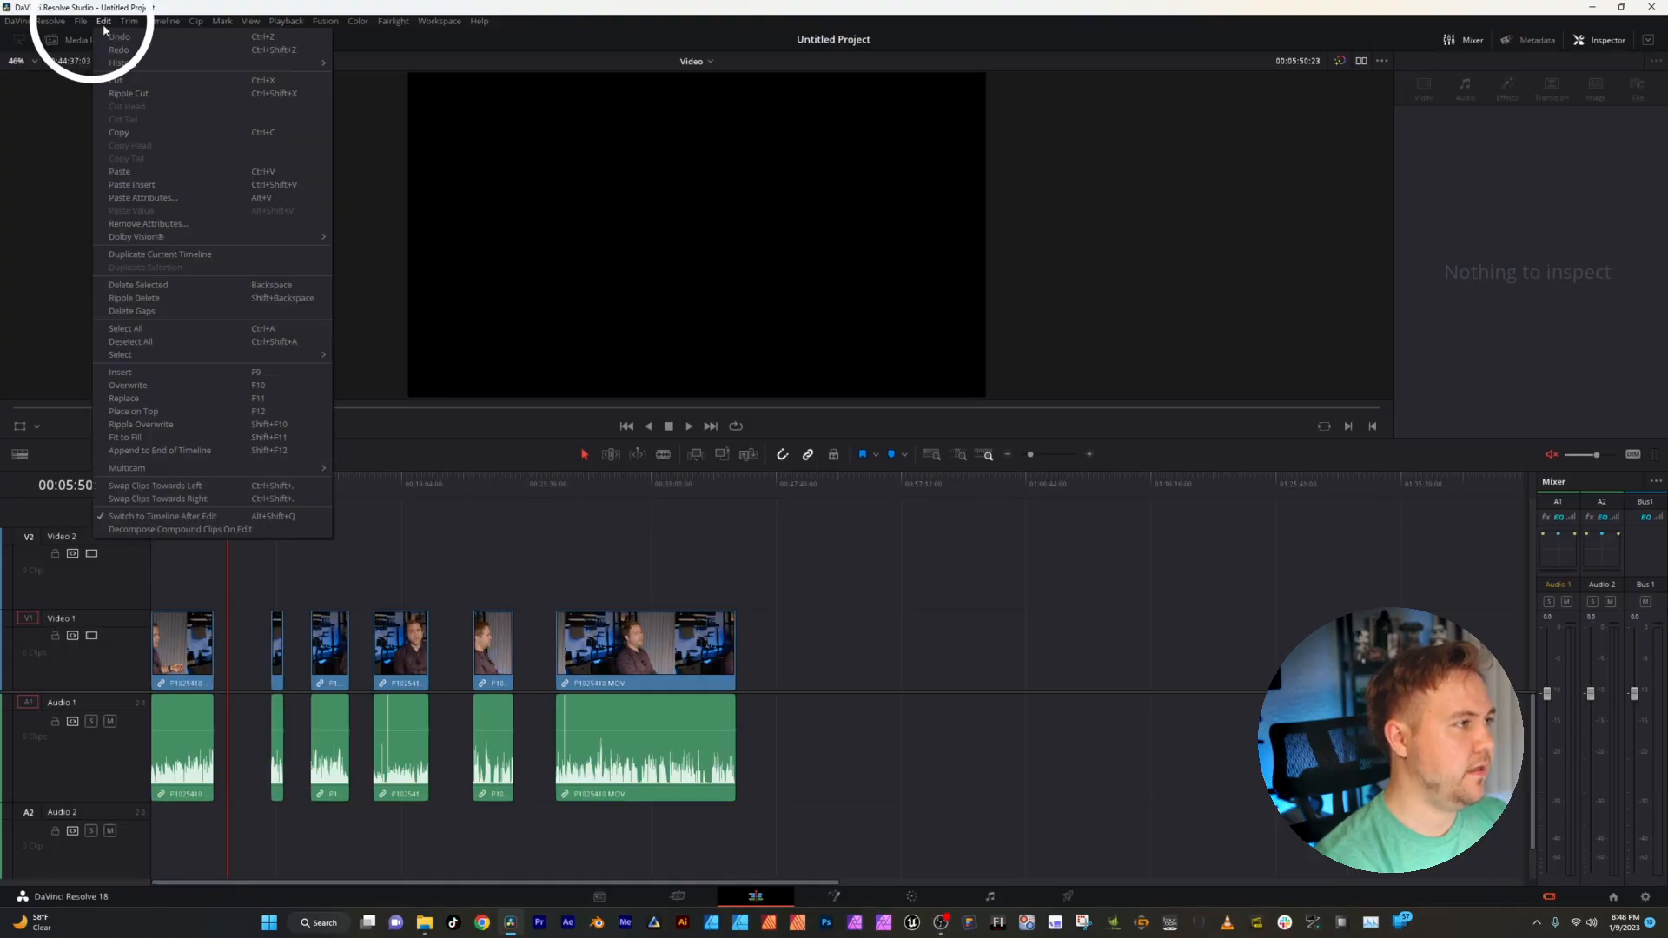
mouse_move(136, 236)
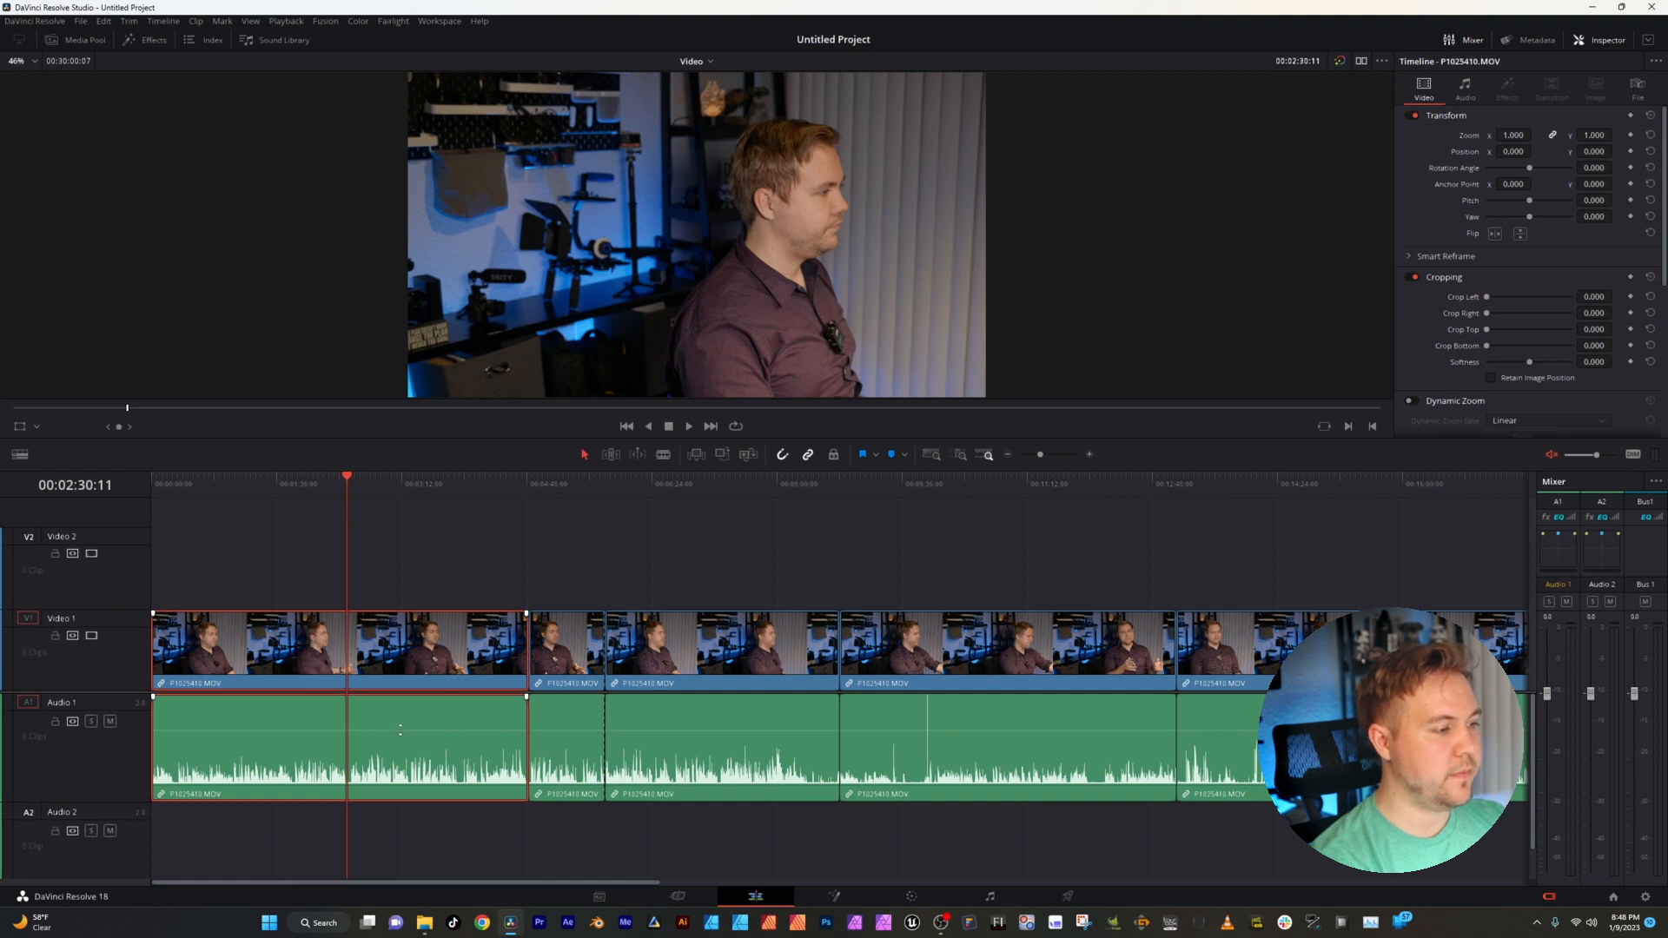
- Raise the first audio clip's volume line and shape it with keyframes
left_click(401, 731)
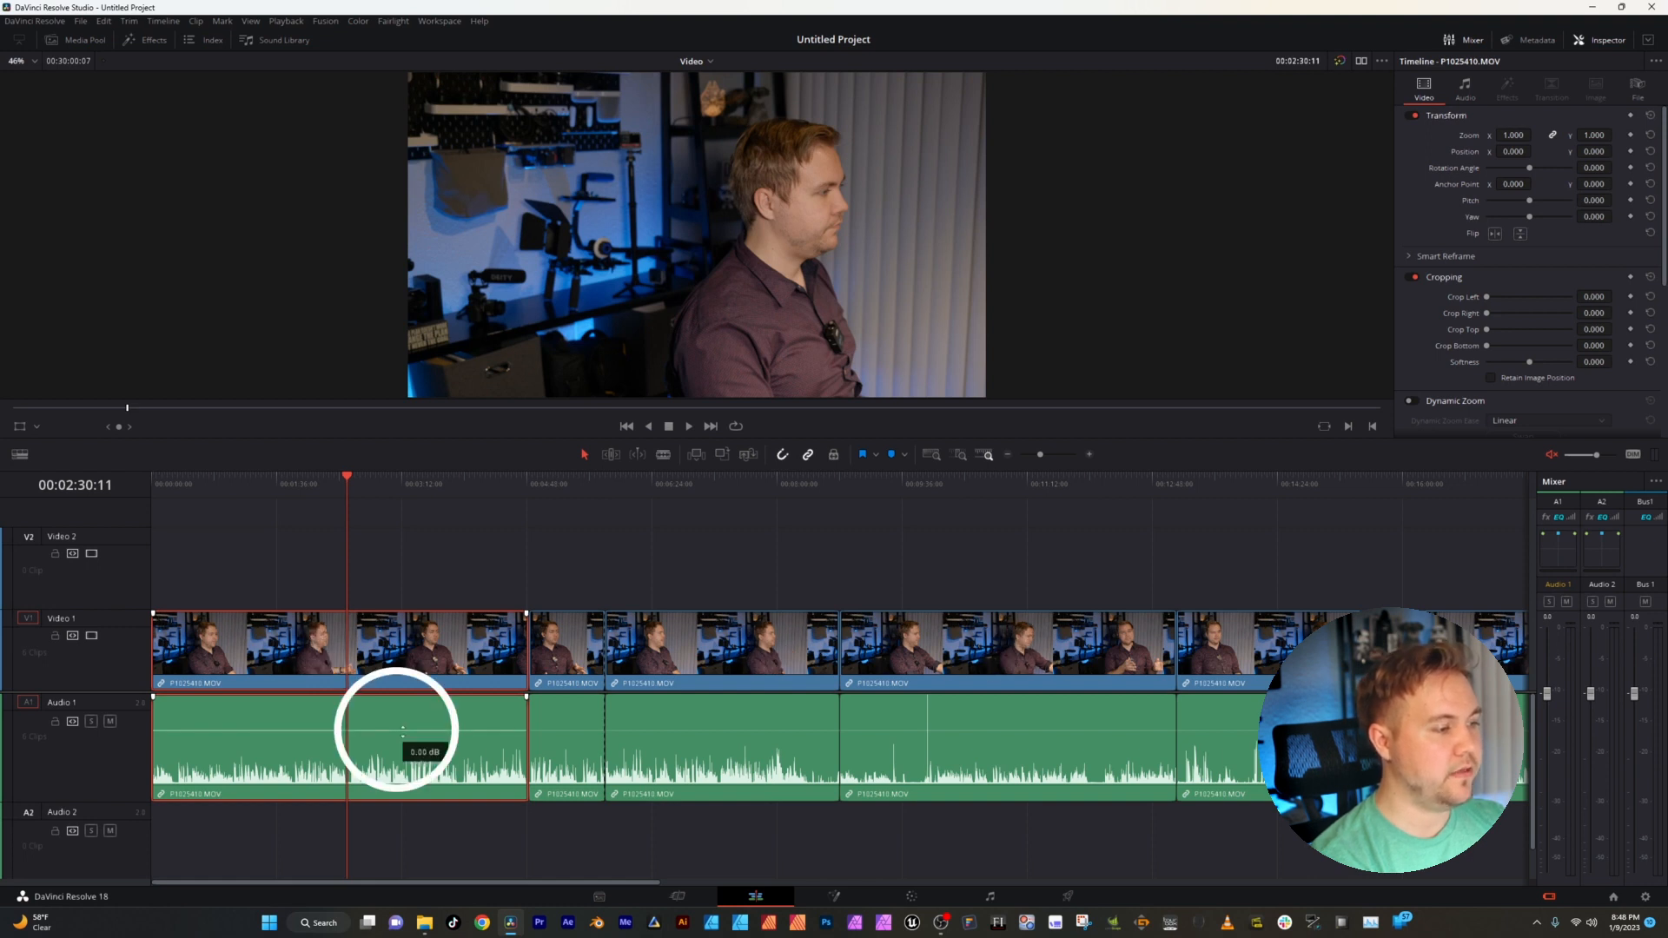
left_click_drag(401, 731, 402, 802)
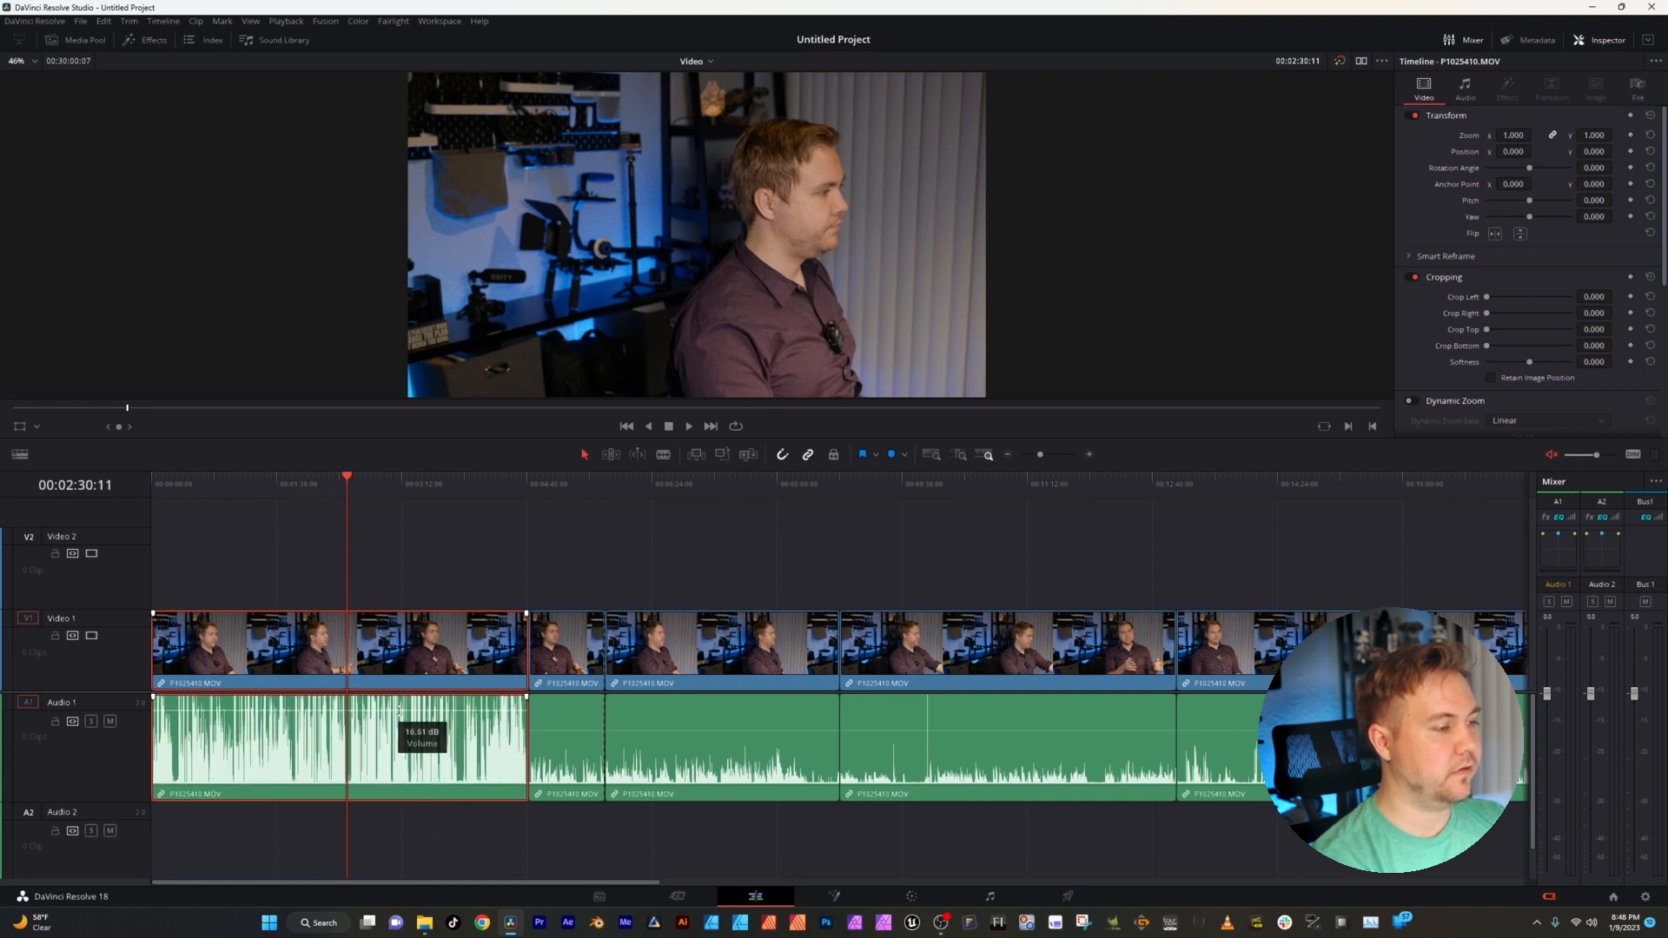
left_click_drag(399, 709, 395, 737)
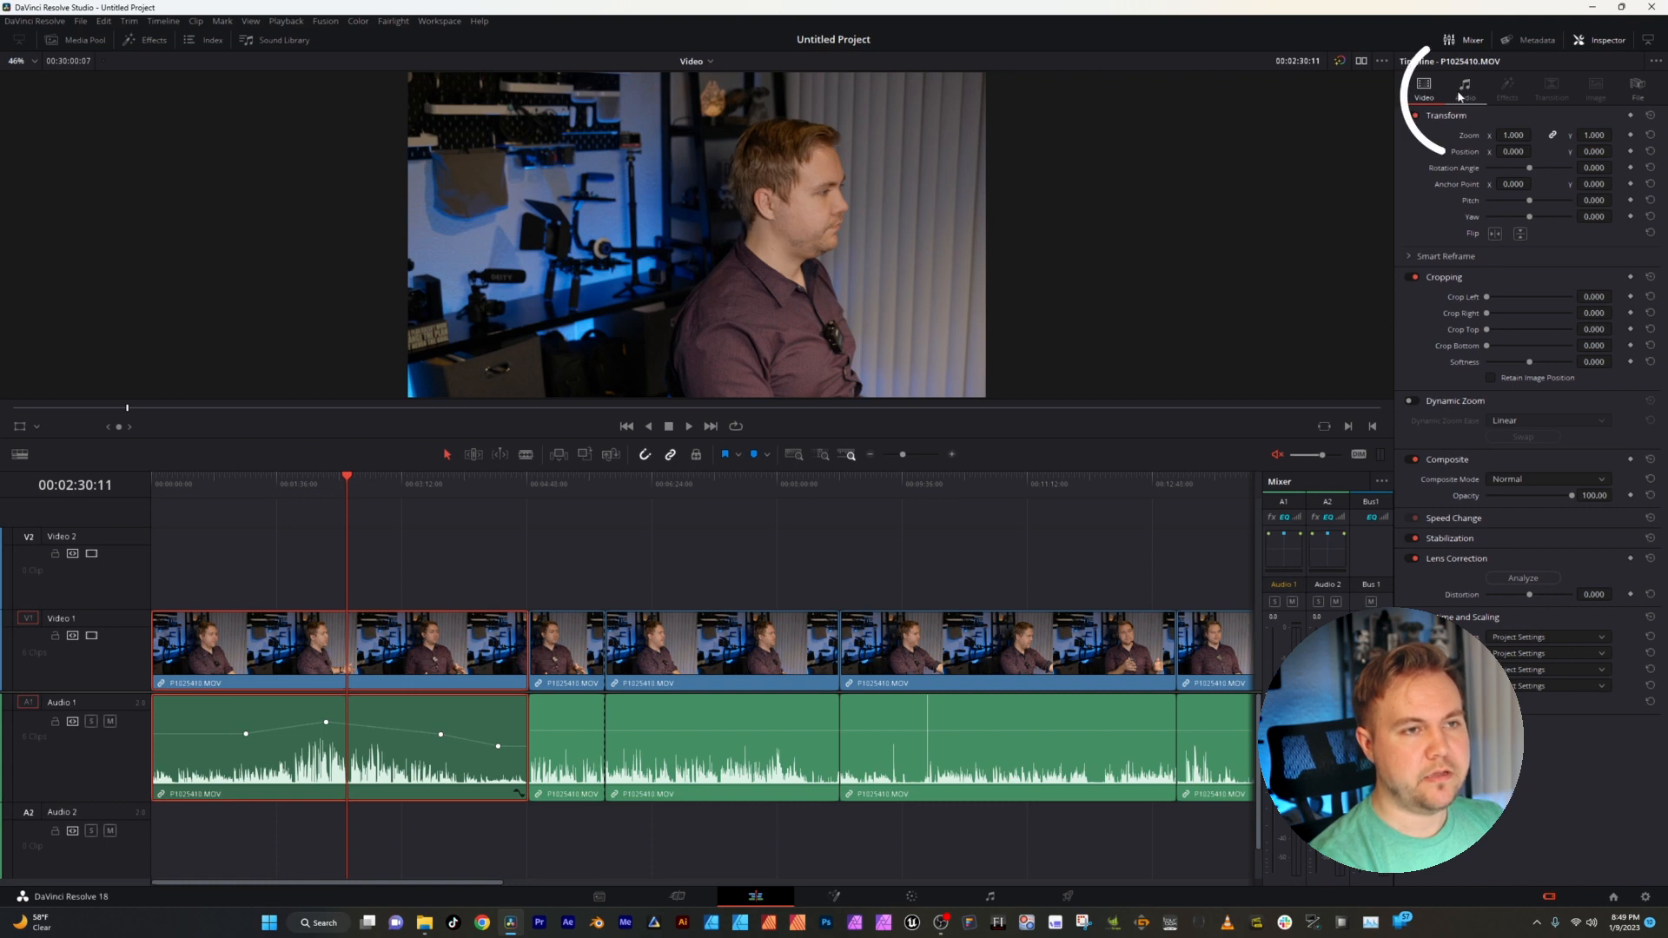
- Reset the first clip's Volume in the Inspector Audio settings to a flat 0.00 dB
left_click(1465, 85)
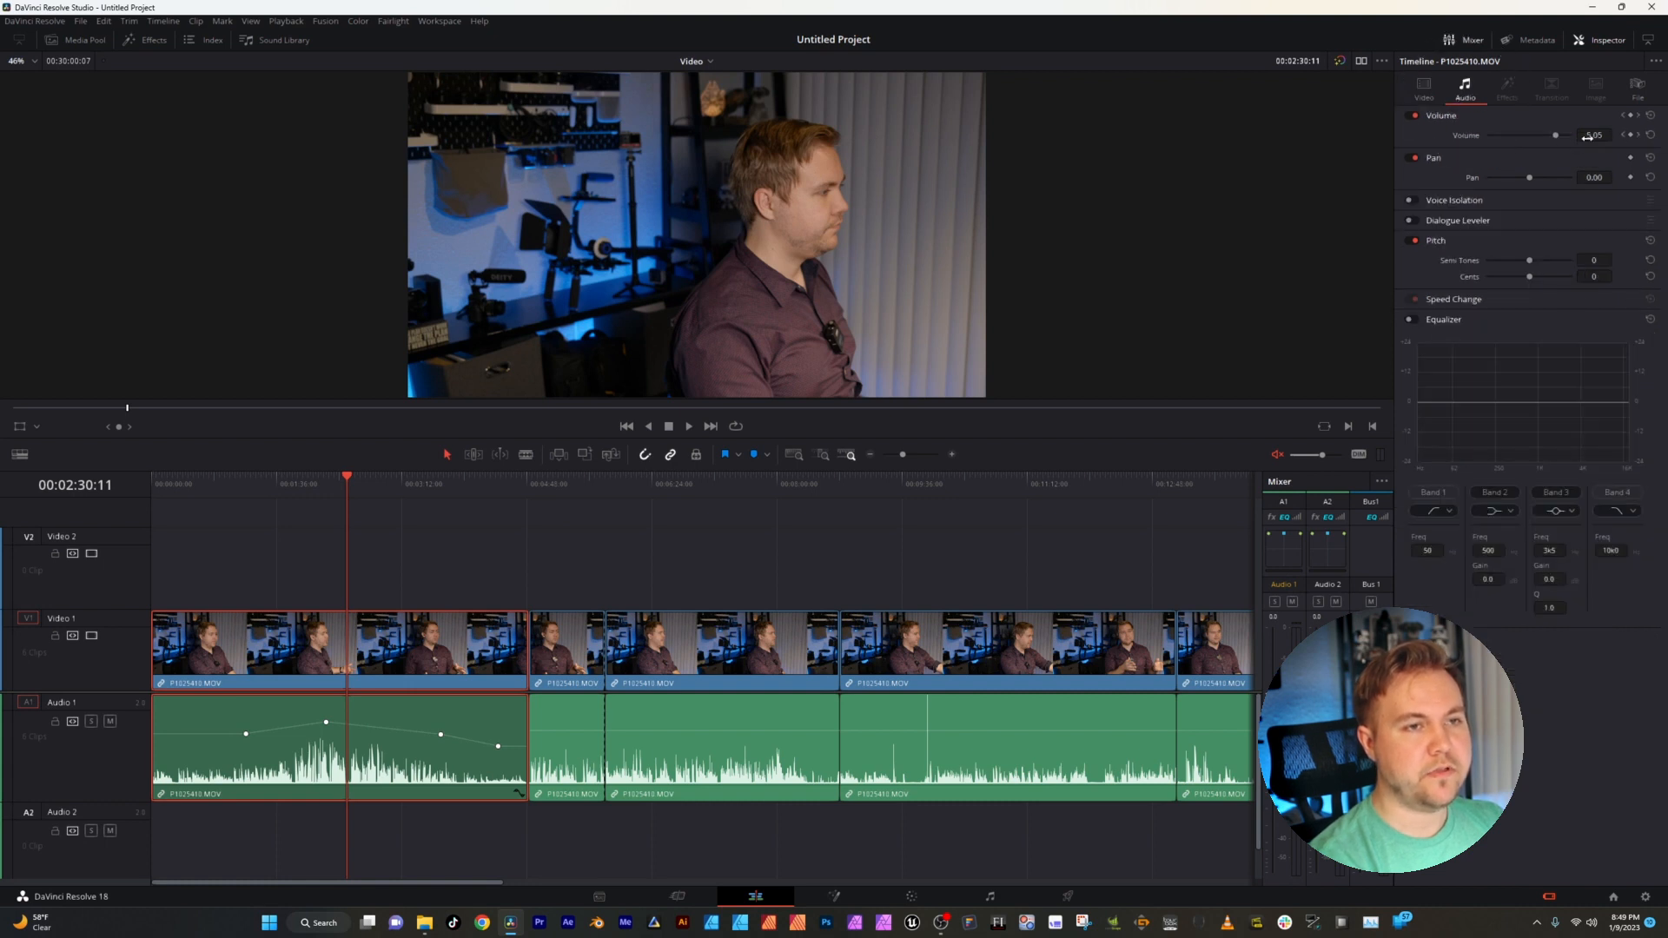
left_click(193, 483)
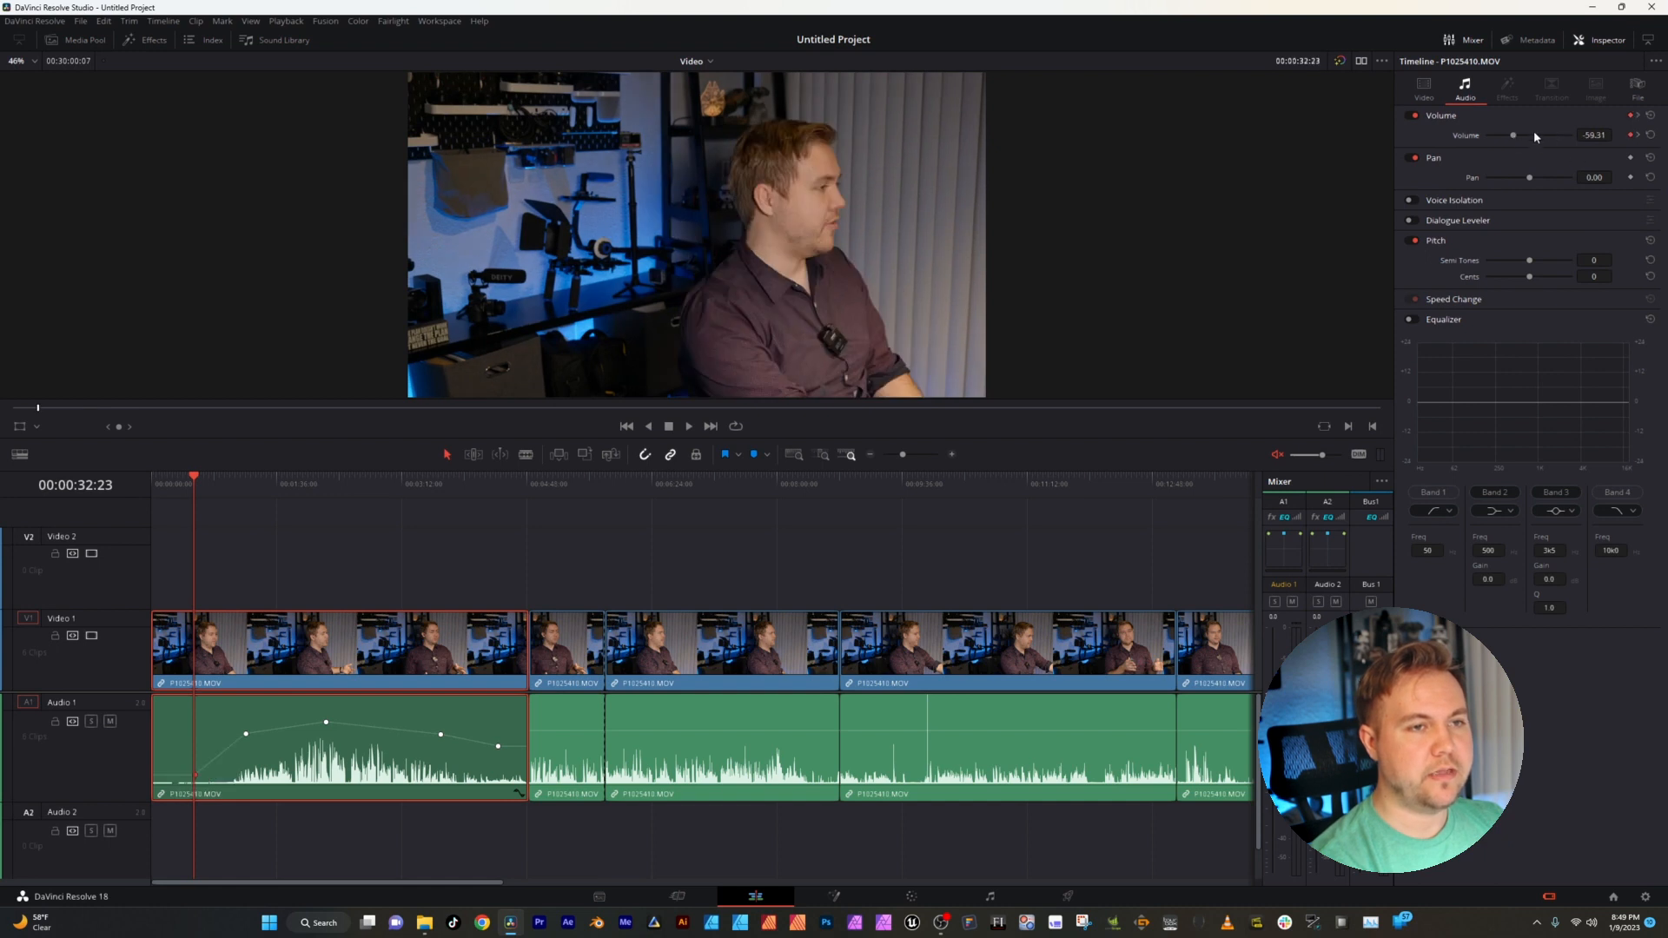
left_click_drag(1513, 135, 1523, 135)
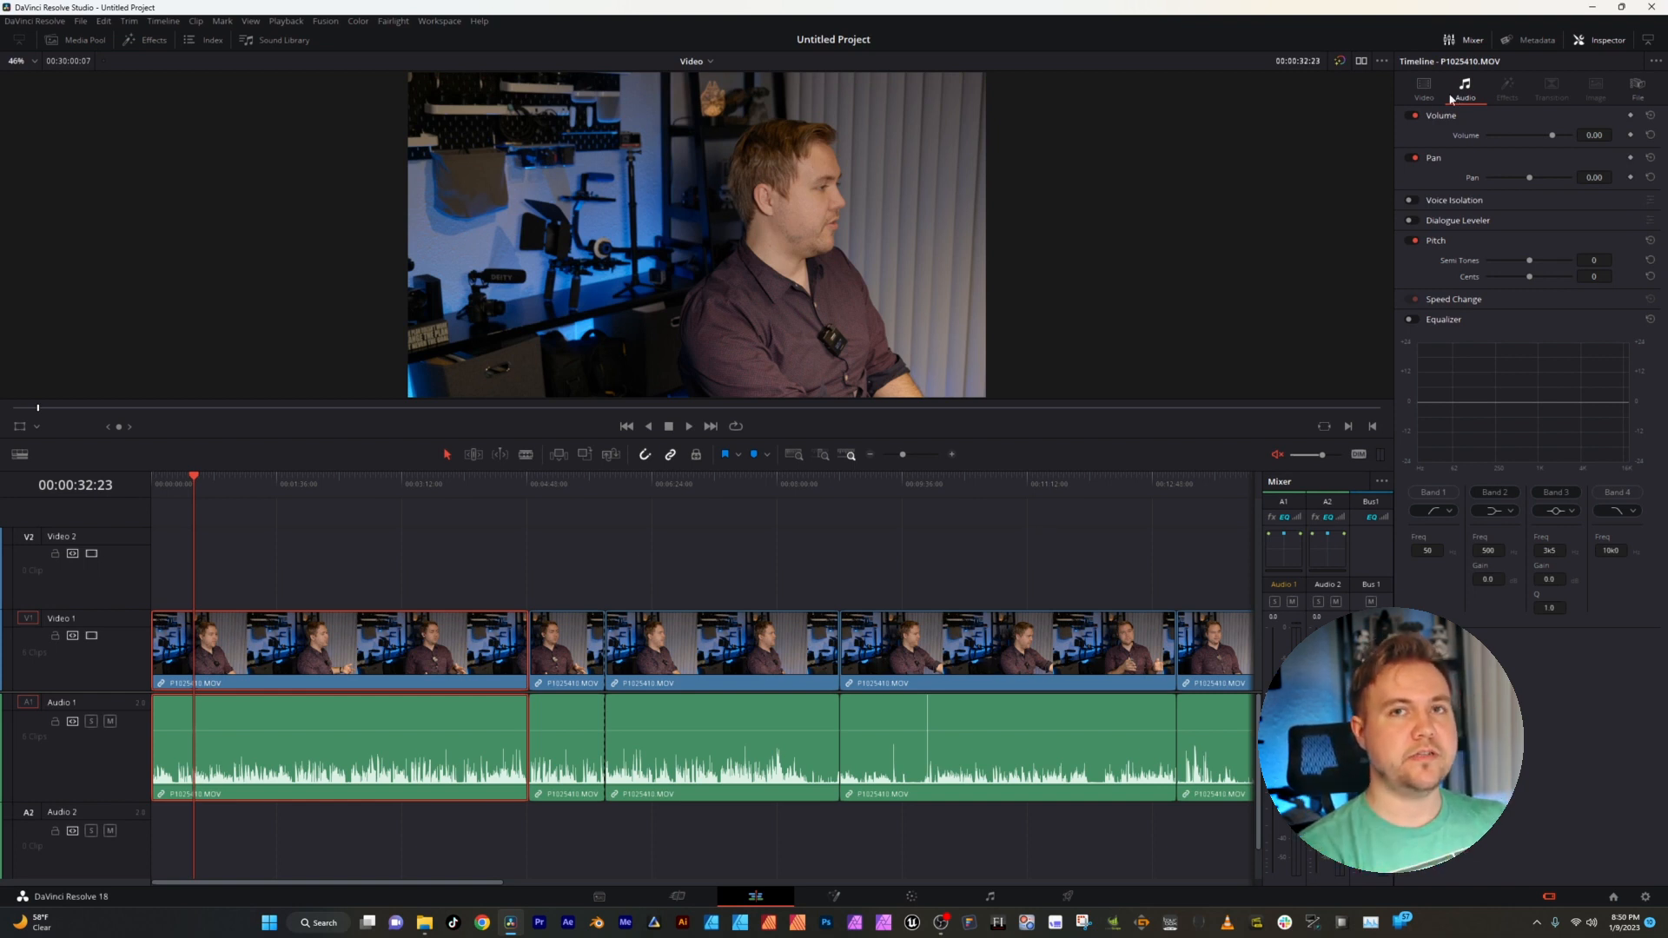
- Adjust the first clip's Zoom to 1.105 with small Pitch and Yaw tilts in Transform
left_click(1423, 87)
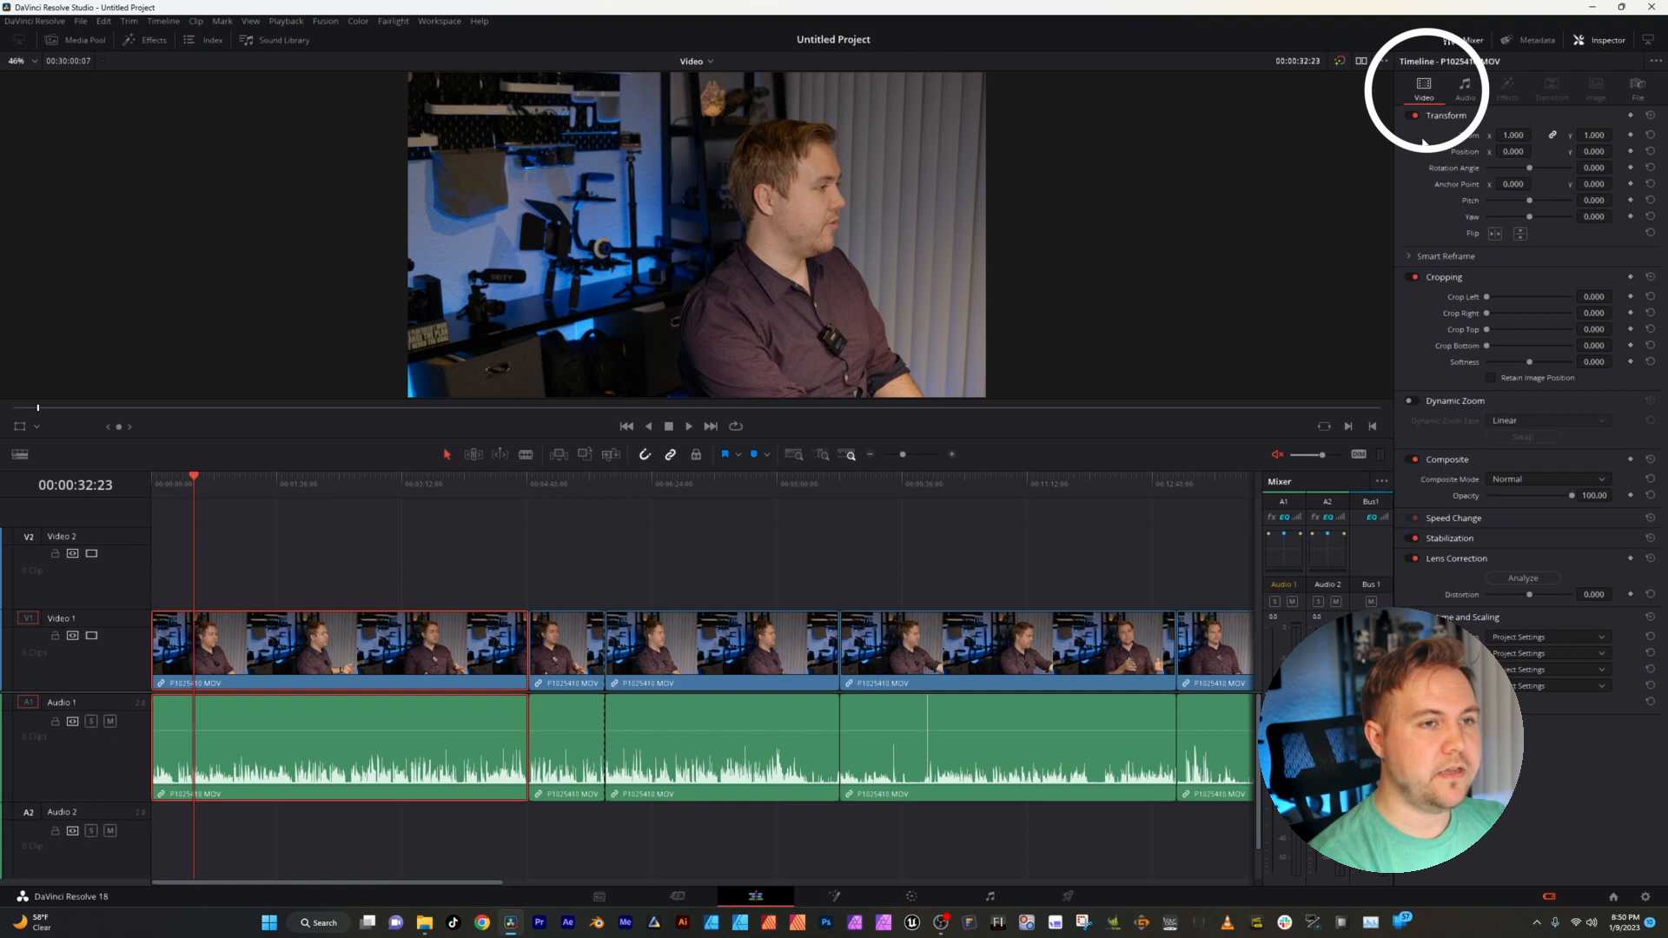
left_click(1535, 130)
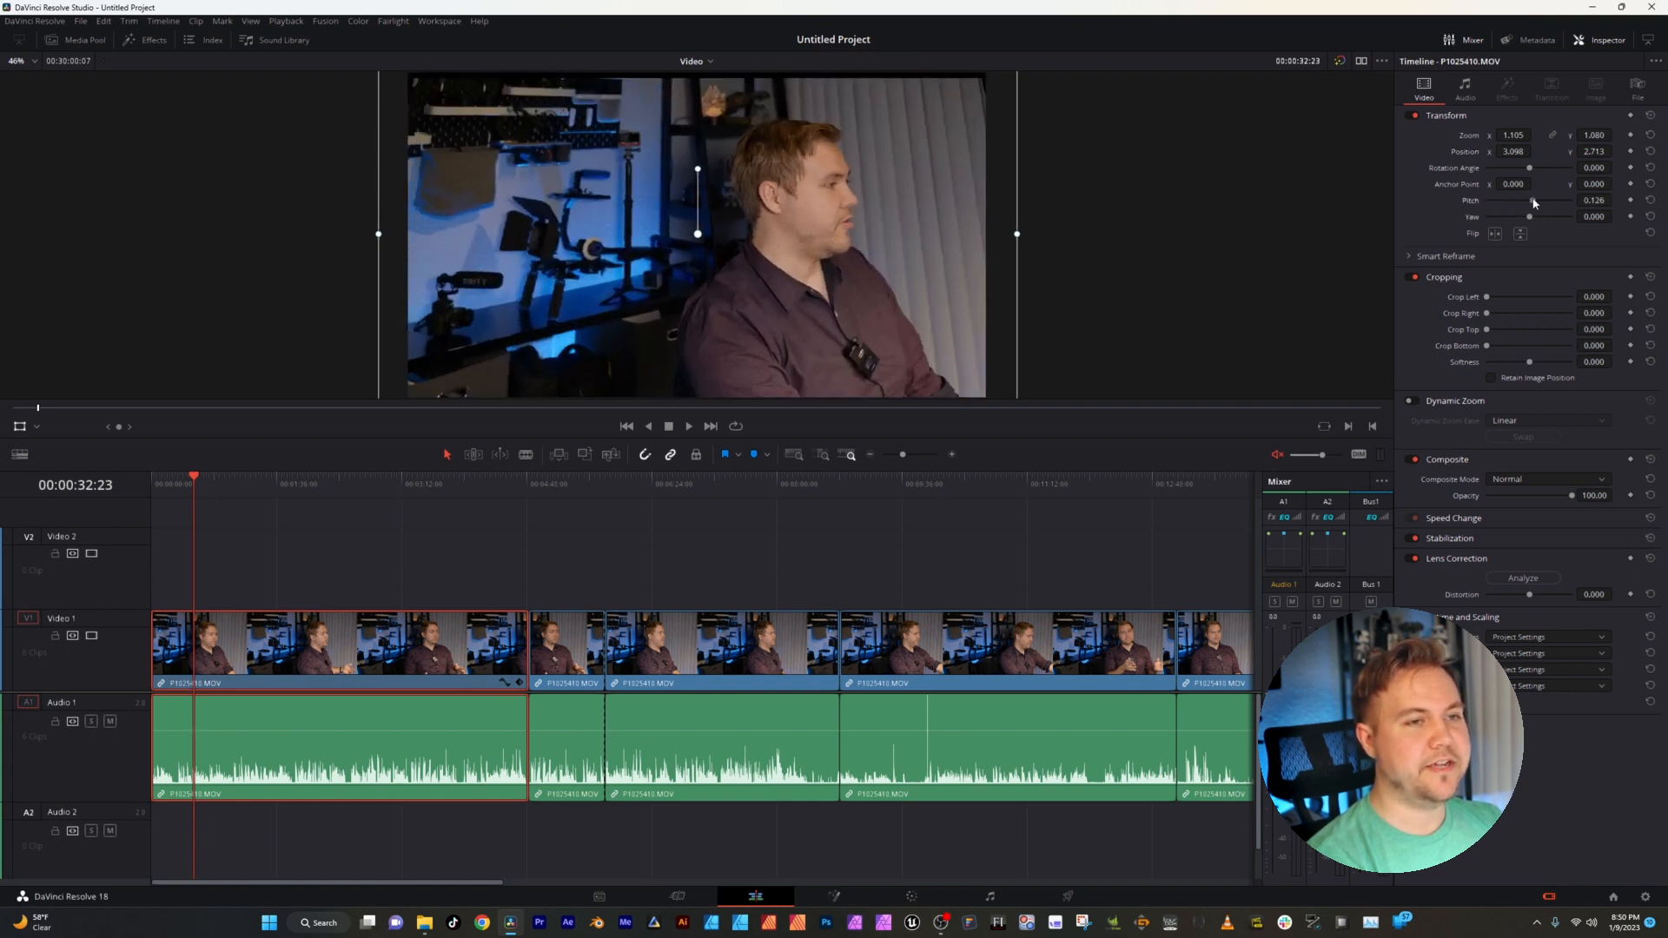
left_click_drag(1533, 216, 1548, 216)
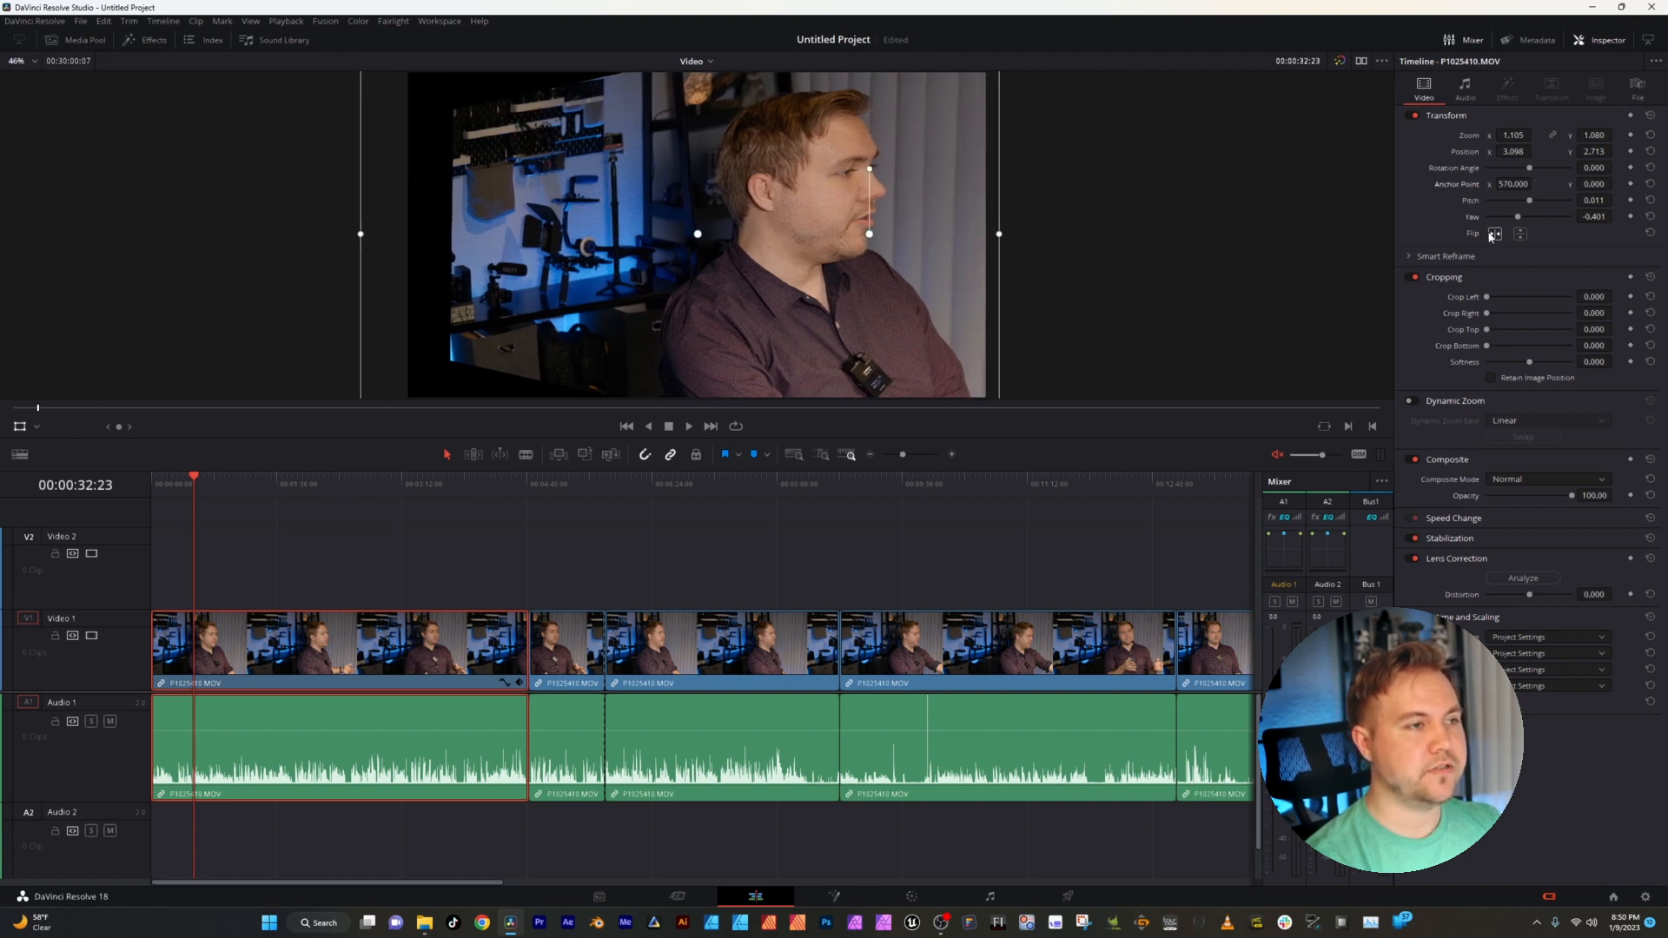
left_click(1520, 233)
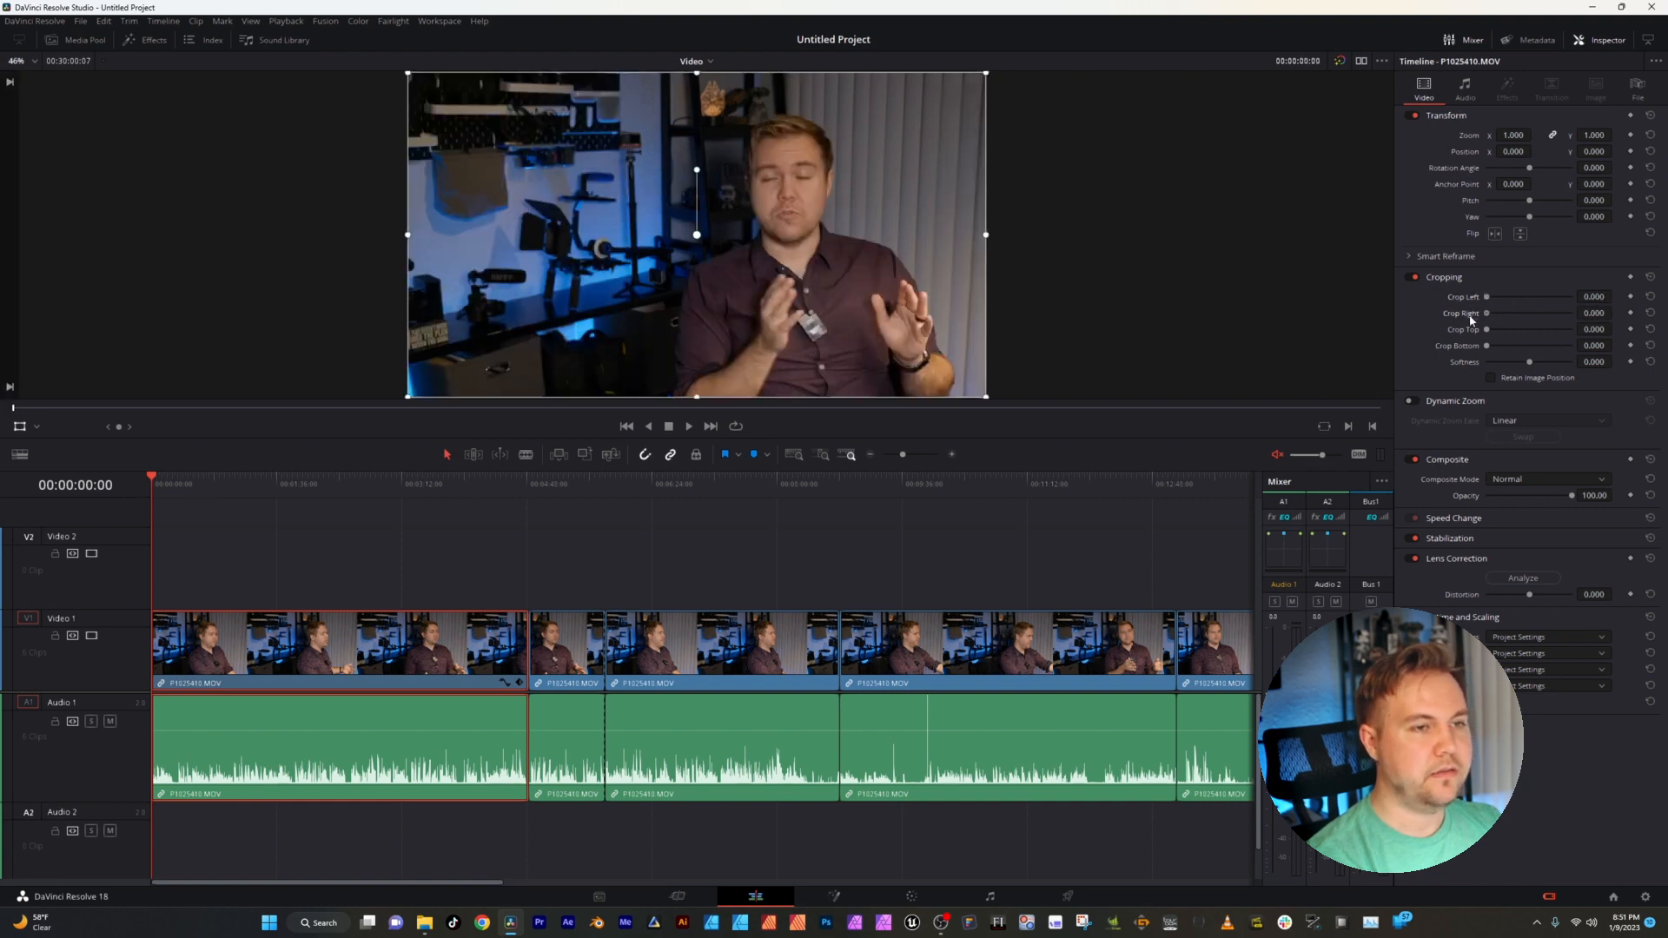
- Try the Crop Right slider on the first clip and leave cropping at 0
left_click_drag(1532, 297, 1595, 297)
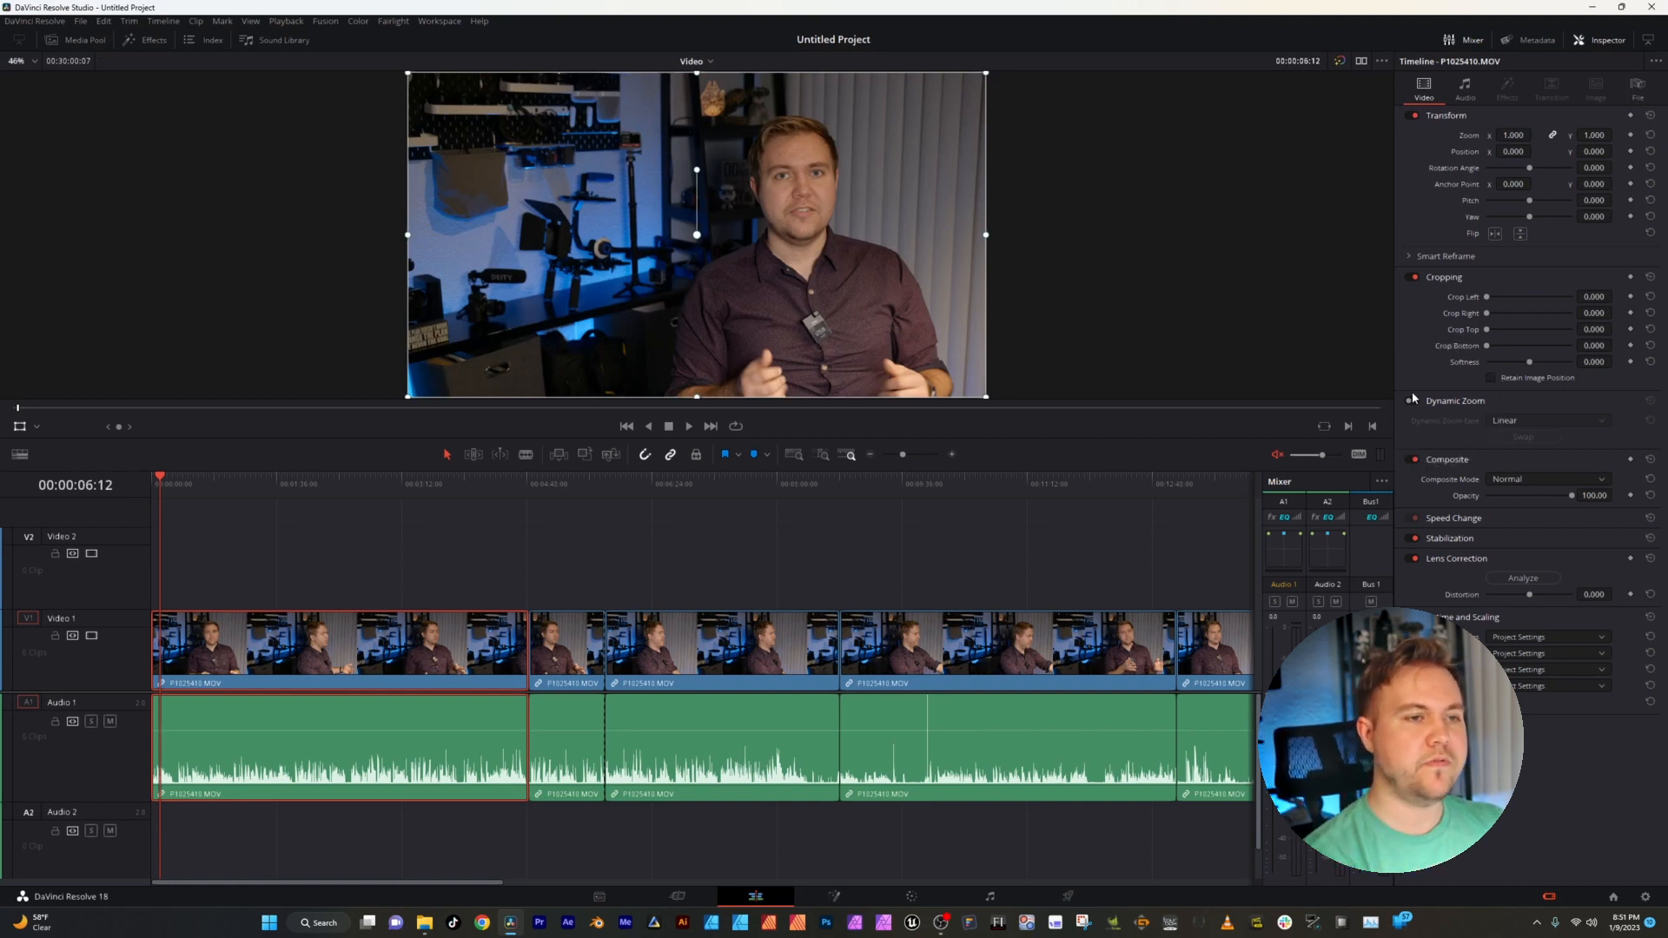
- Enable Dynamic Zoom on the first clip, keeping its ease at Linear
left_click(1415, 401)
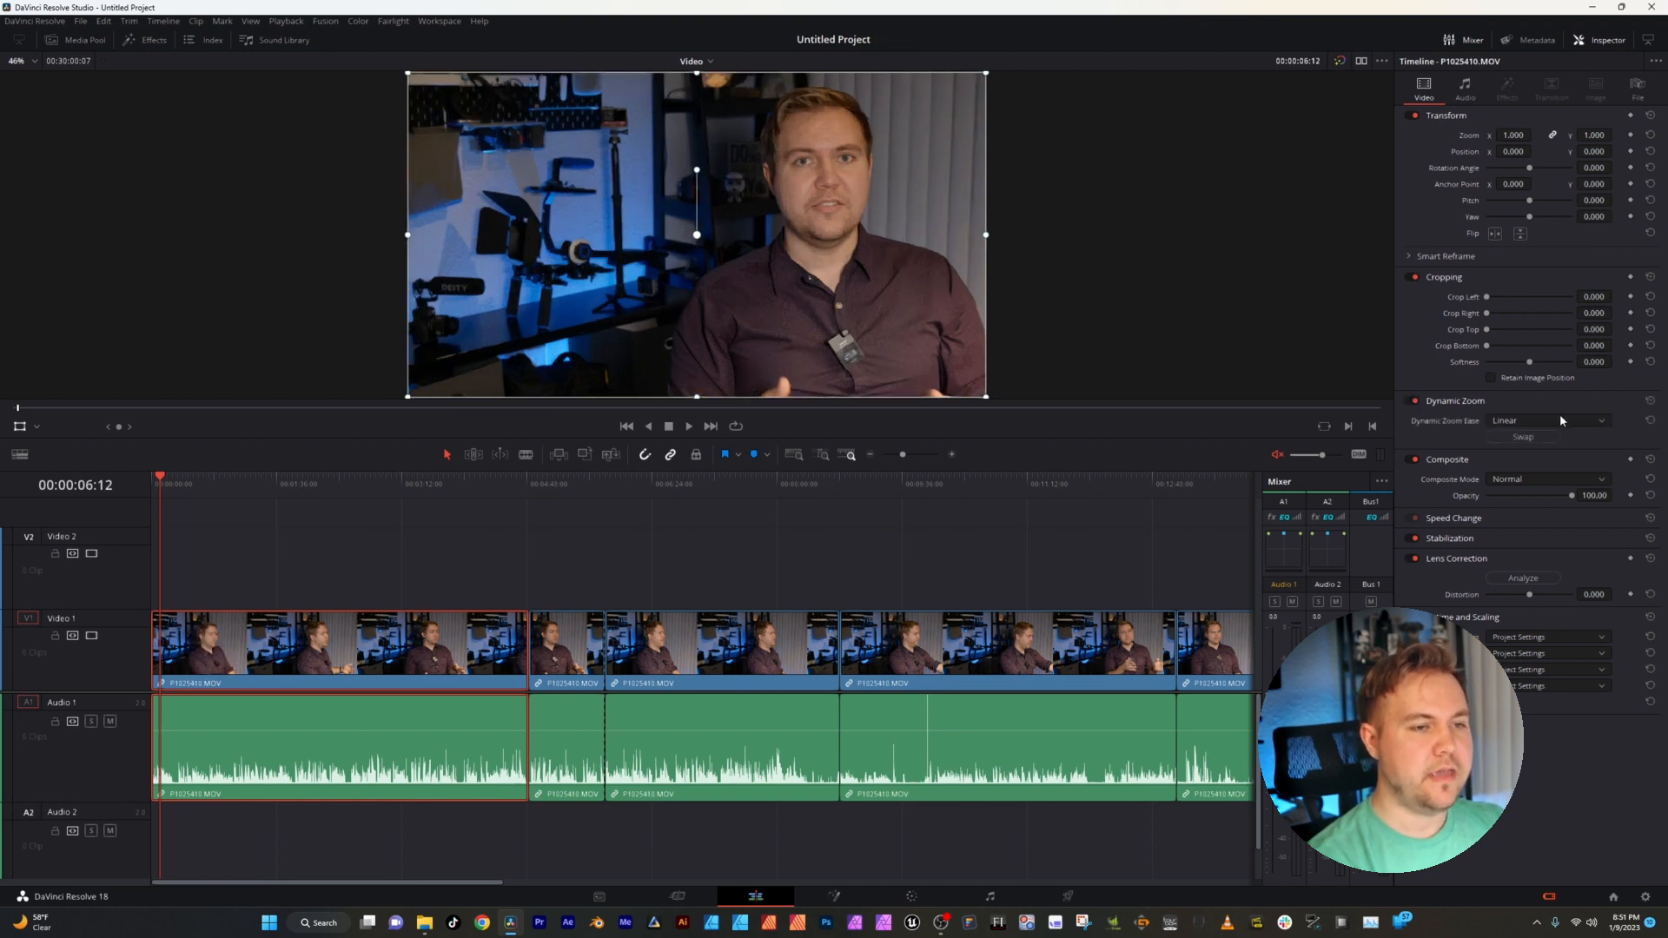
left_click(1548, 419)
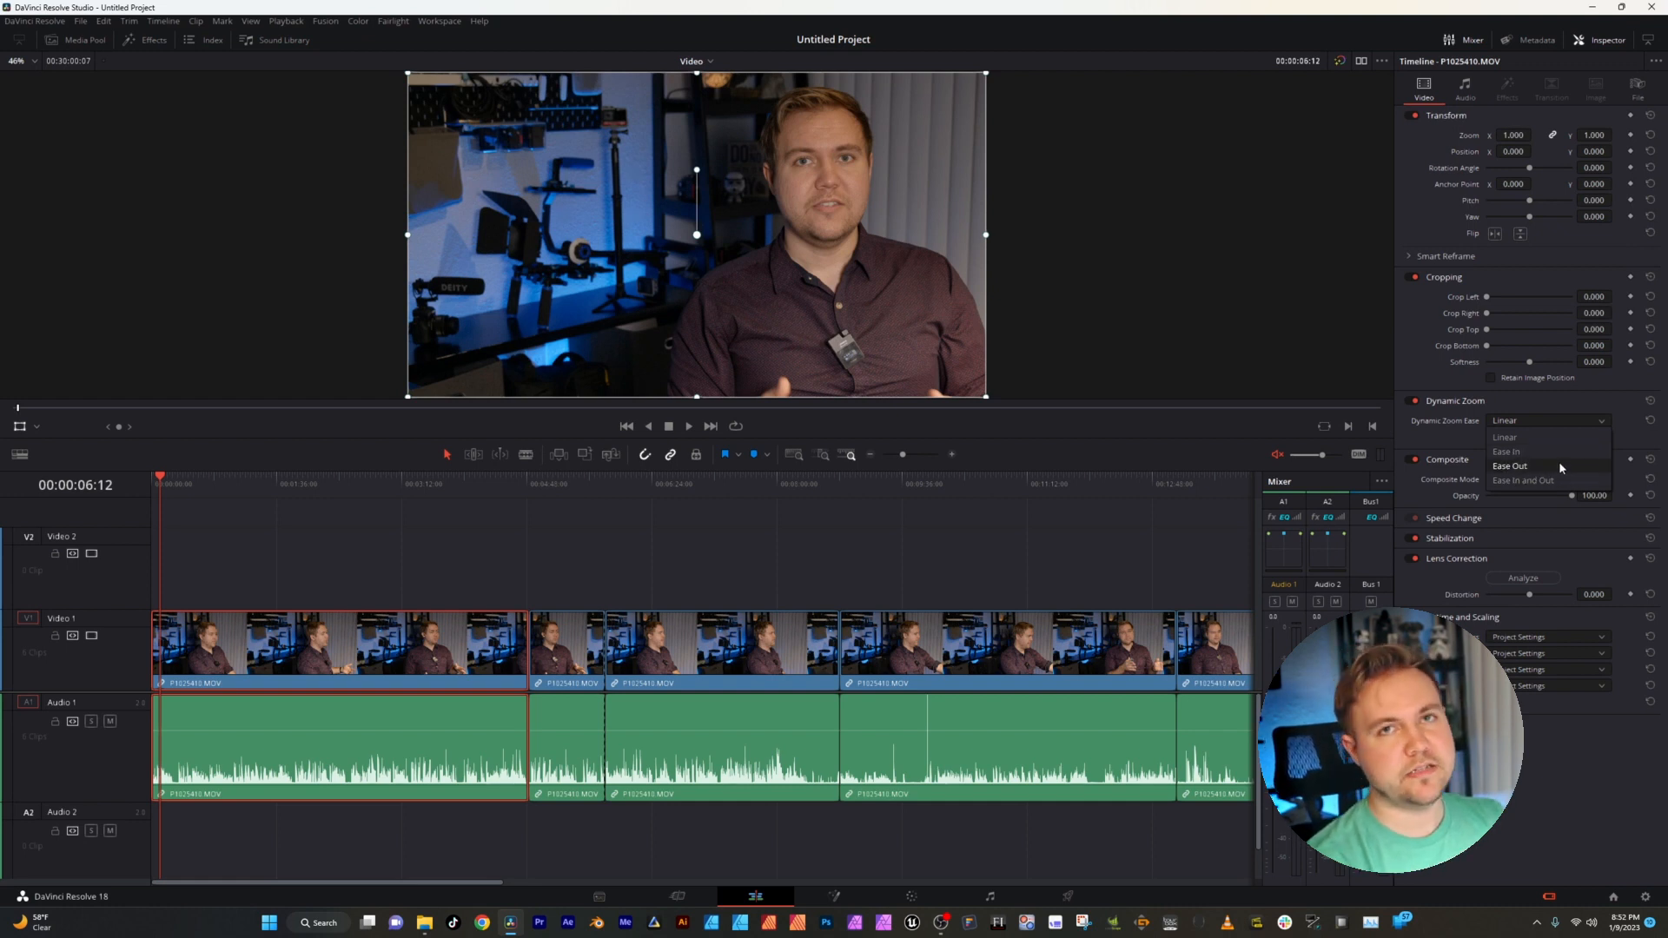
left_click(1505, 436)
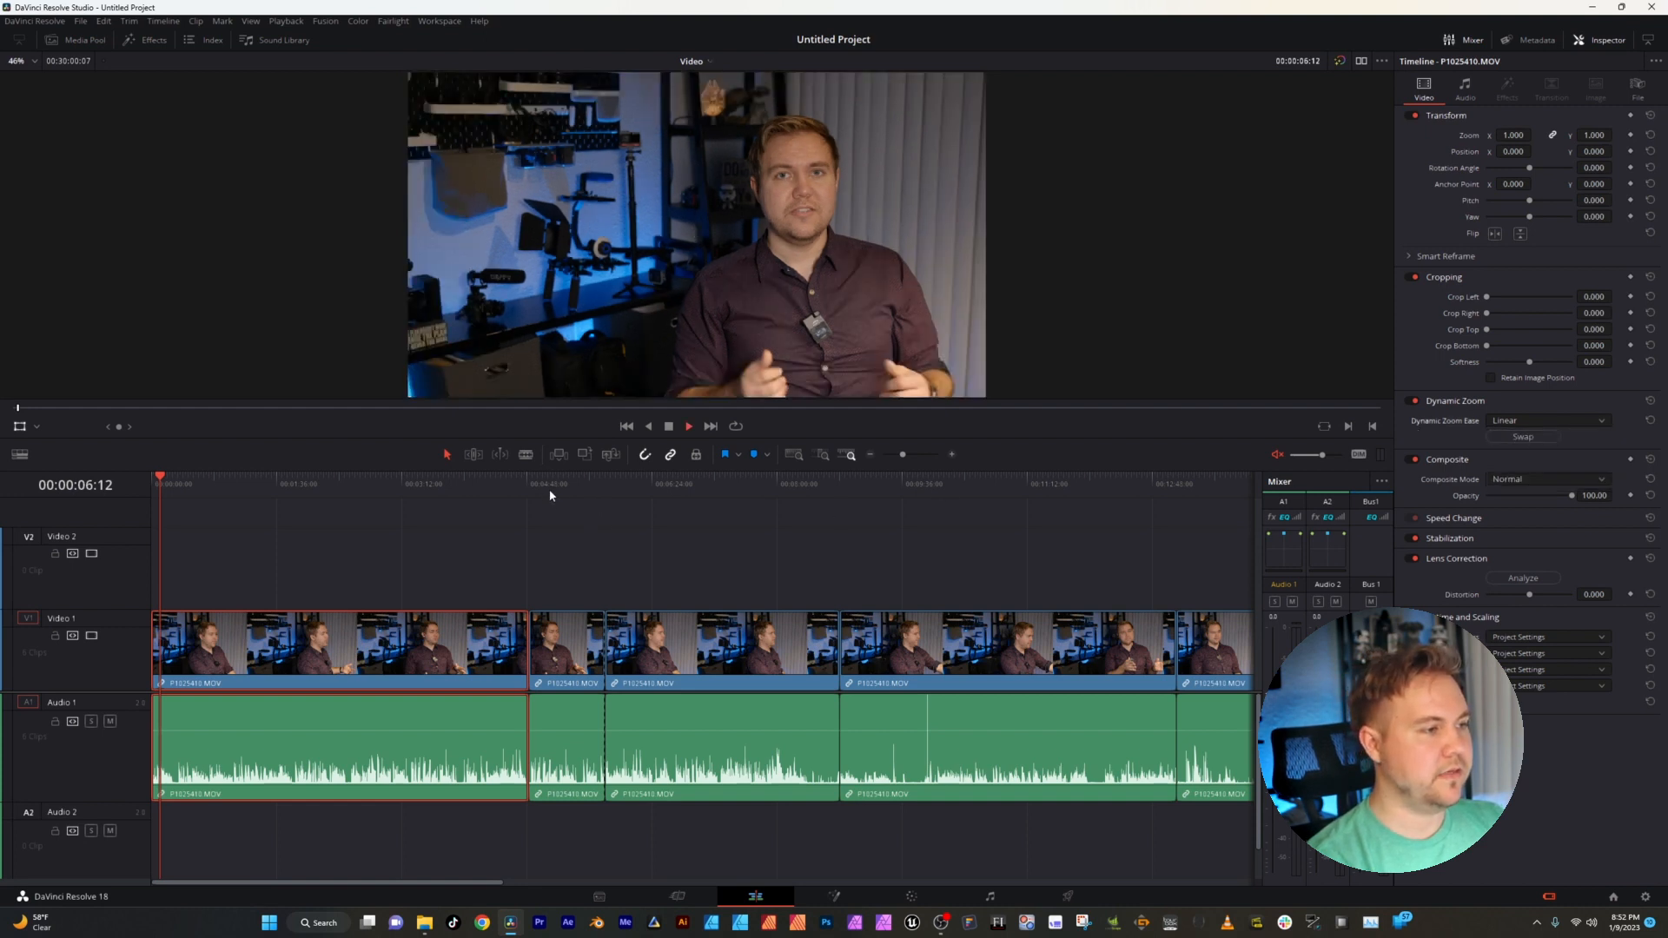
left_click(530, 485)
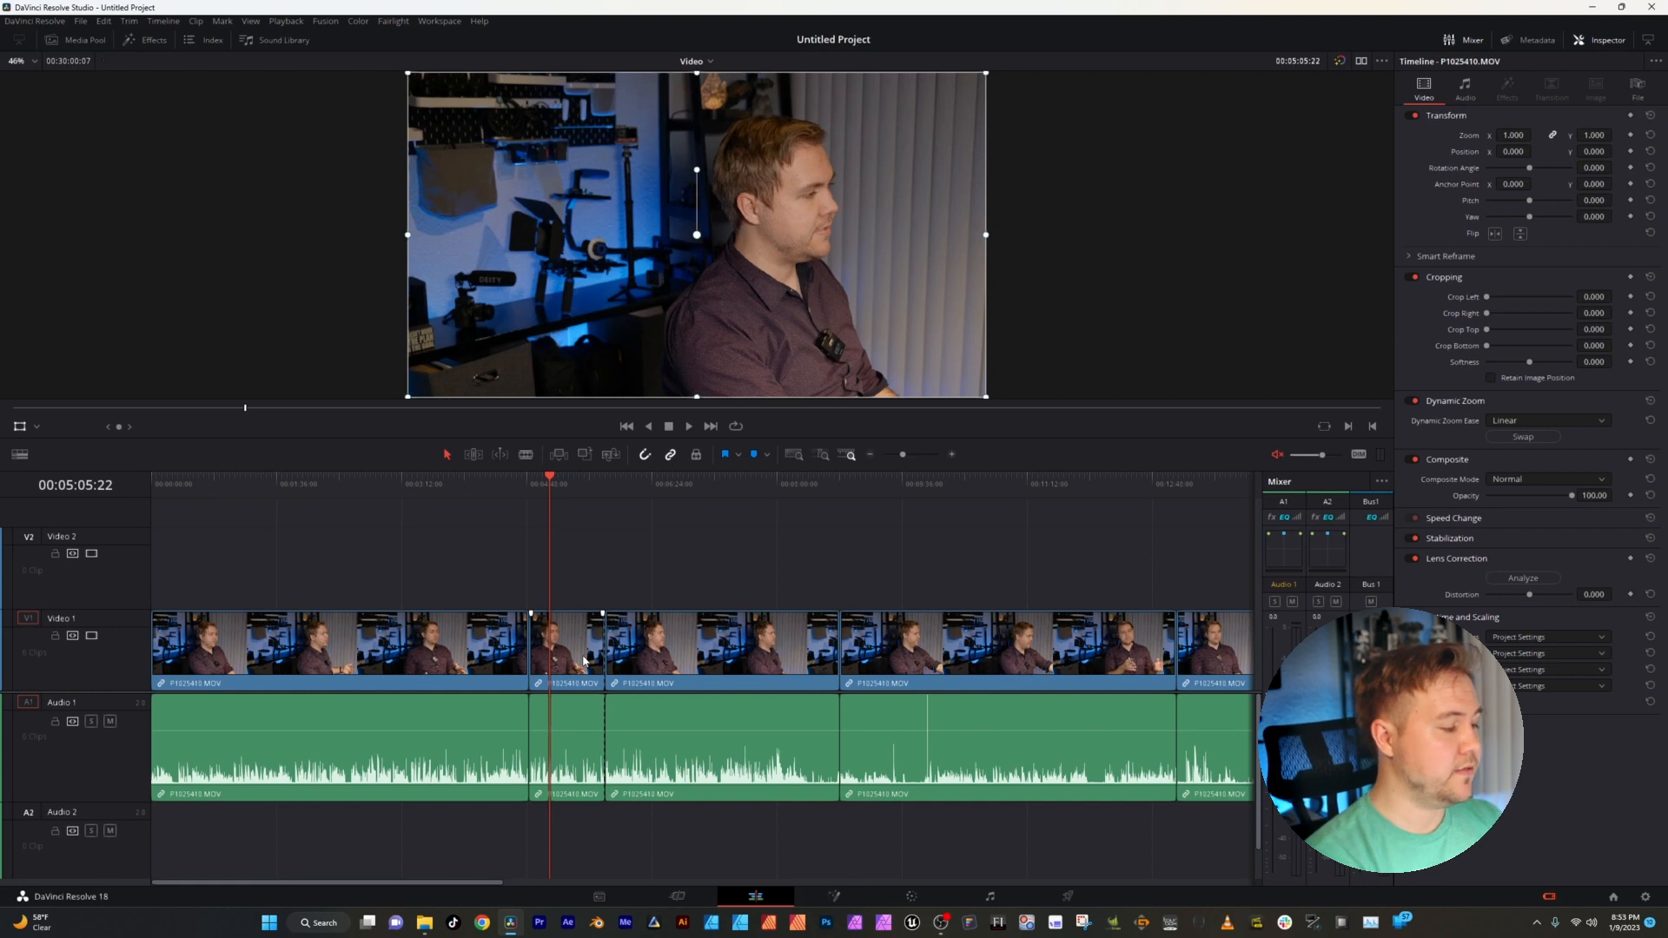
left_click(566, 647)
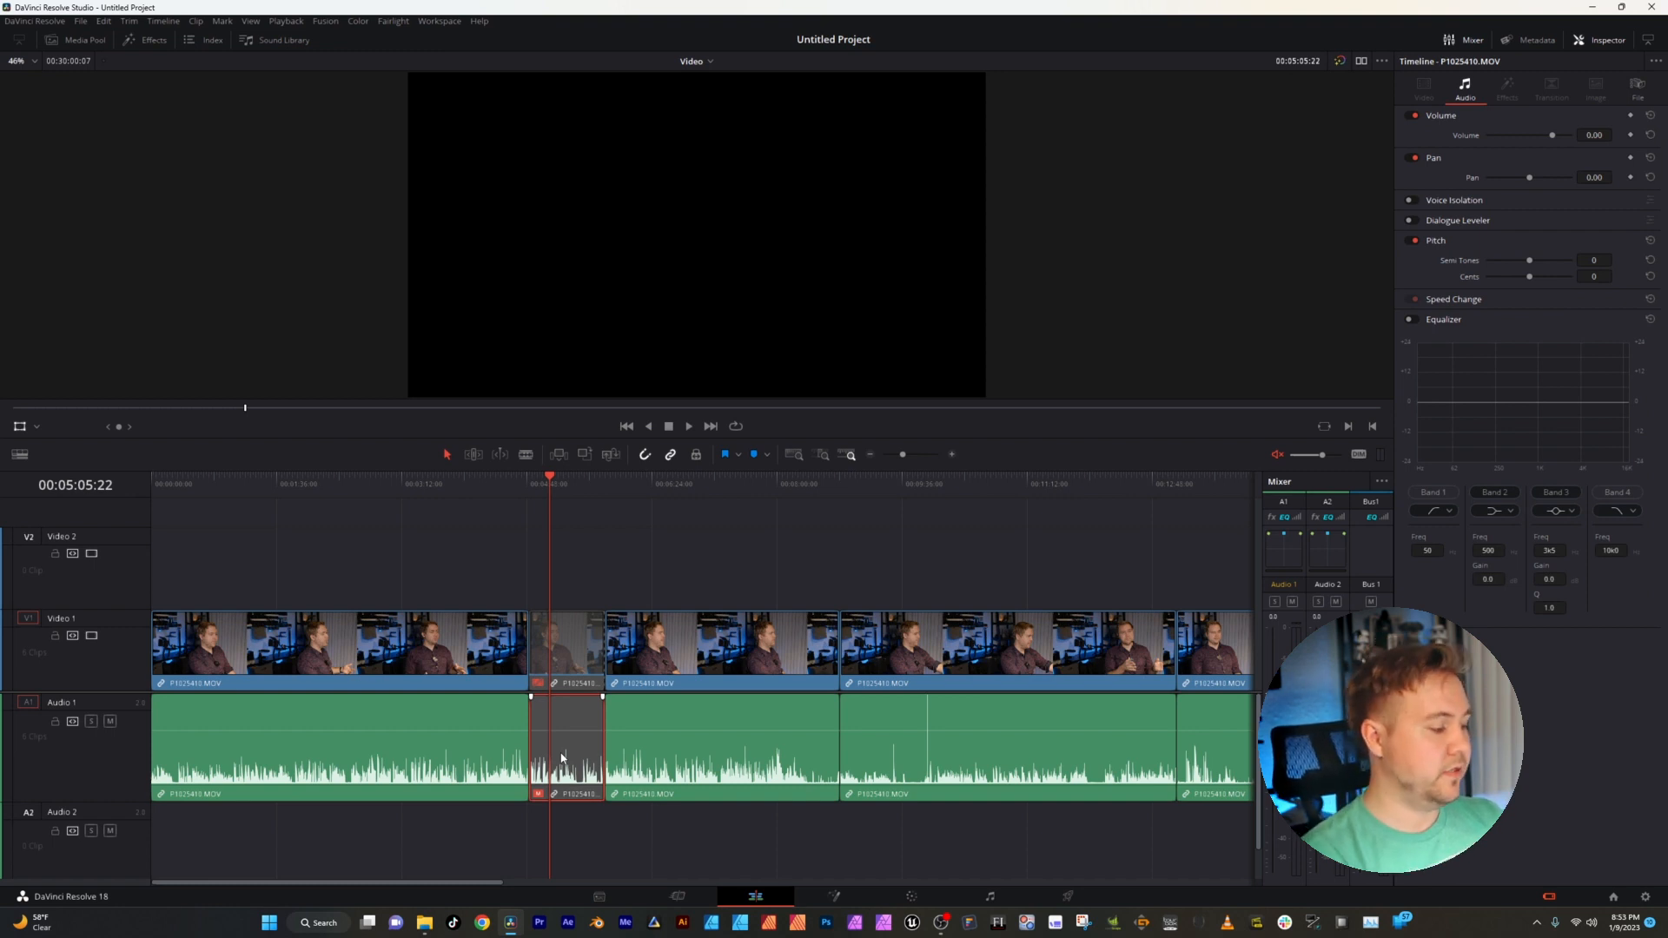
left_click(570, 643)
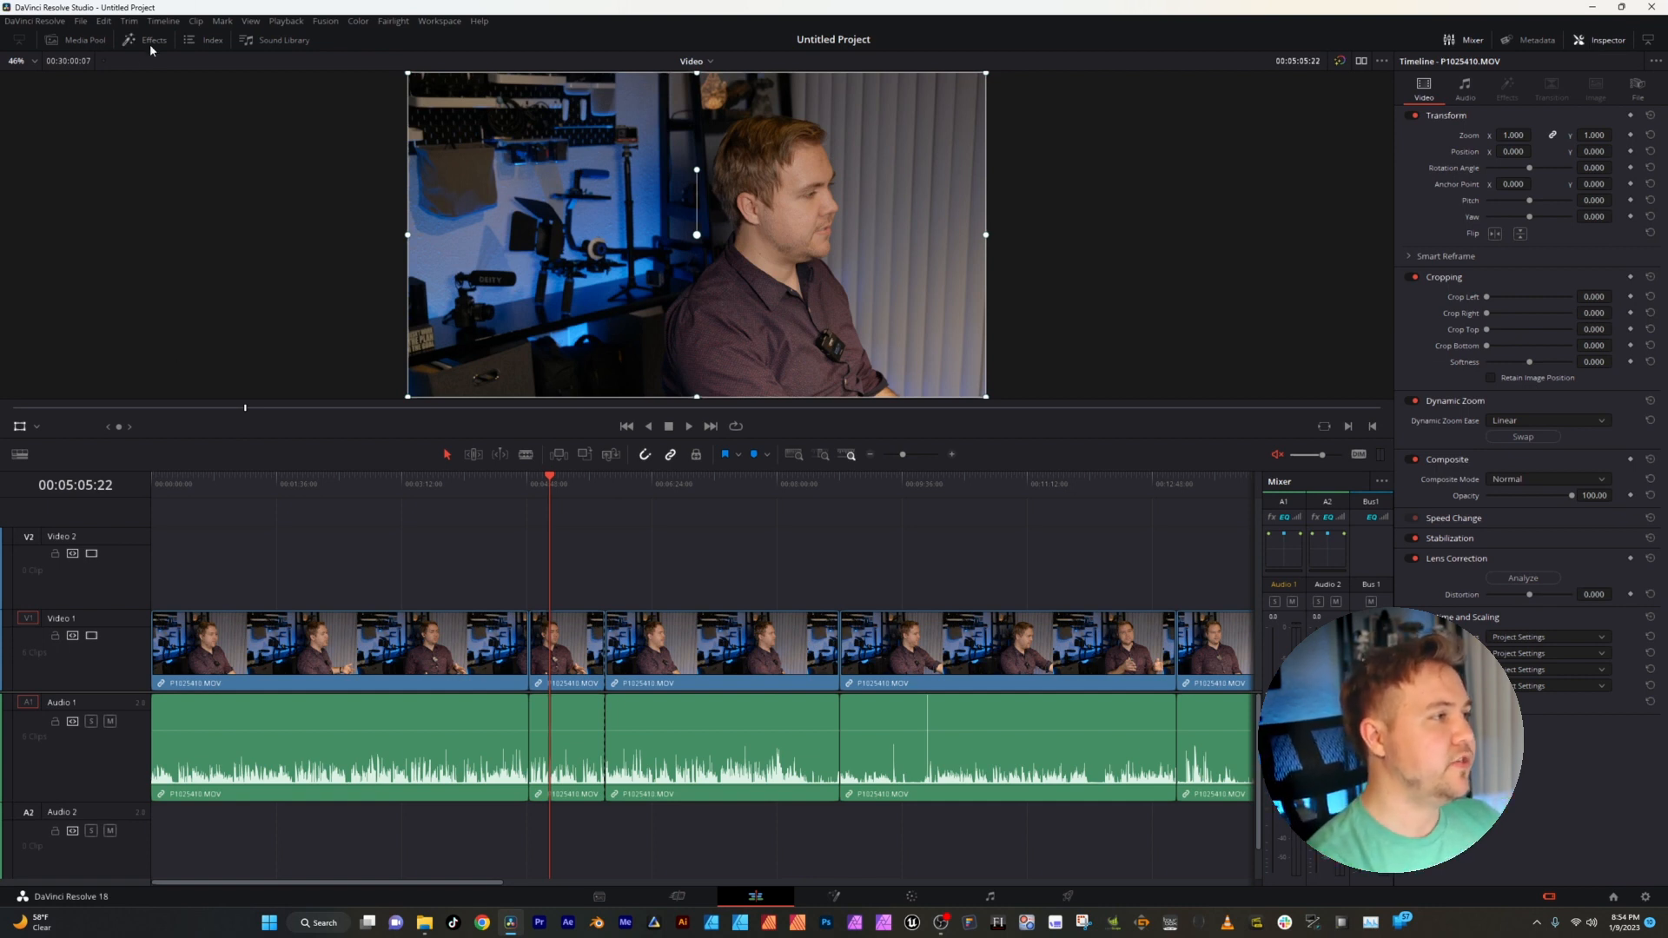
- Show the Effects library and browse Generators, Video Transitions and Audio Transitions
left_click(153, 40)
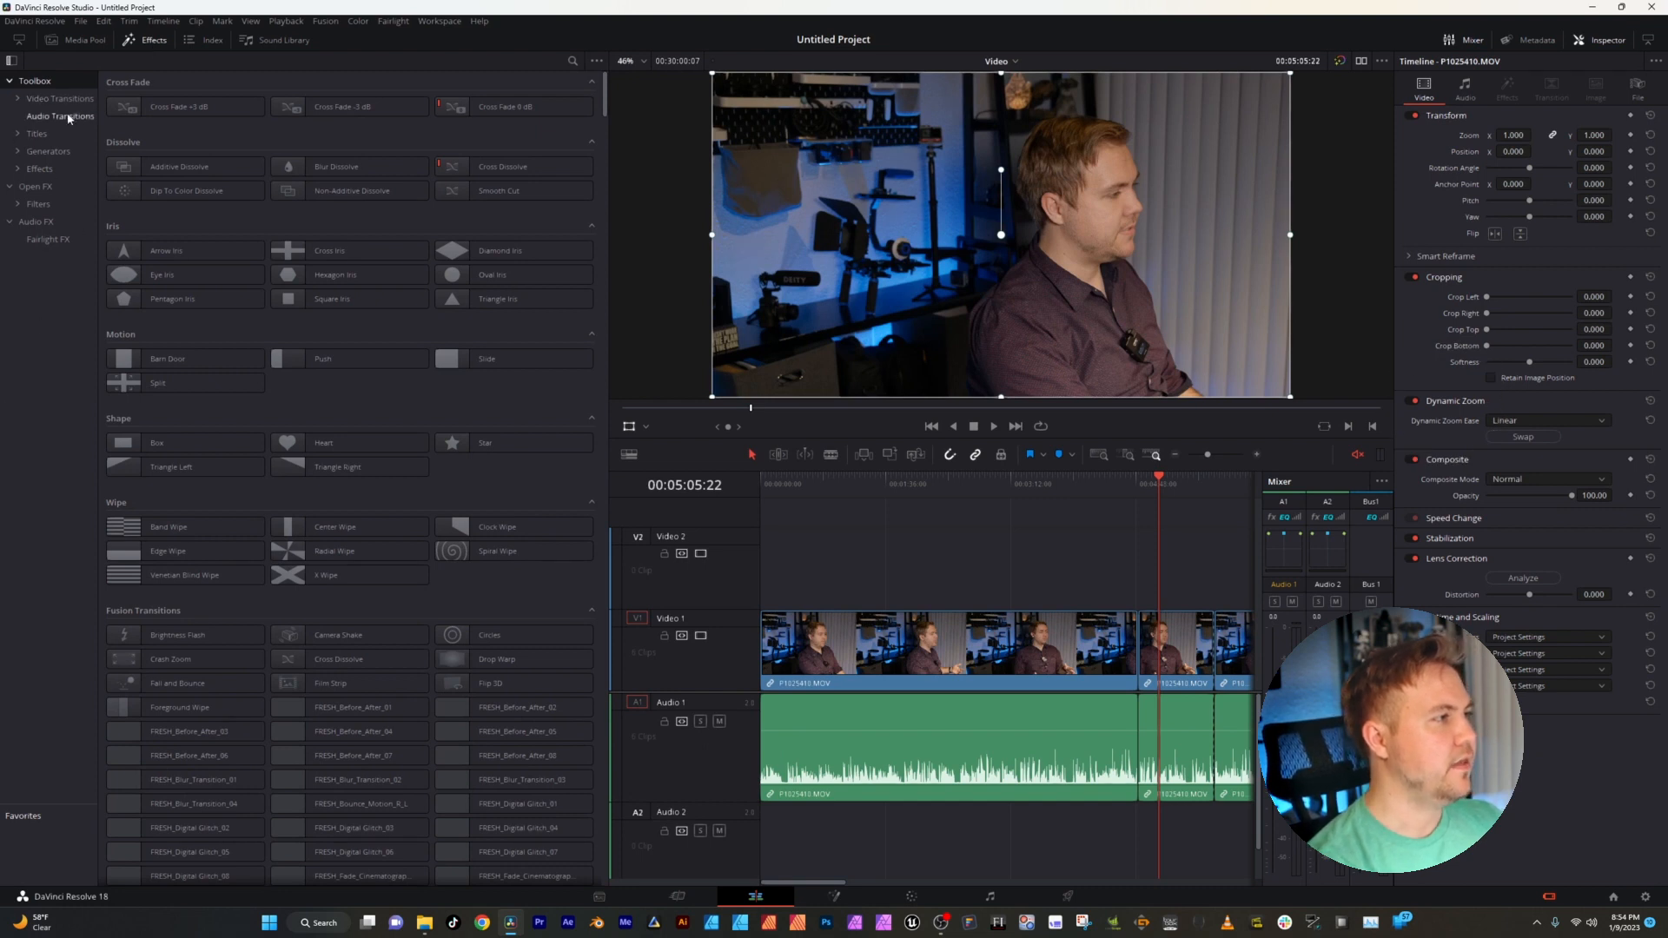
left_click(48, 149)
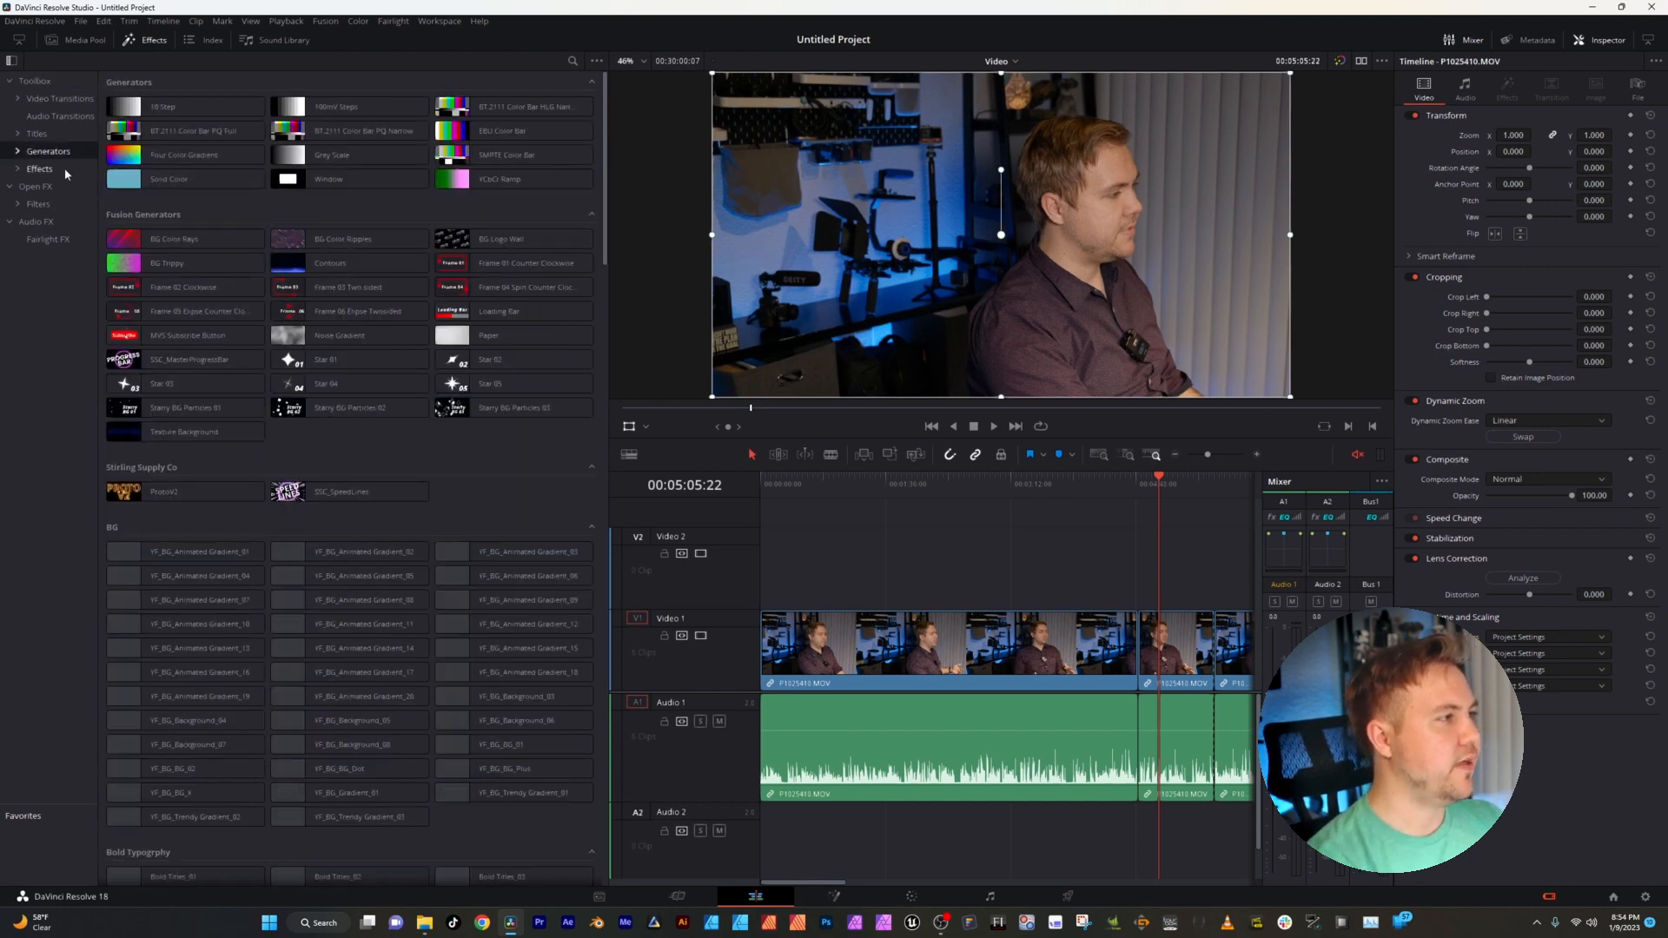
left_click(60, 98)
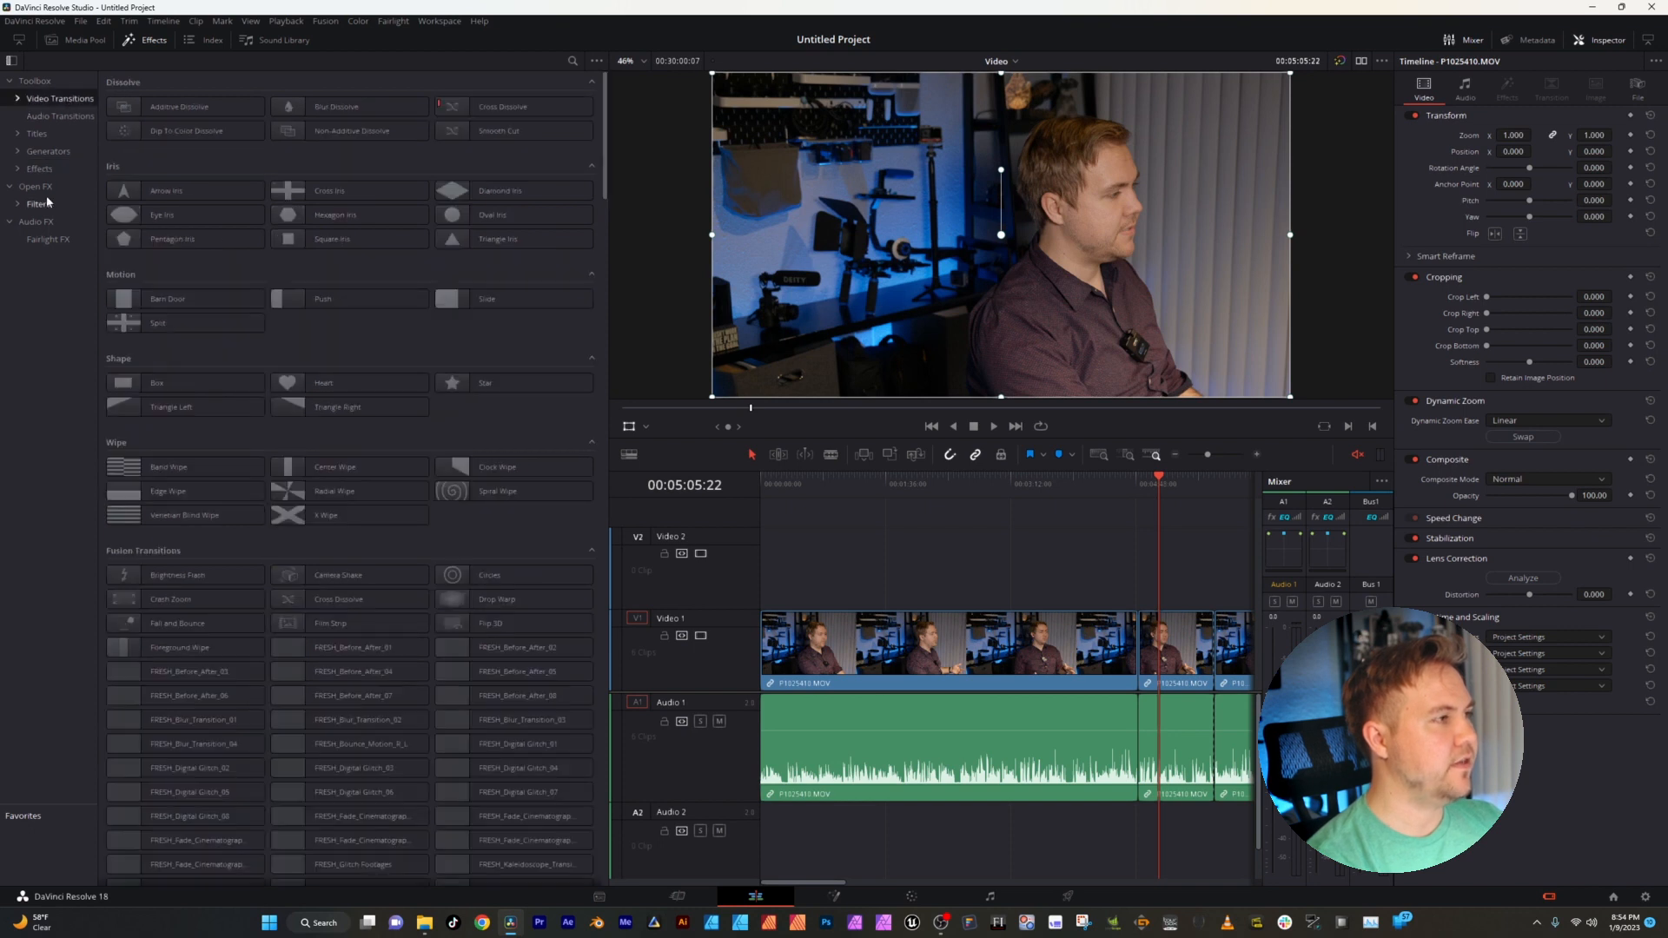
left_click(61, 117)
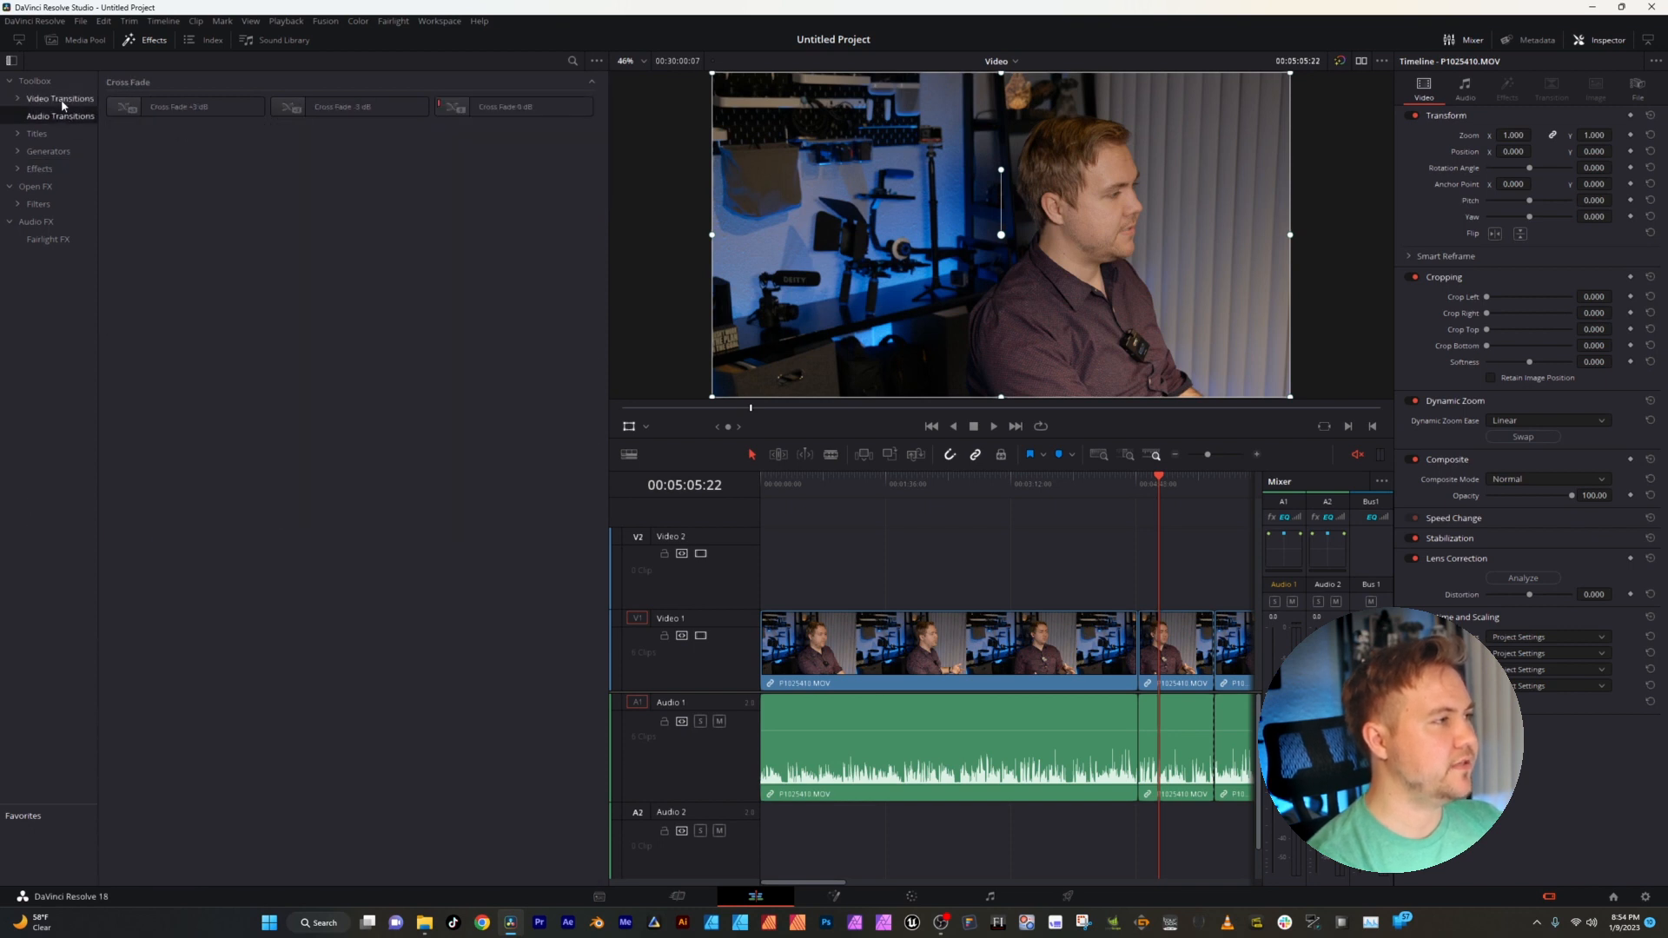
- Apply a Barn Door video transition to the cut between two Video 1 clips
left_click(61, 97)
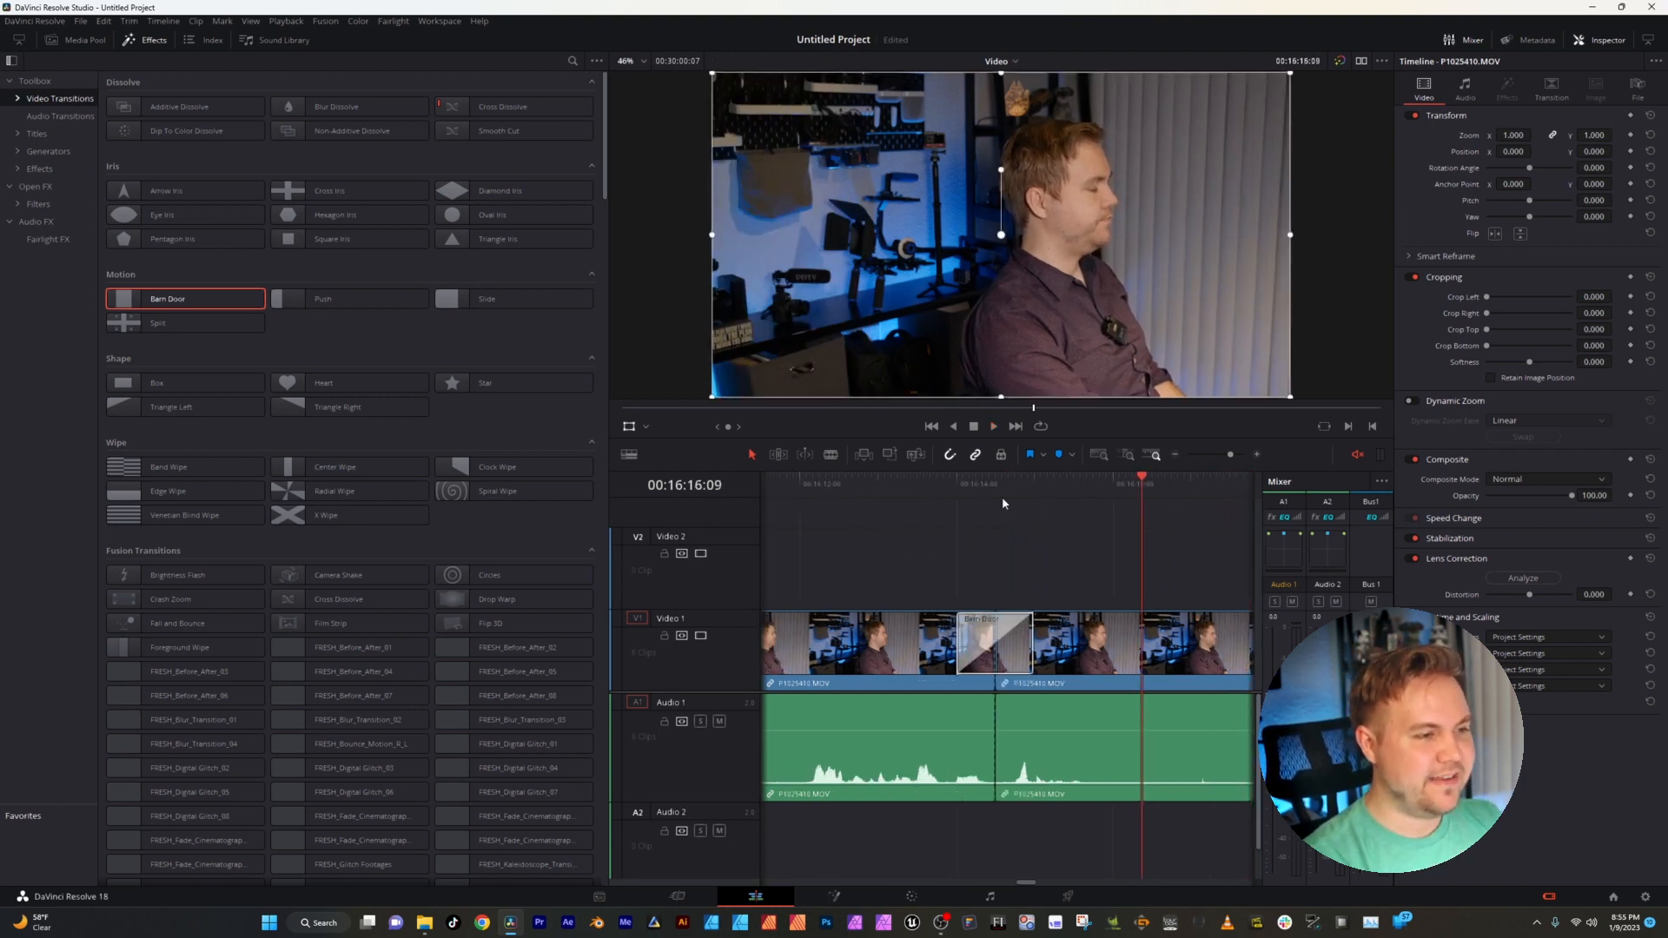
left_click(994, 646)
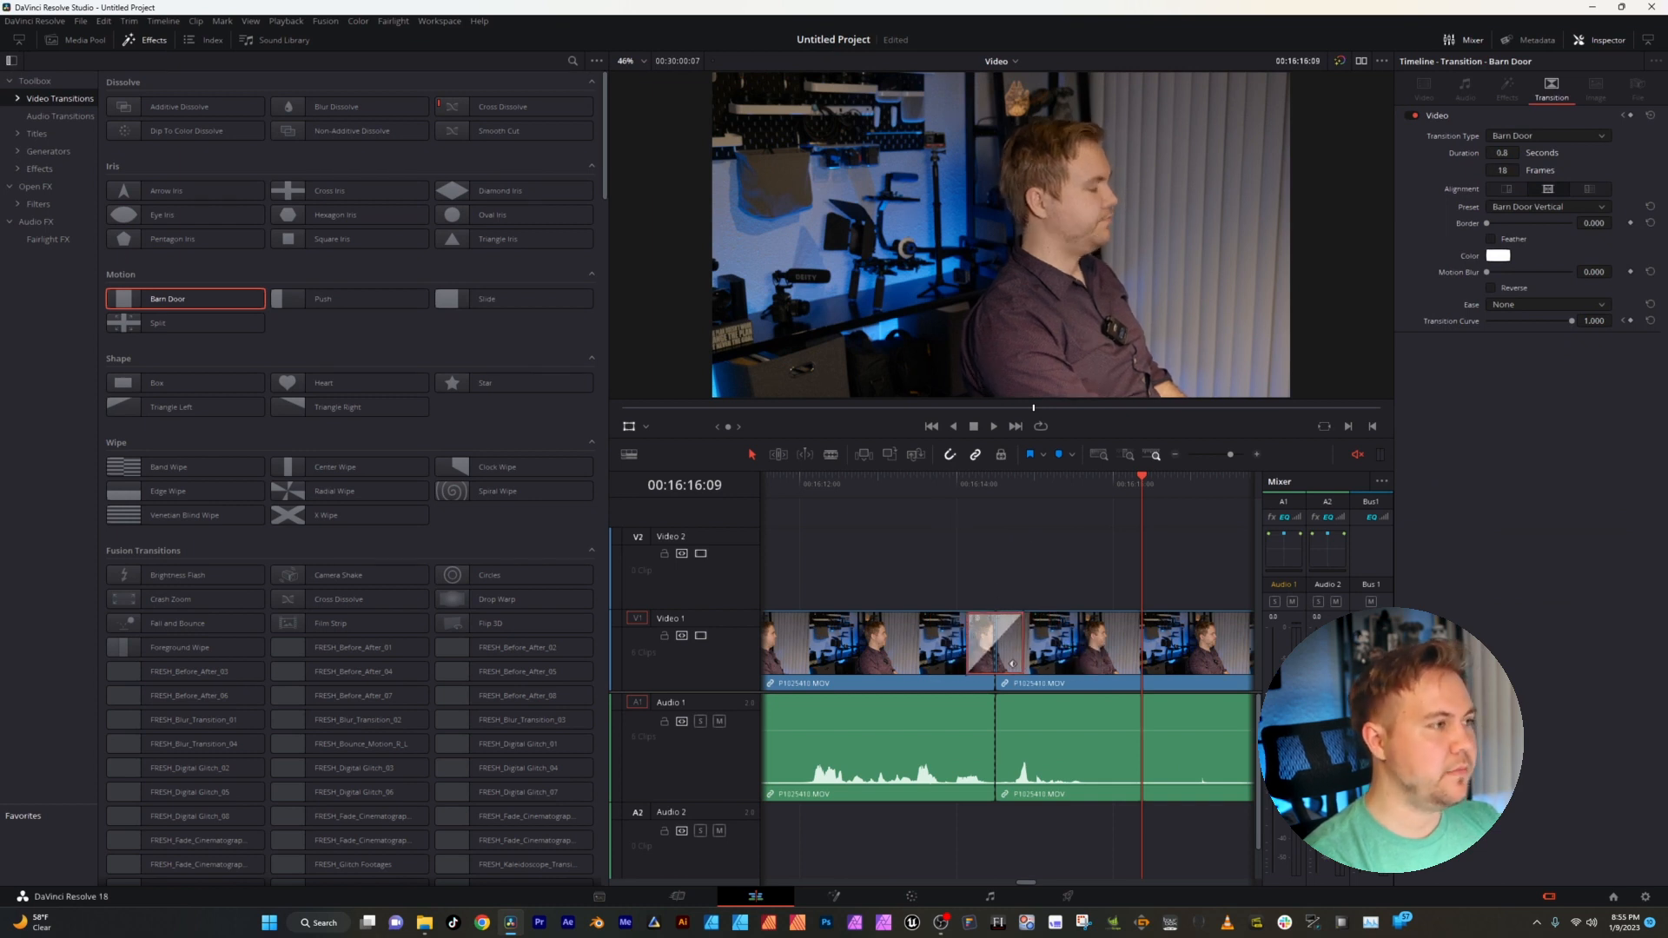
- Add a Cross Fade 0 dB to the Audio 1 cut, then show the Titles library
left_click(60, 117)
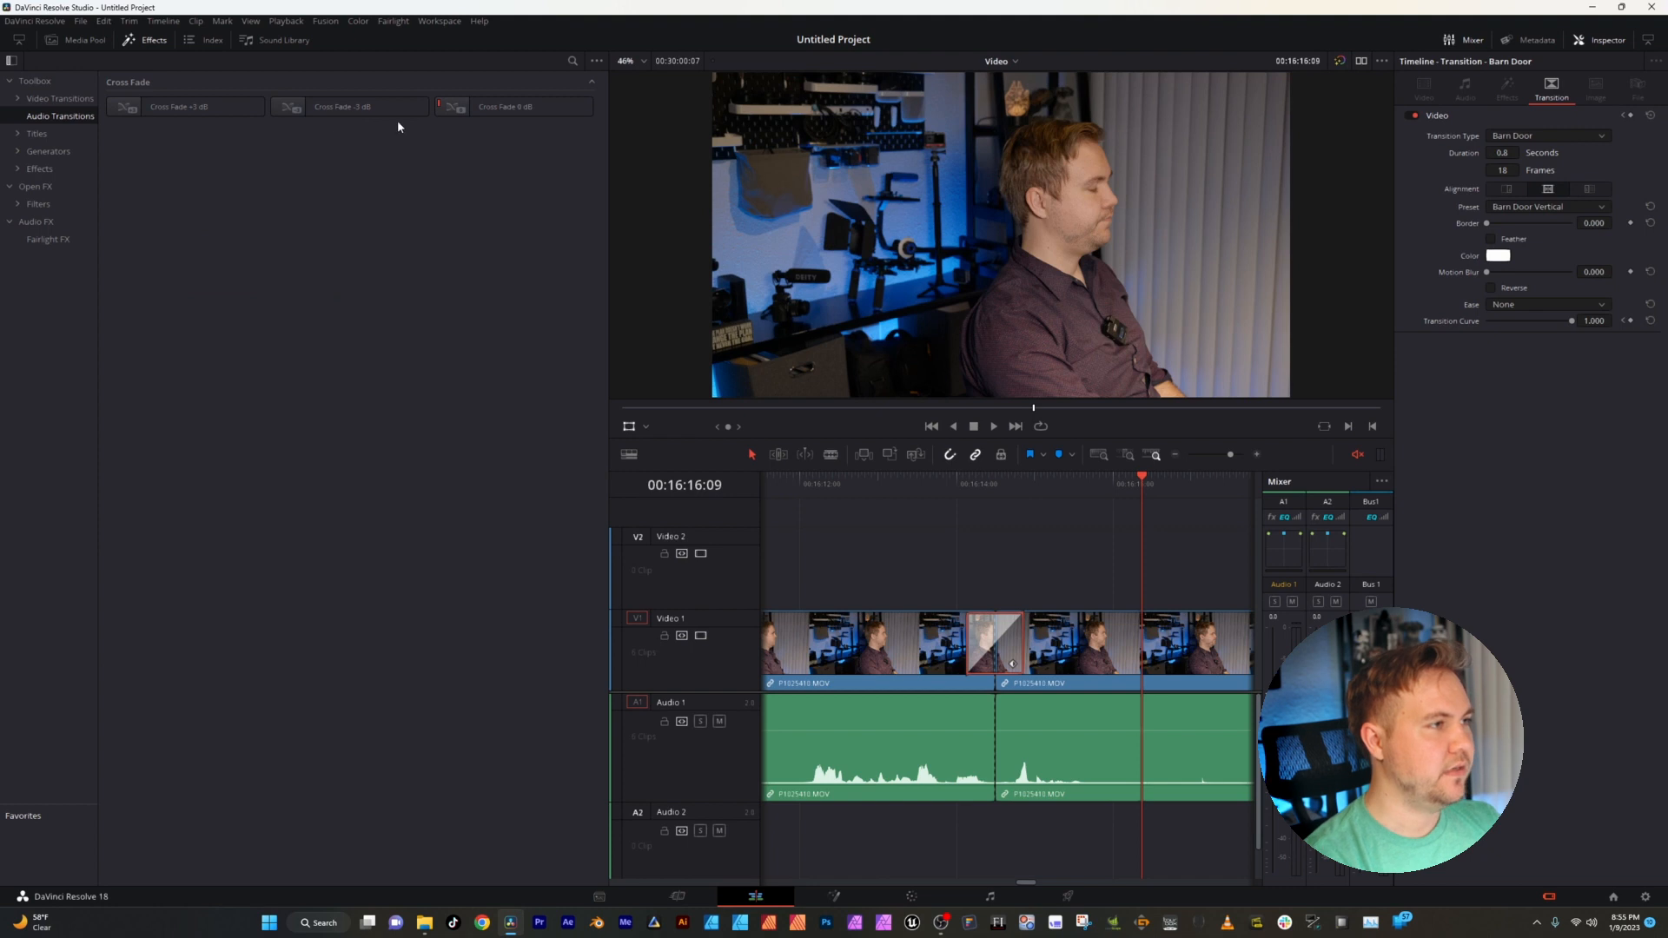
left_click(514, 106)
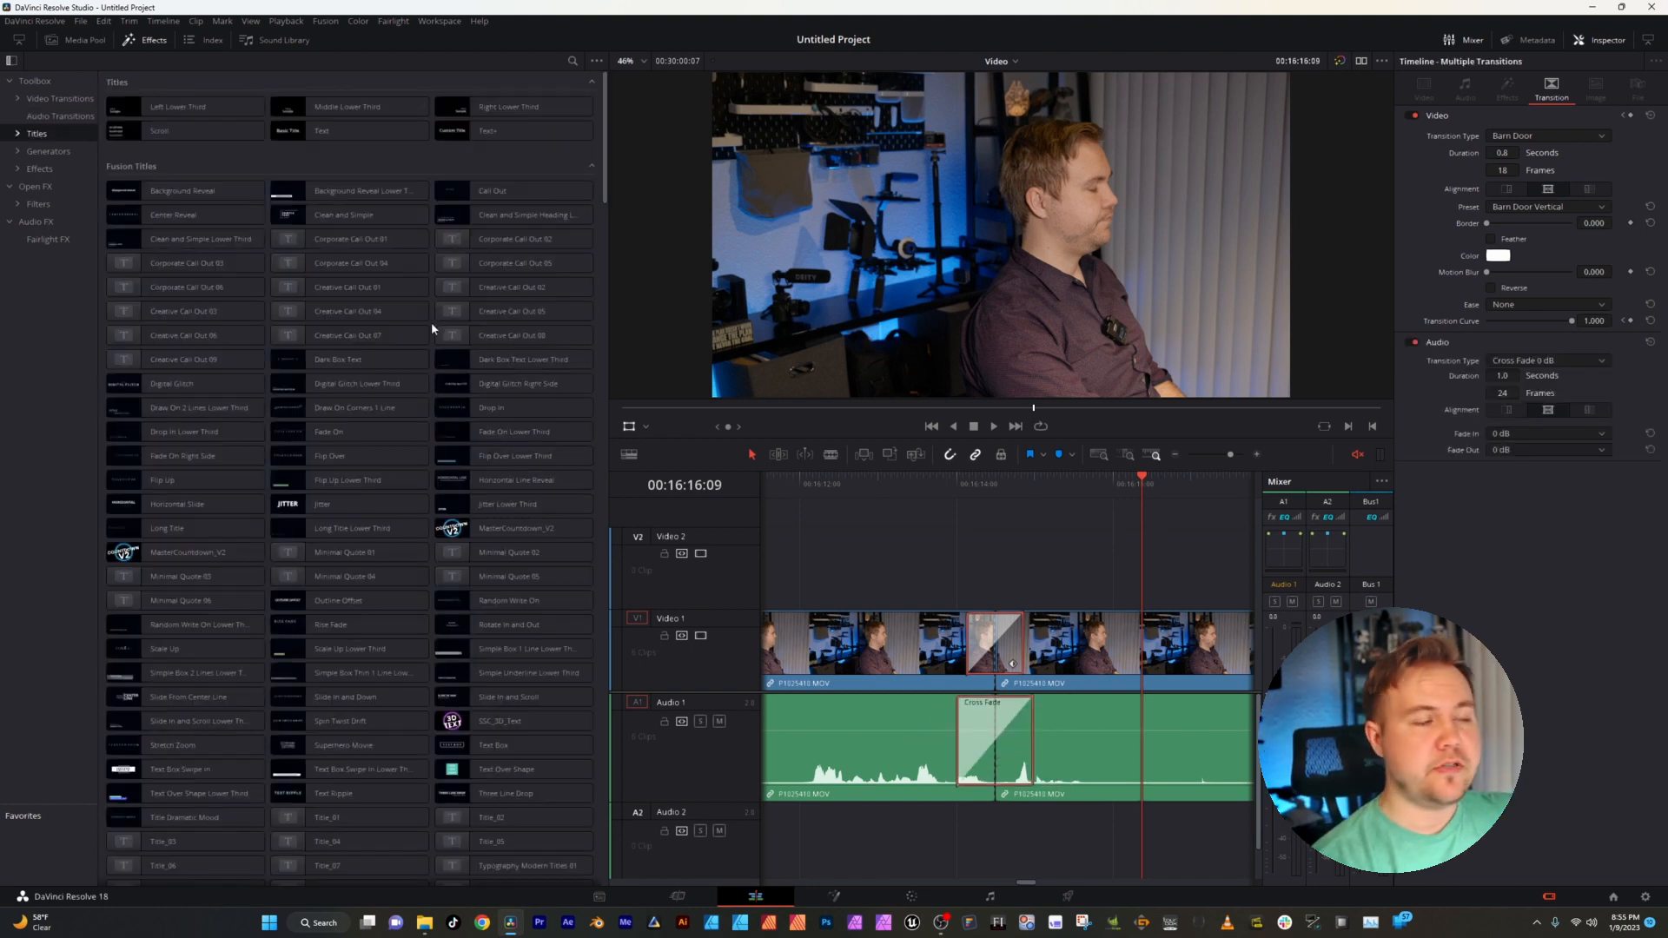
left_click(180, 191)
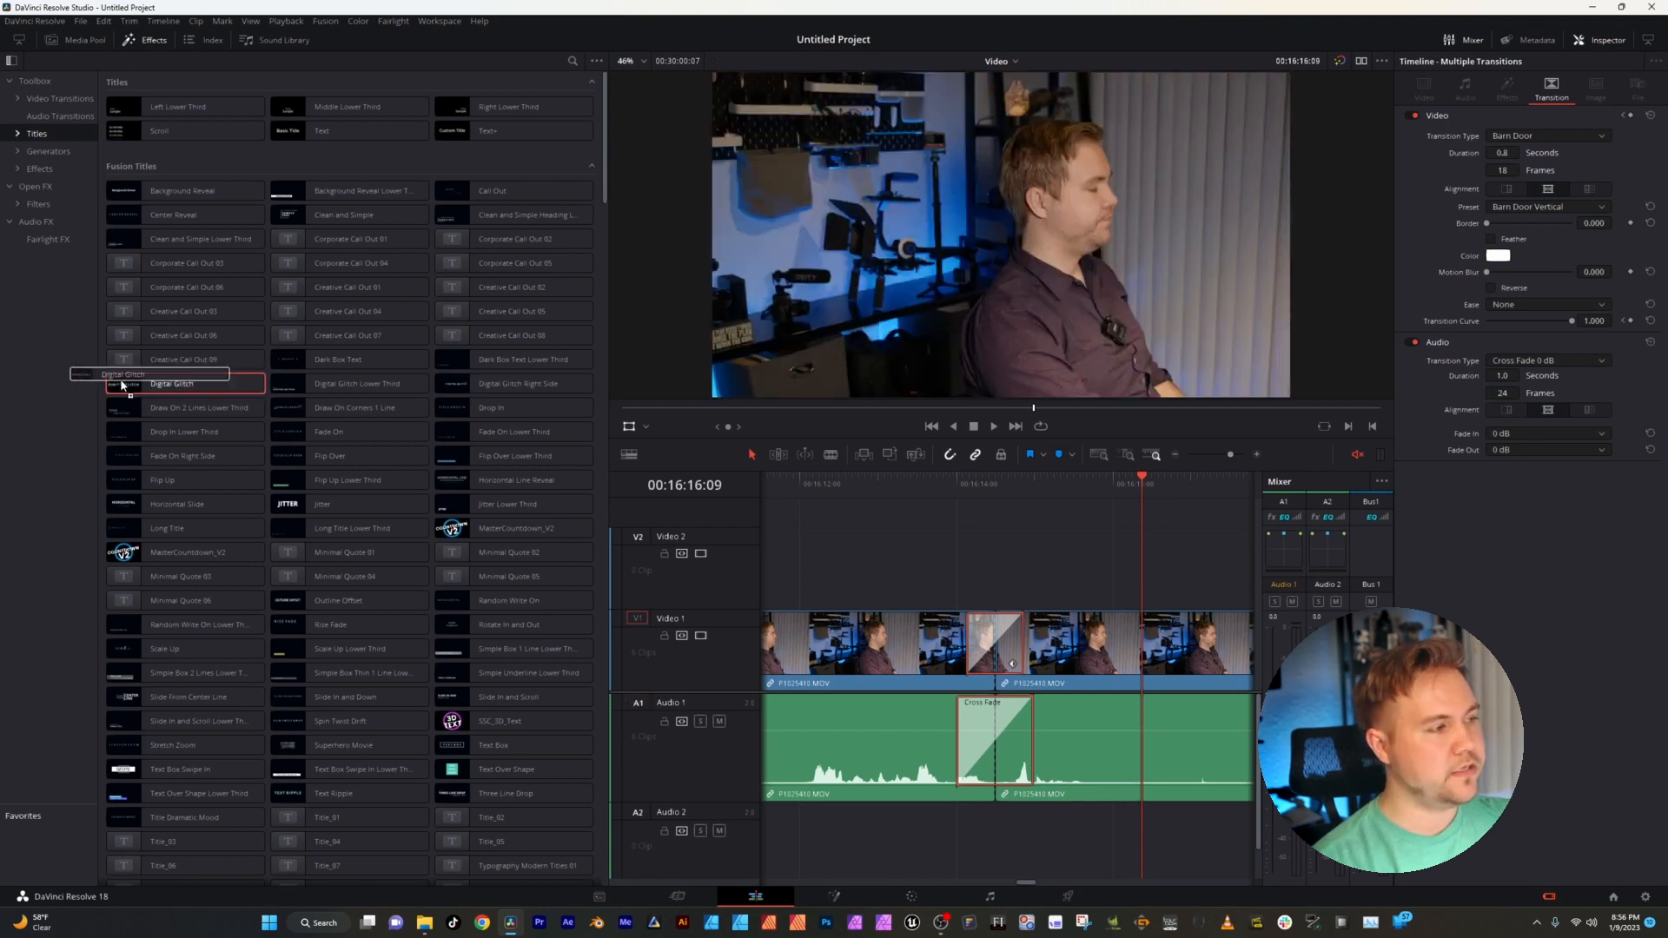
- Place a Digital Glitch title on Video 2 reading 'Hello' and 'I'm Text'
left_click_drag(172, 383, 912, 571)
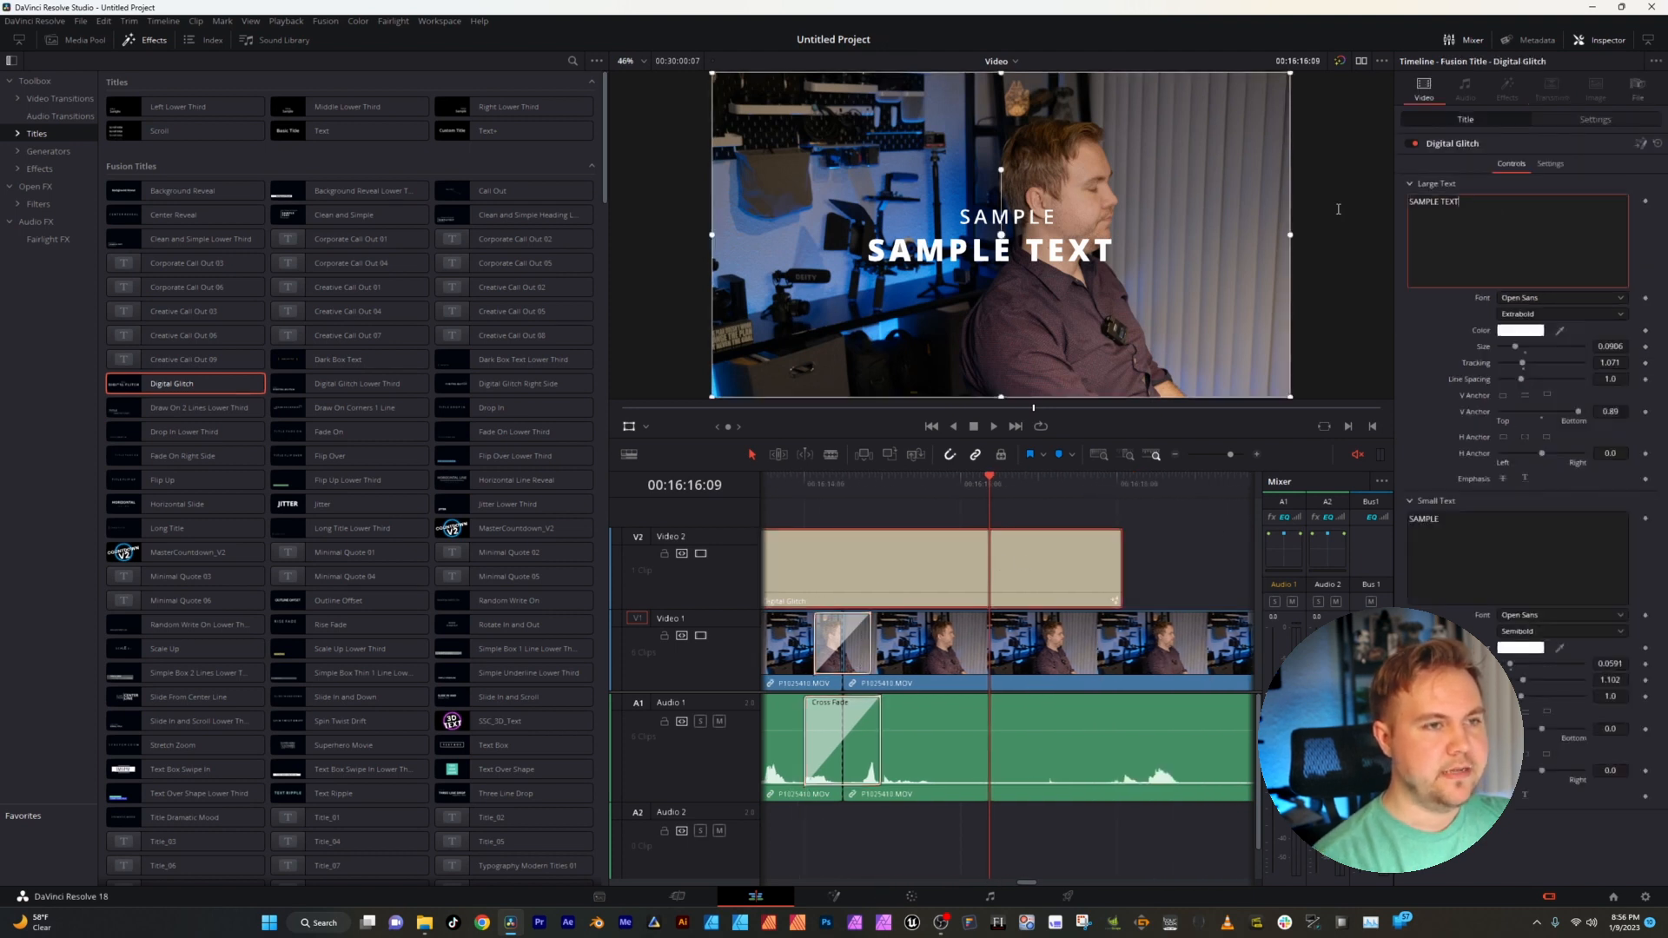
type("H")
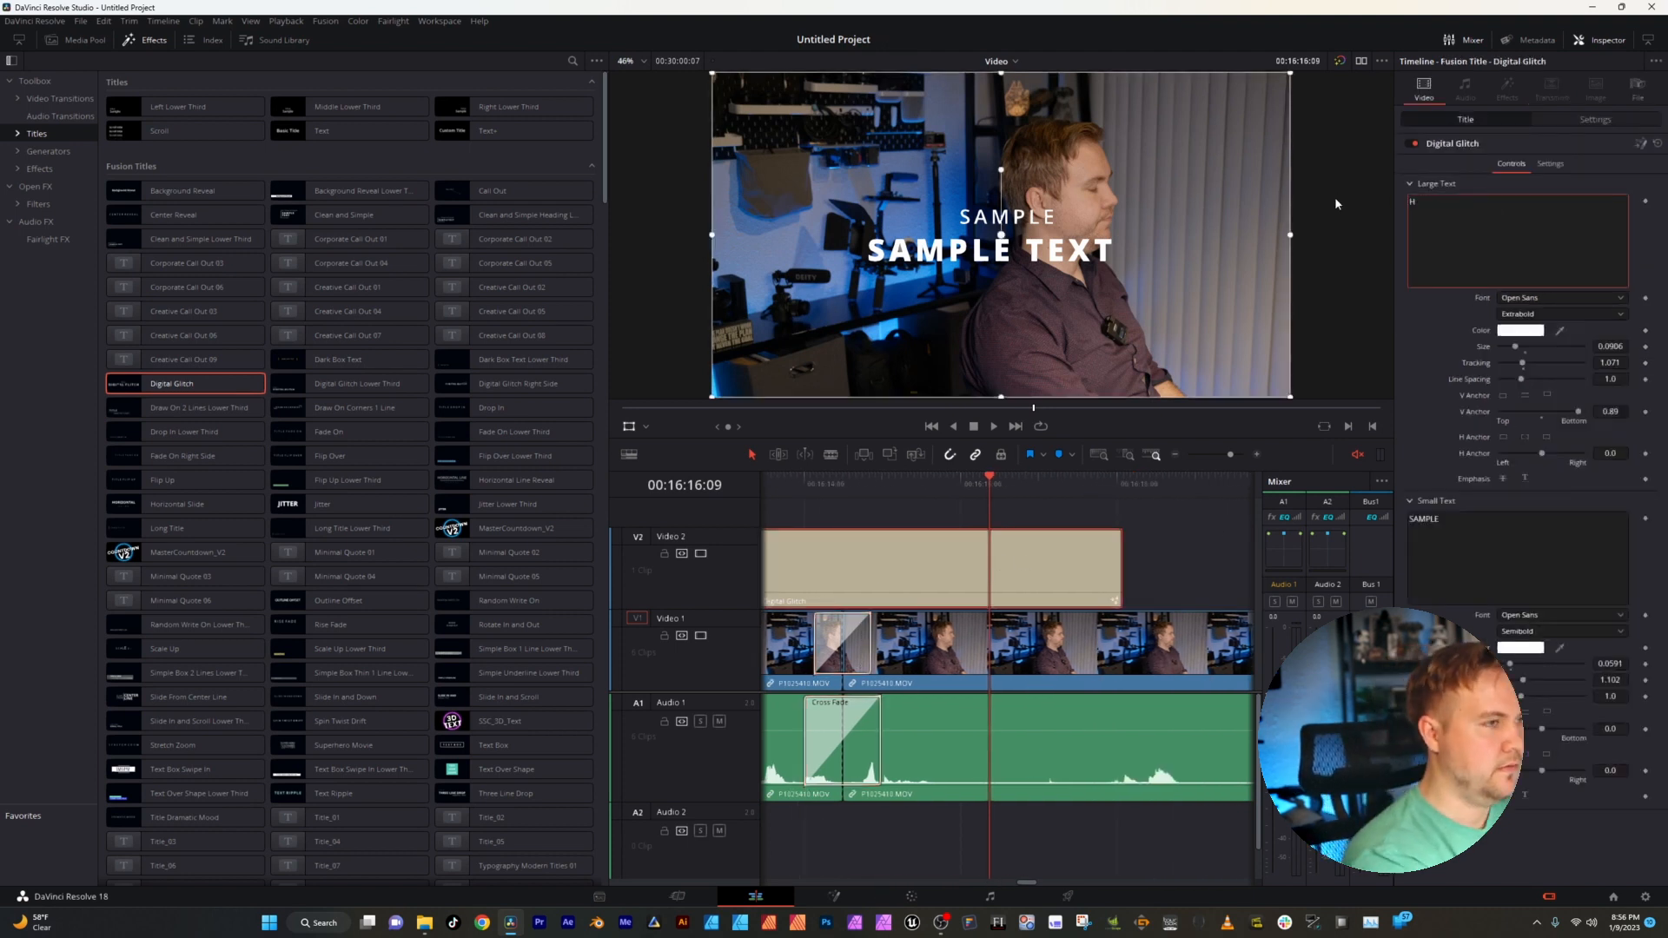
type("Hello")
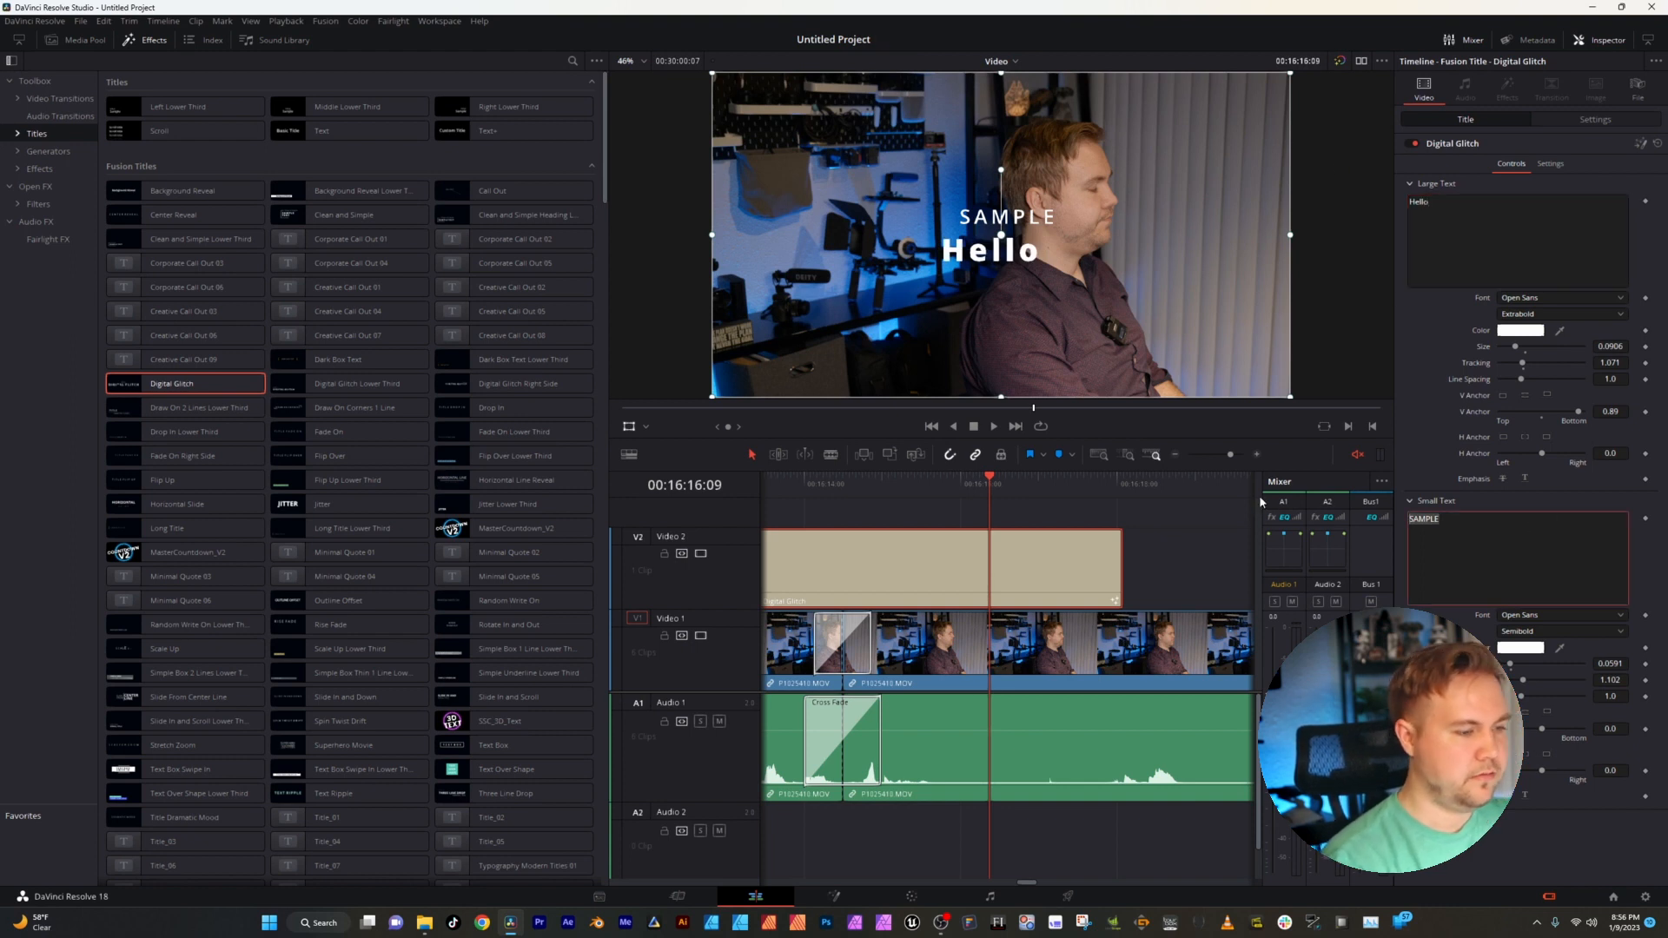
type("I'm Text")
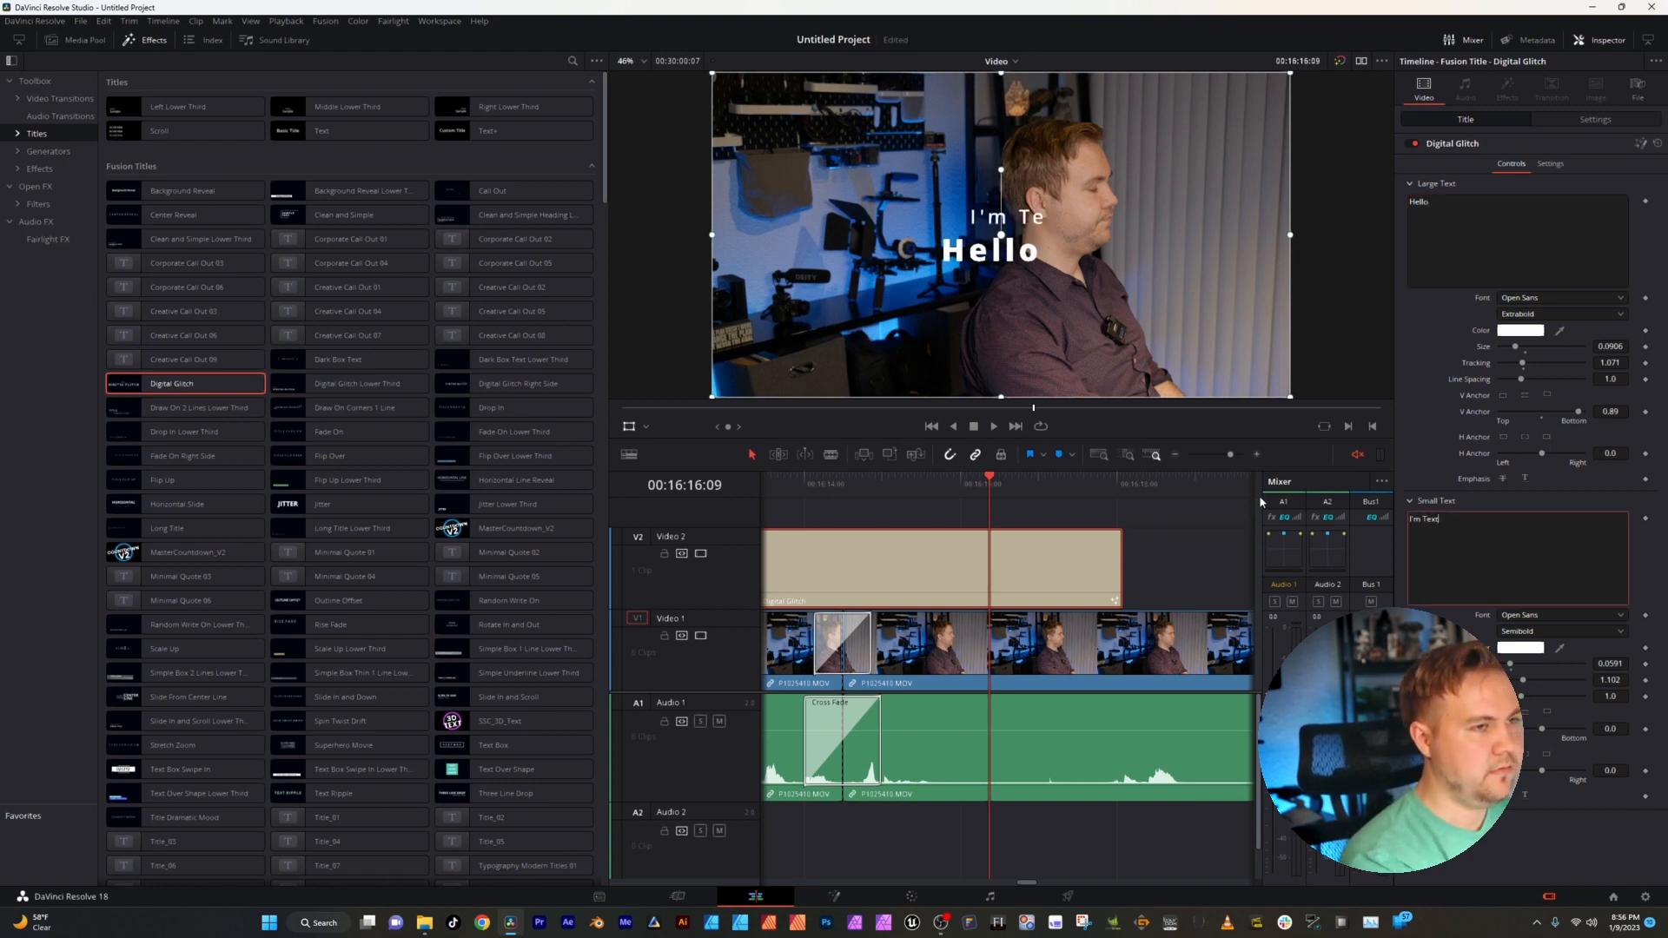
- Colour the large title text pink and choose a new font for it
left_click(1522, 330)
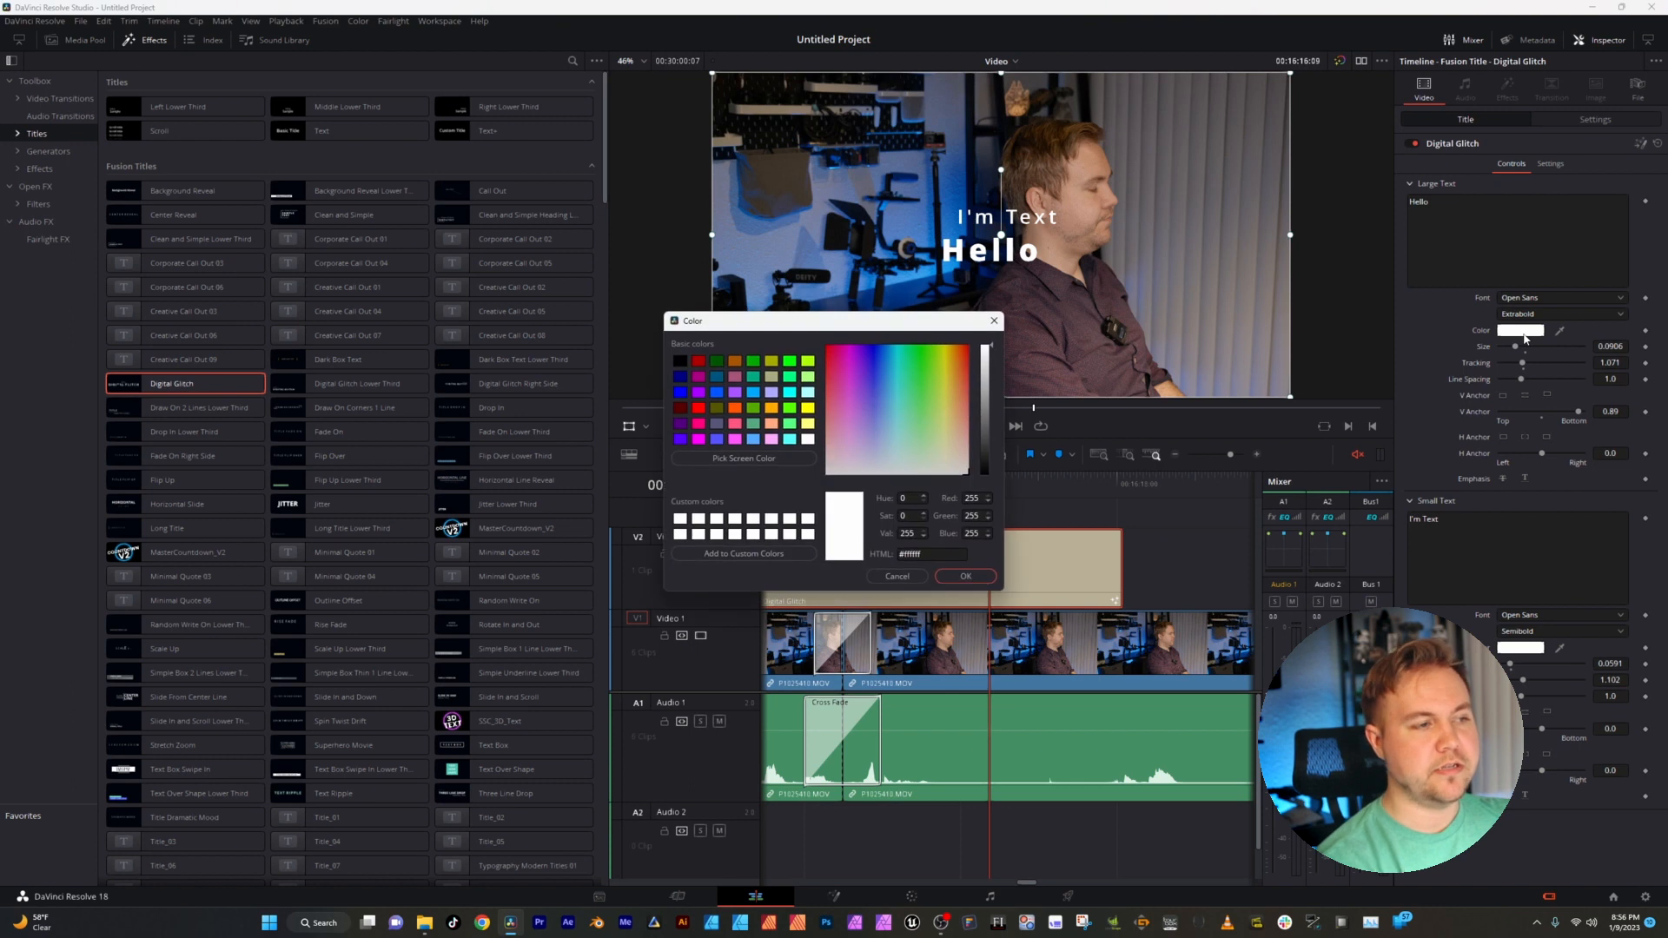
left_click(964, 575)
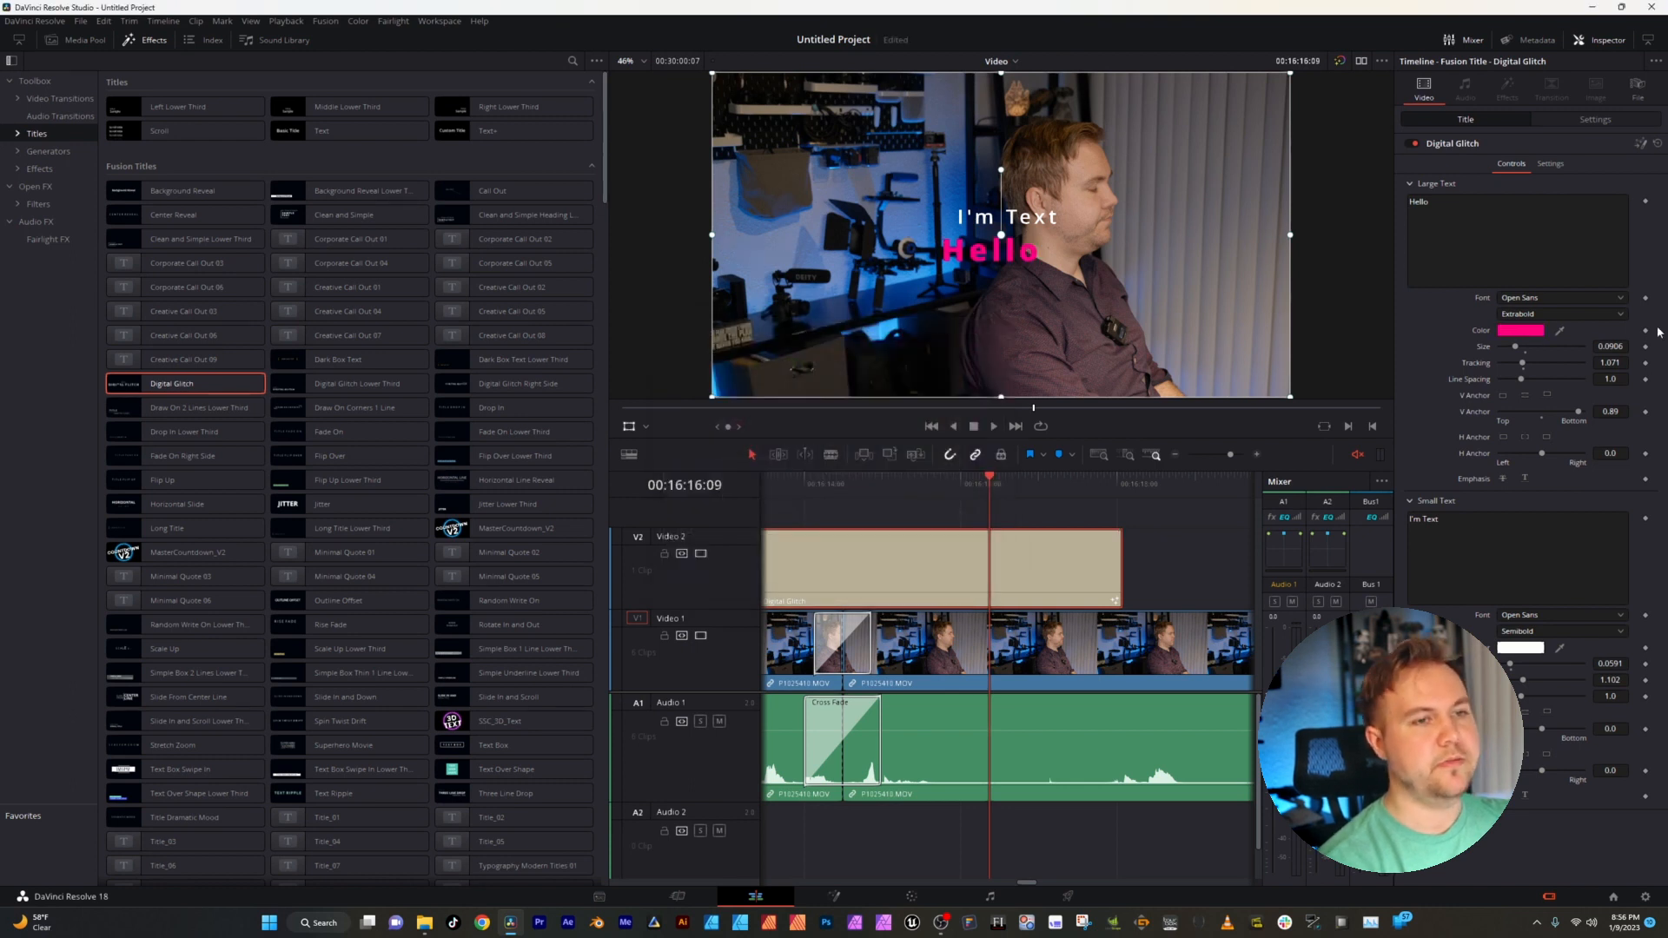
left_click(1559, 297)
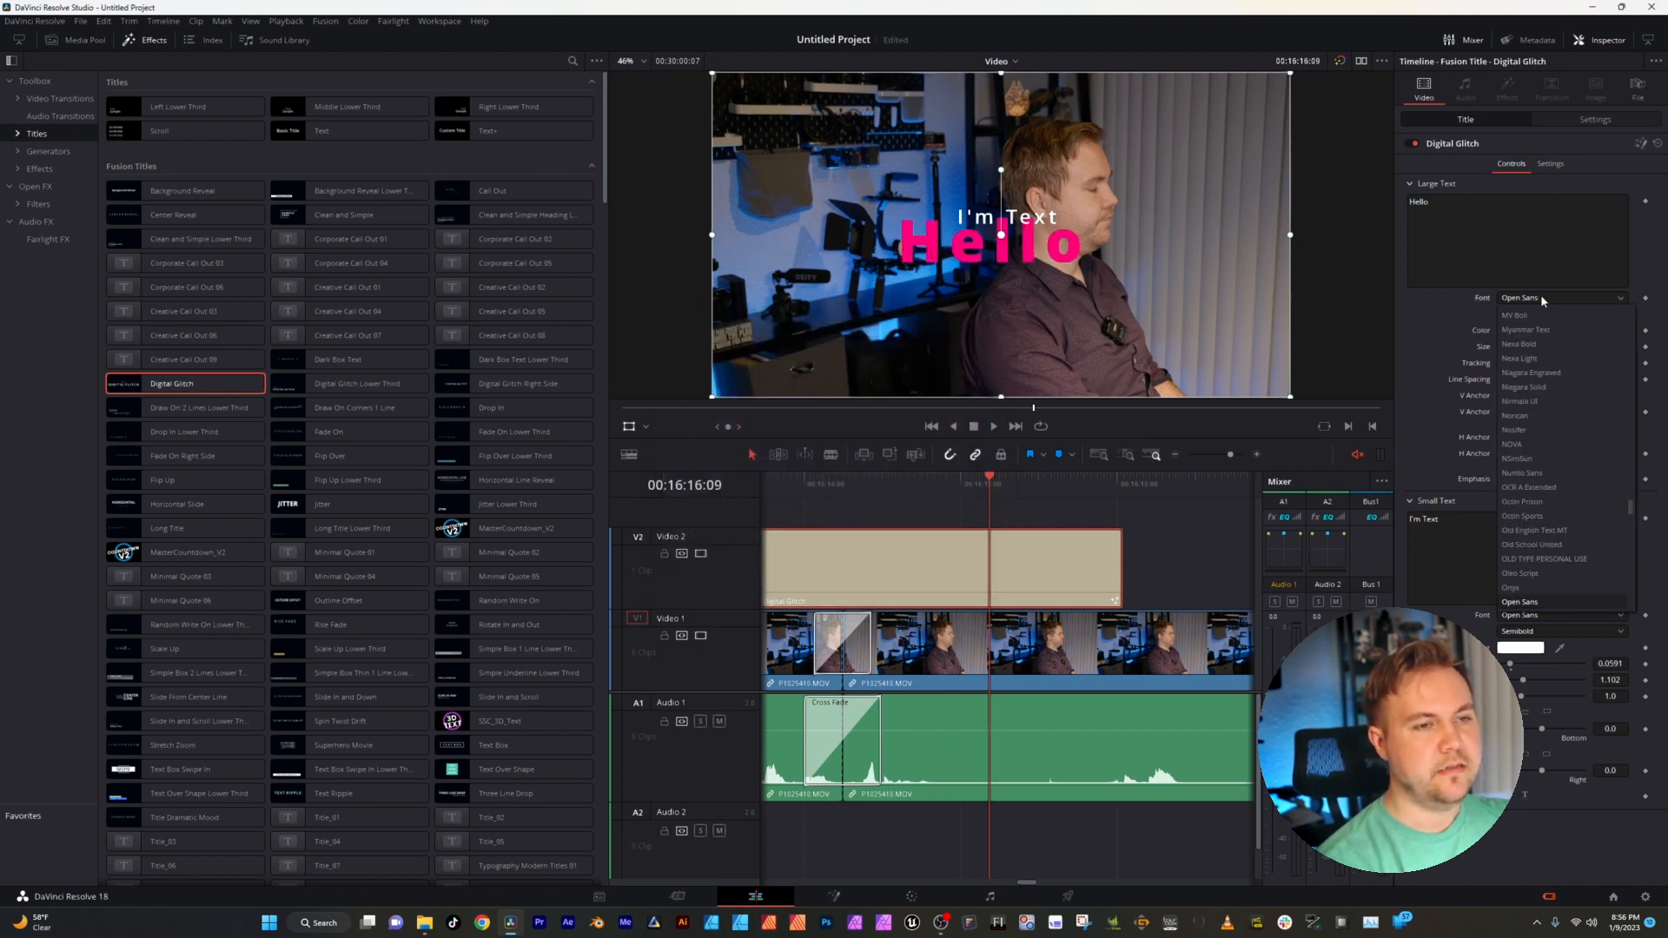
left_click(1515, 415)
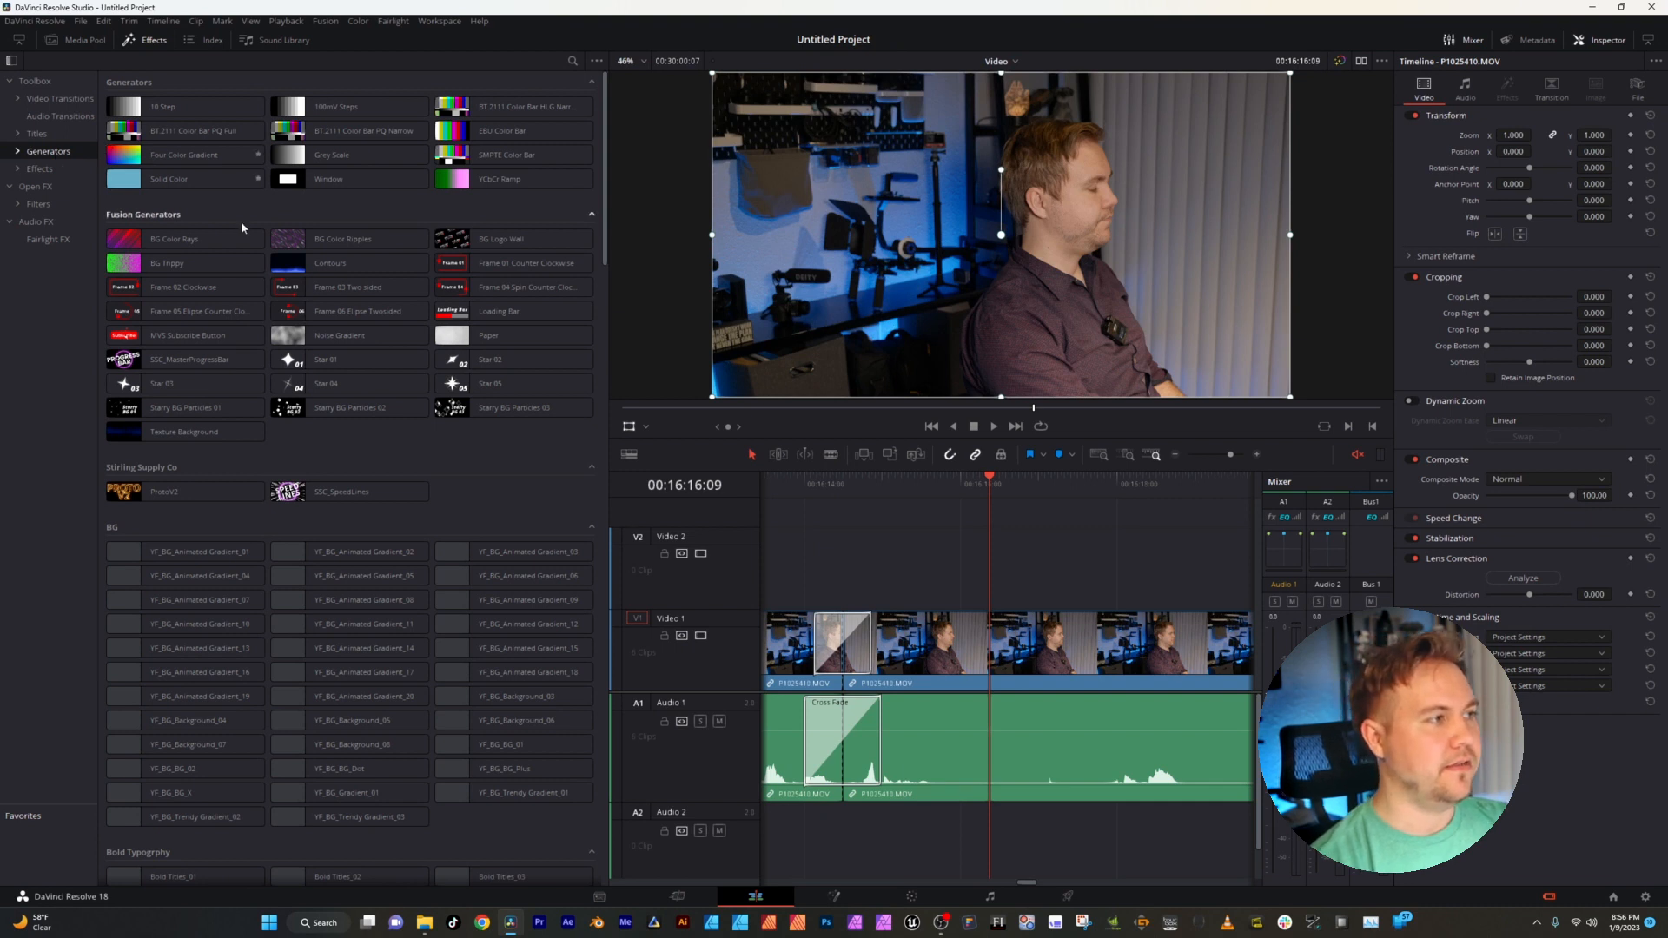
- Remove the Digital Glitch title from Video 2, leaving only the cross-faded clips
left_click(342, 238)
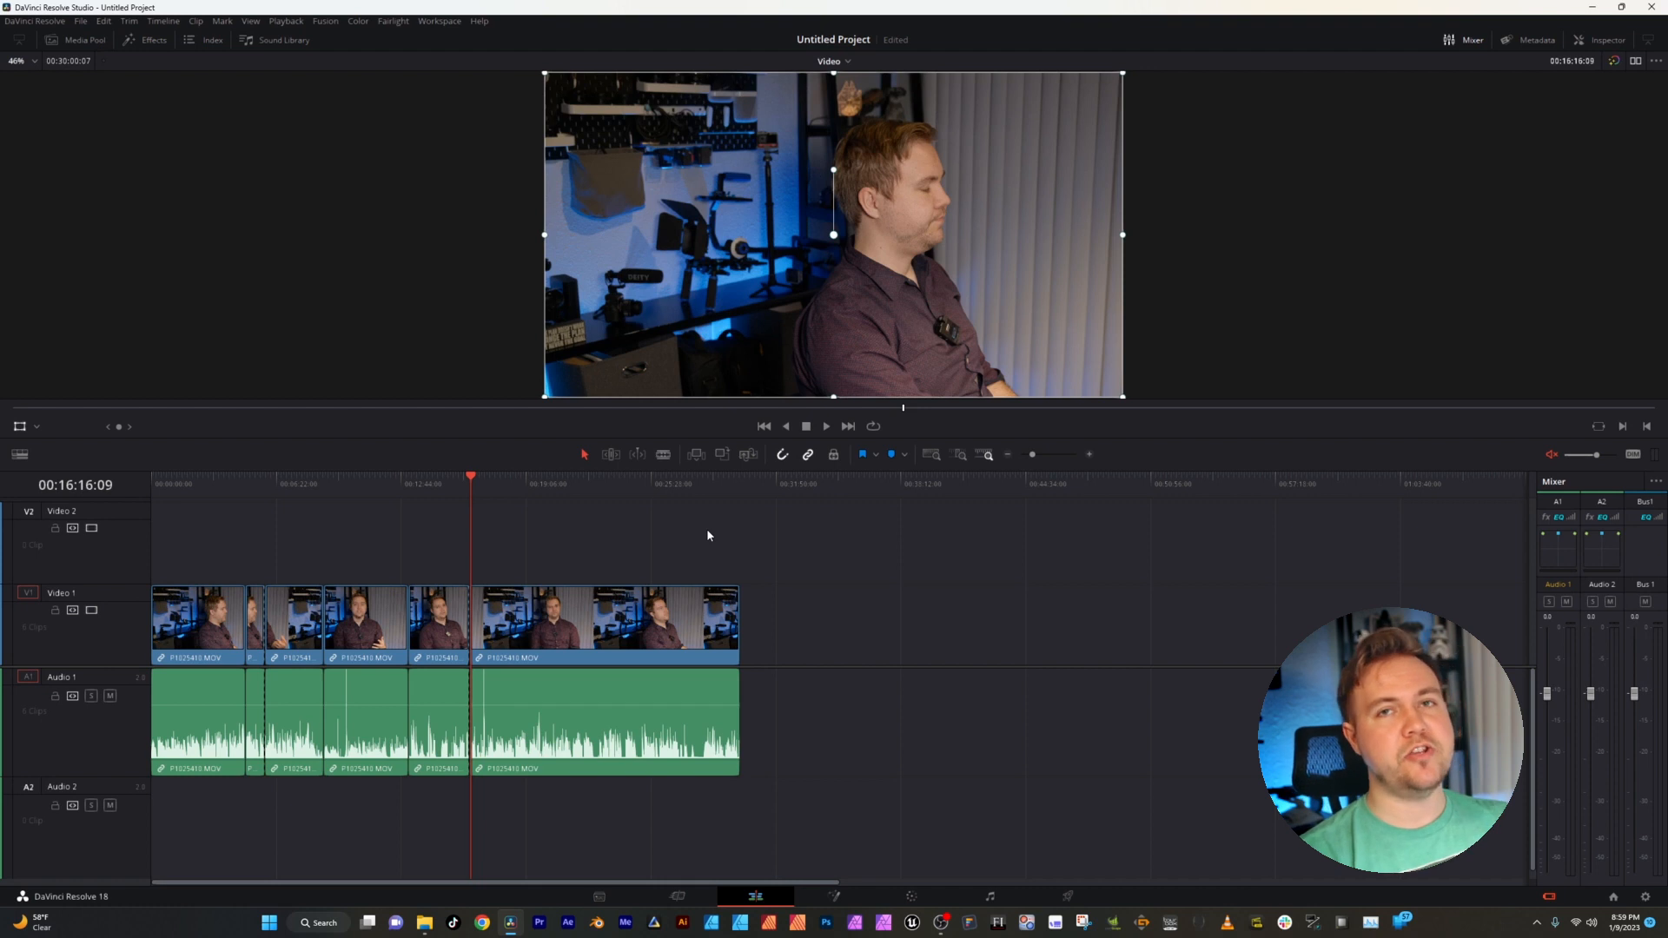
mouse_move(693, 531)
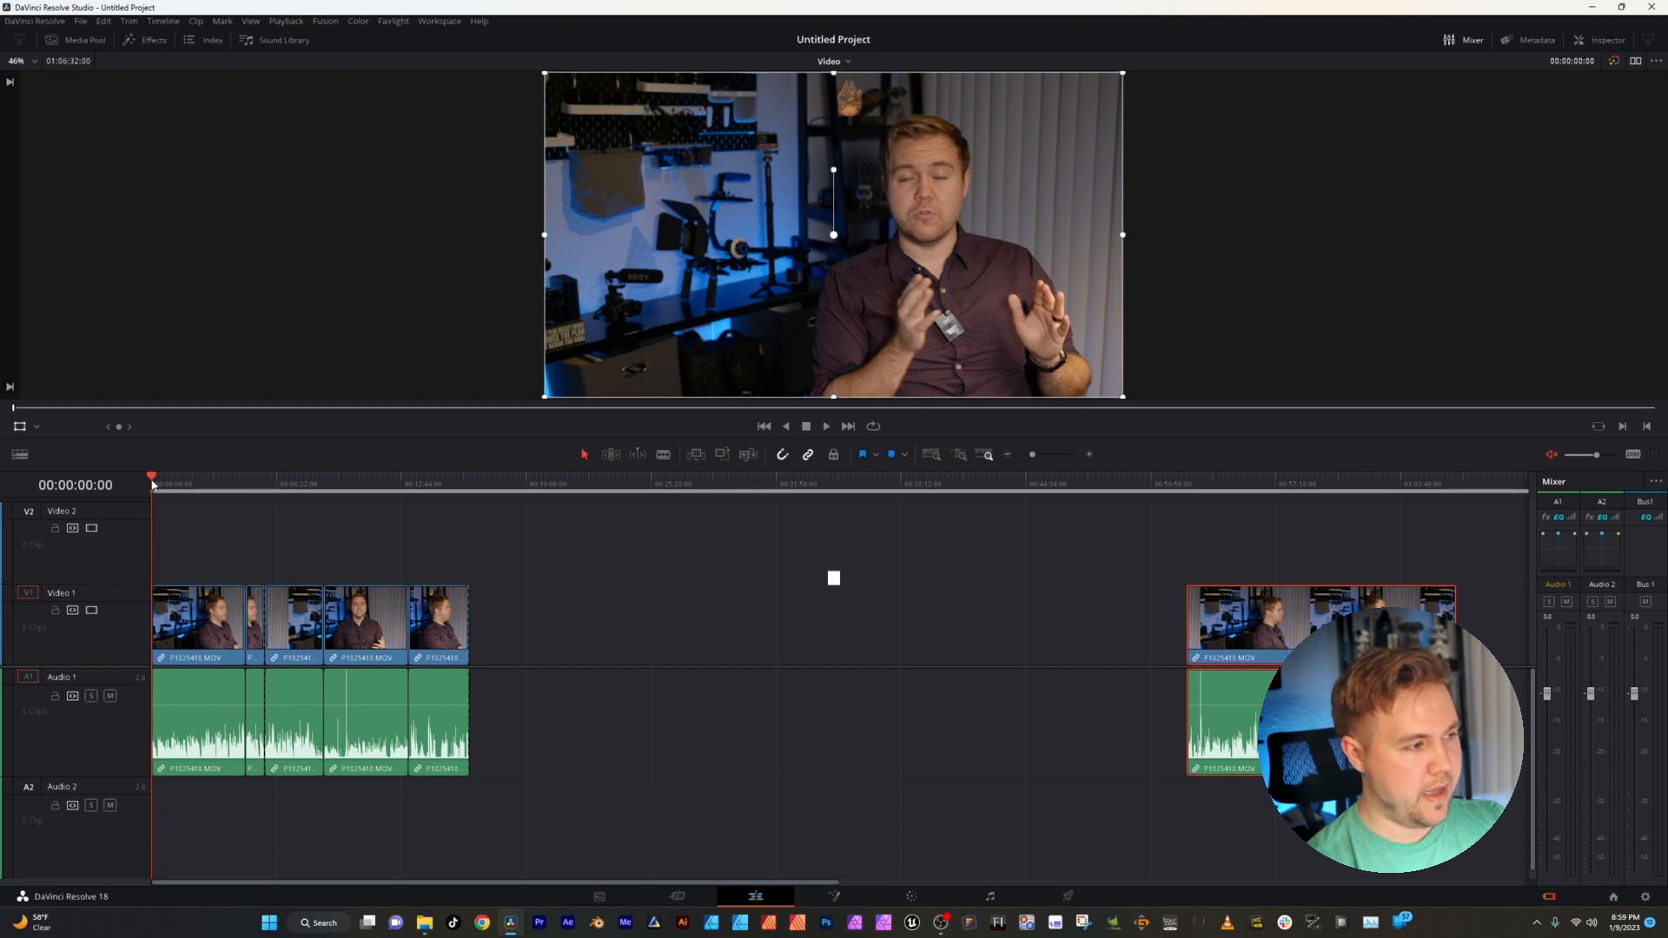
left_click(435, 481)
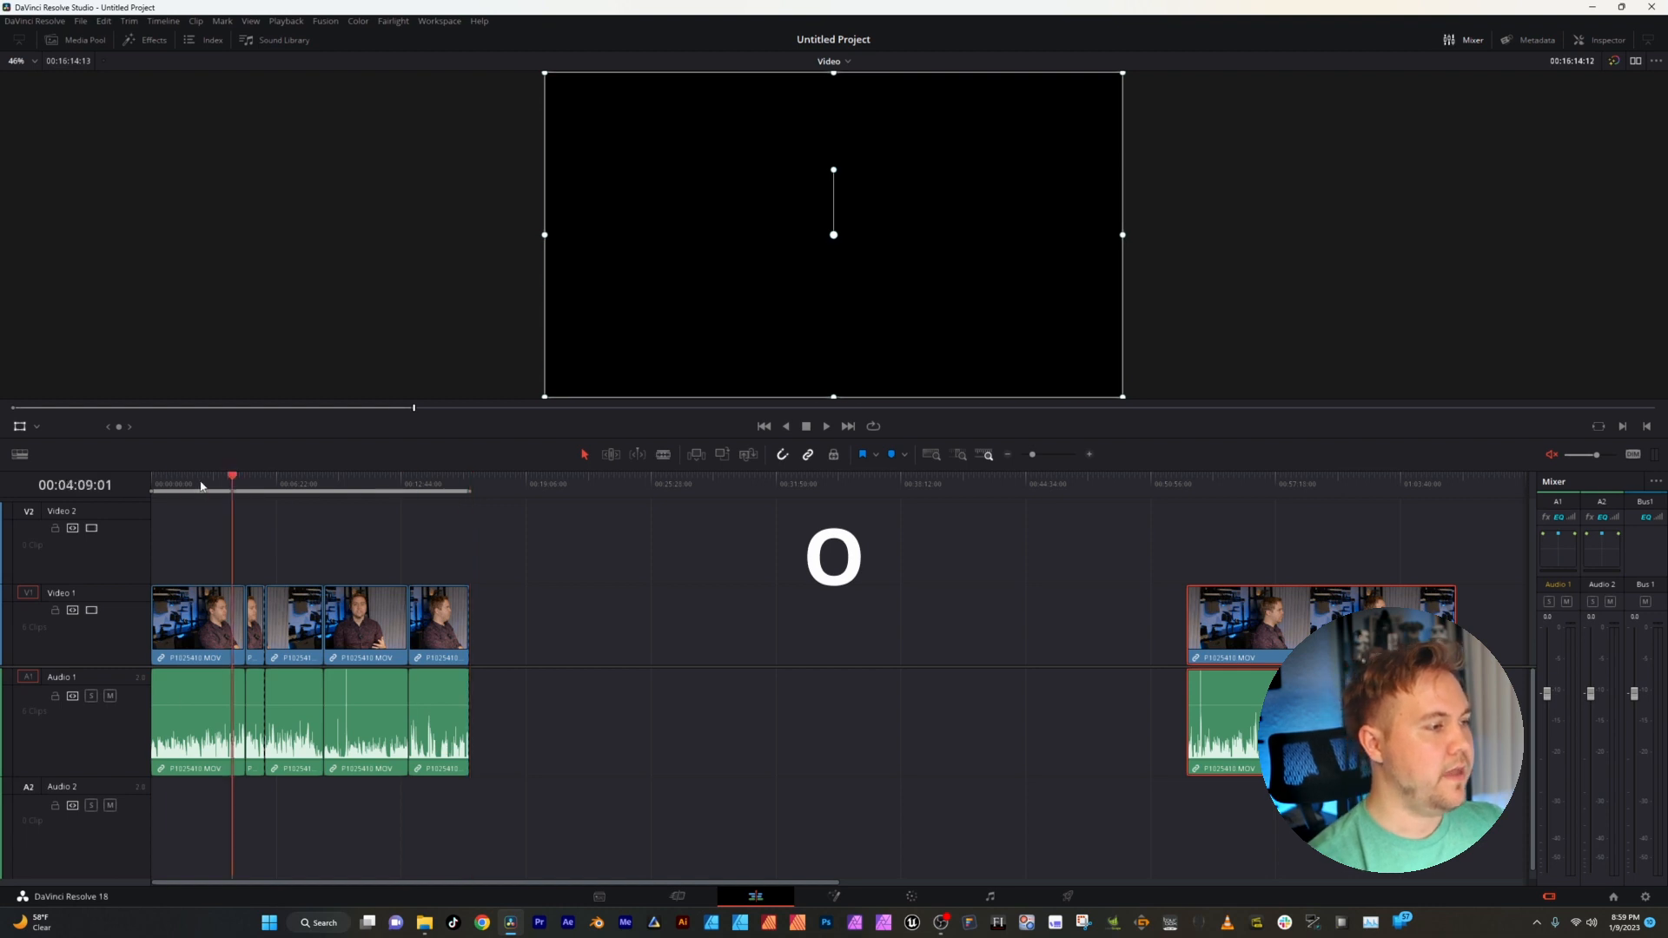
left_click(368, 476)
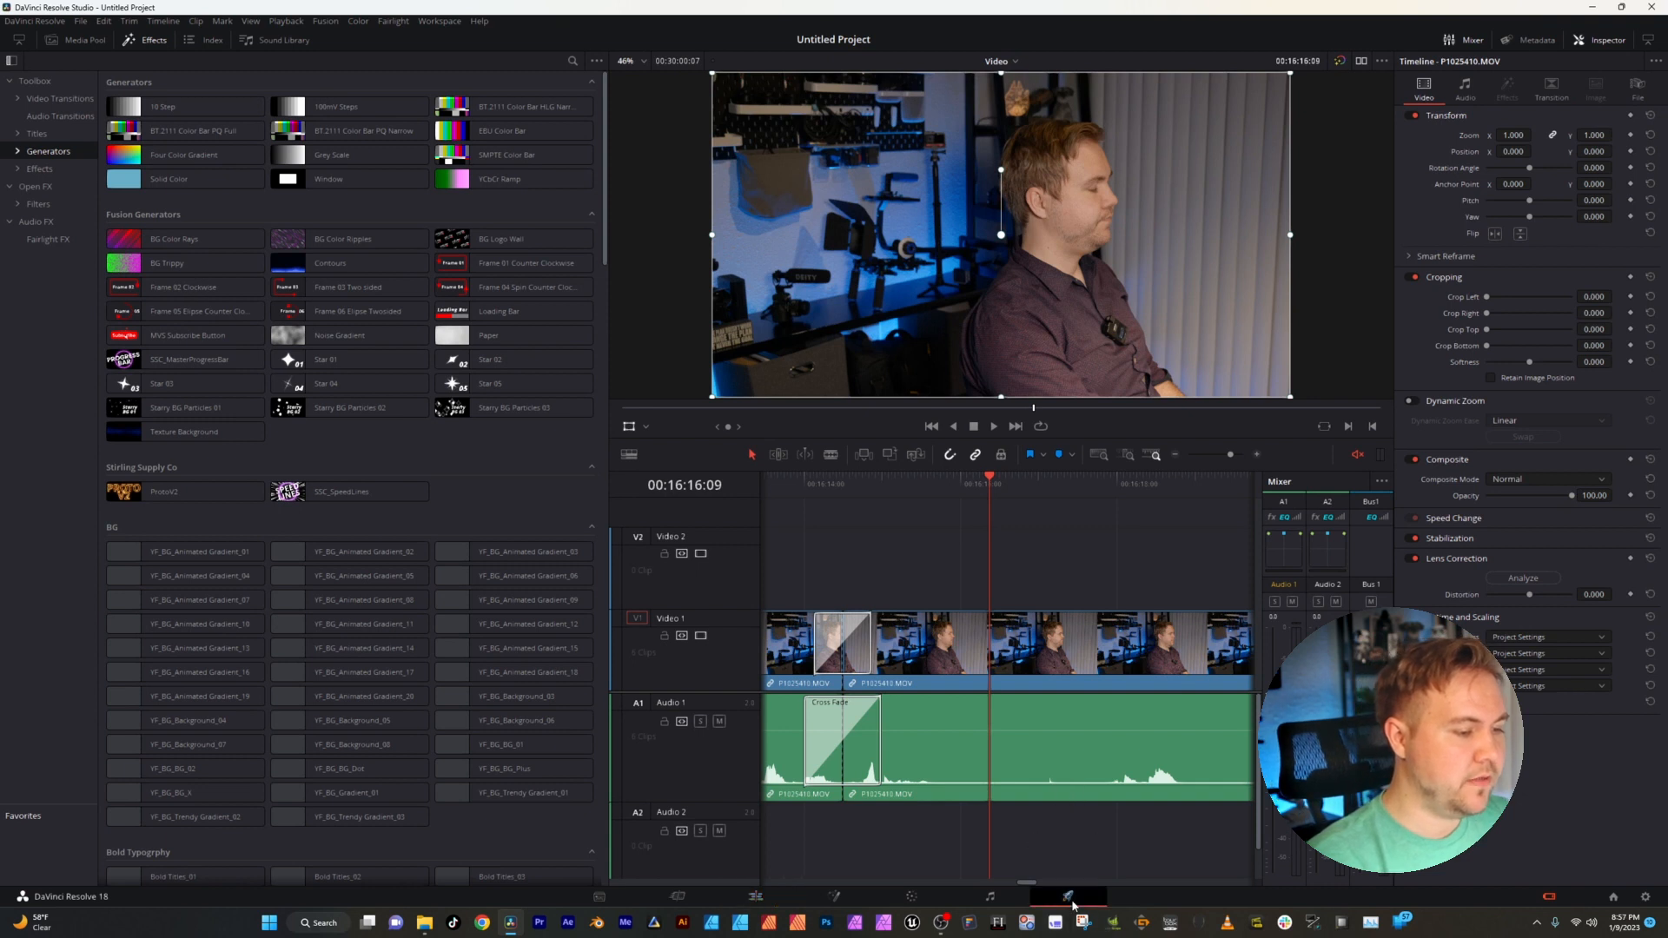
- On the Deliver page choose the YouTube 1080p preset, keeping 1920 x 1080 resolution
left_click(1068, 896)
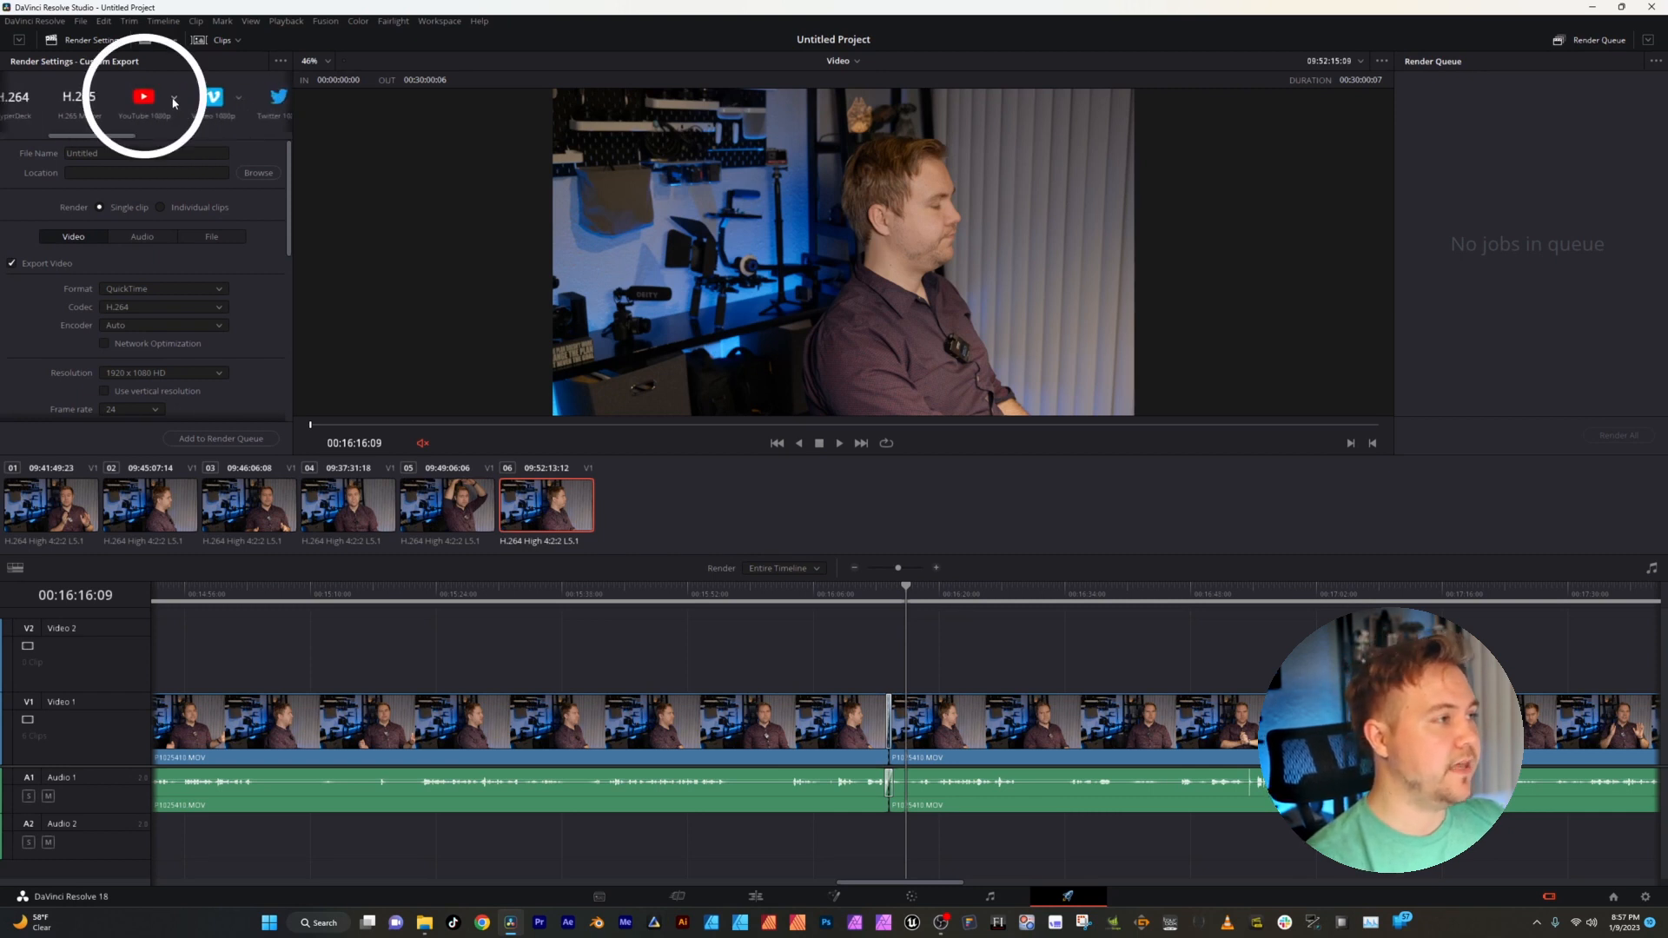
left_click(172, 97)
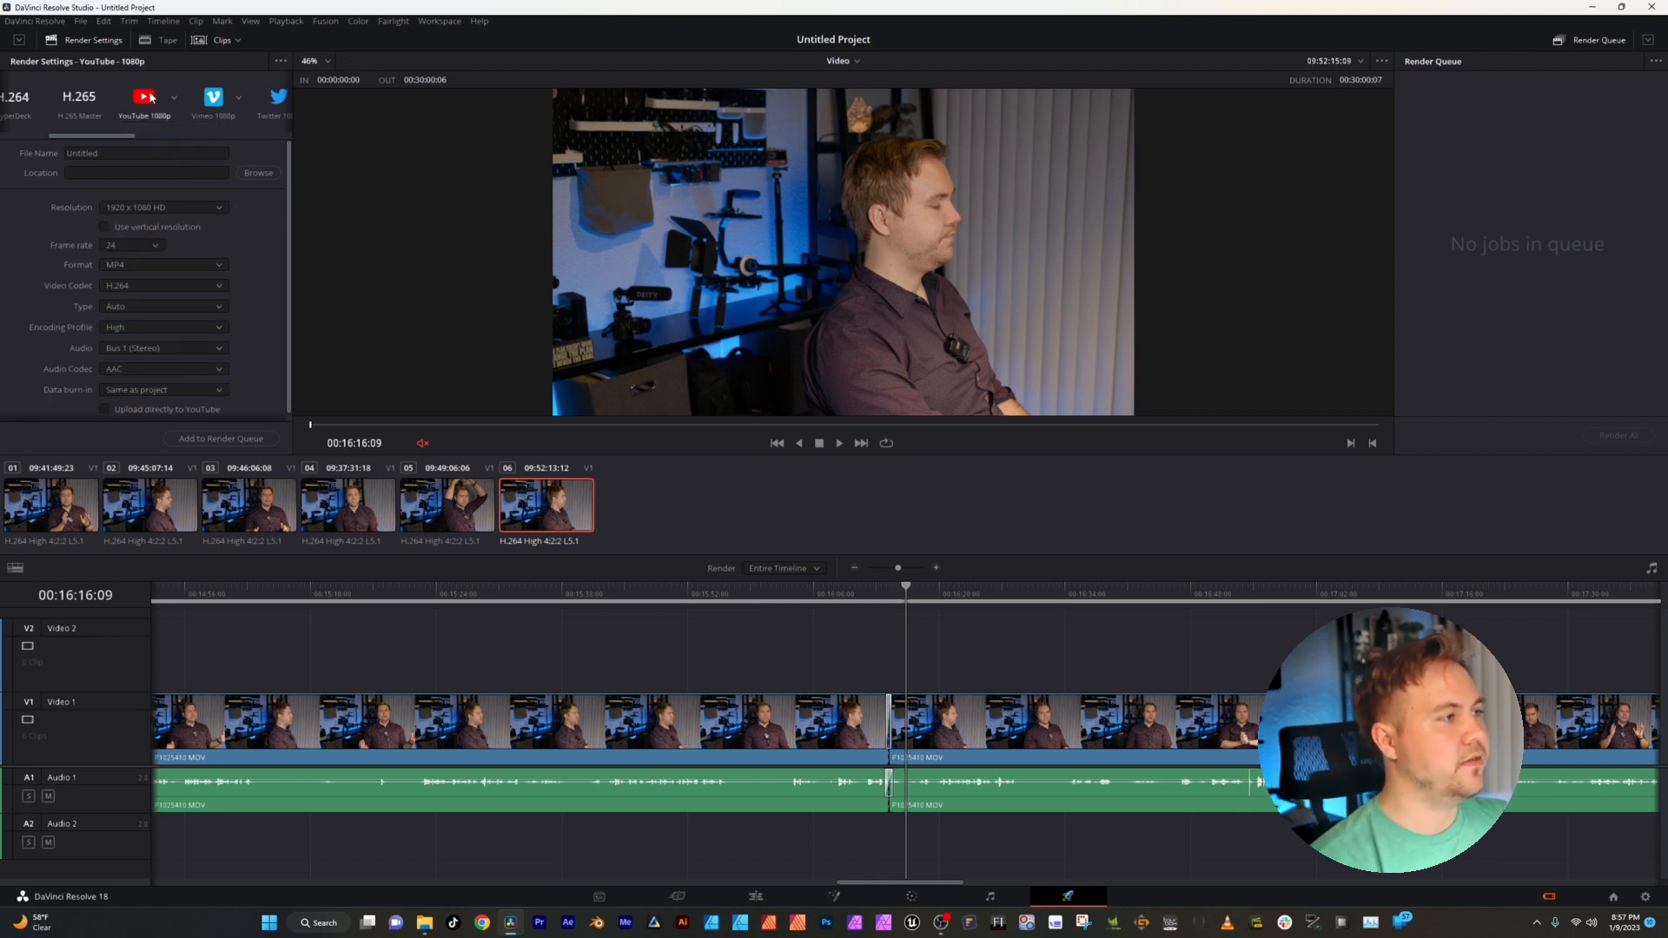
left_click(161, 207)
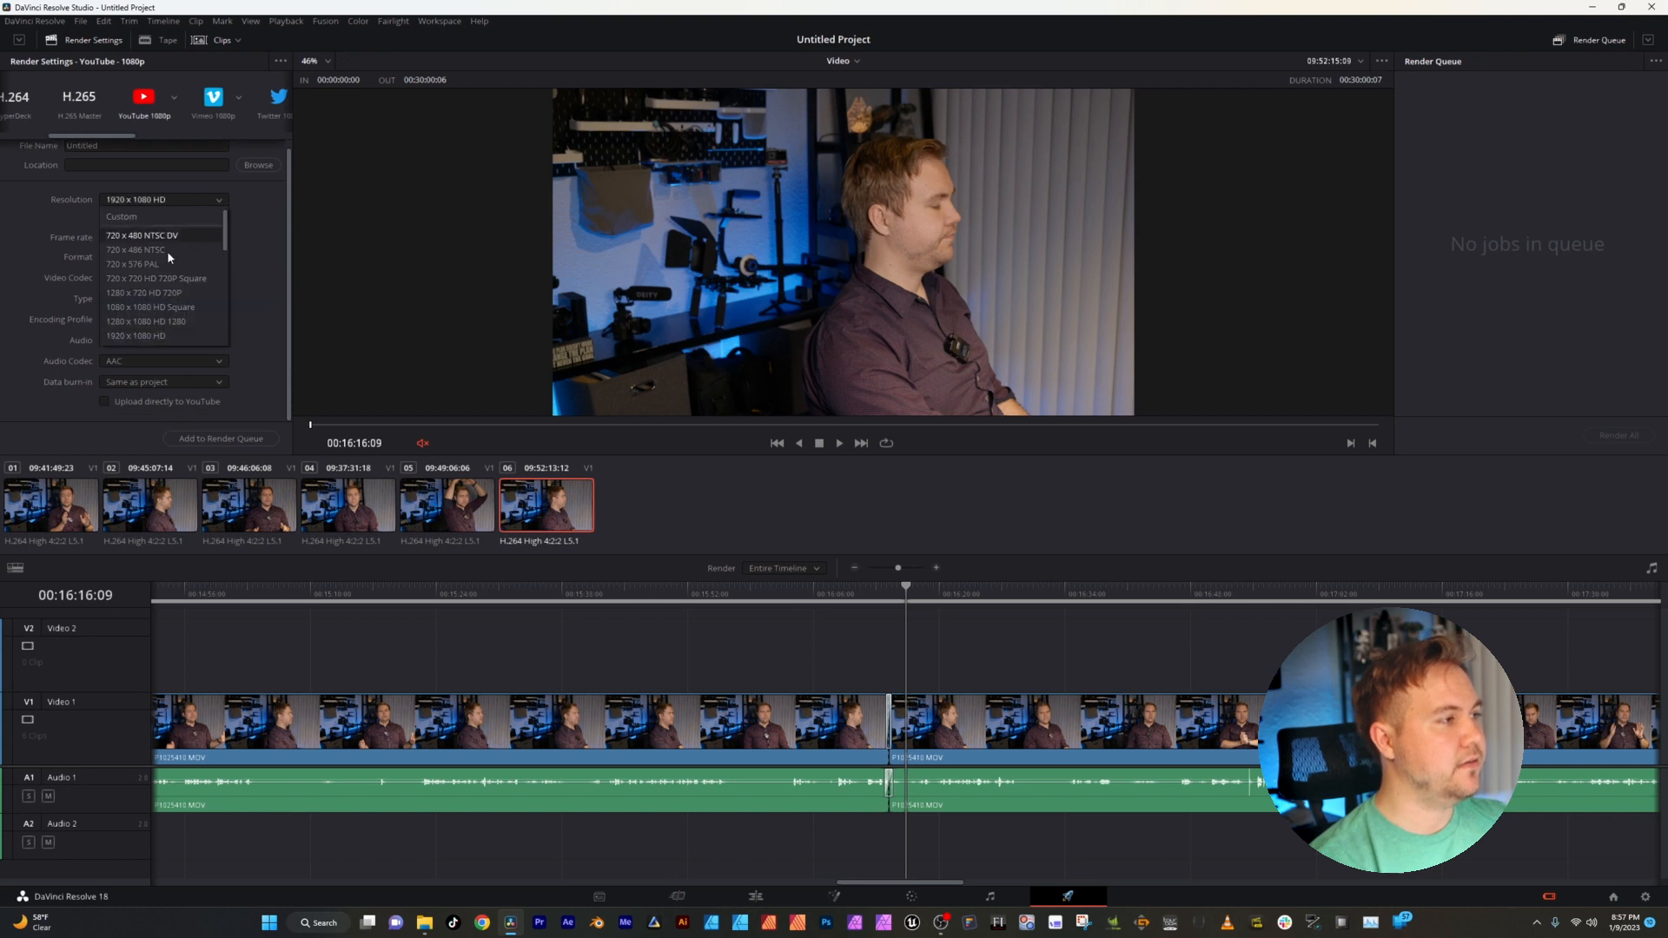
left_click(160, 198)
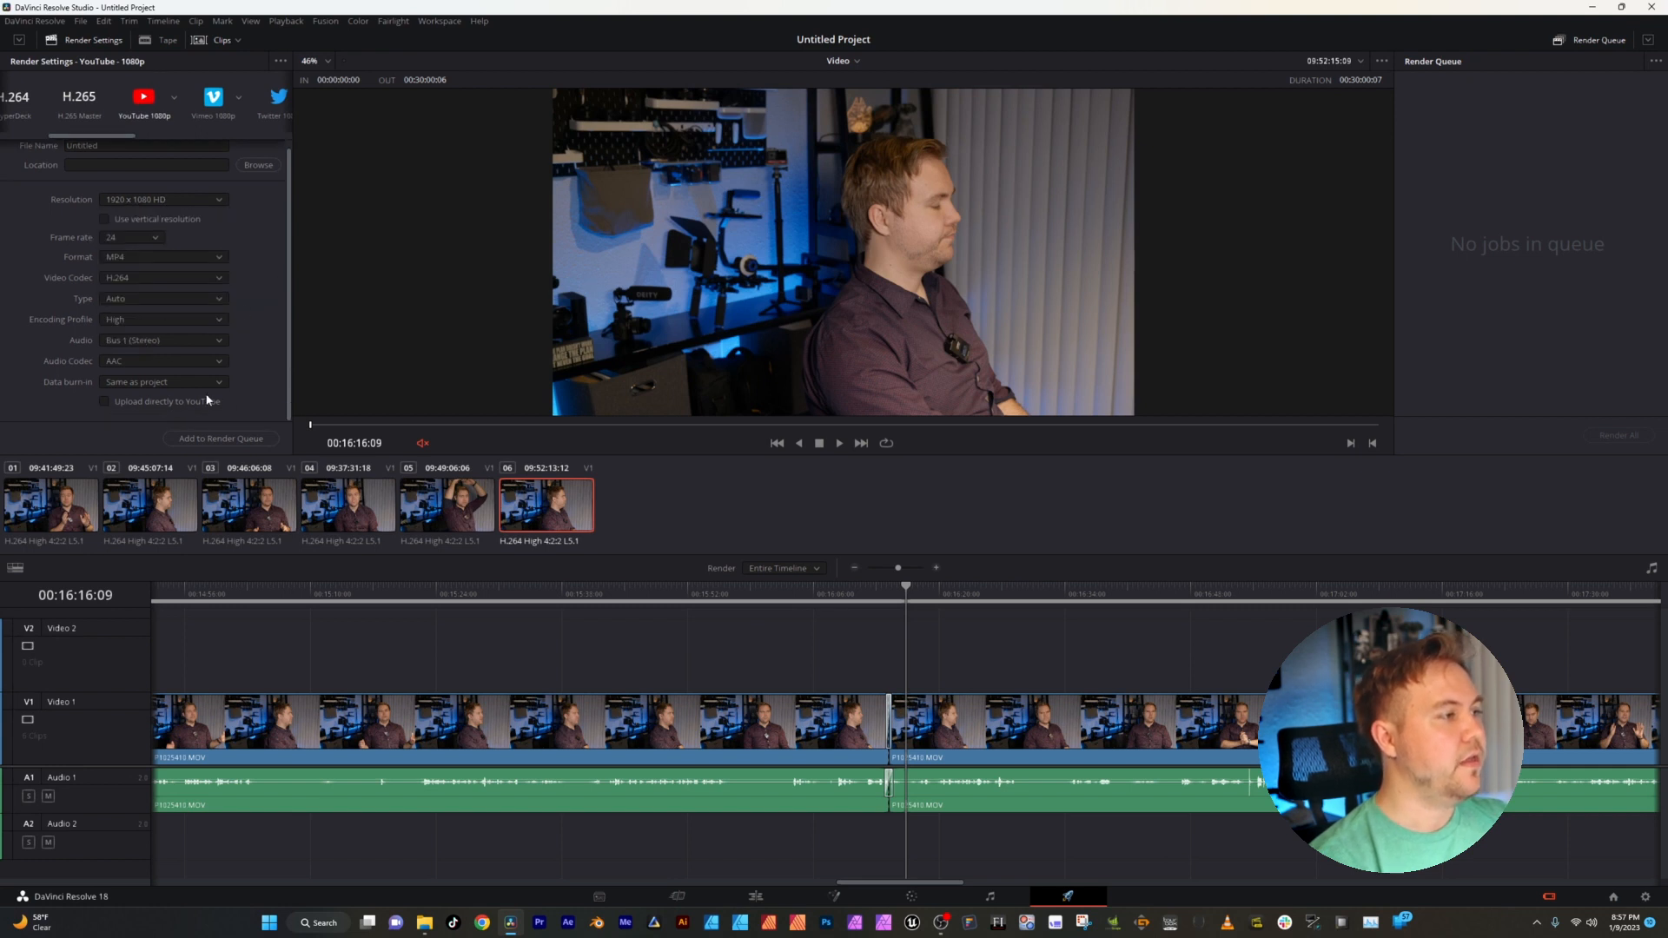
mouse_move(192, 420)
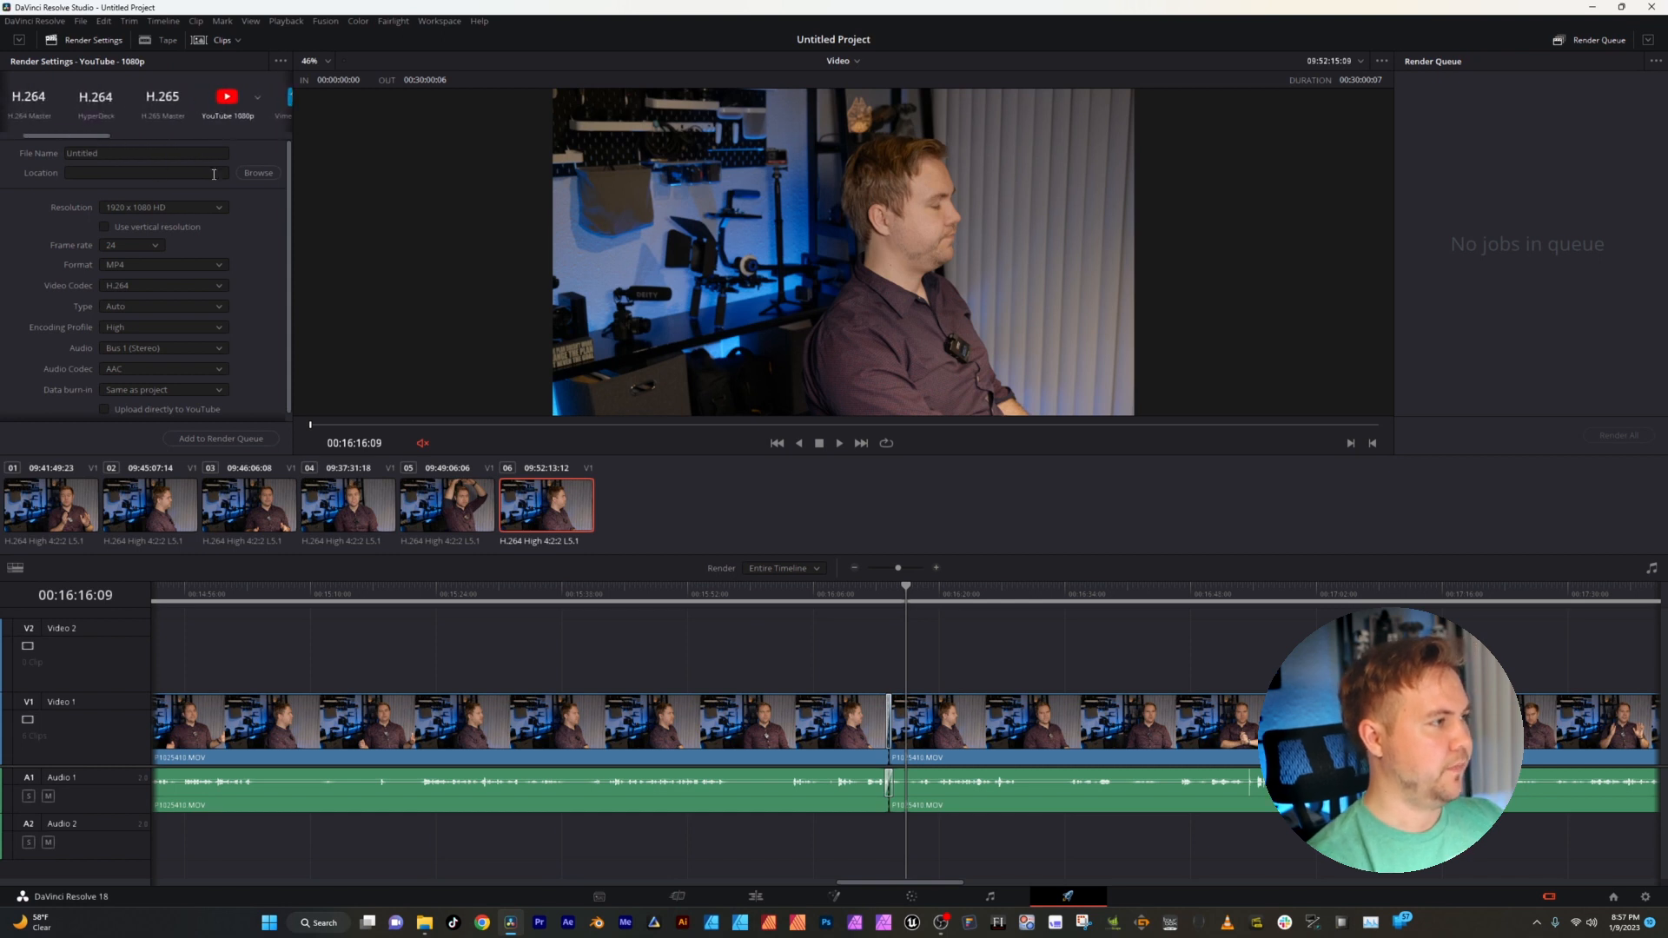
- Name the output file 'Video'
left_click(146, 153)
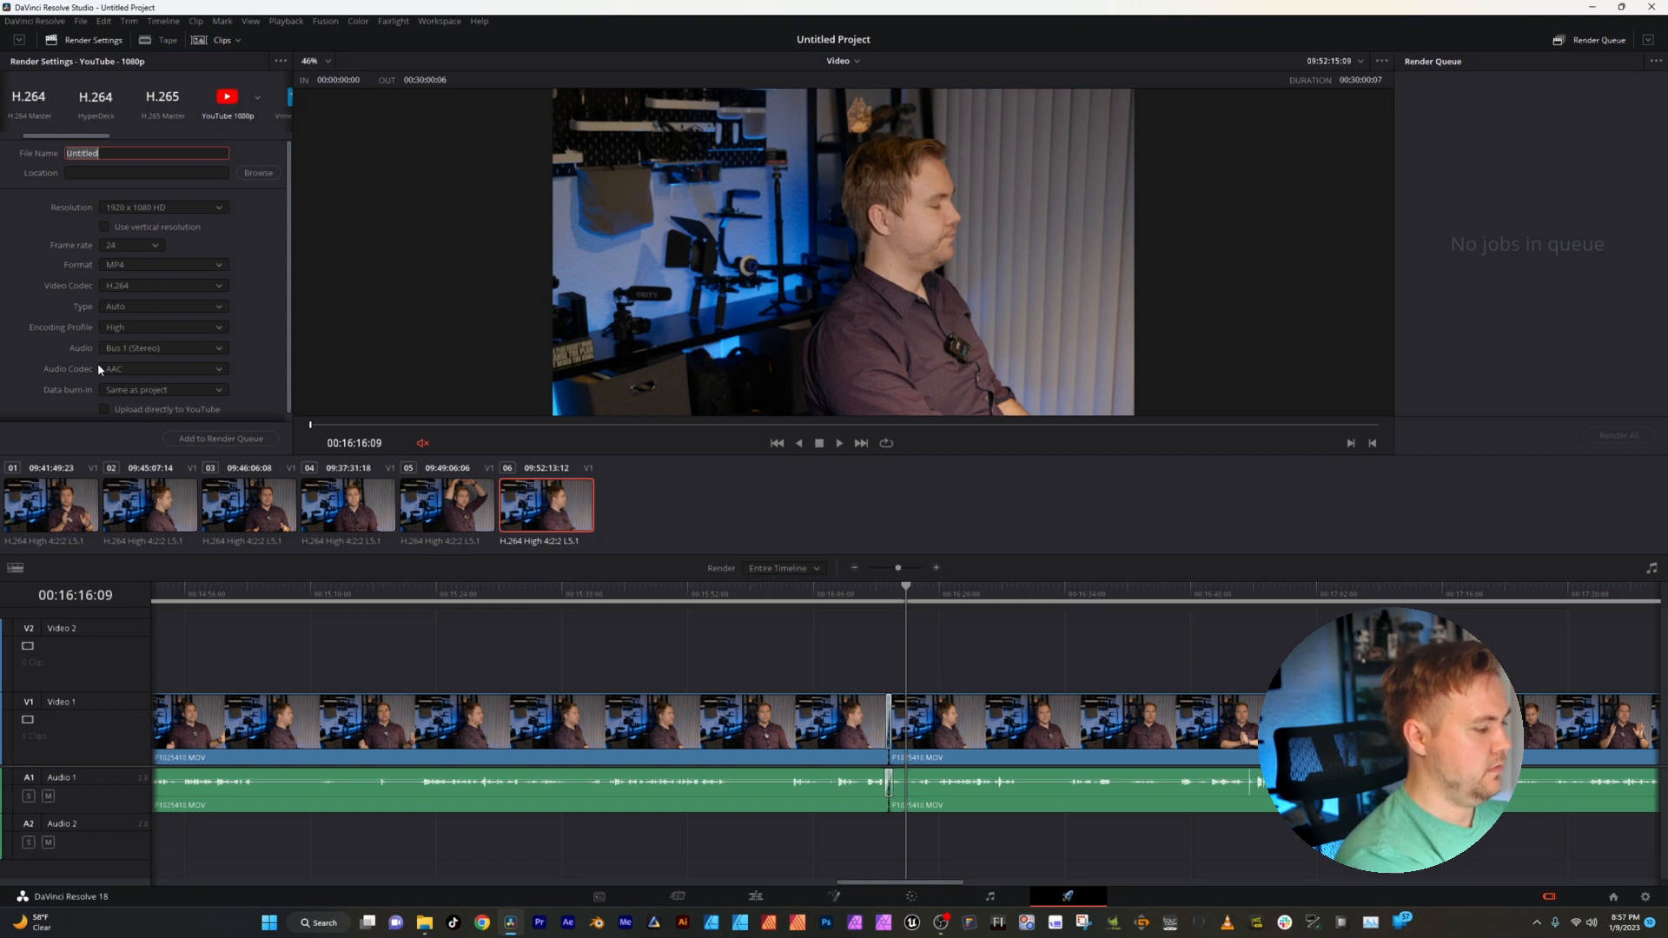
type("Video")
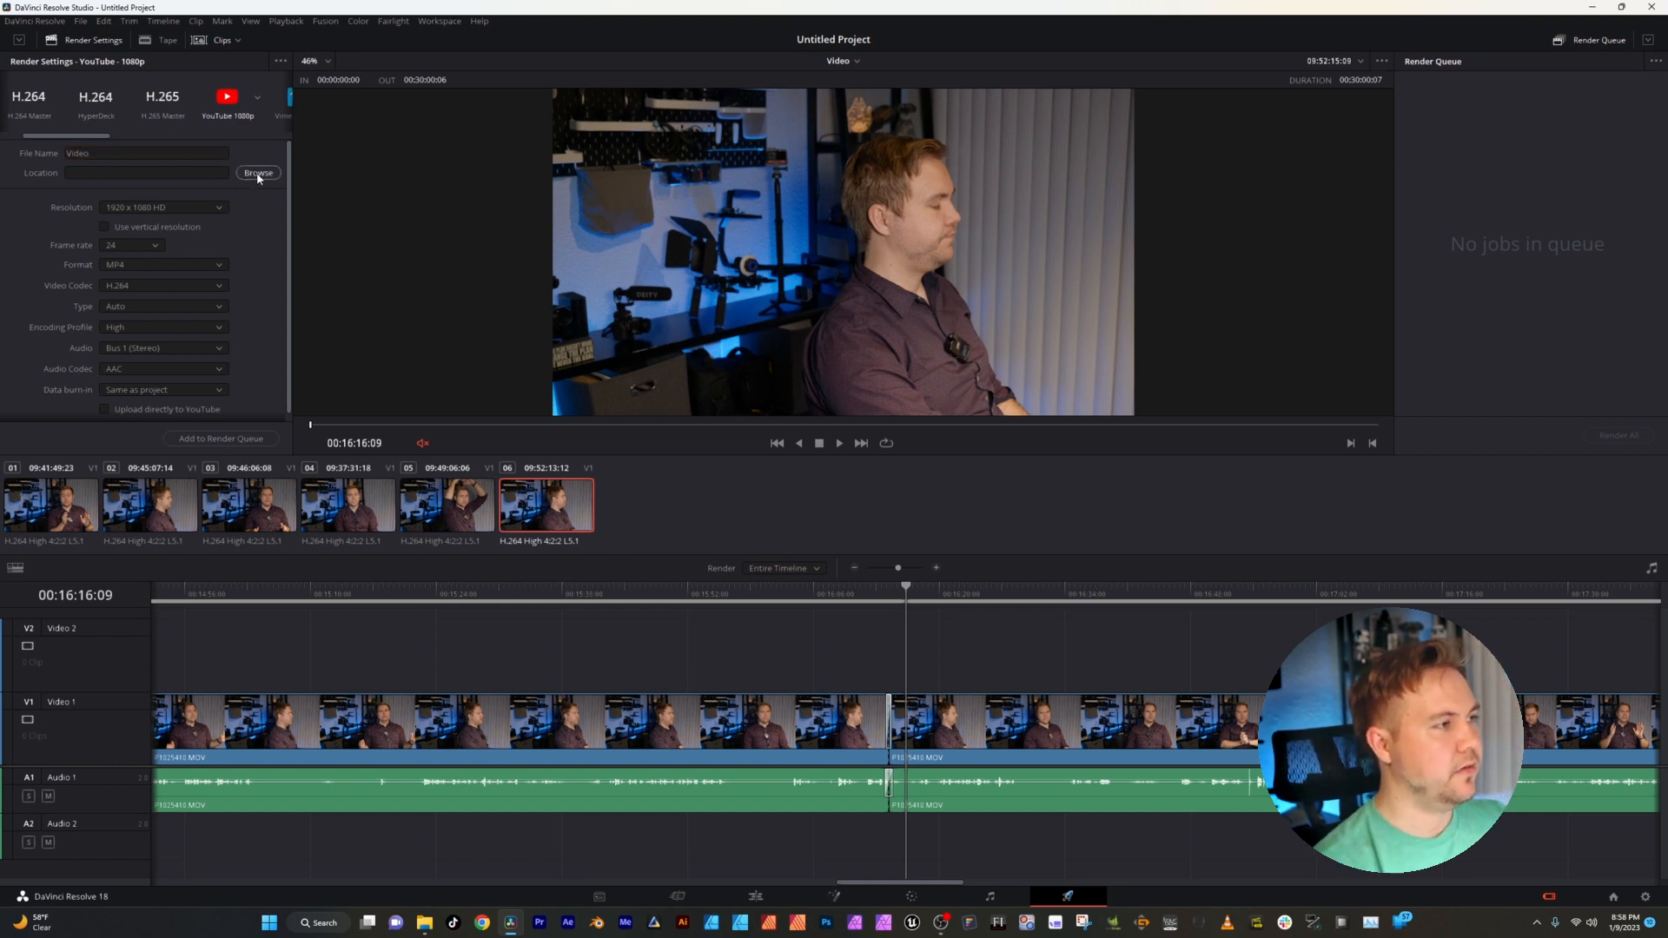
- Set the render location to Extreme SSD (E:) > Davinci Tutorials > 7. Exports > Final
left_click(257, 172)
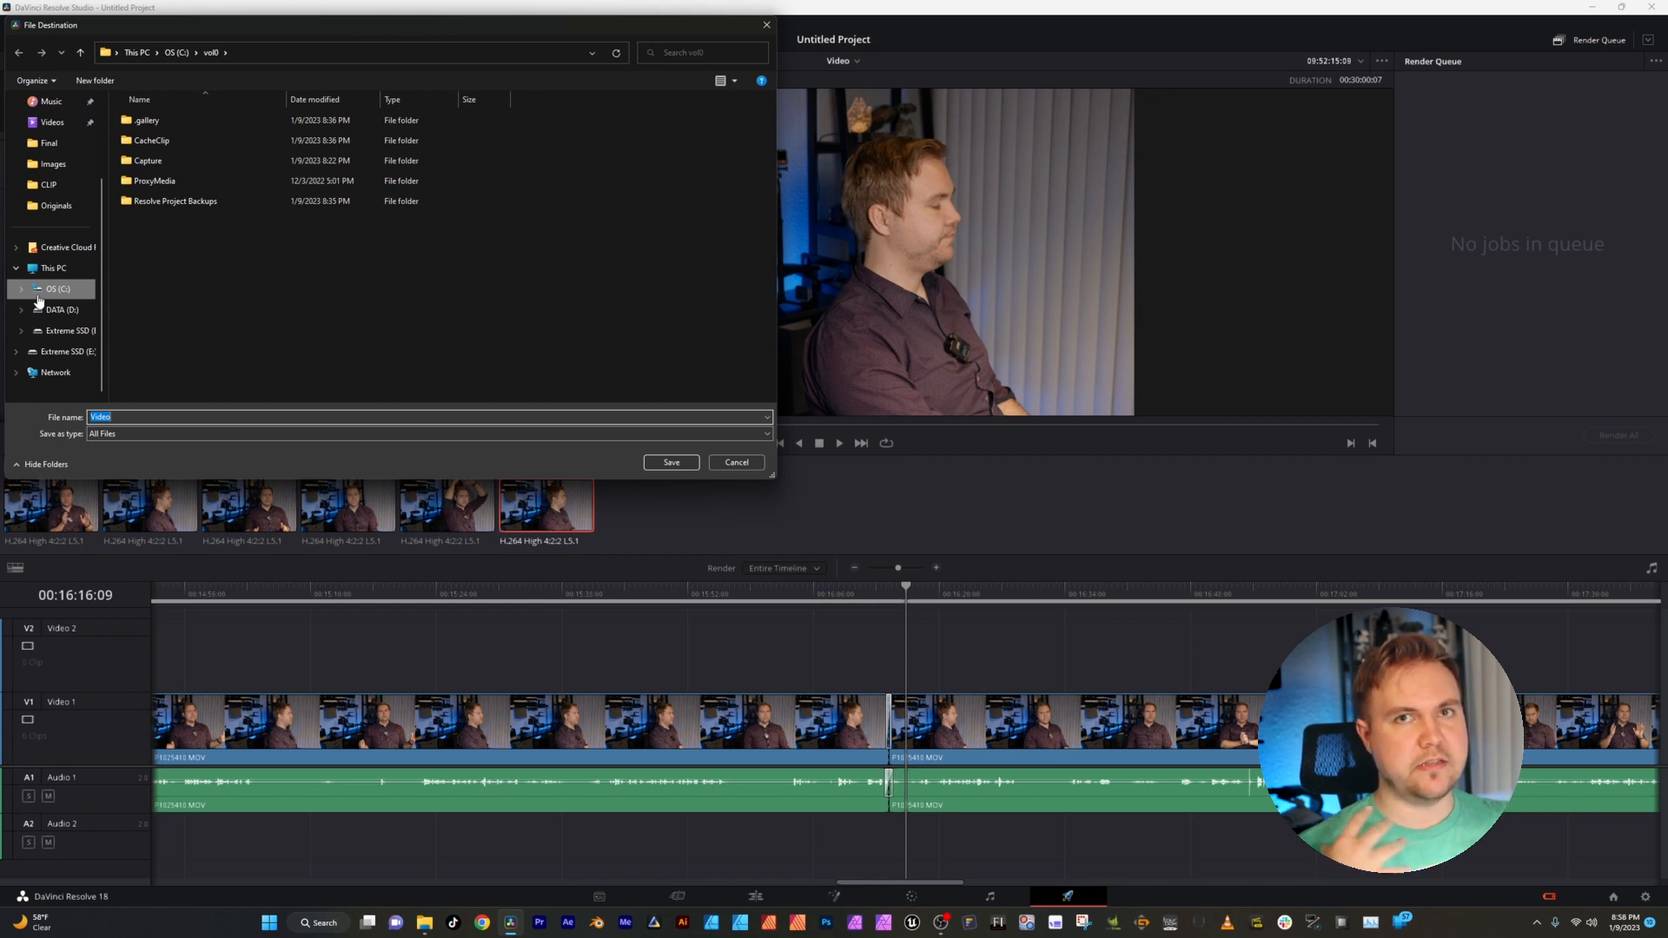
left_click(68, 330)
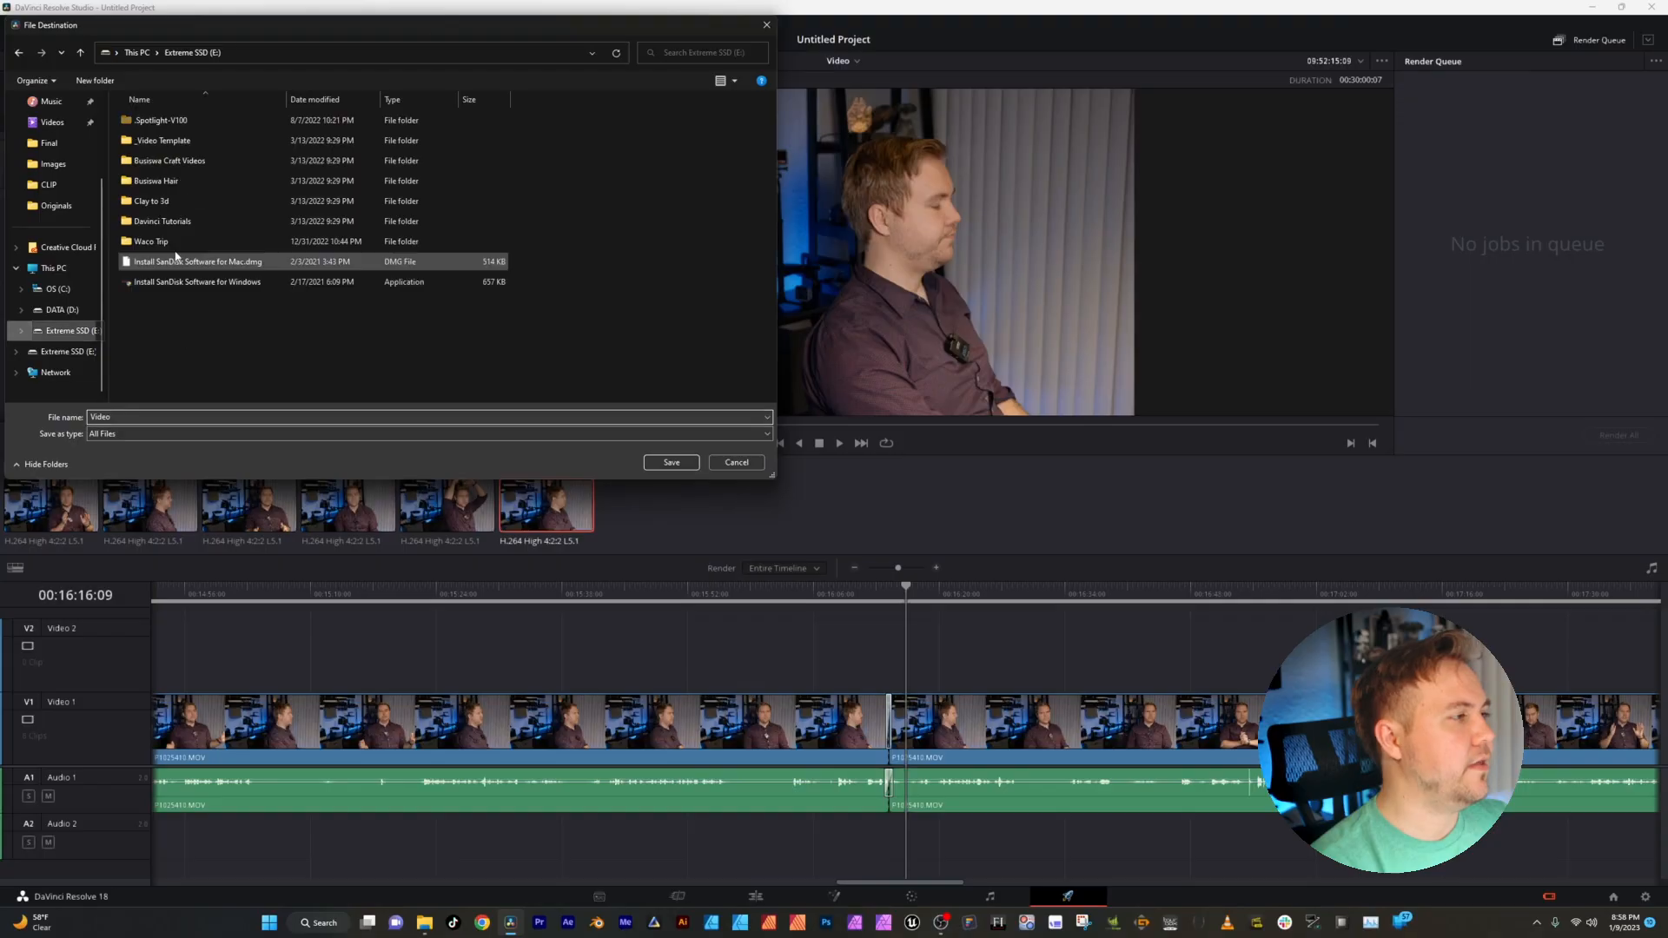
double_click(161, 221)
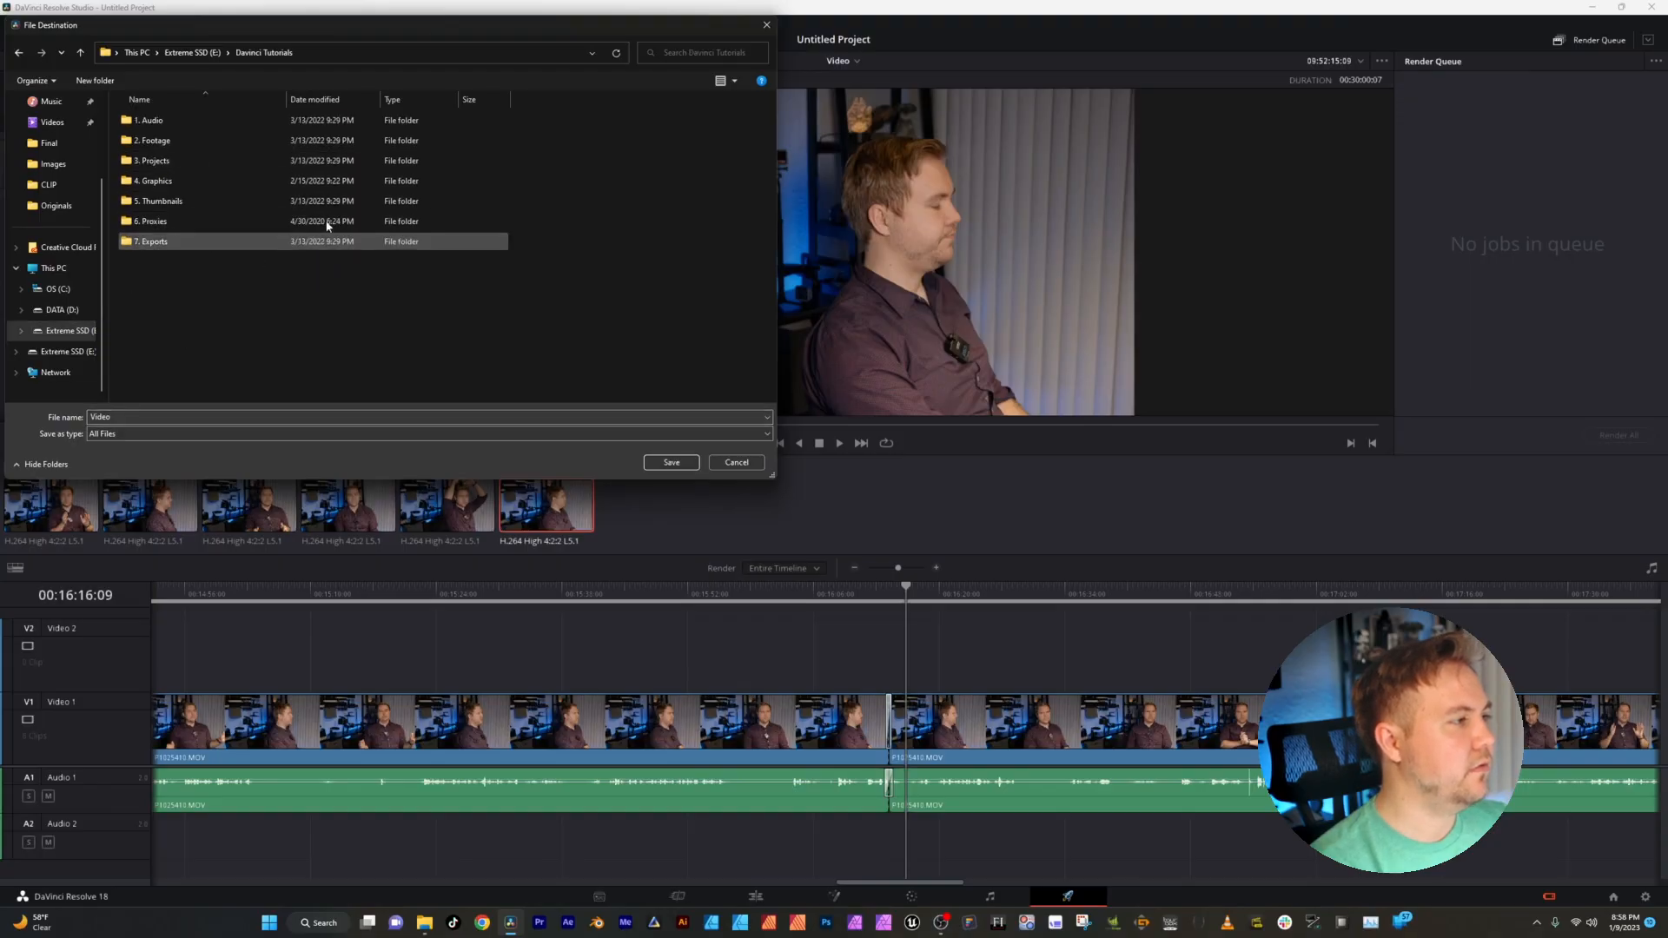
double_click(153, 239)
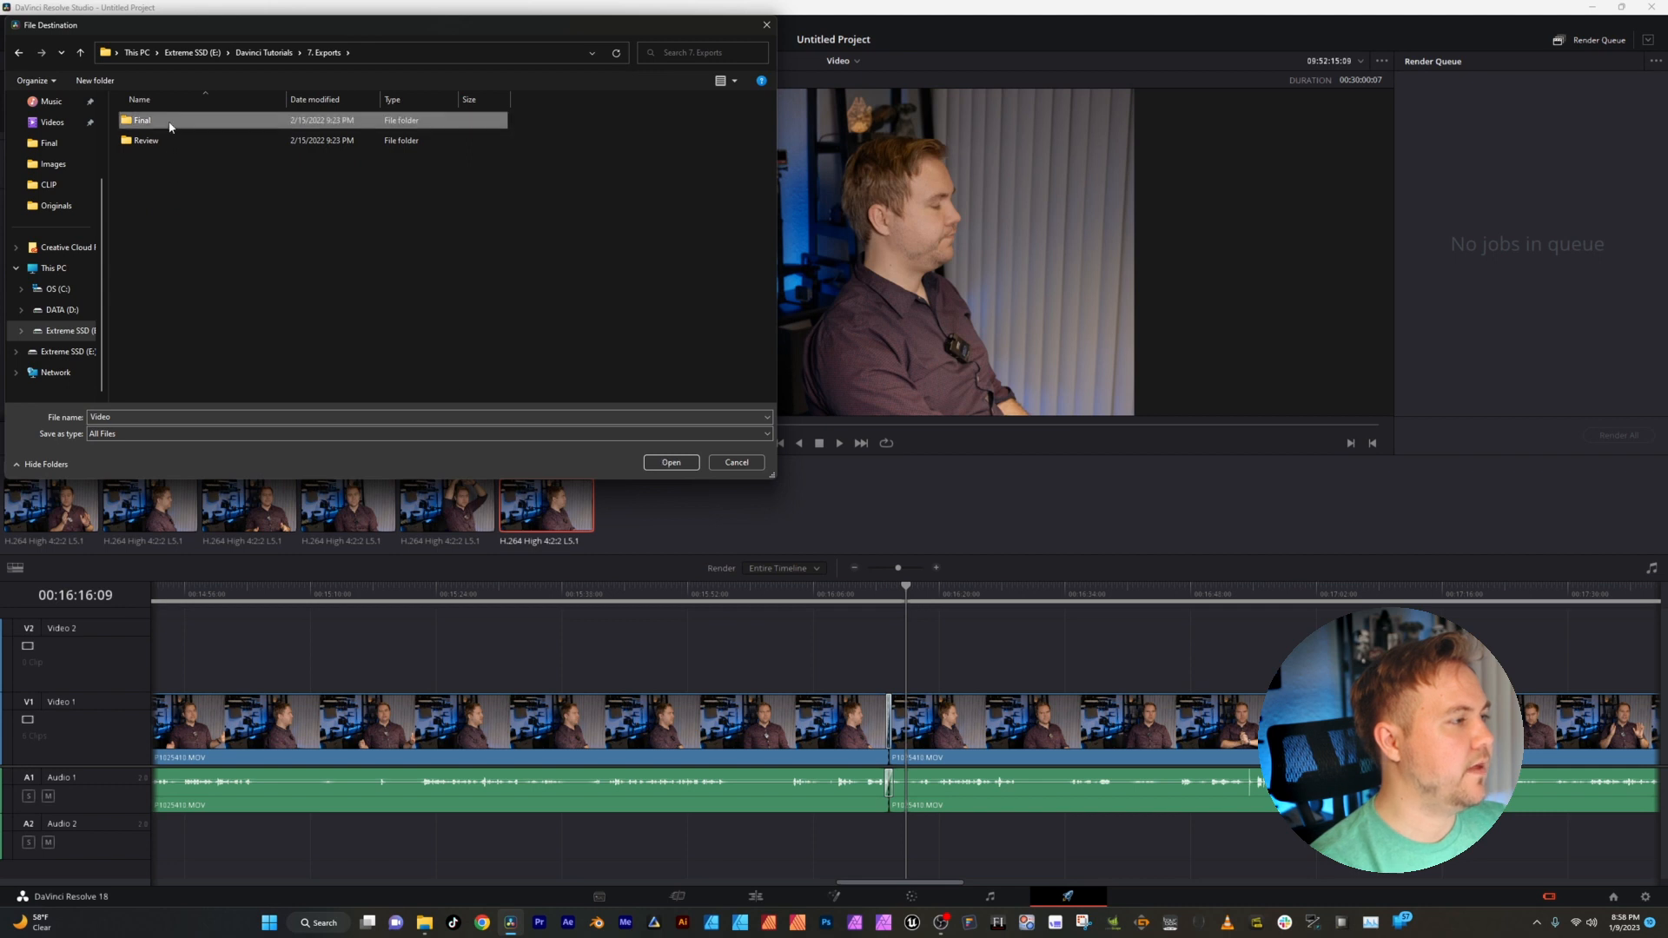
double_click(140, 119)
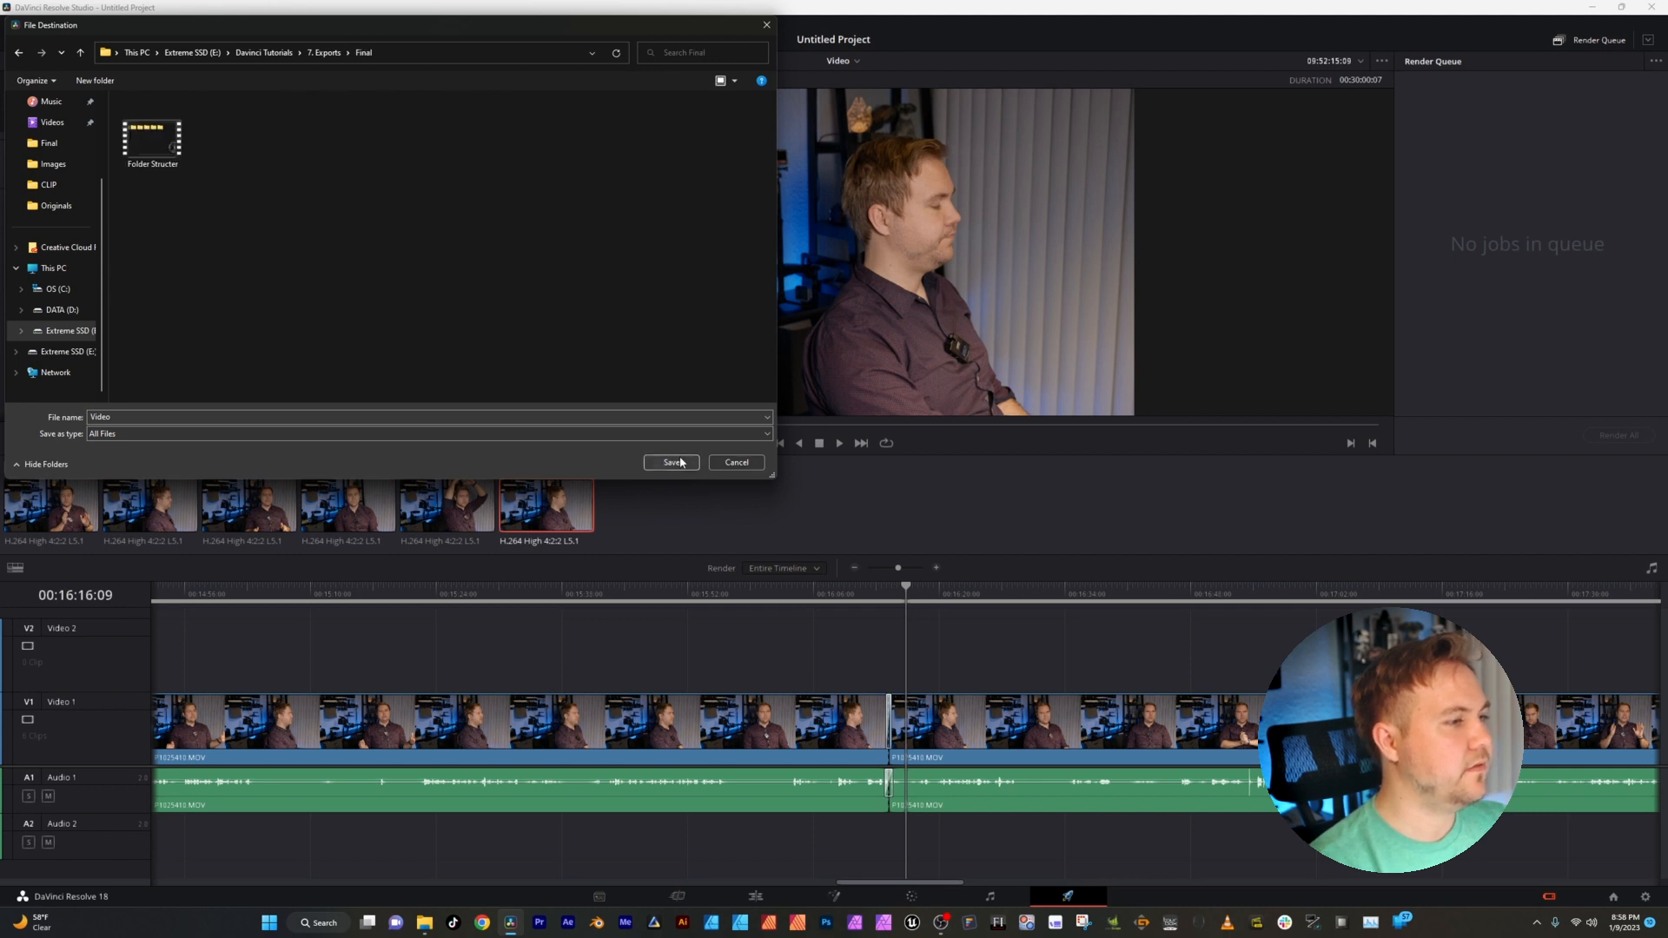
left_click(671, 462)
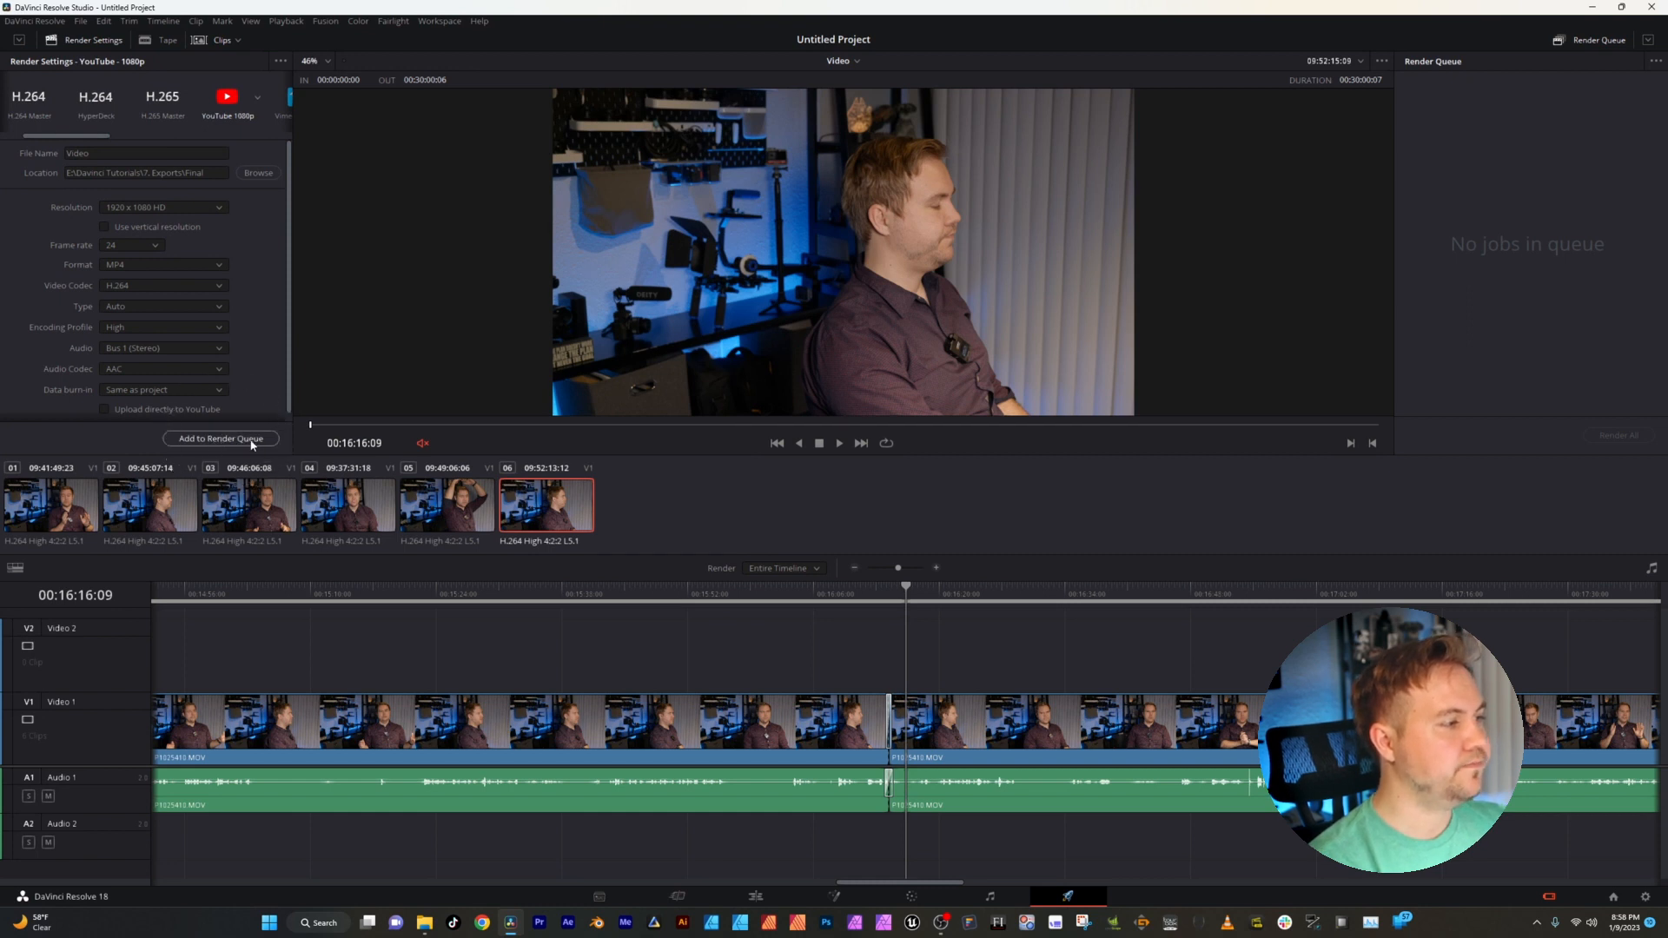
- Queue the Video render job and start rendering all queued jobs
left_click(221, 438)
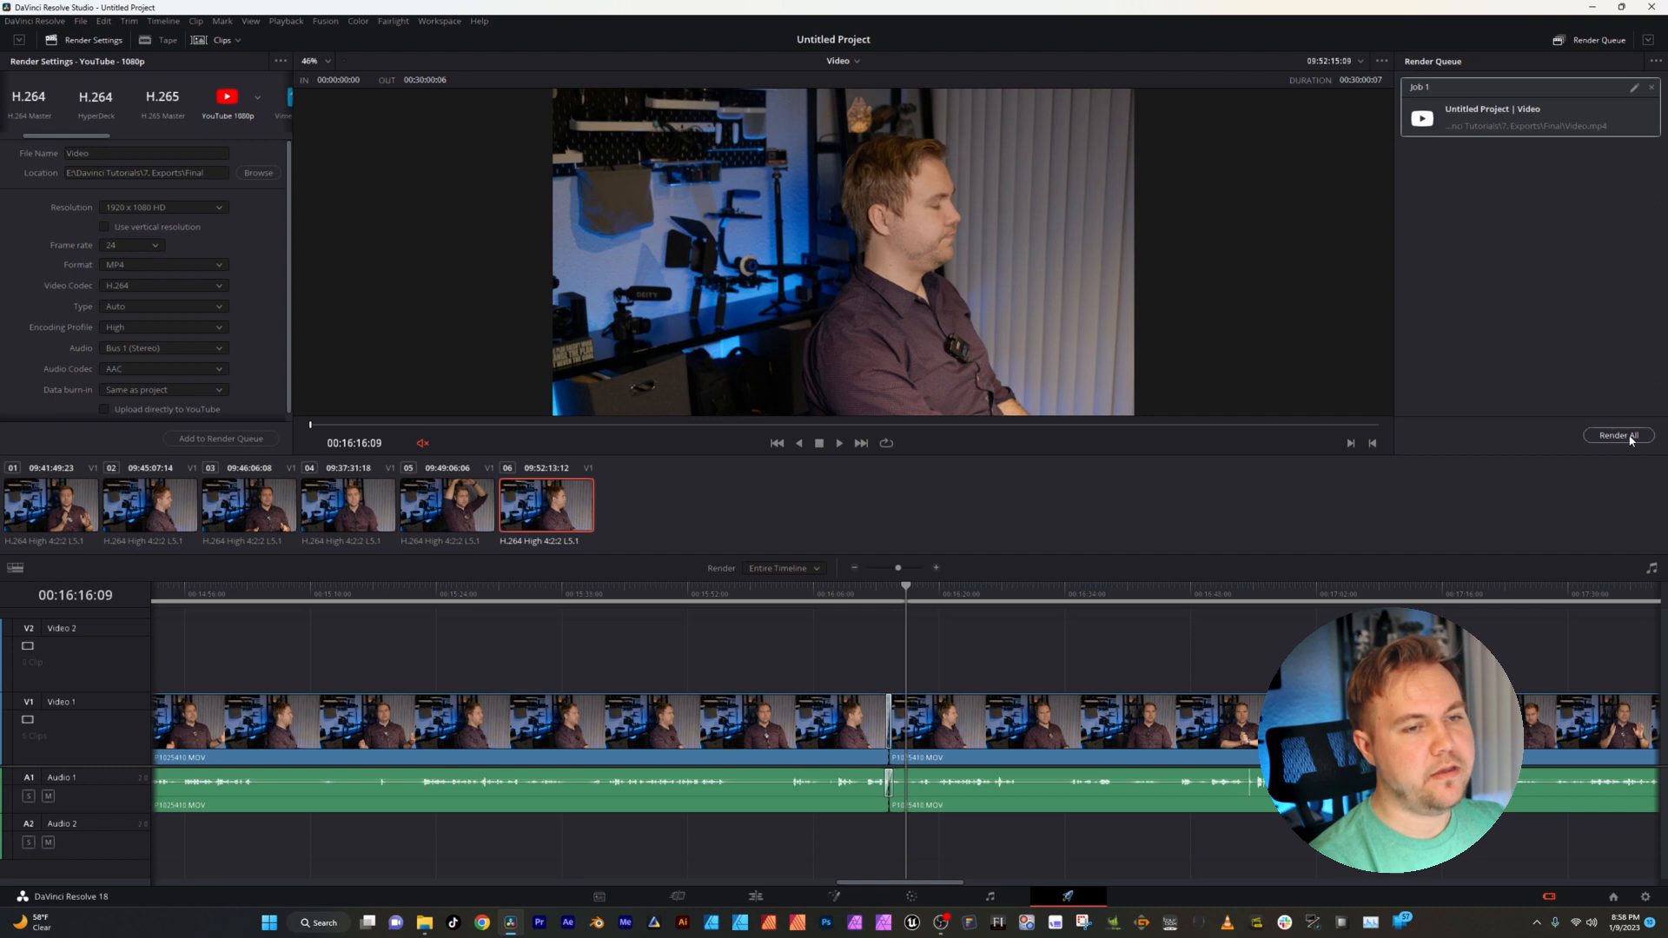
left_click(1618, 434)
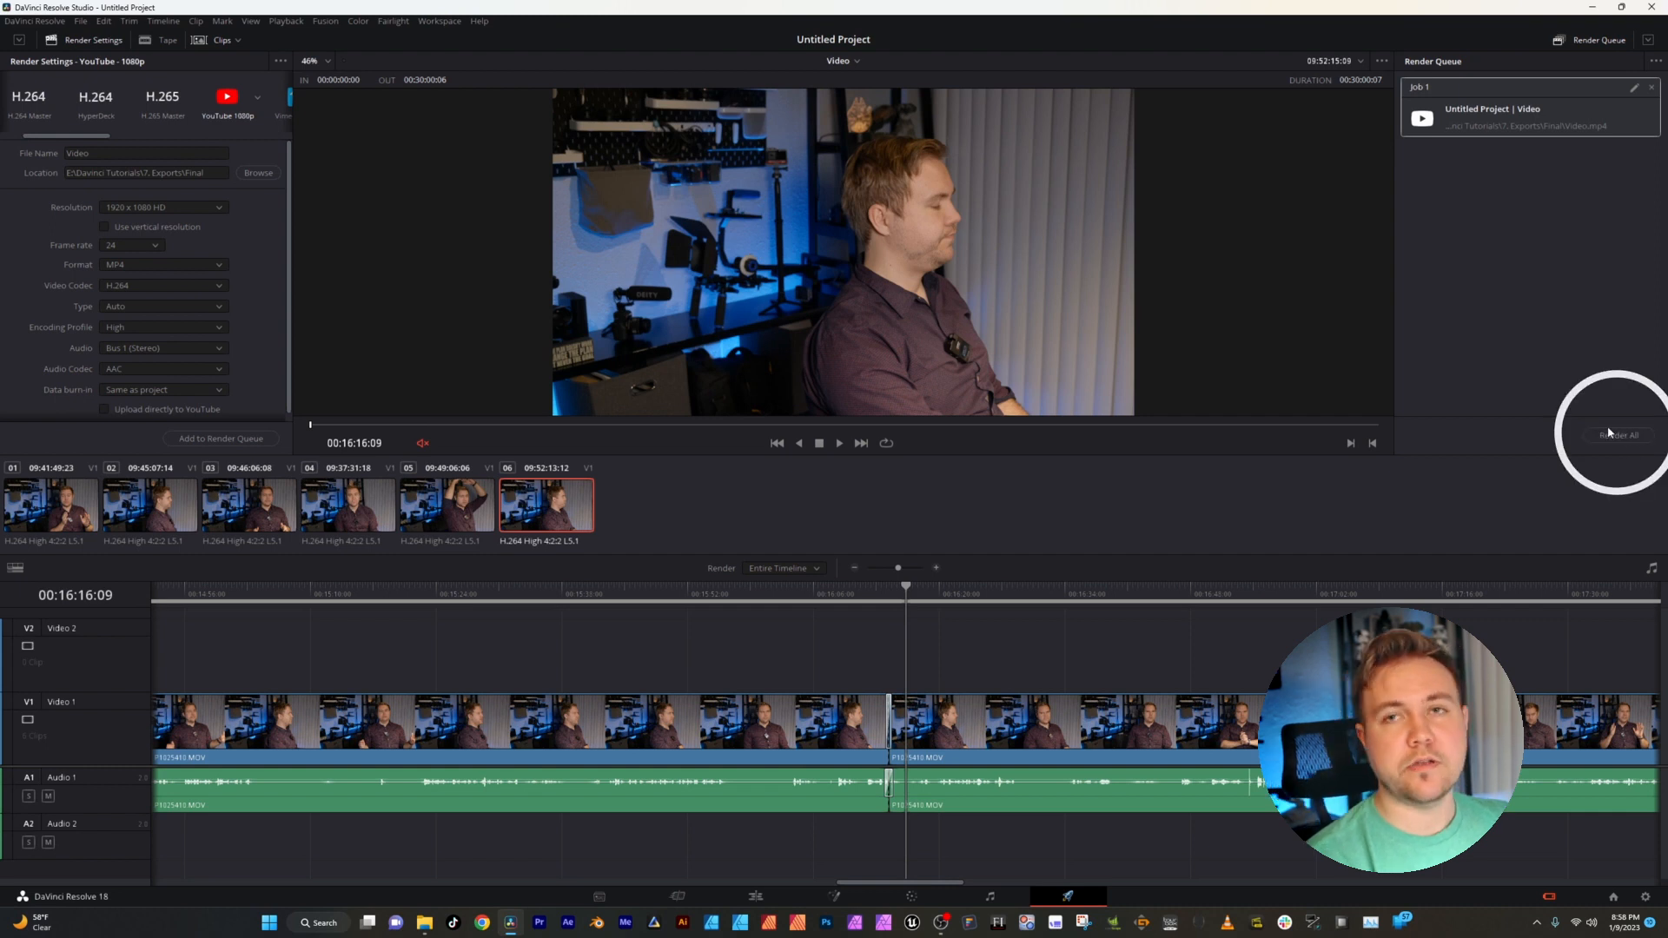